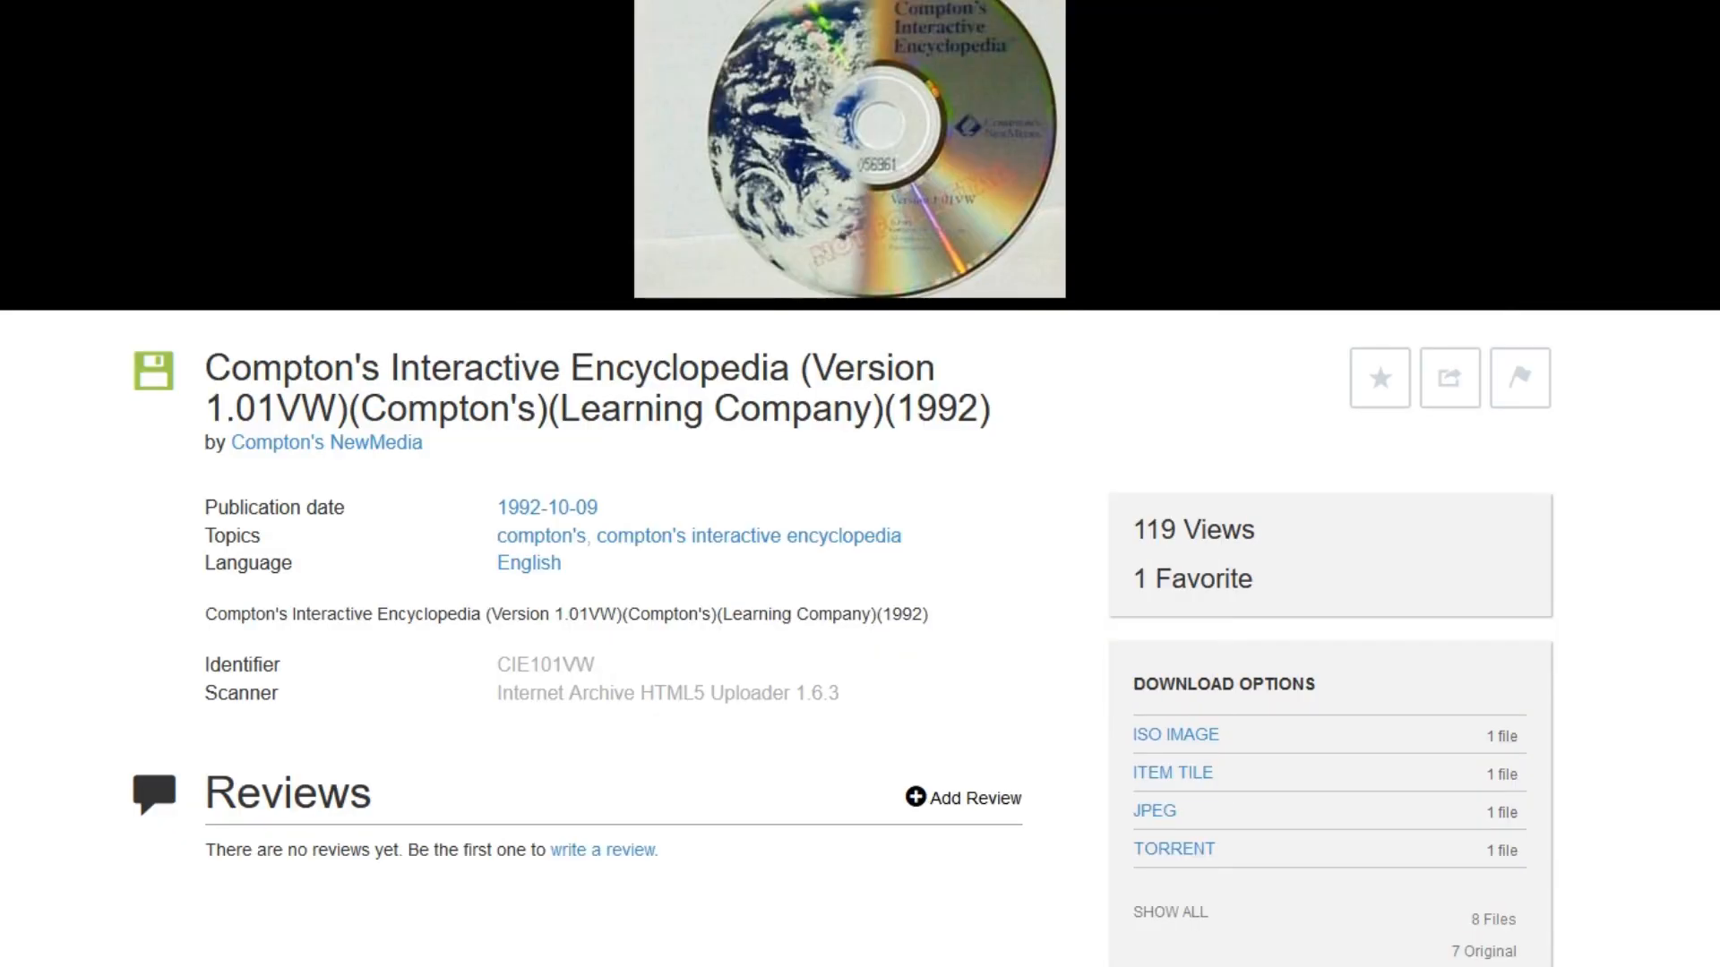
mouse_move(1191, 743)
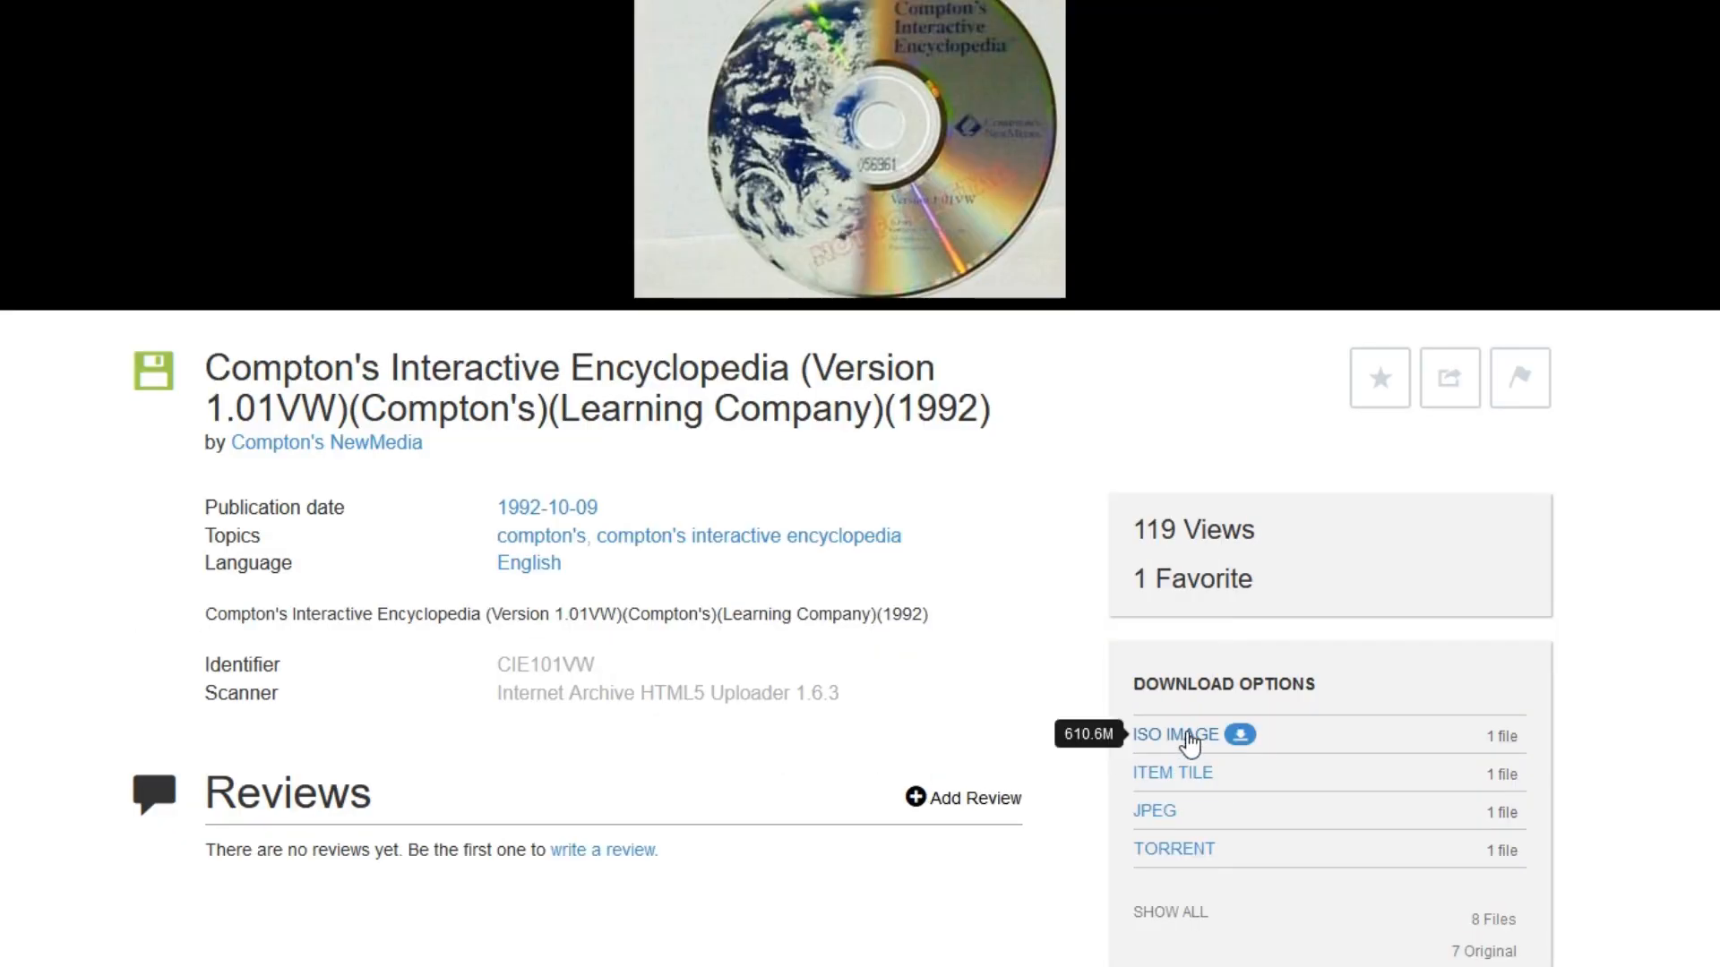
Step: Download and save the Compton's encyclopedia ISO disc image from Internet Archive
click(1174, 734)
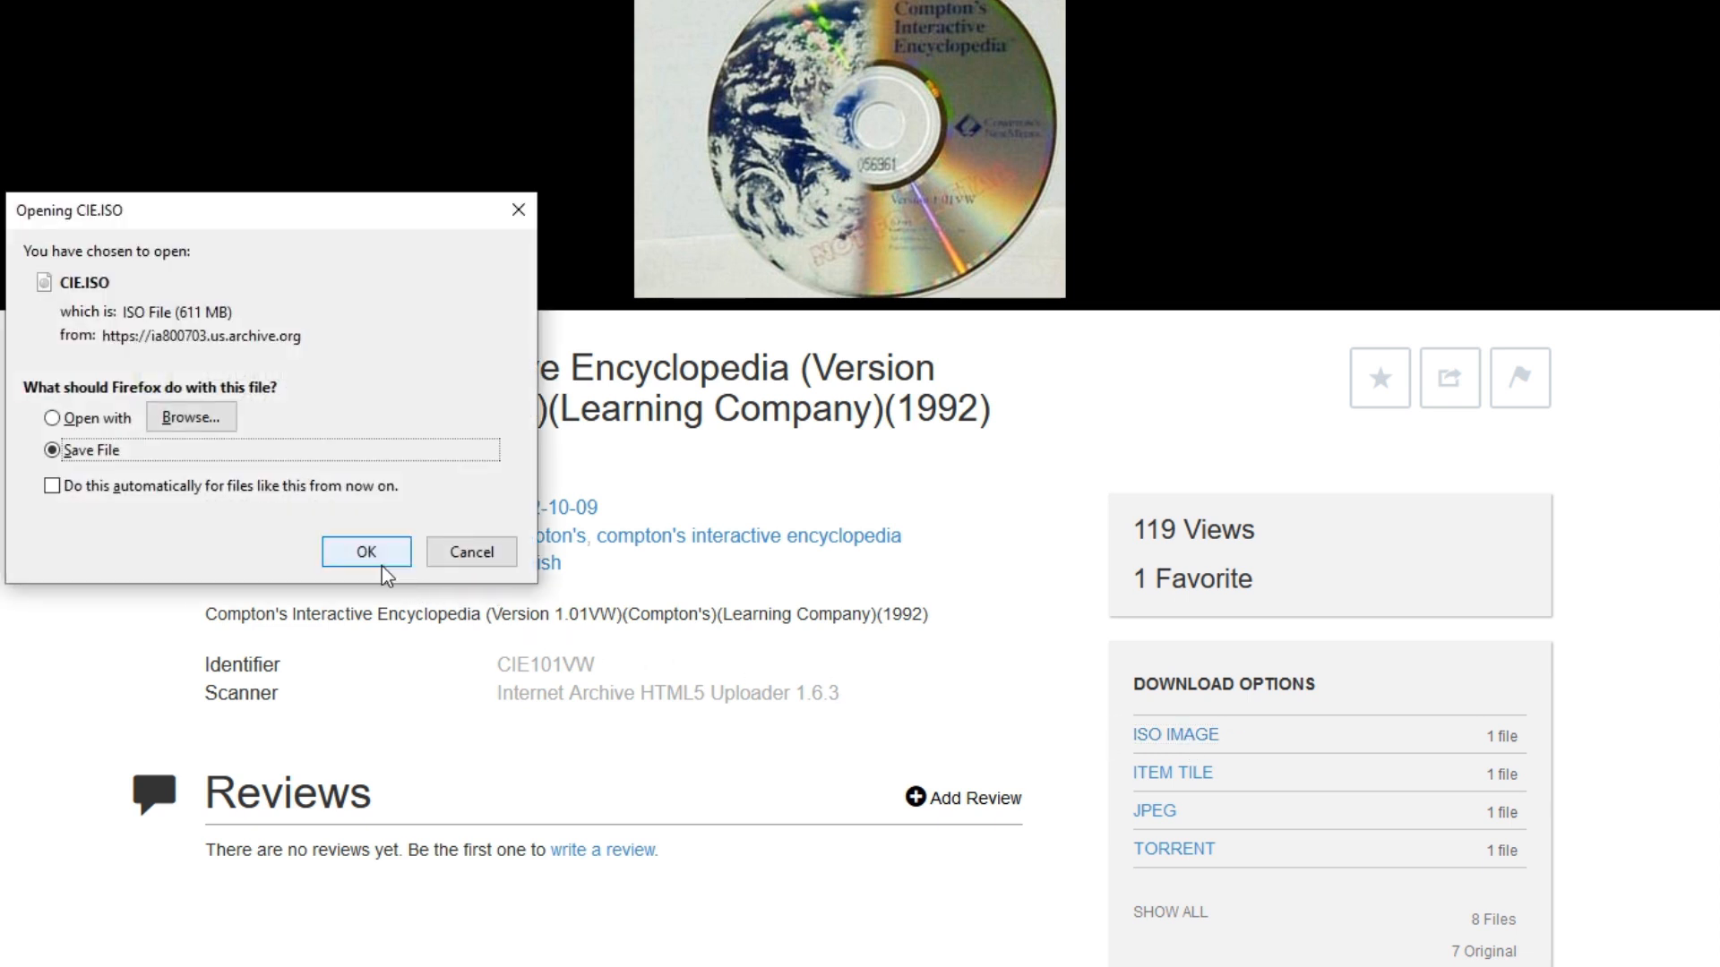
click(366, 552)
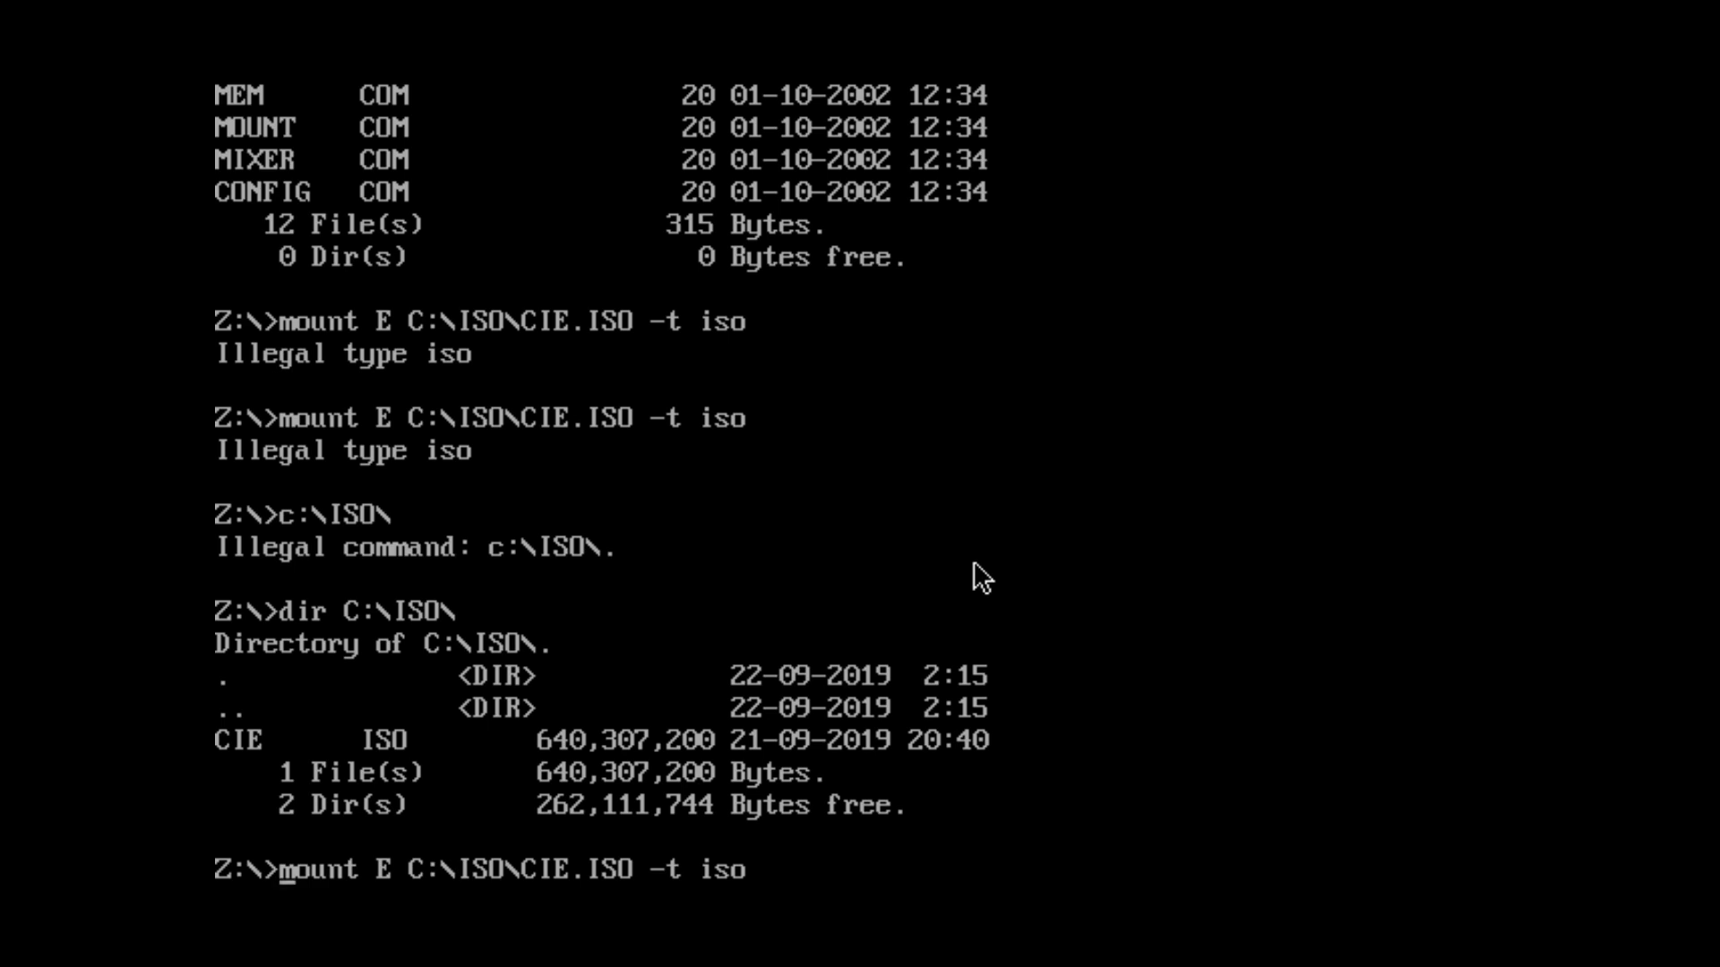
Step: Complete the mount command as imgmount E C:\ISO\CIE.ISO -t iso
text(img)
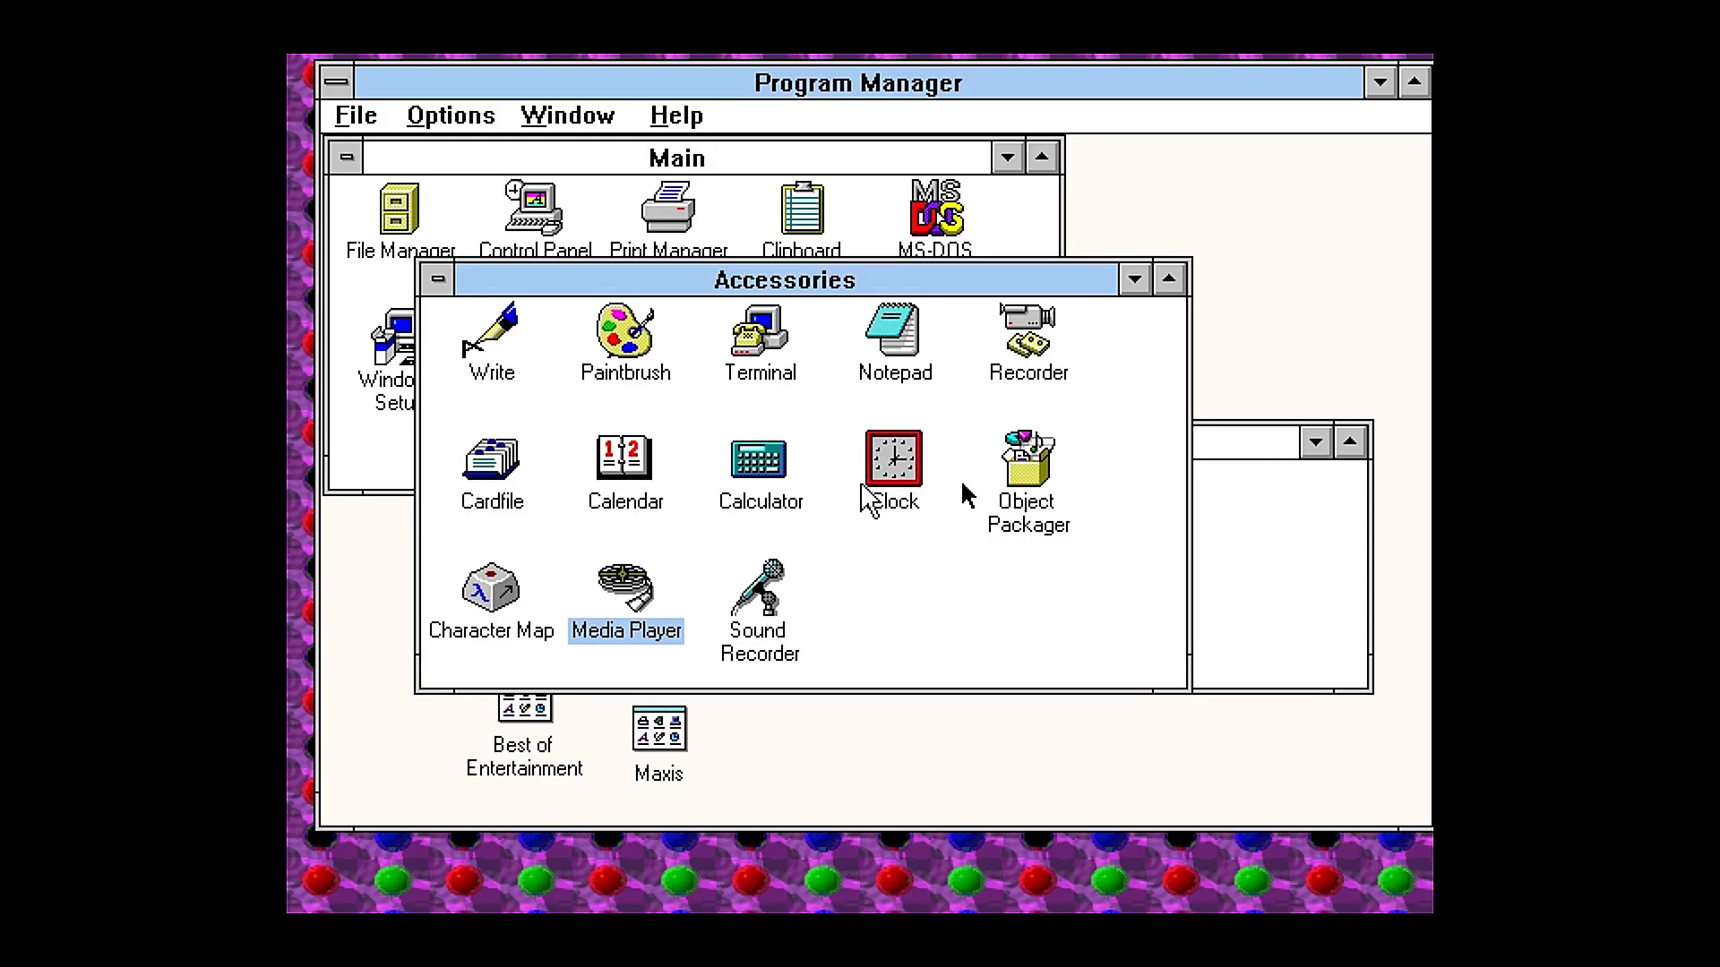
mouse_move(854, 439)
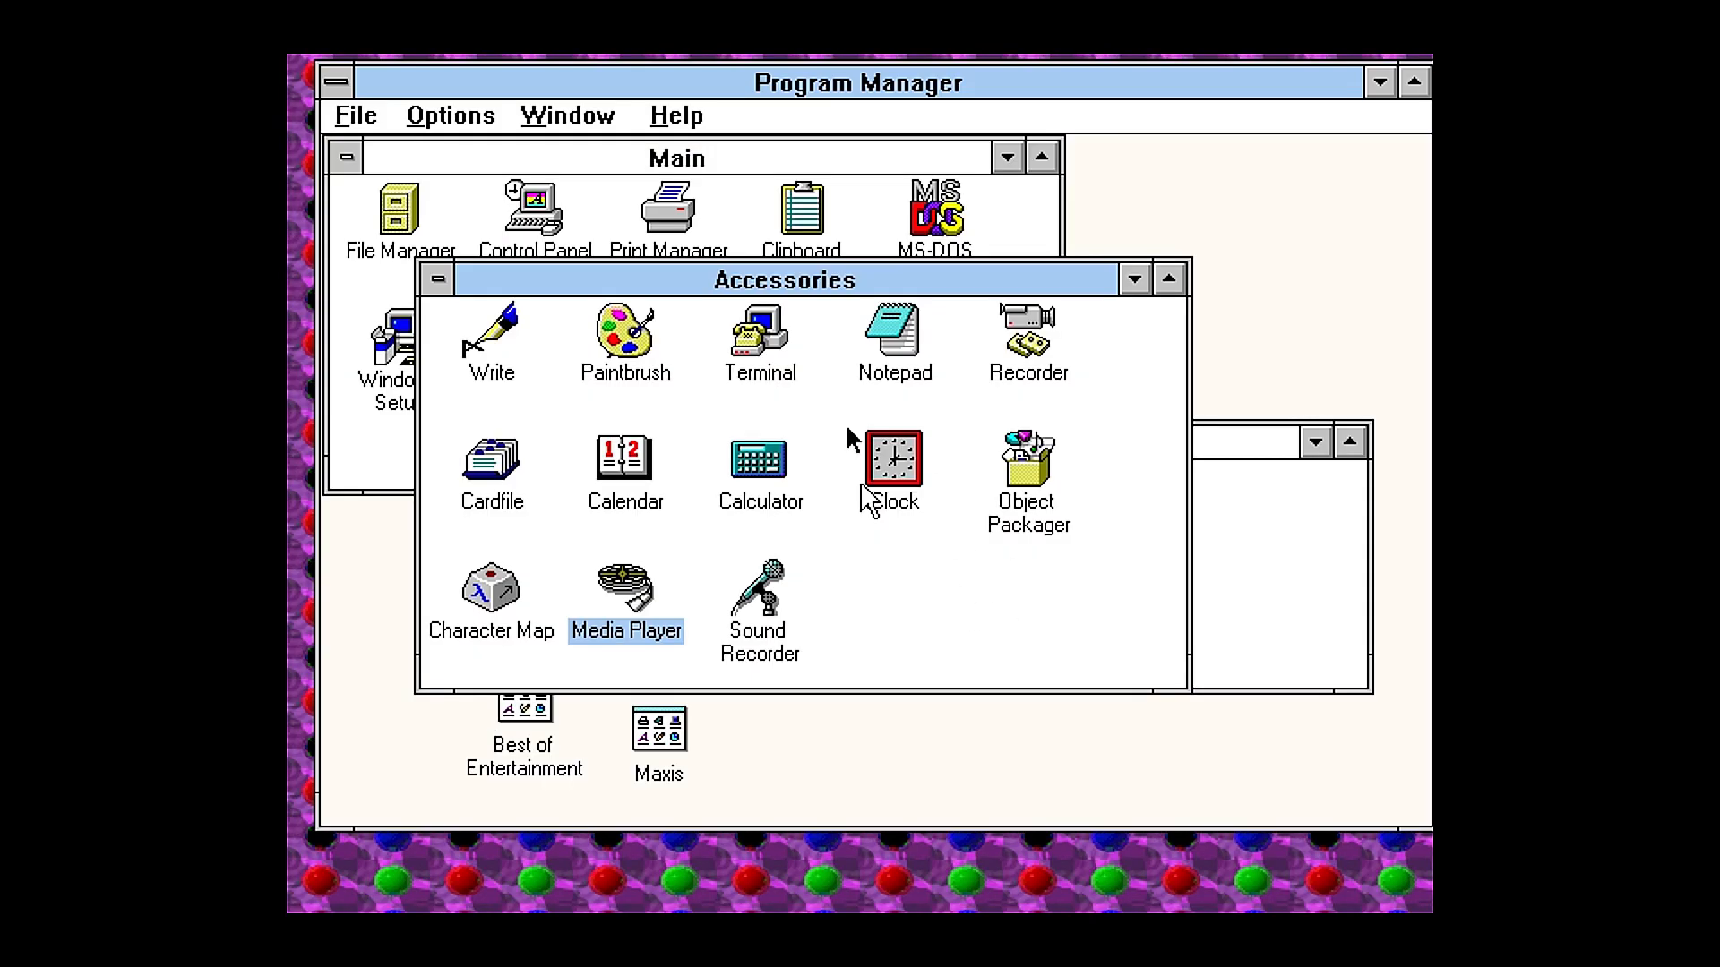
mouse_move(1135, 288)
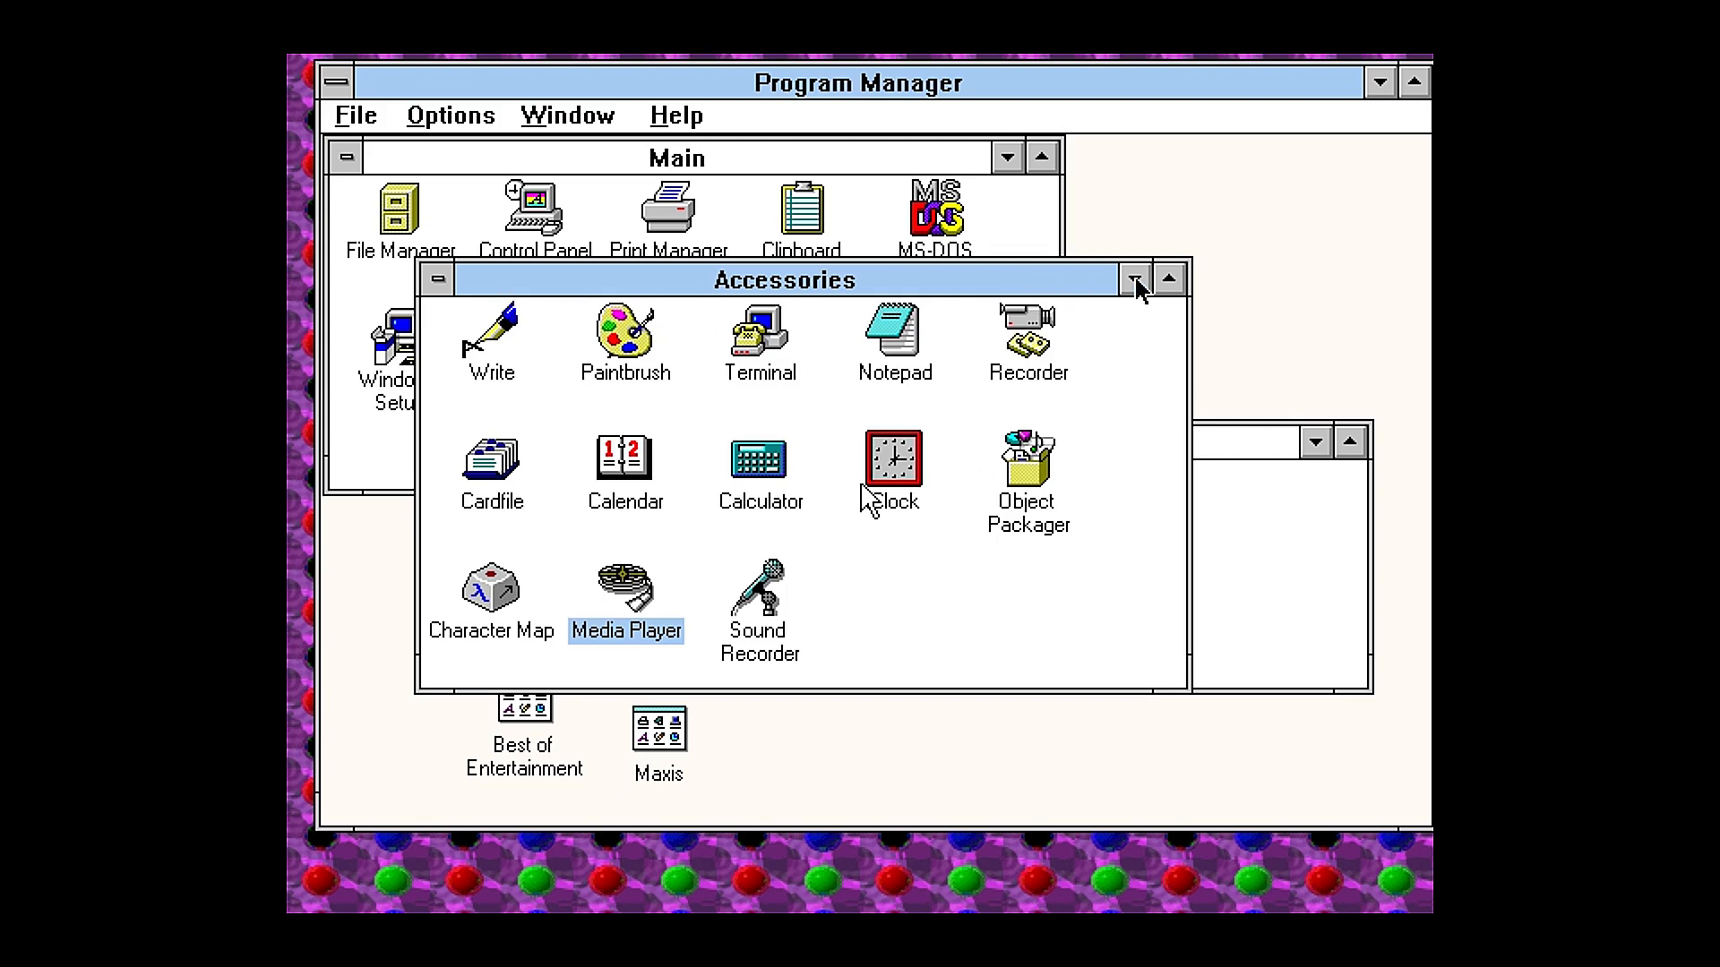
mouse_move(735, 68)
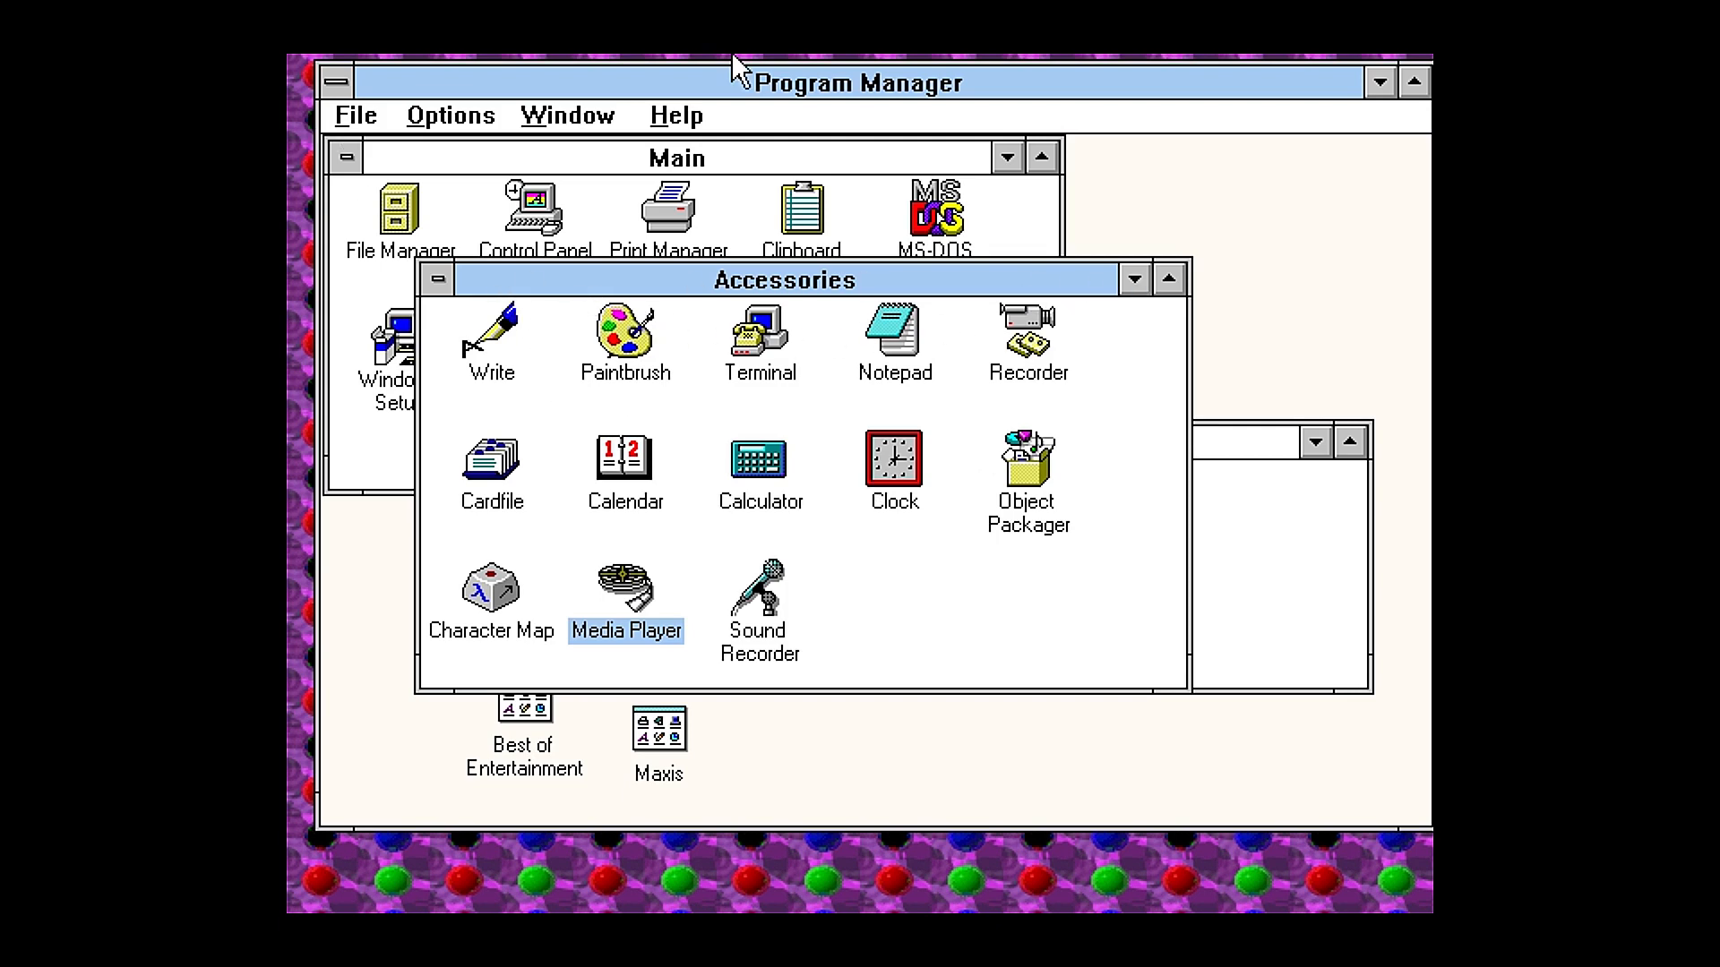
Step: Run E:\SETUP.EXE from Program Manager, browsing to setup.exe on drive E
click(356, 114)
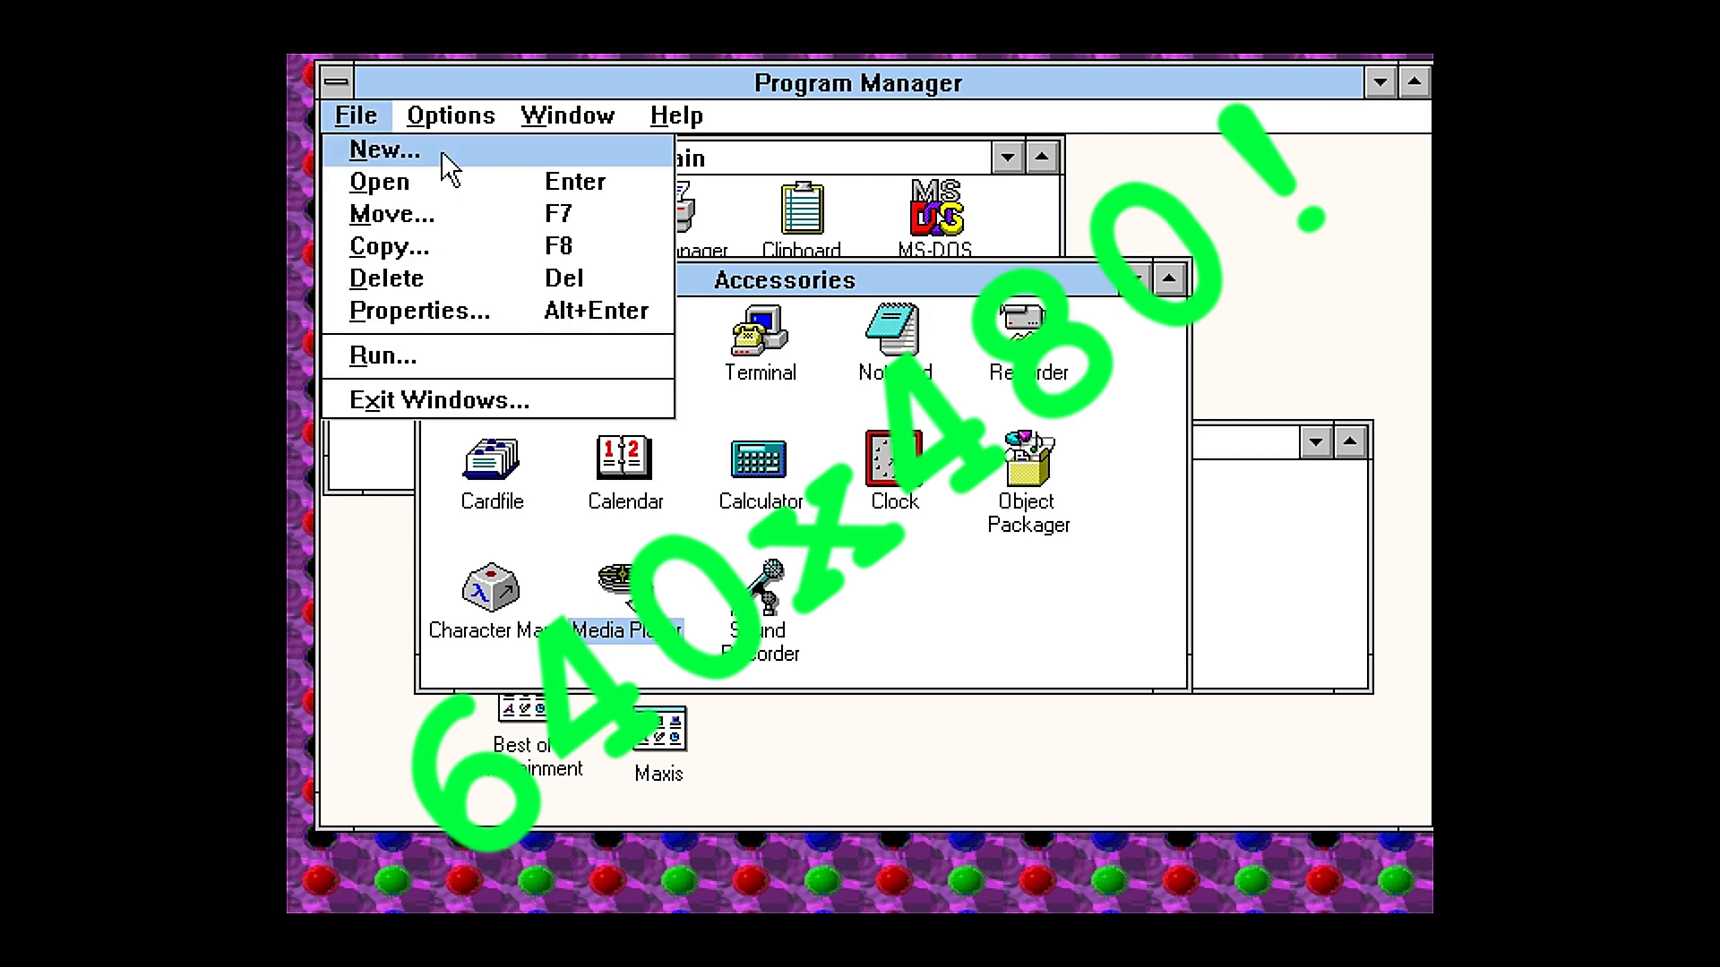
click(382, 355)
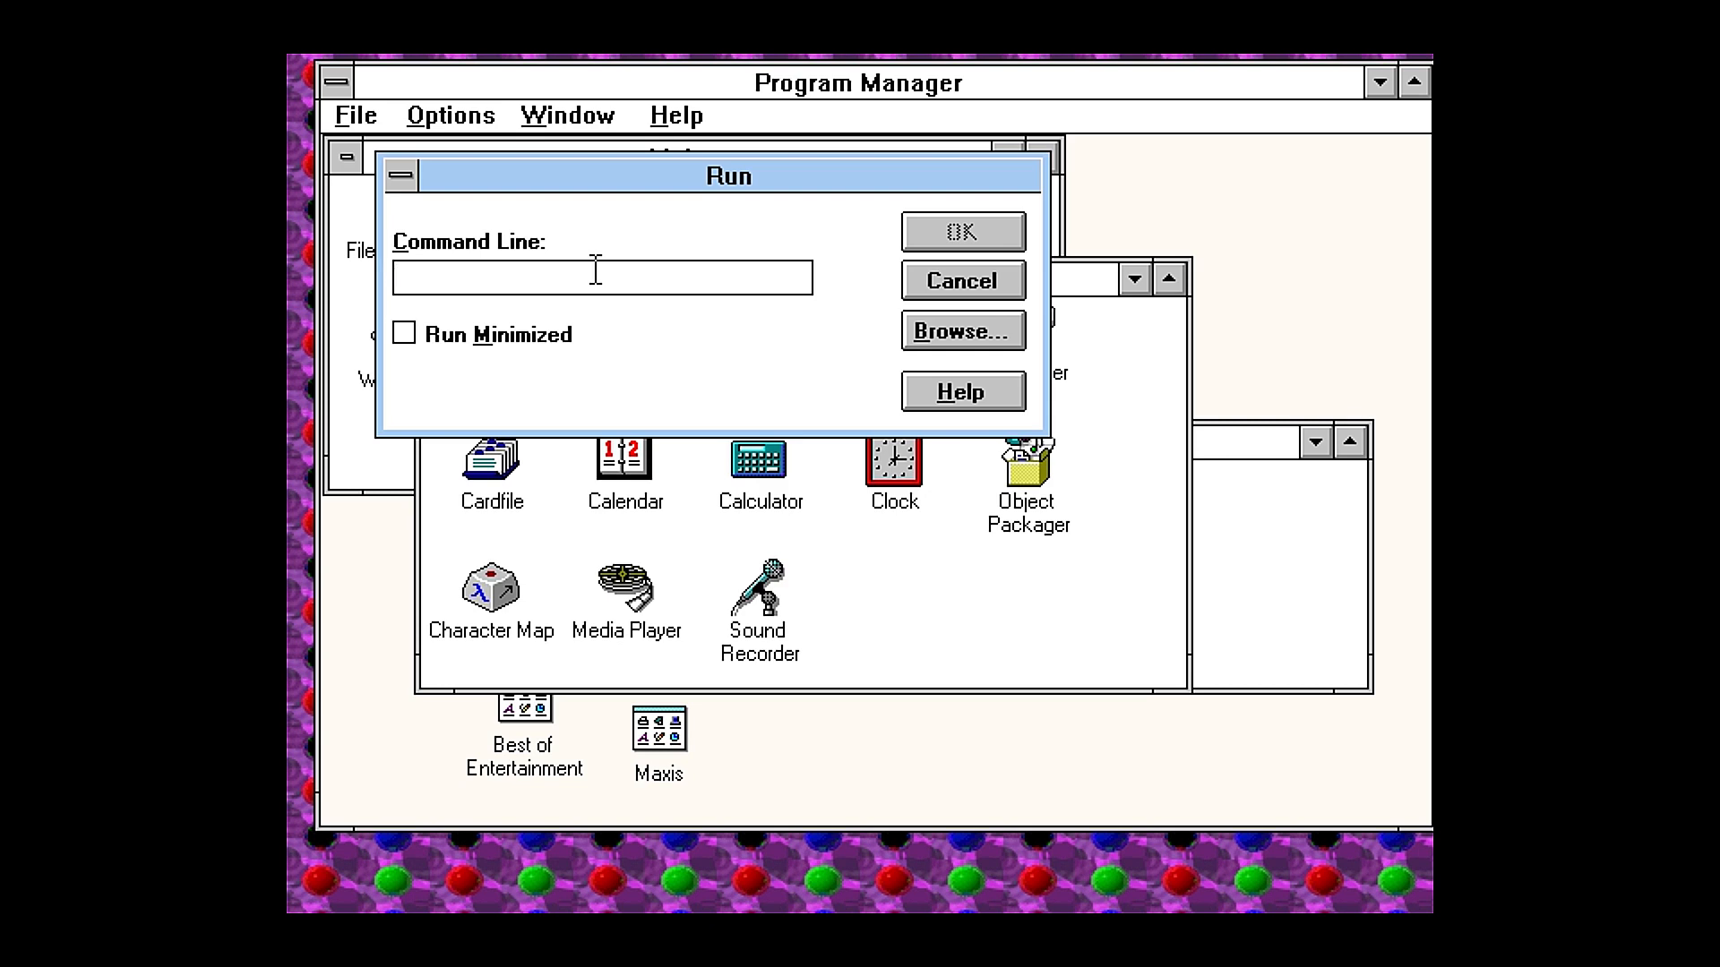
click(961, 330)
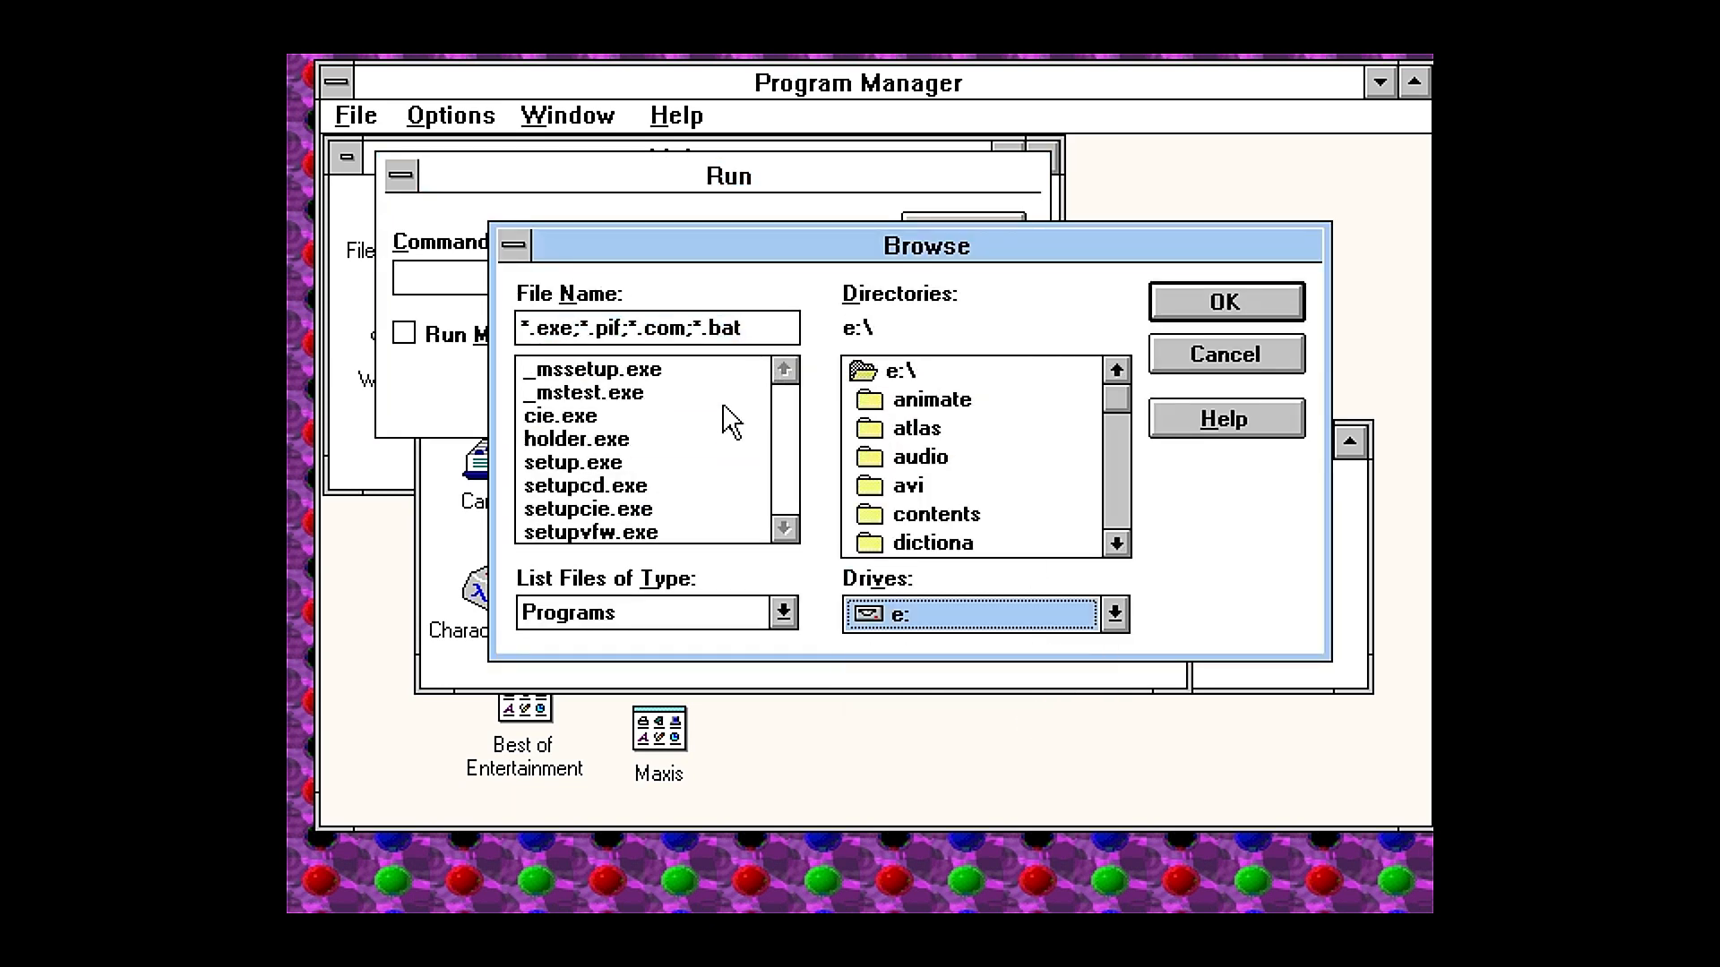
click(1224, 302)
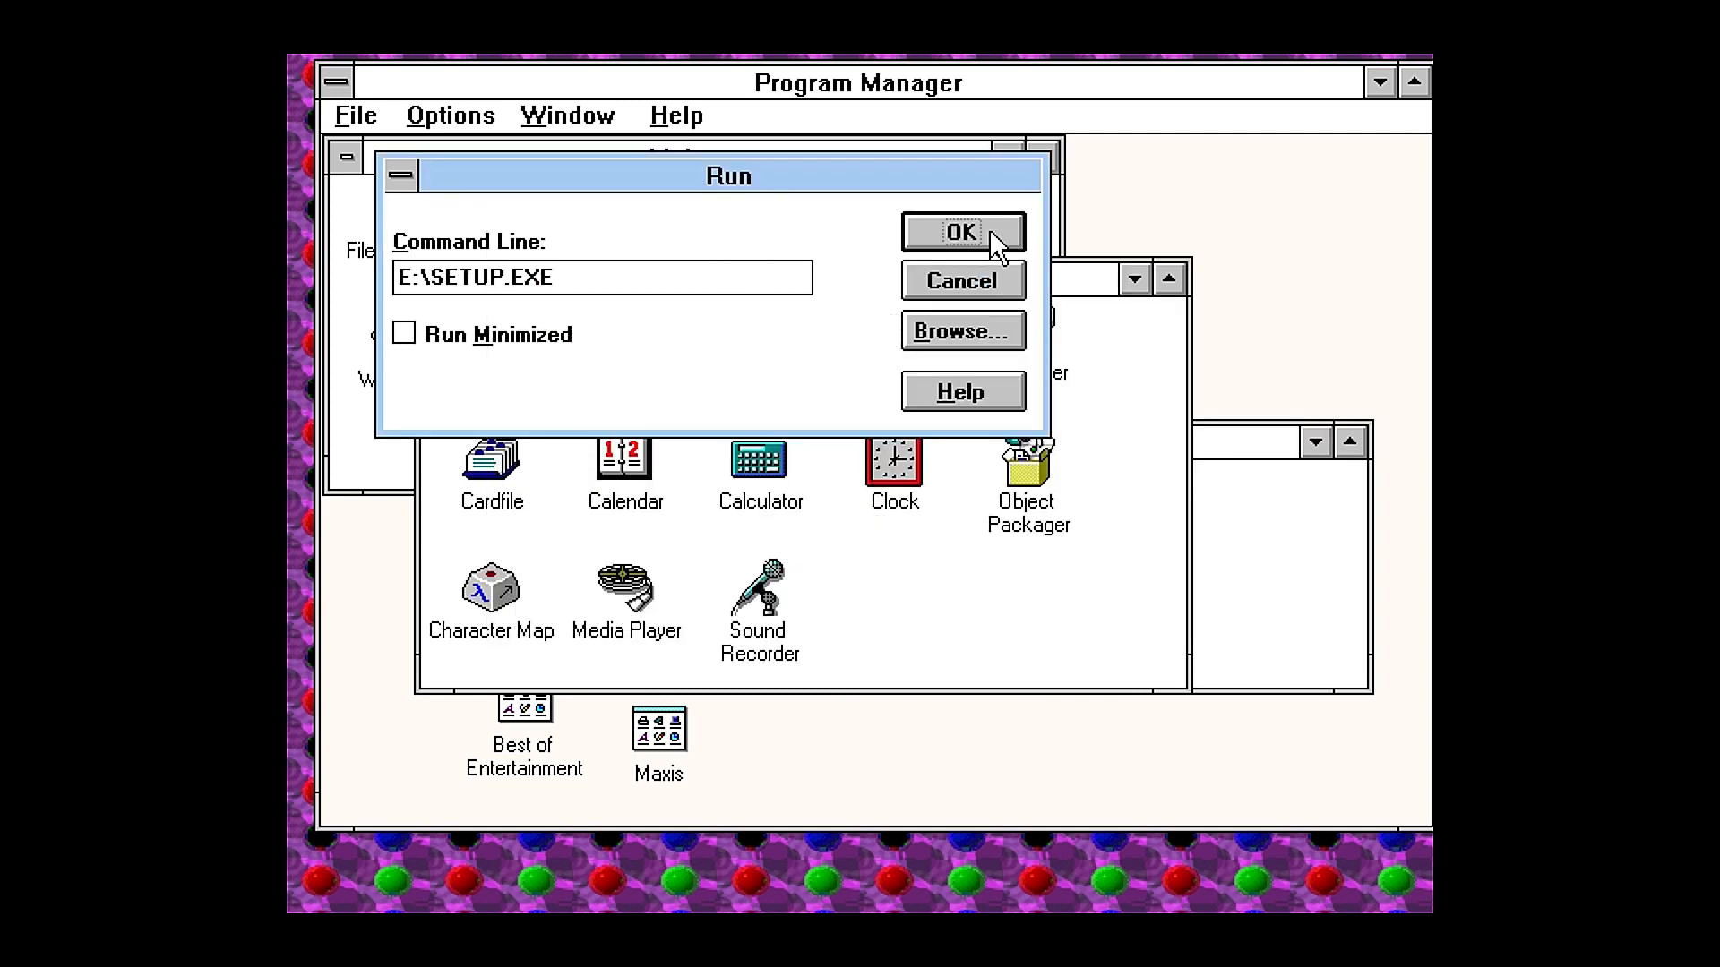
click(960, 233)
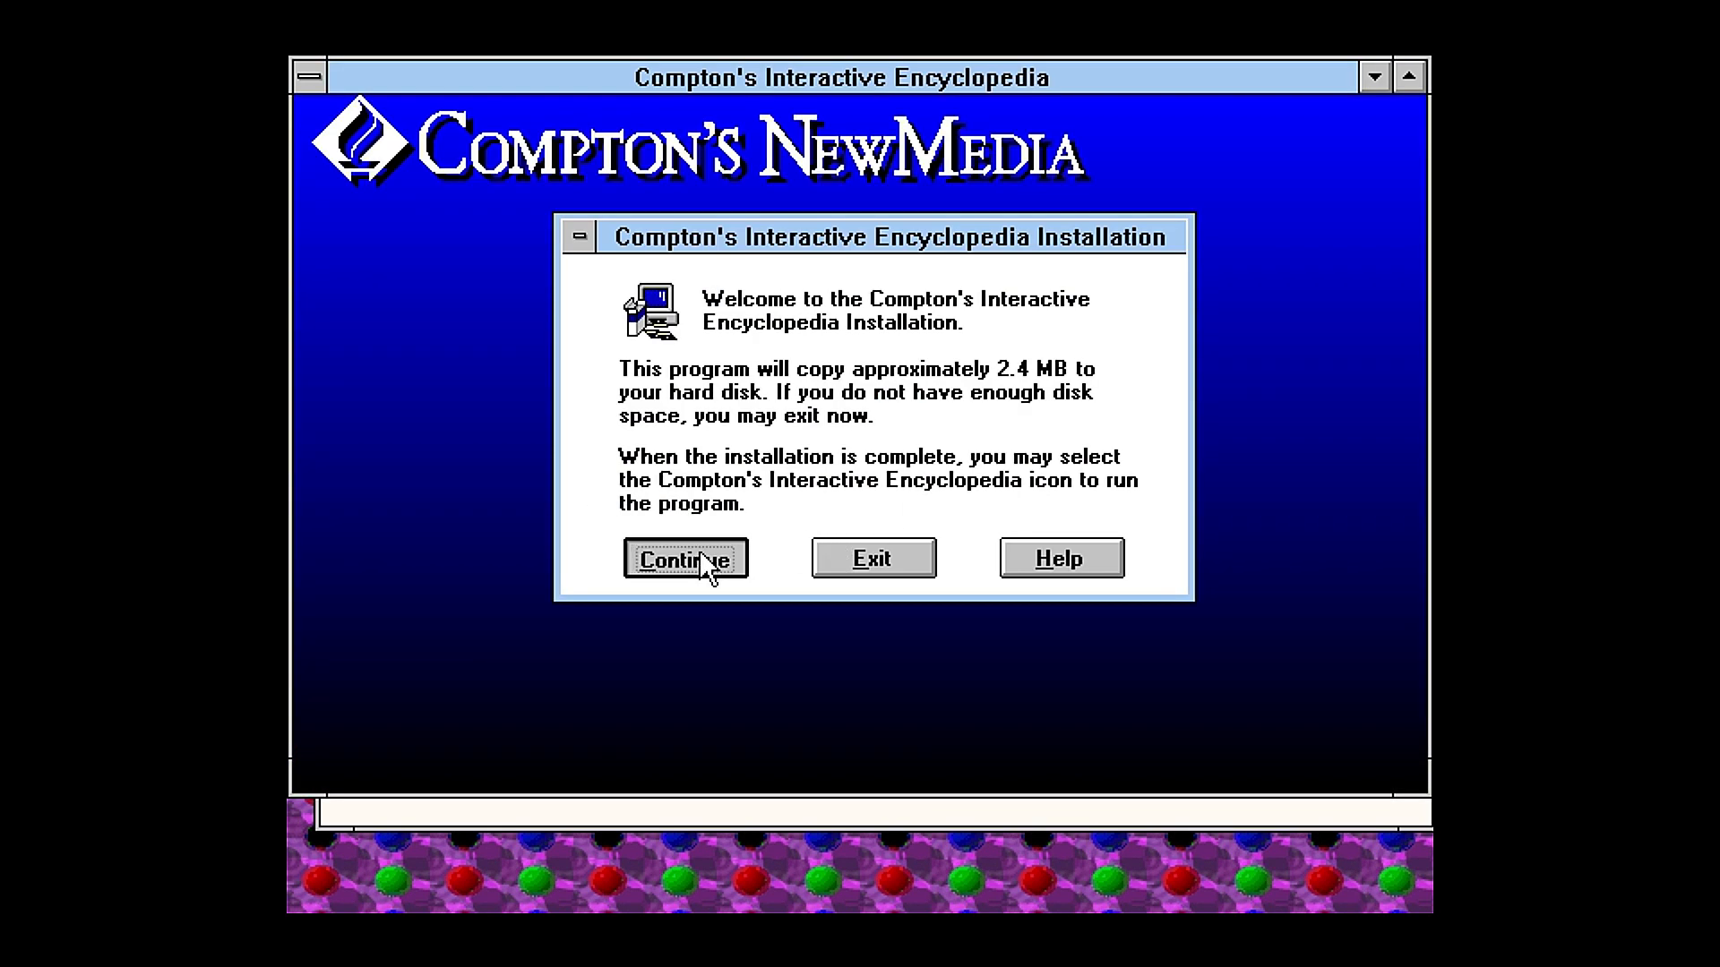
Step: Install the encyclopedia into C:\CIE, ignoring the missing DOSHELP.HLP error
click(683, 559)
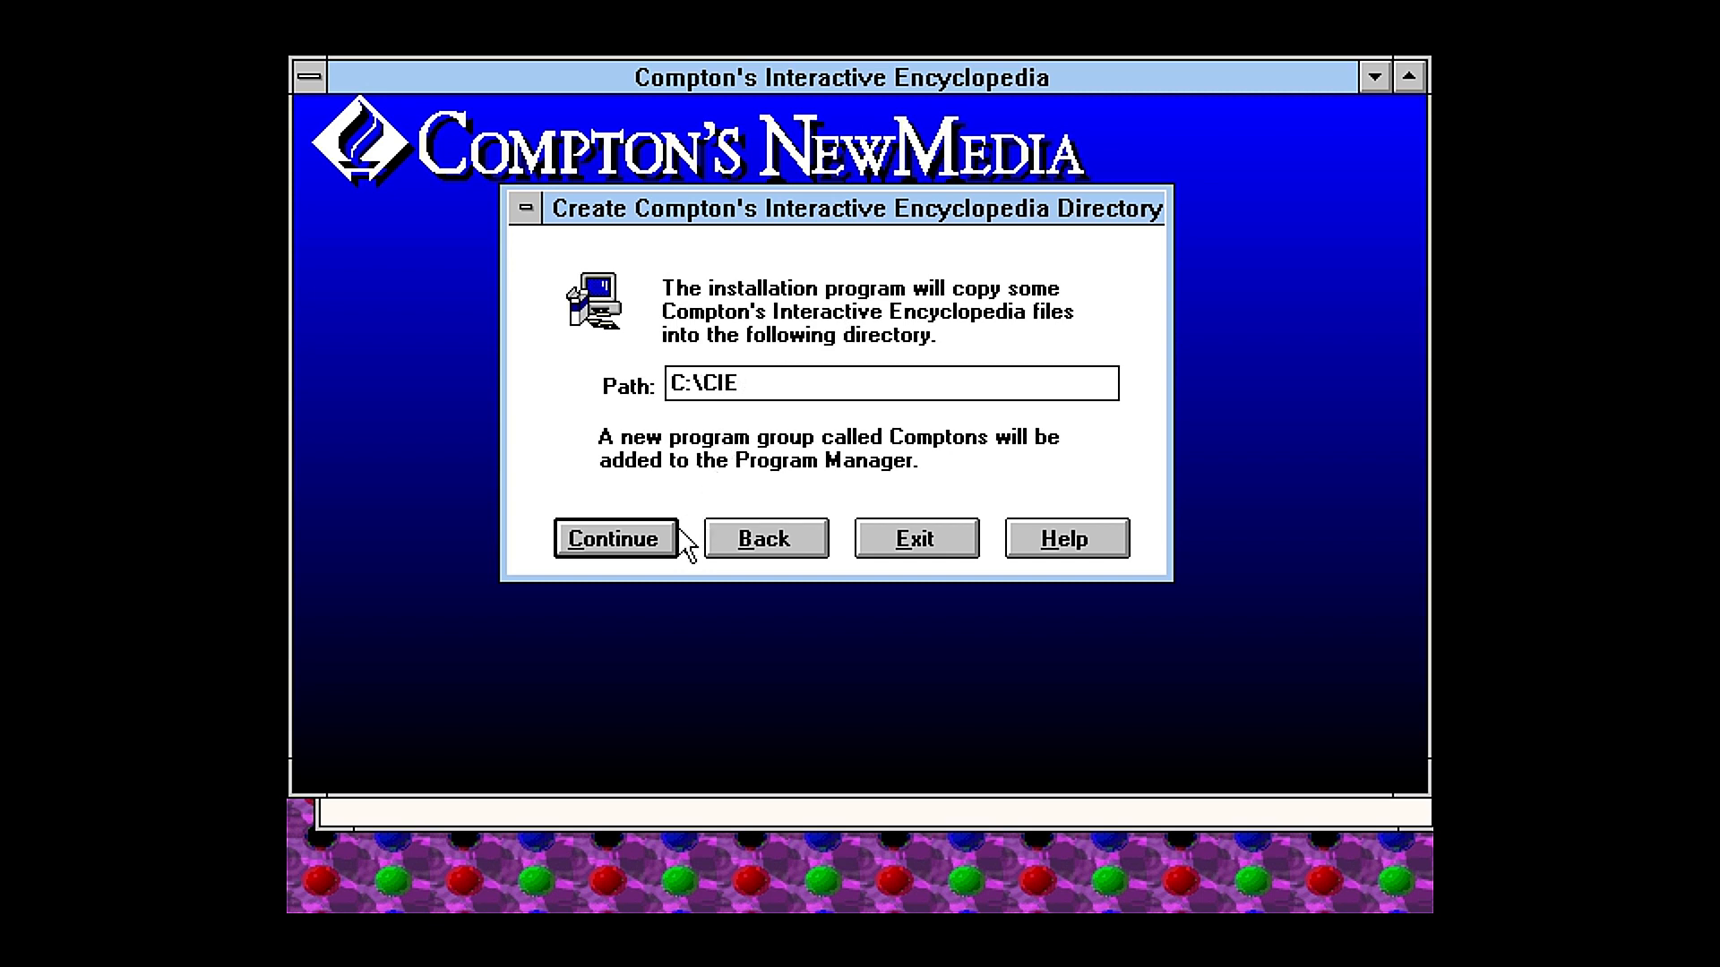
click(614, 538)
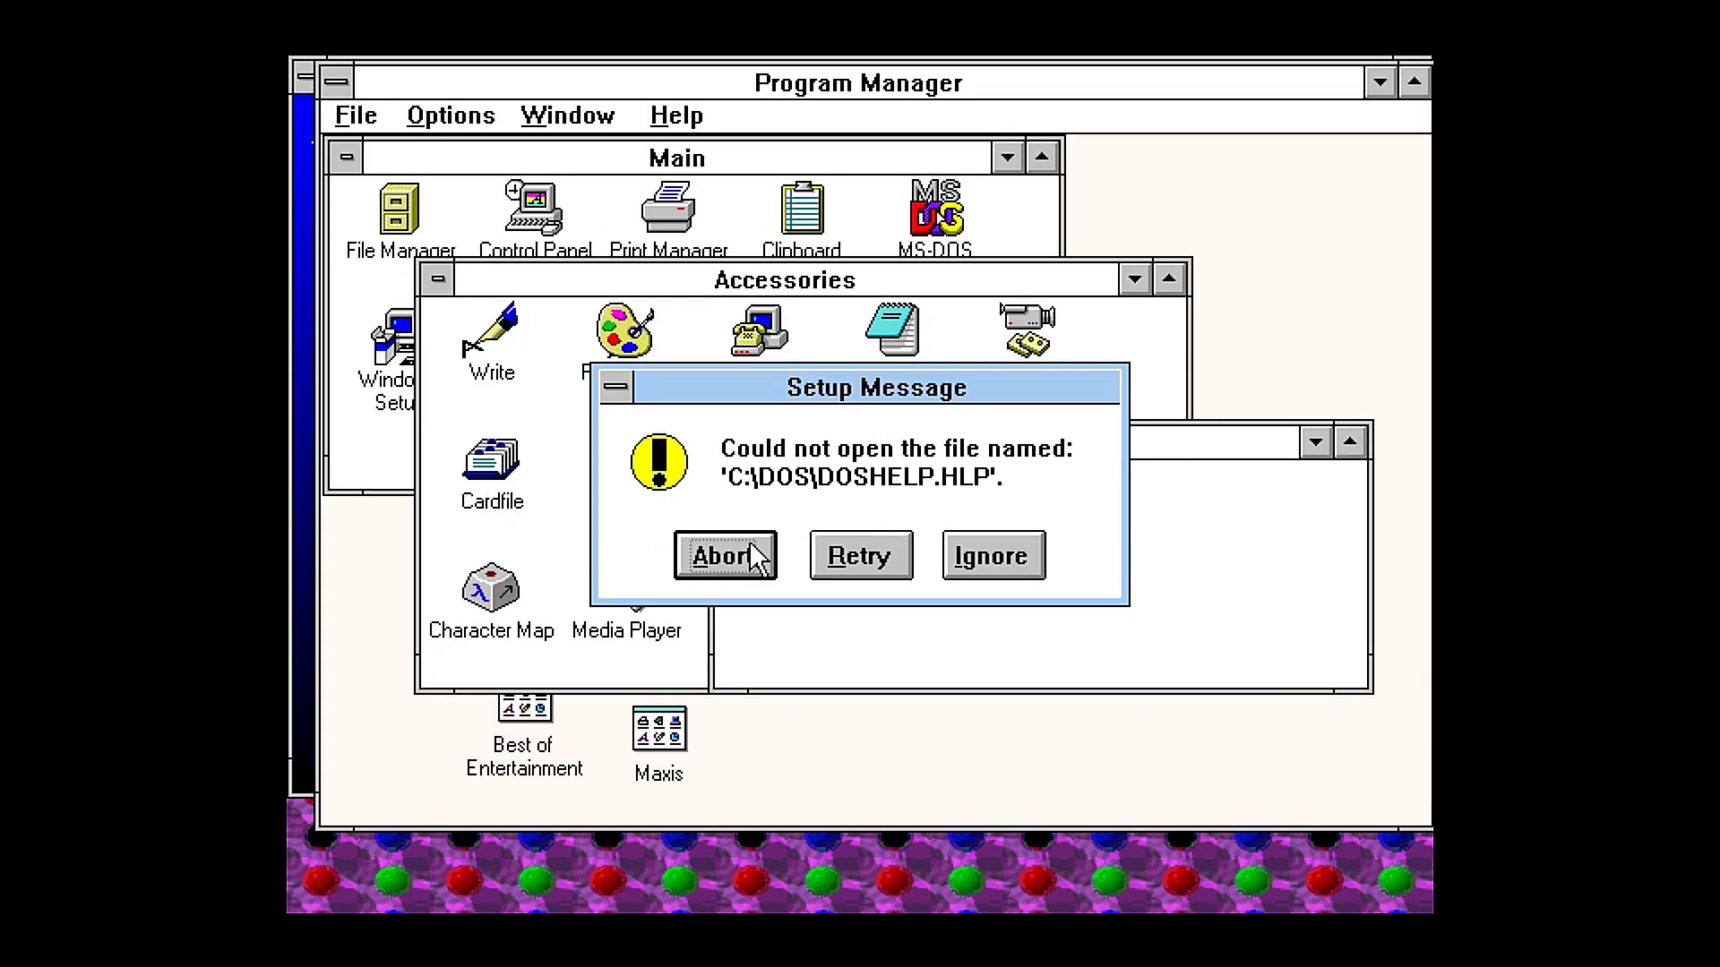
mouse_move(934, 562)
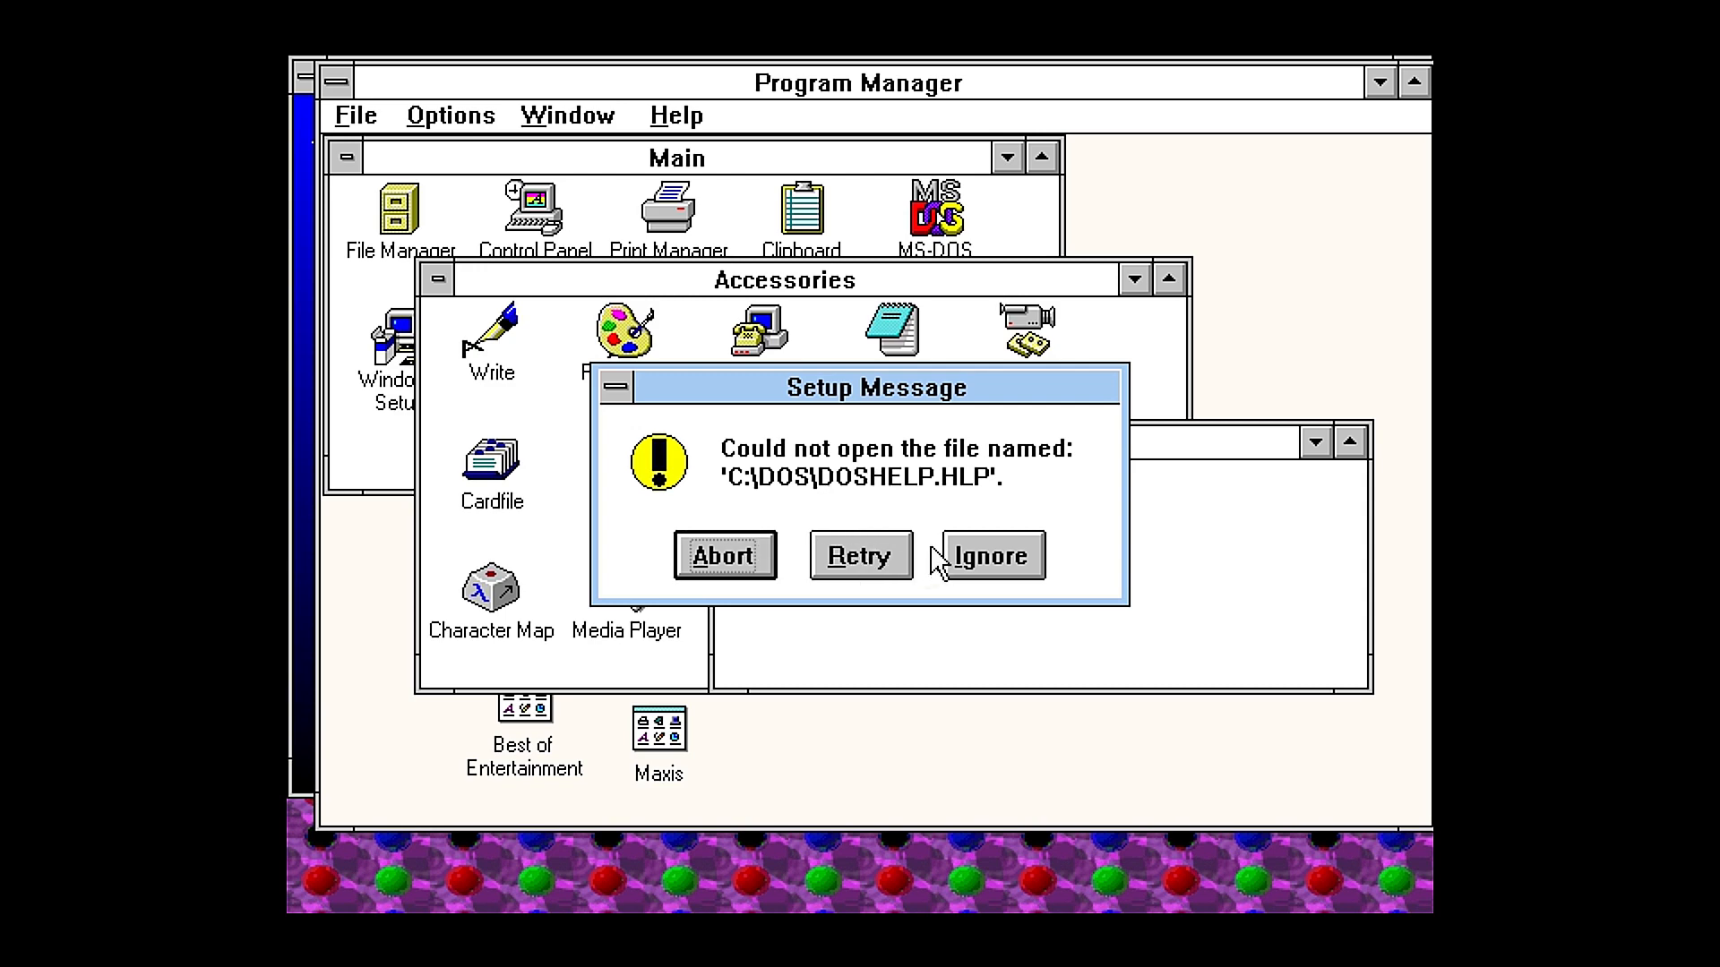
click(986, 556)
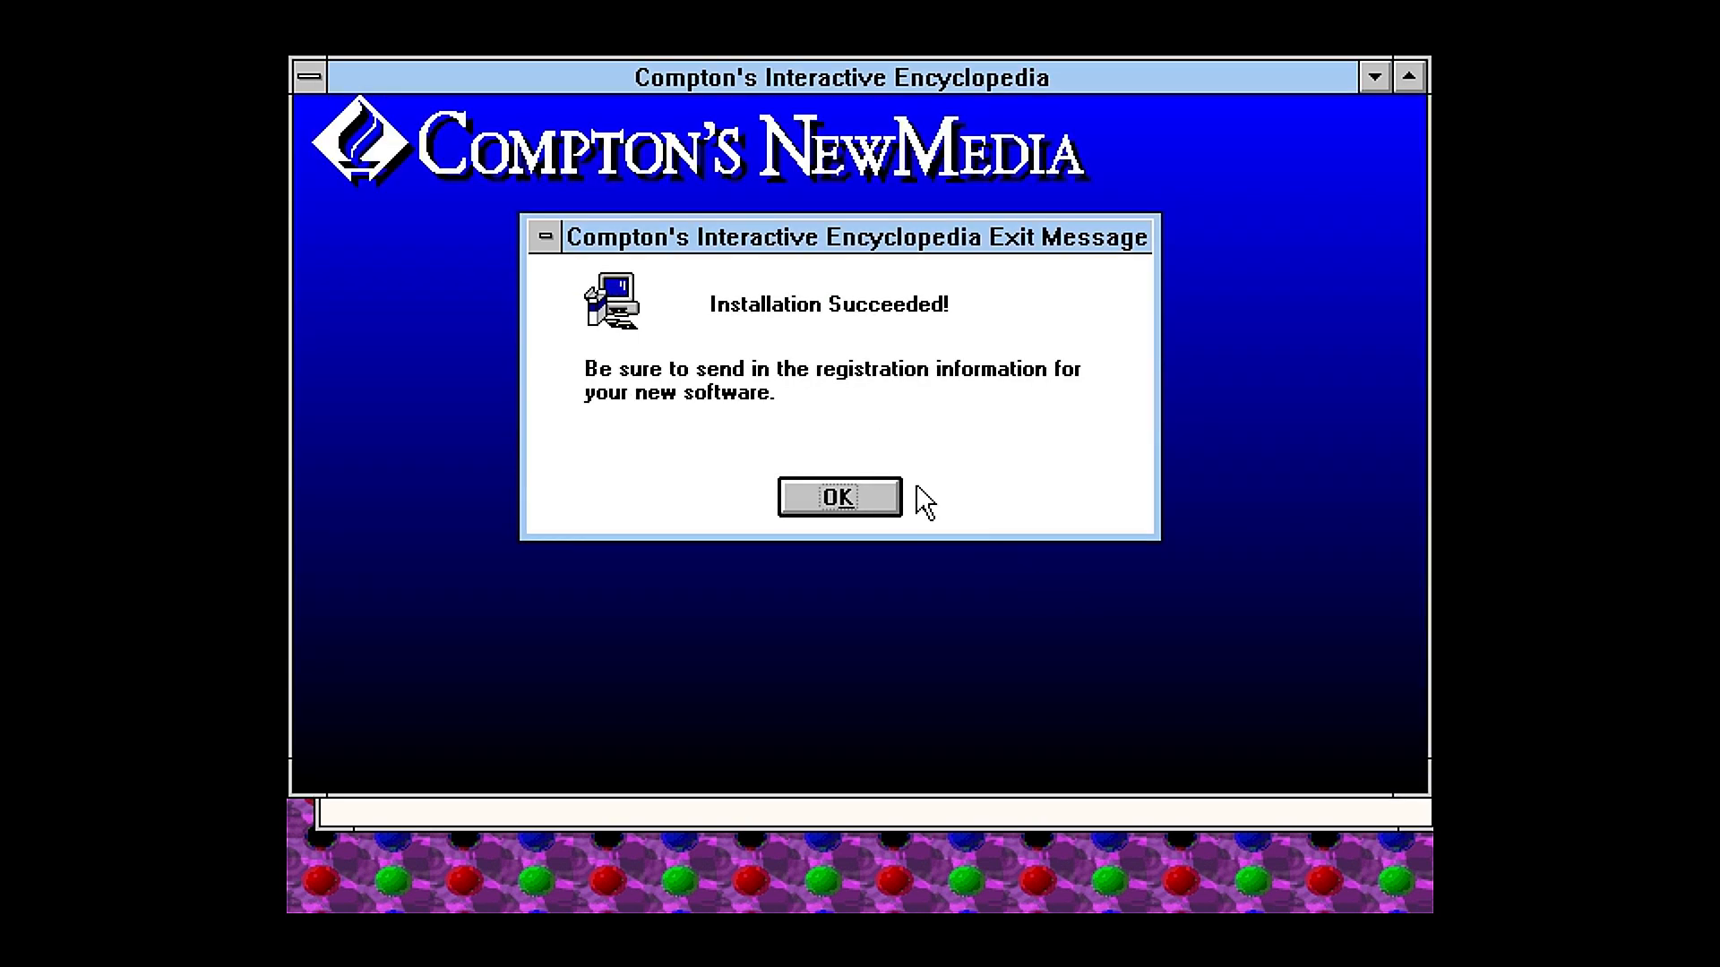
click(838, 496)
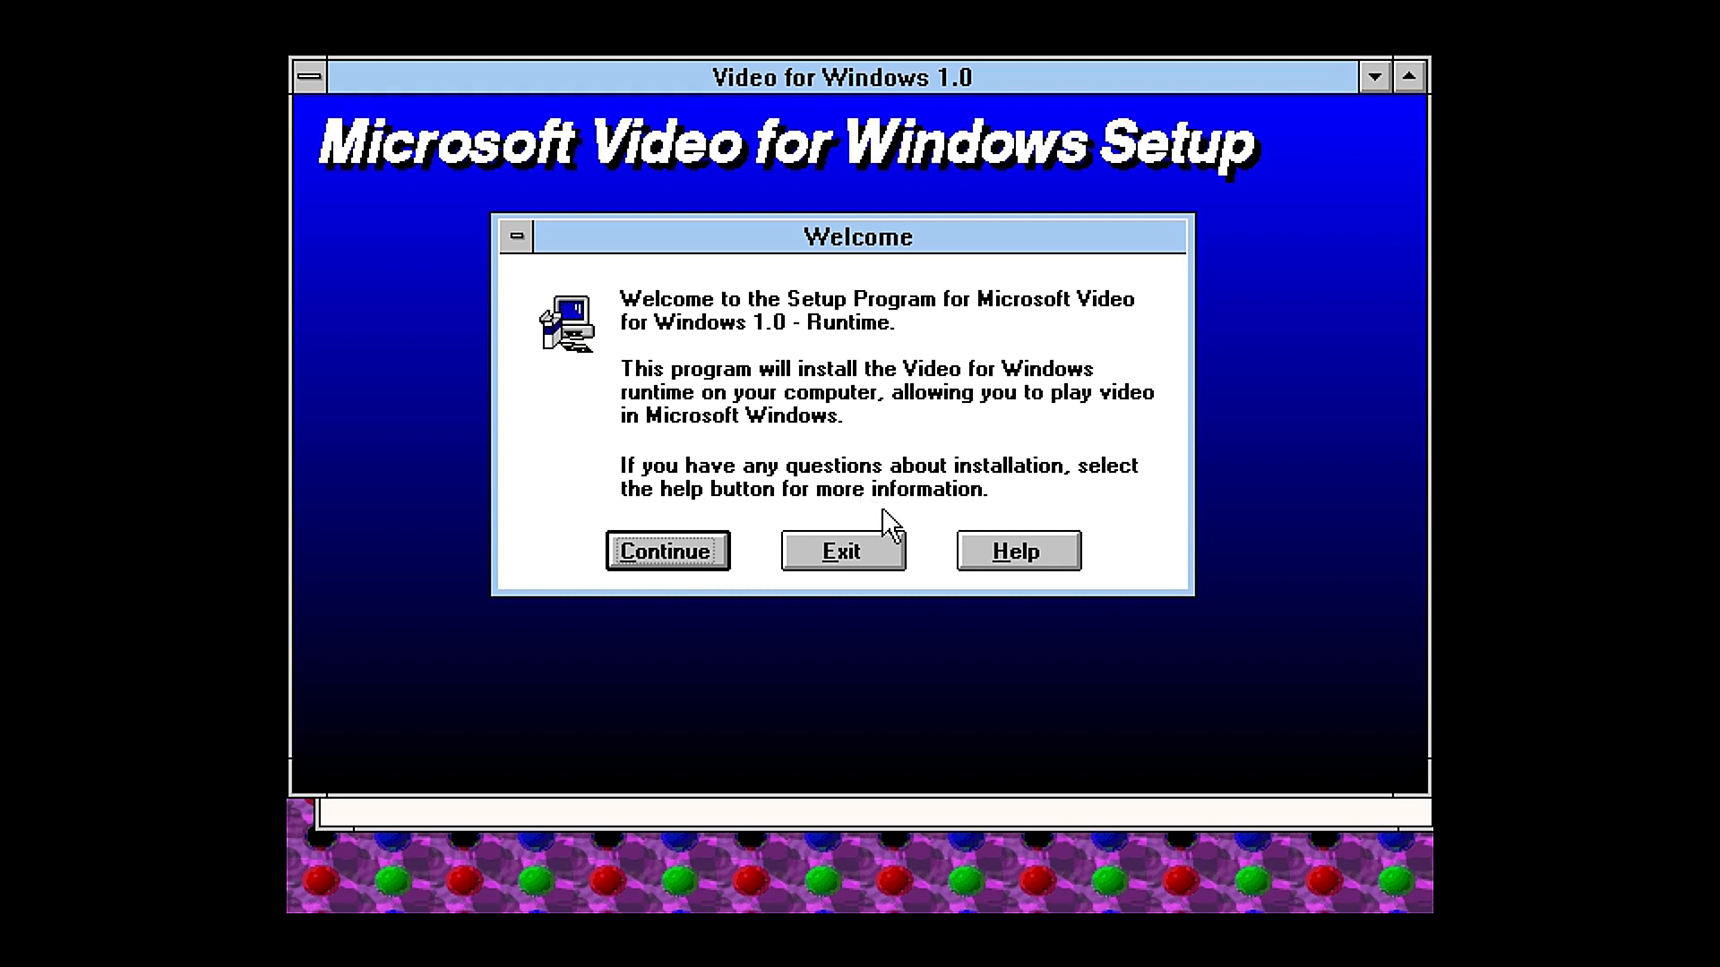
Step: Install the Video for Windows runtime, dismissing the display performance warning
click(665, 549)
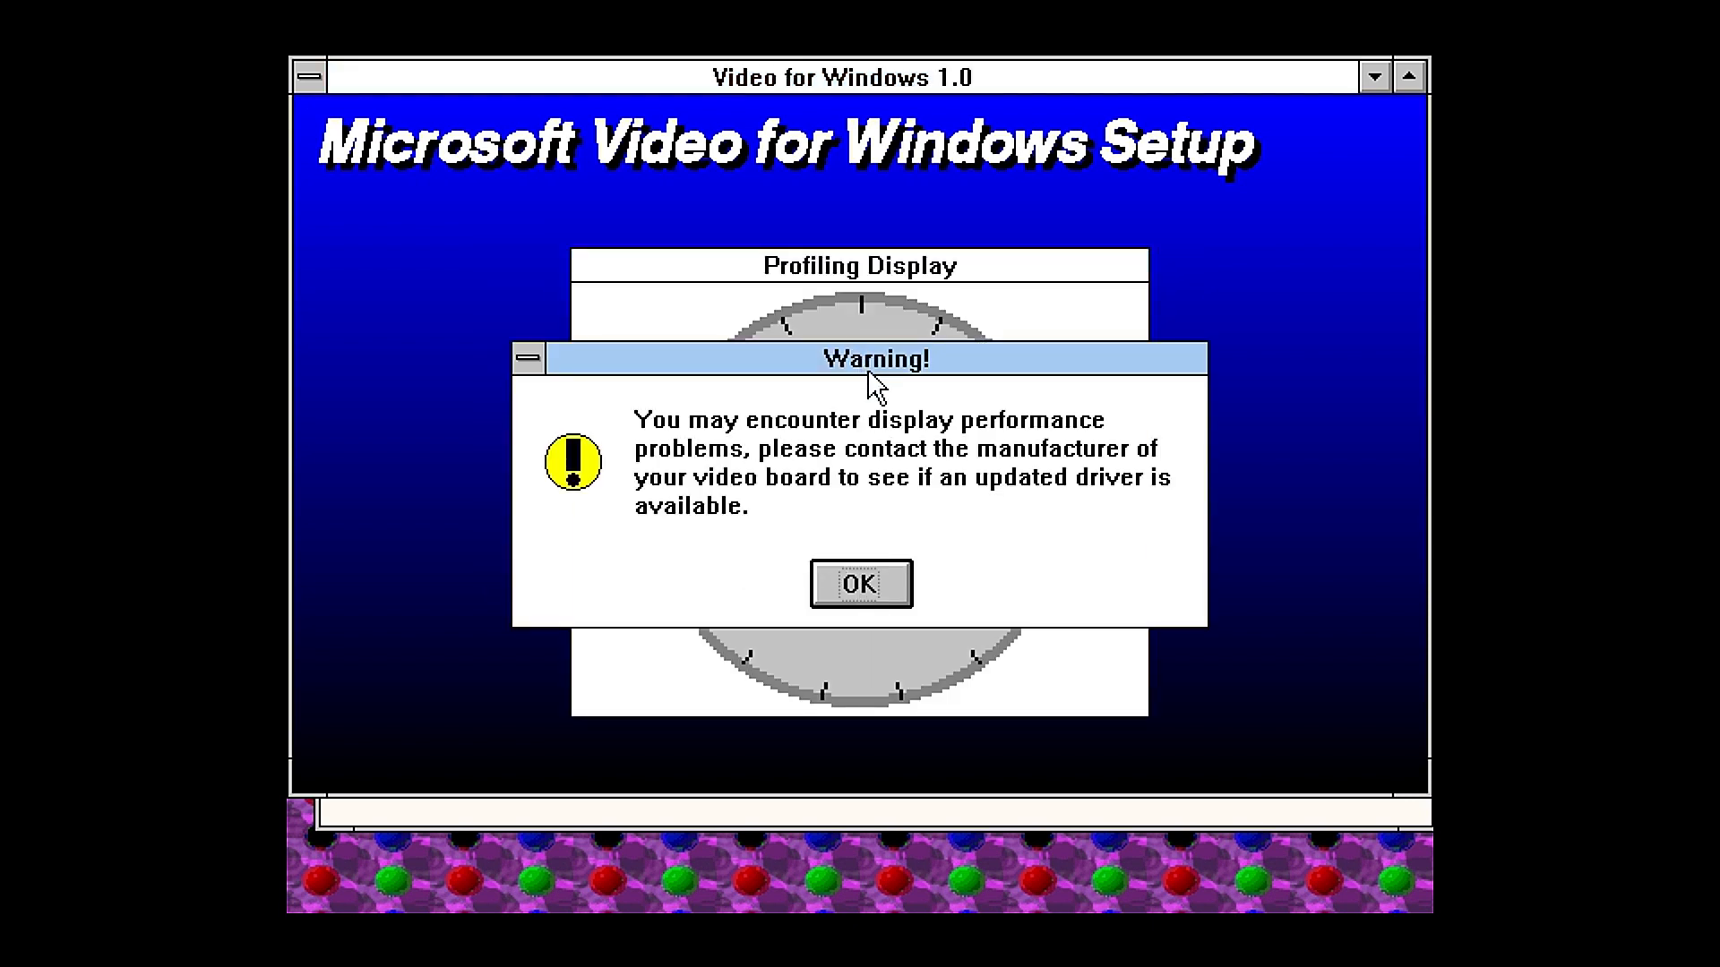
click(860, 582)
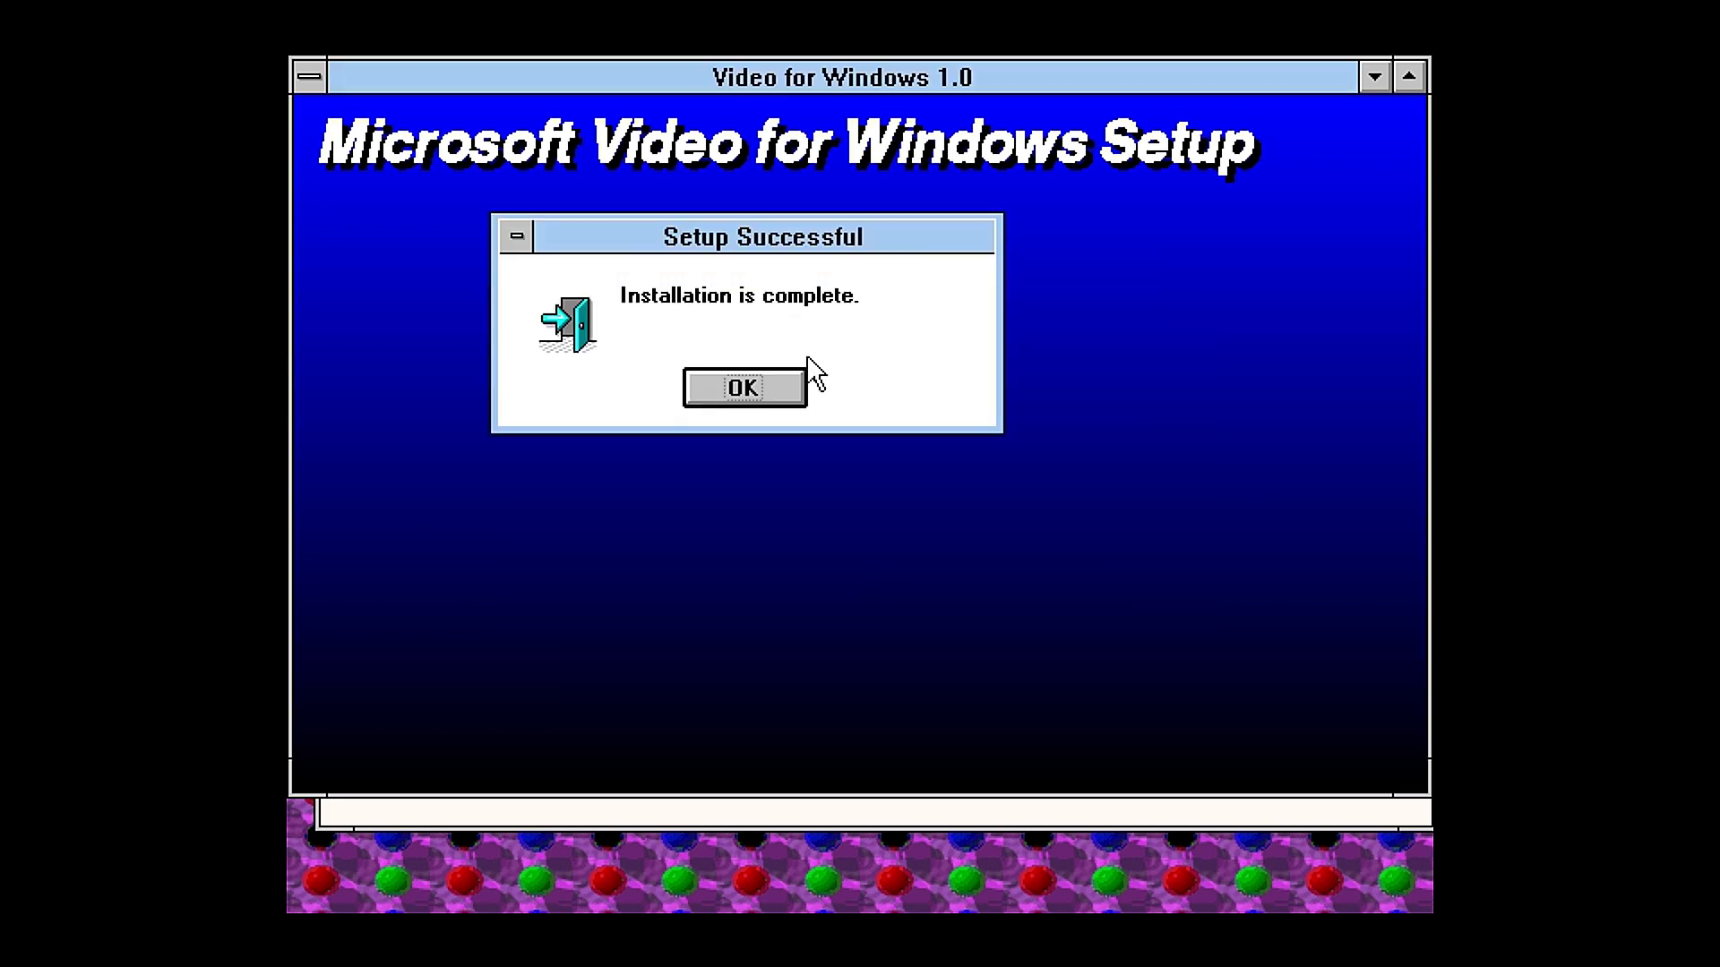
click(743, 387)
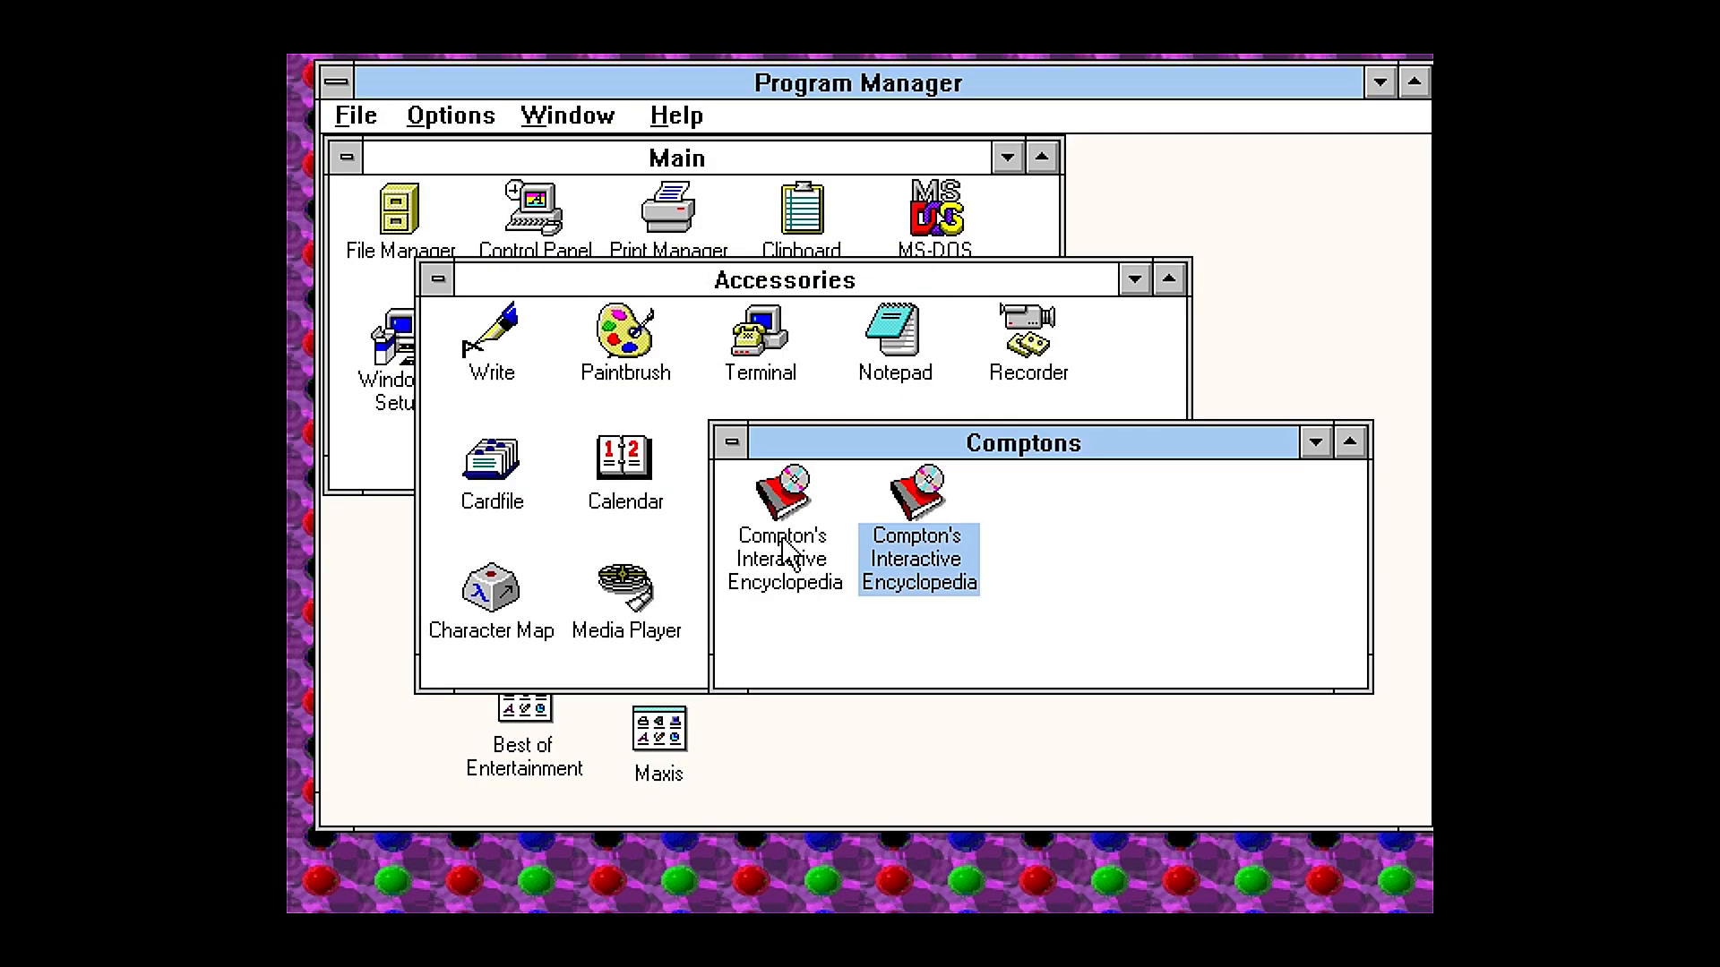
Step: Launch Compton's Interactive Encyclopedia from its icon in the Comptons group
click(783, 490)
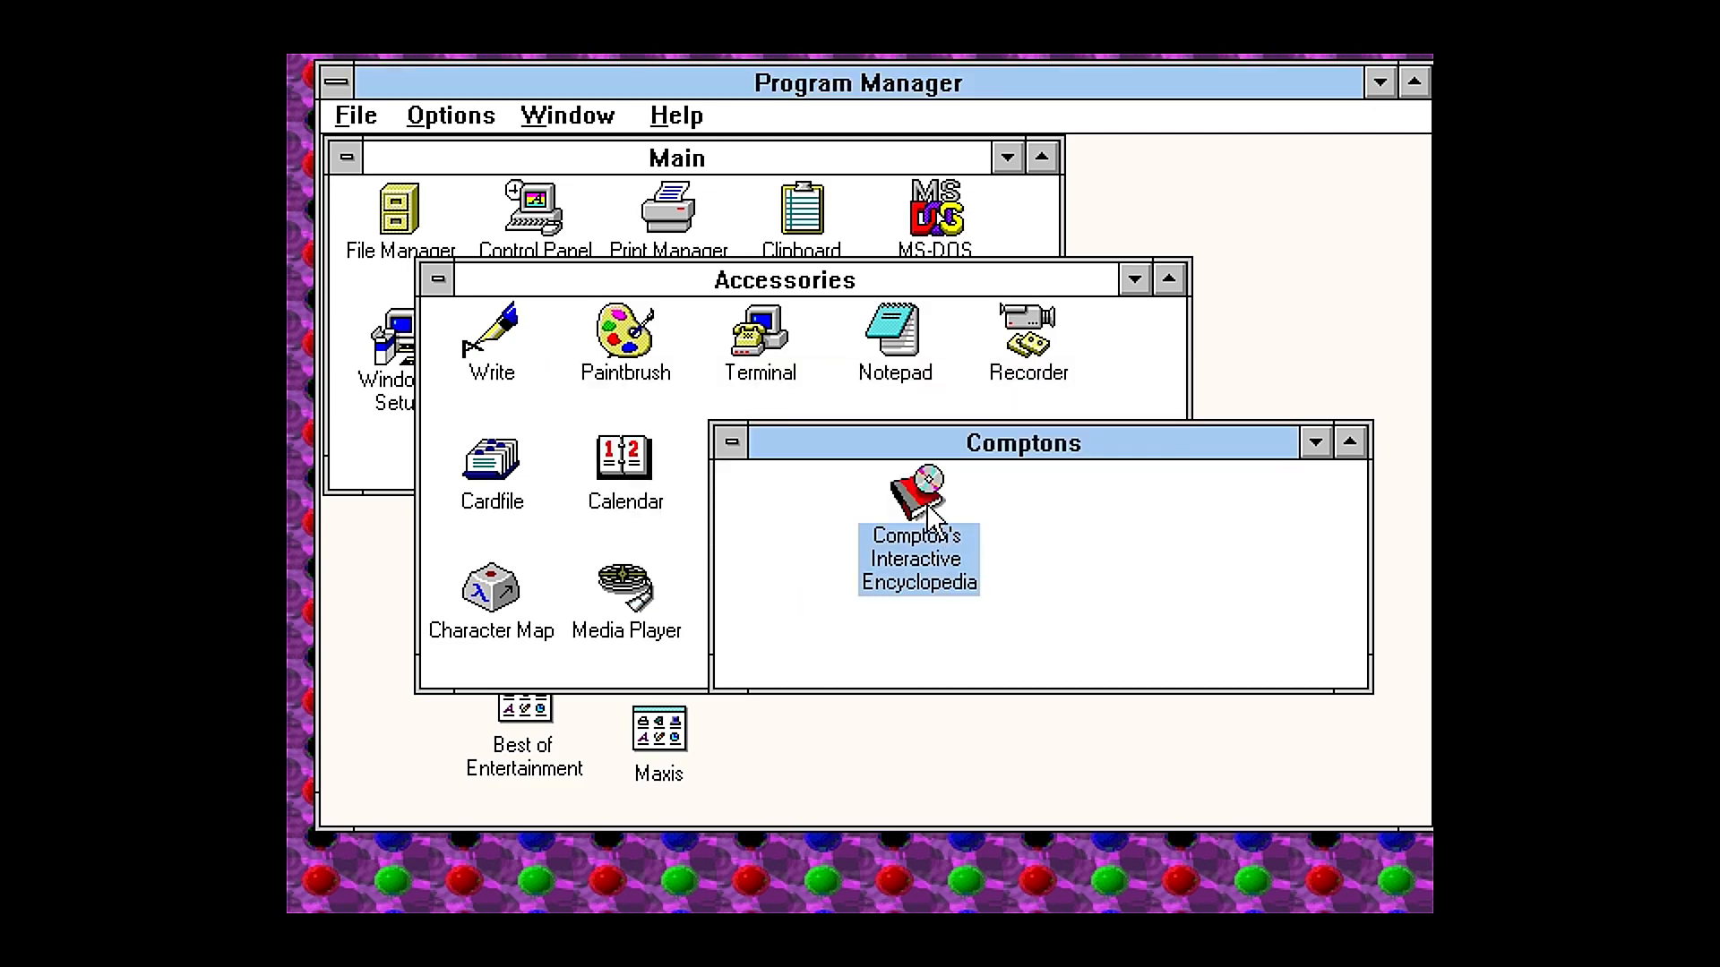
double_click(917, 499)
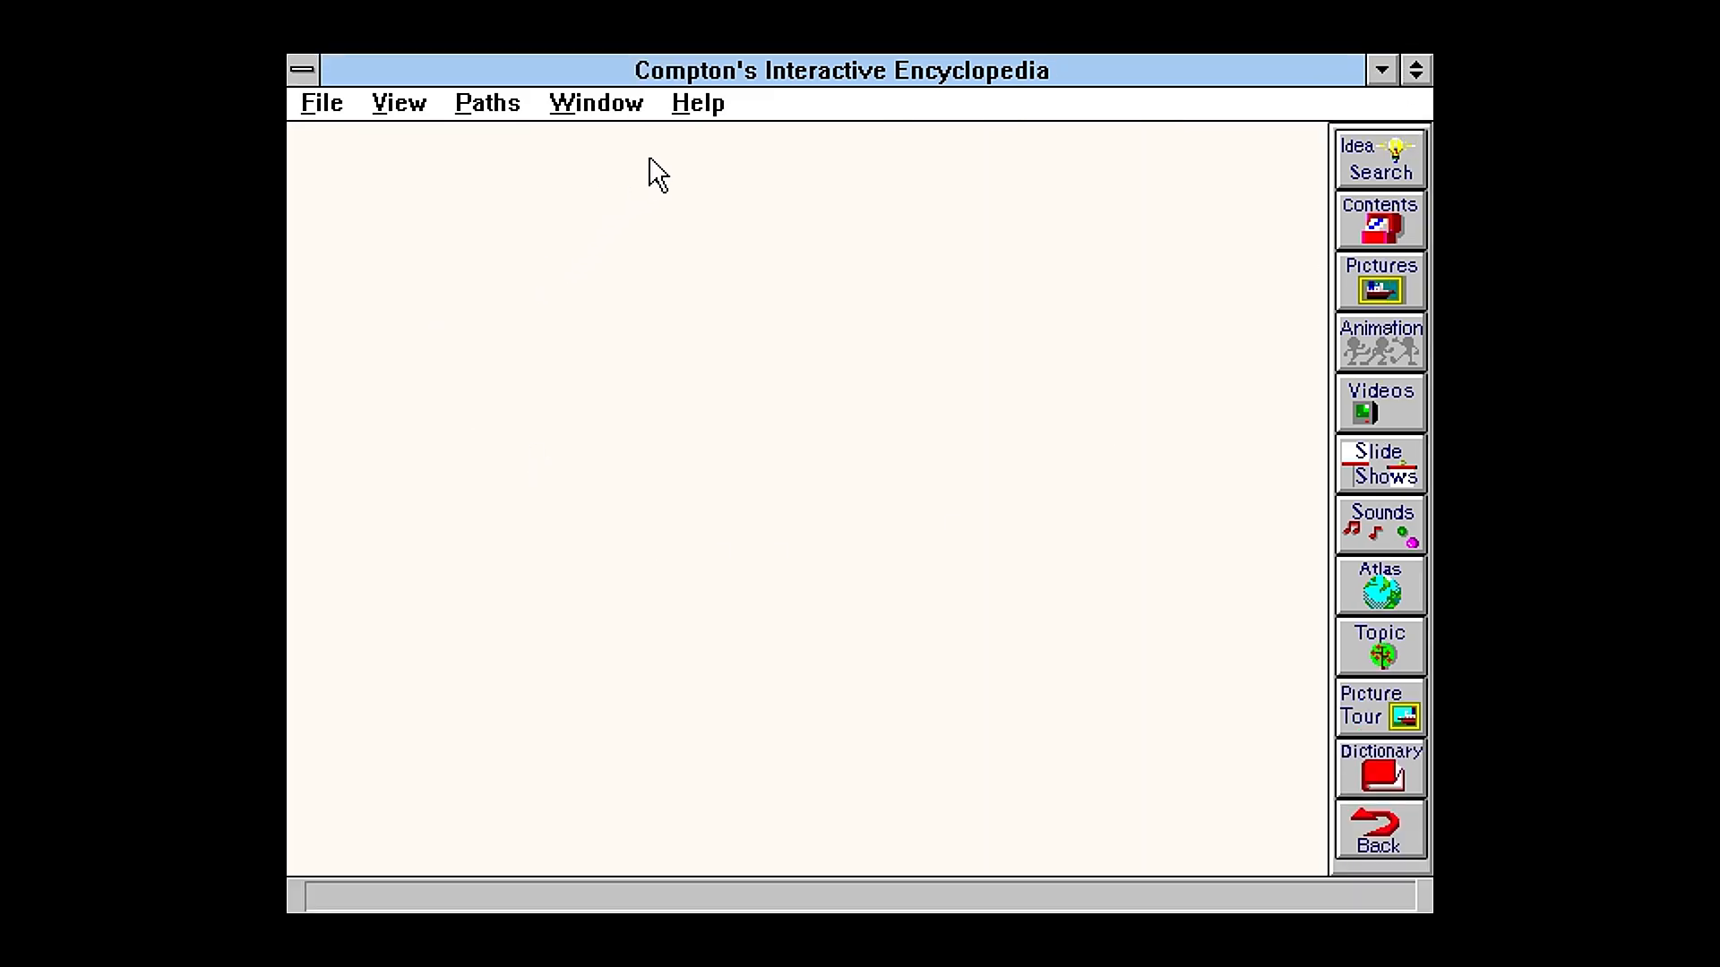
Step: Show the sailing-ship opening title screen via Help > Opening Screen
click(698, 103)
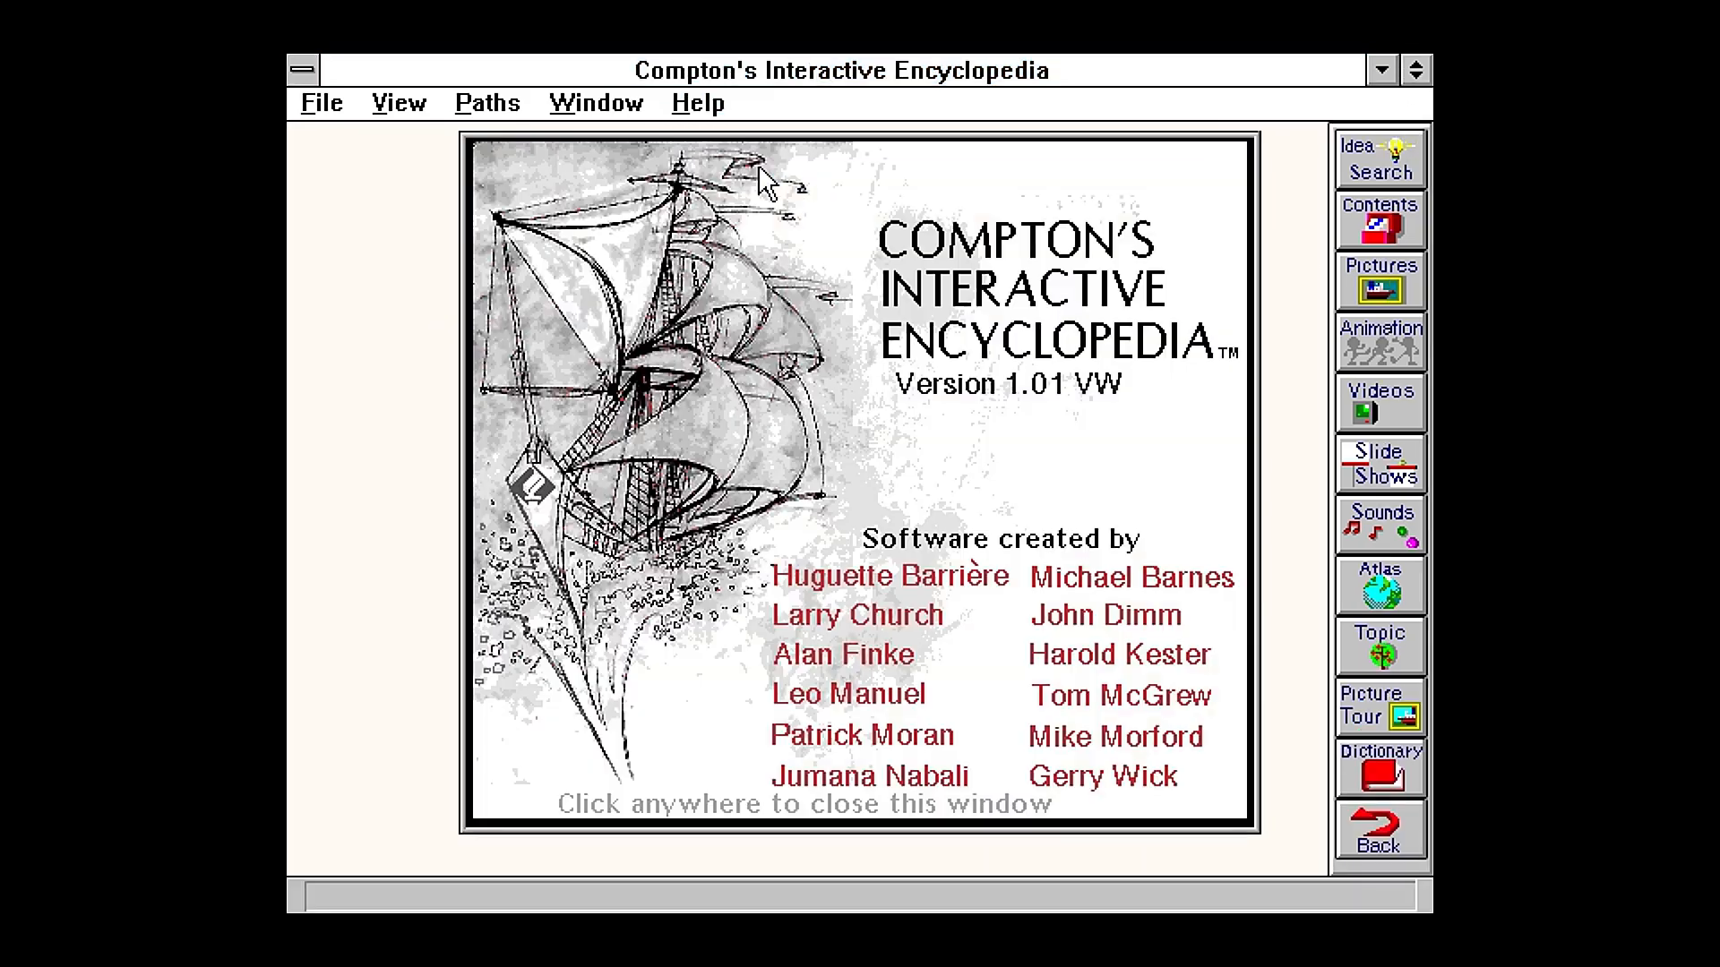
mouse_move(1085, 294)
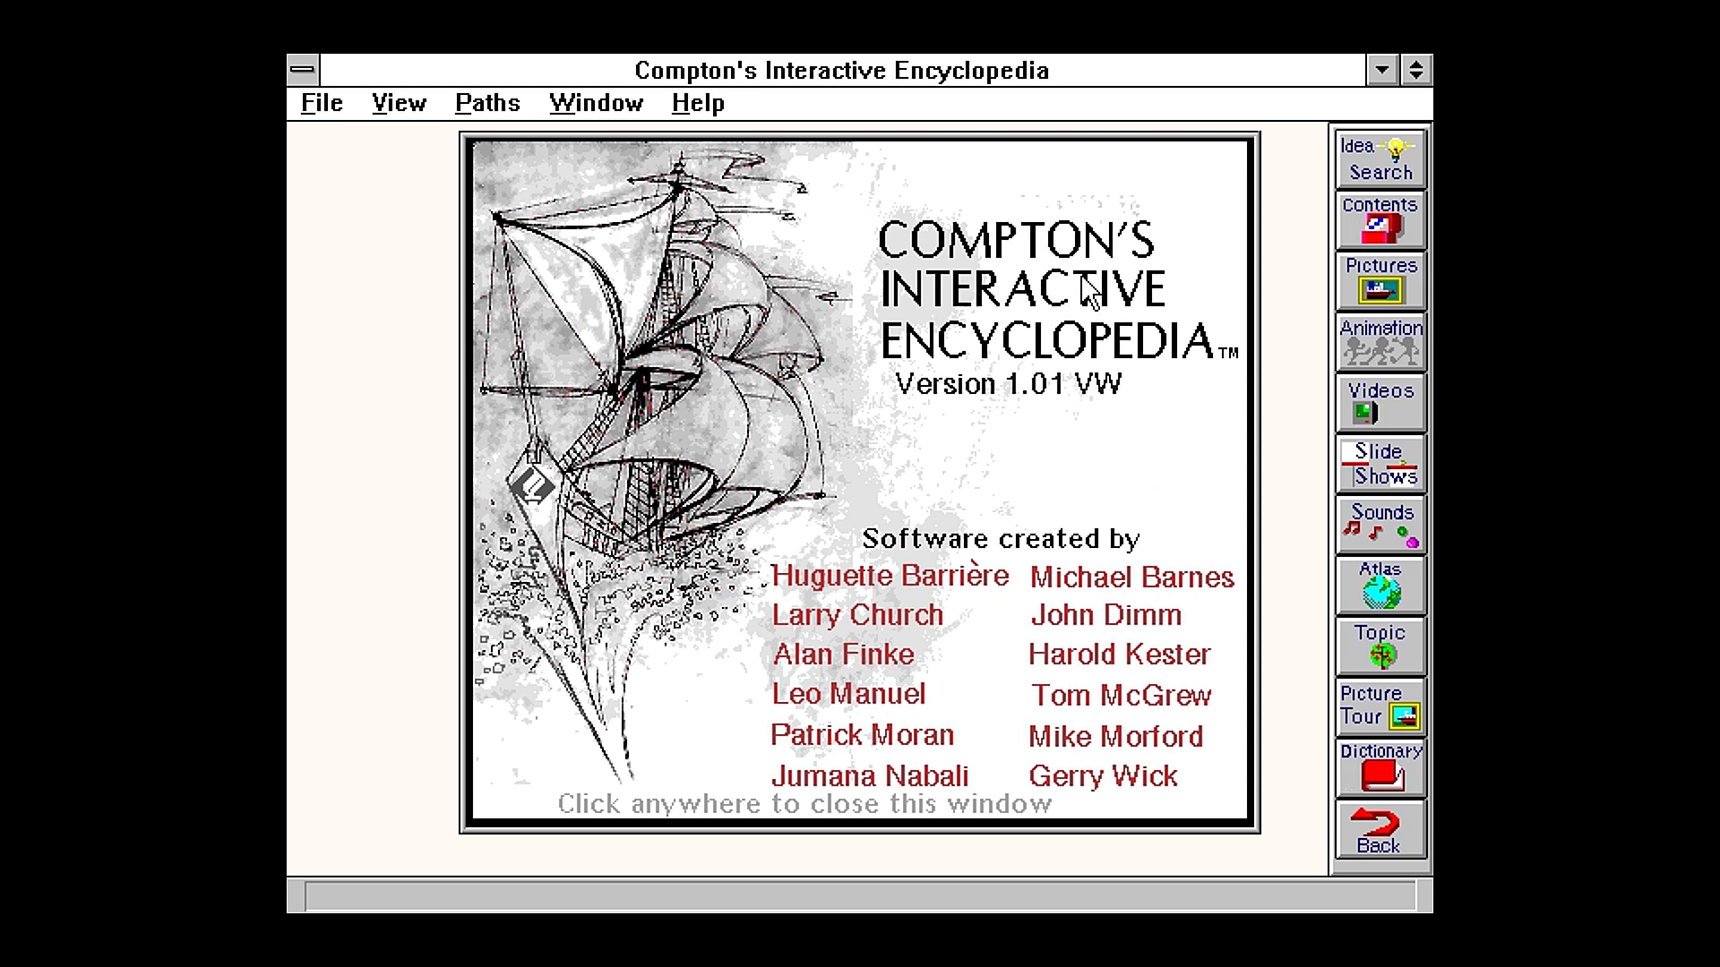
mouse_move(1030, 402)
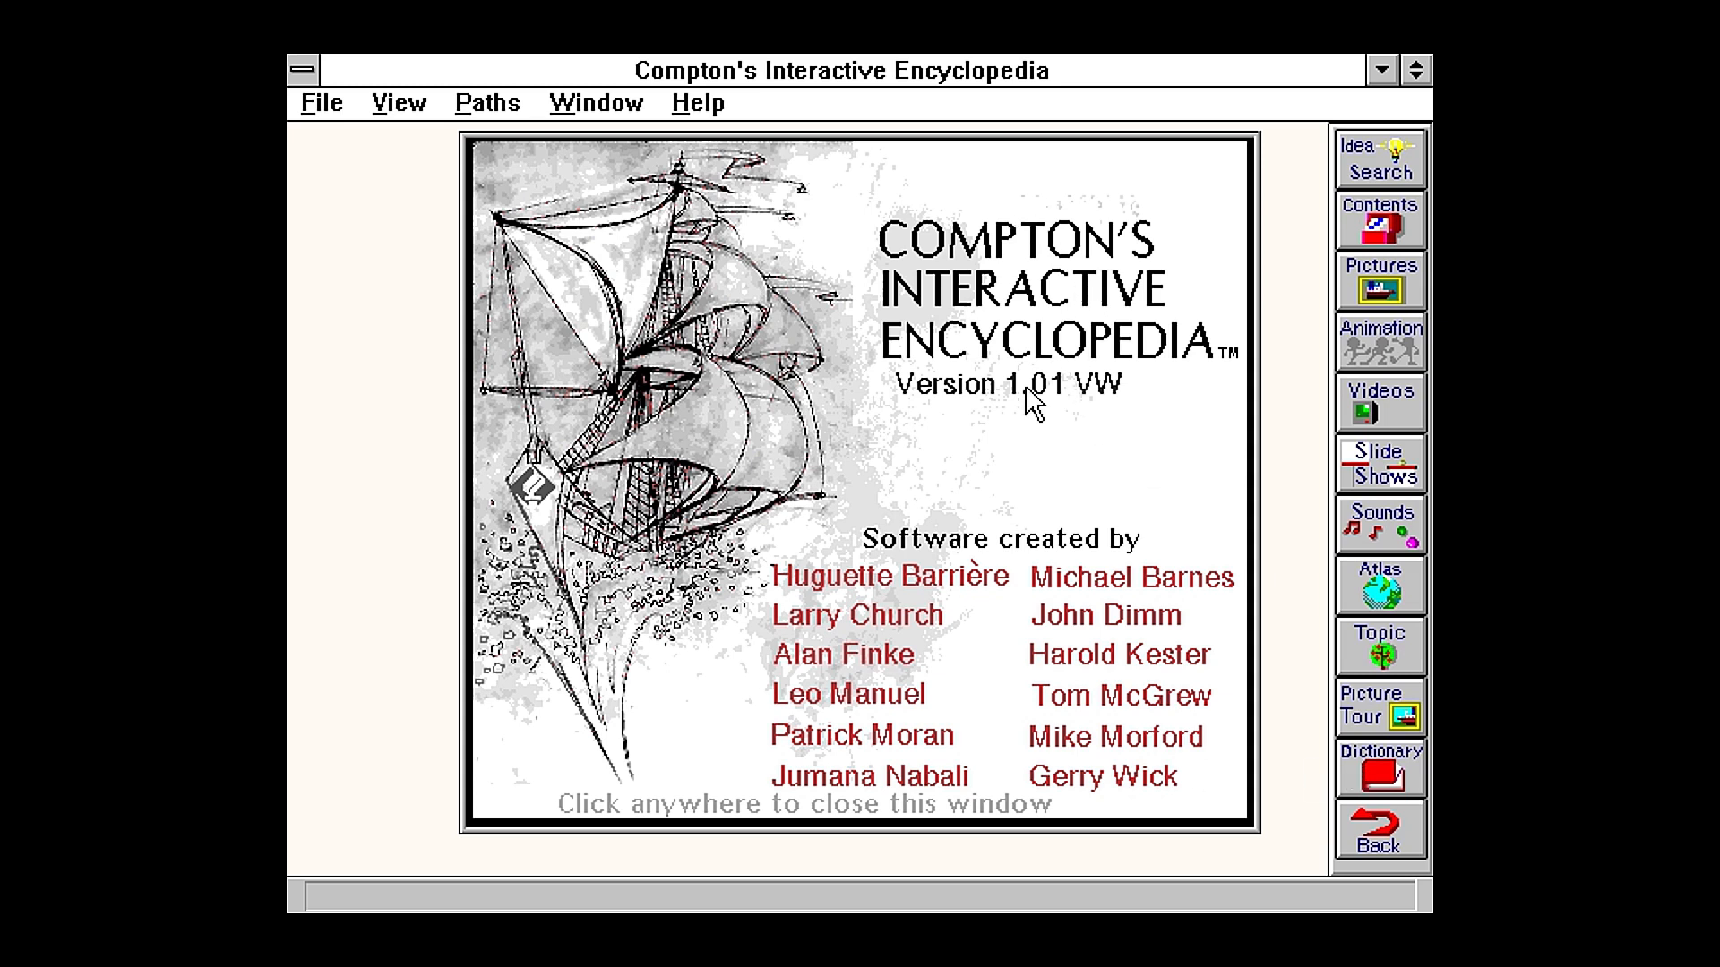
mouse_move(965, 258)
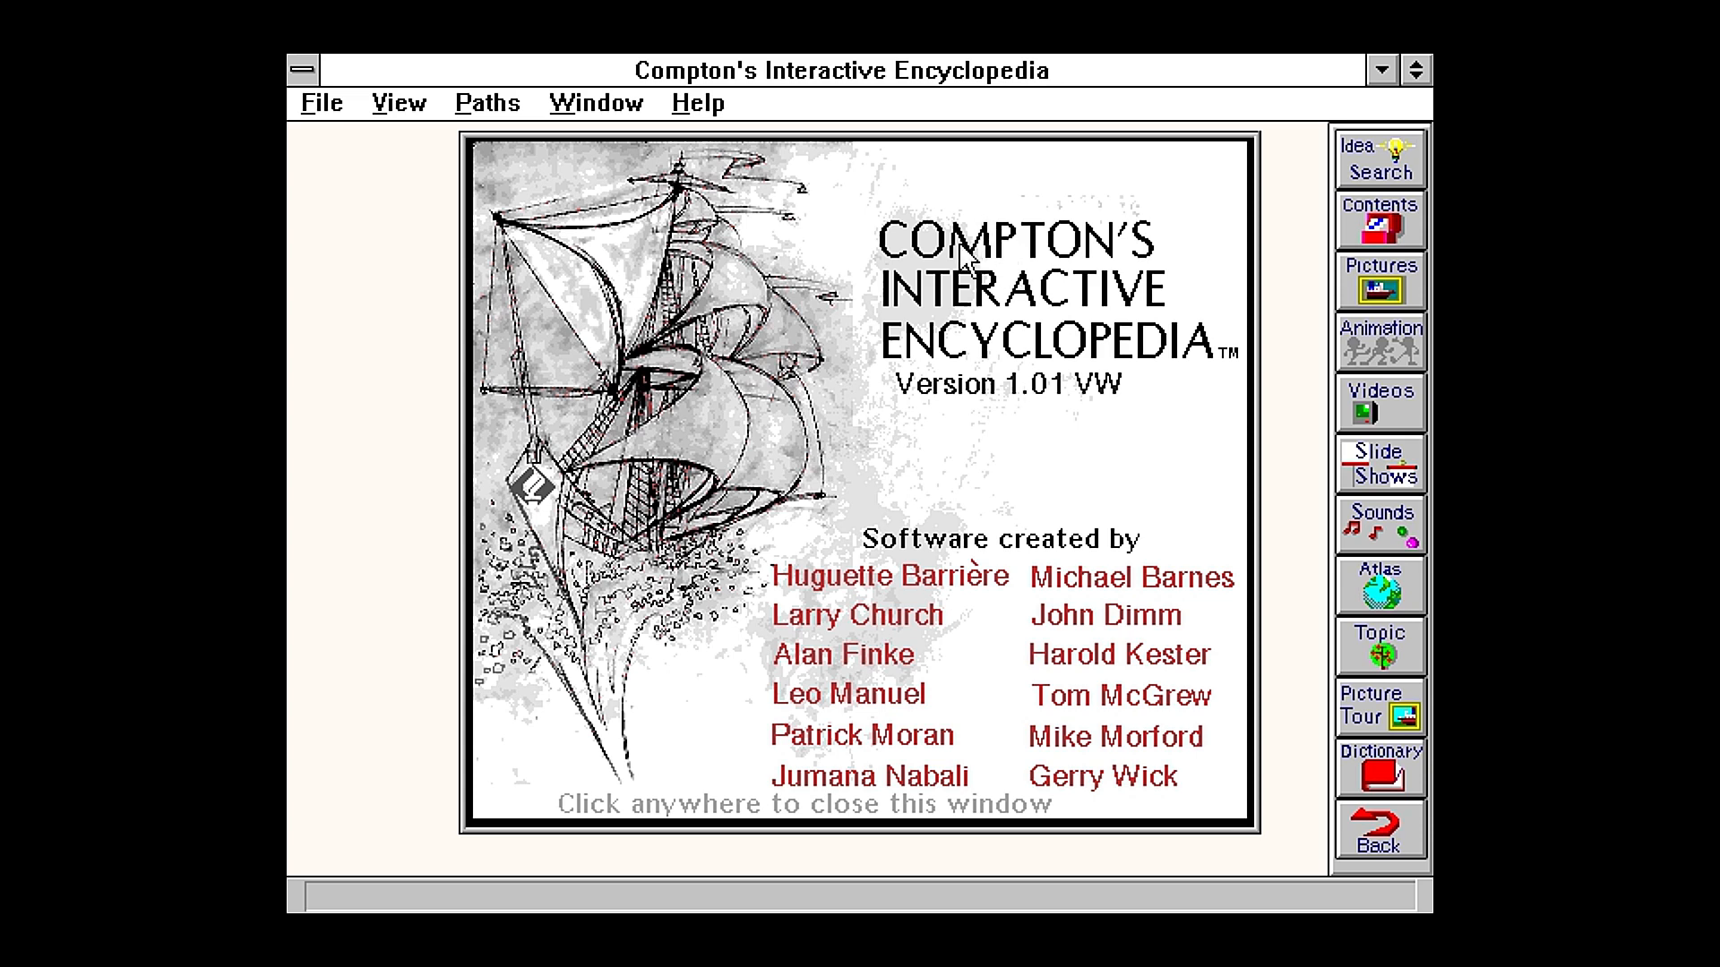
mouse_move(956, 395)
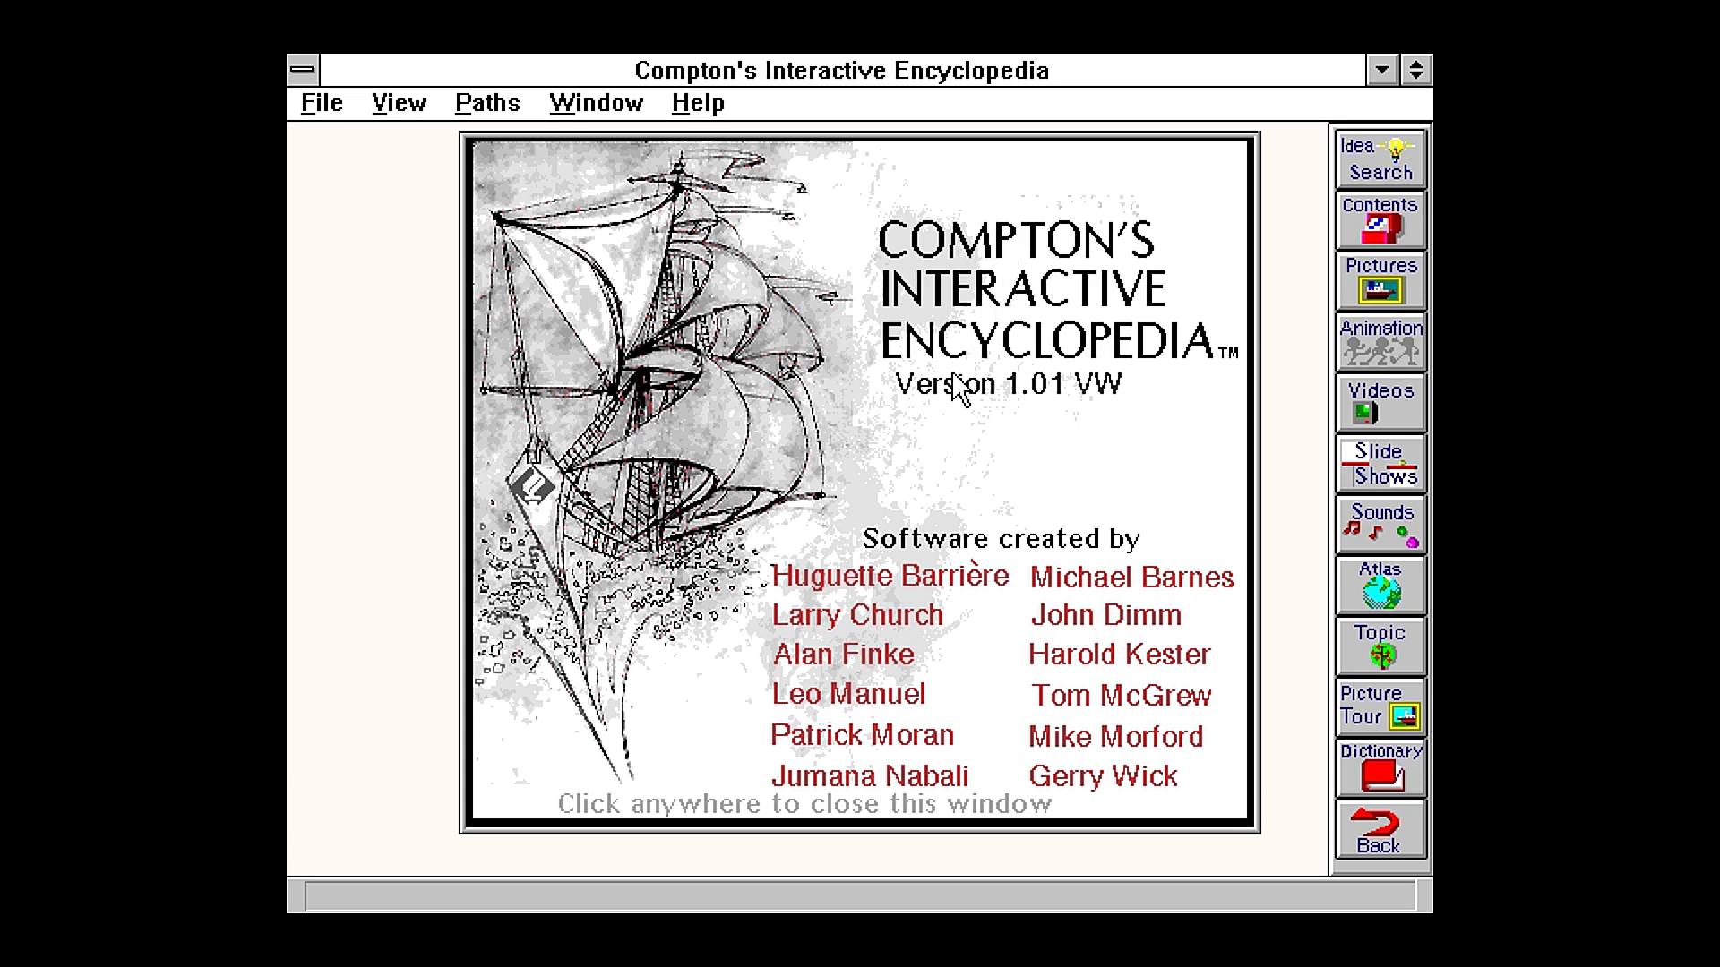
mouse_move(861, 737)
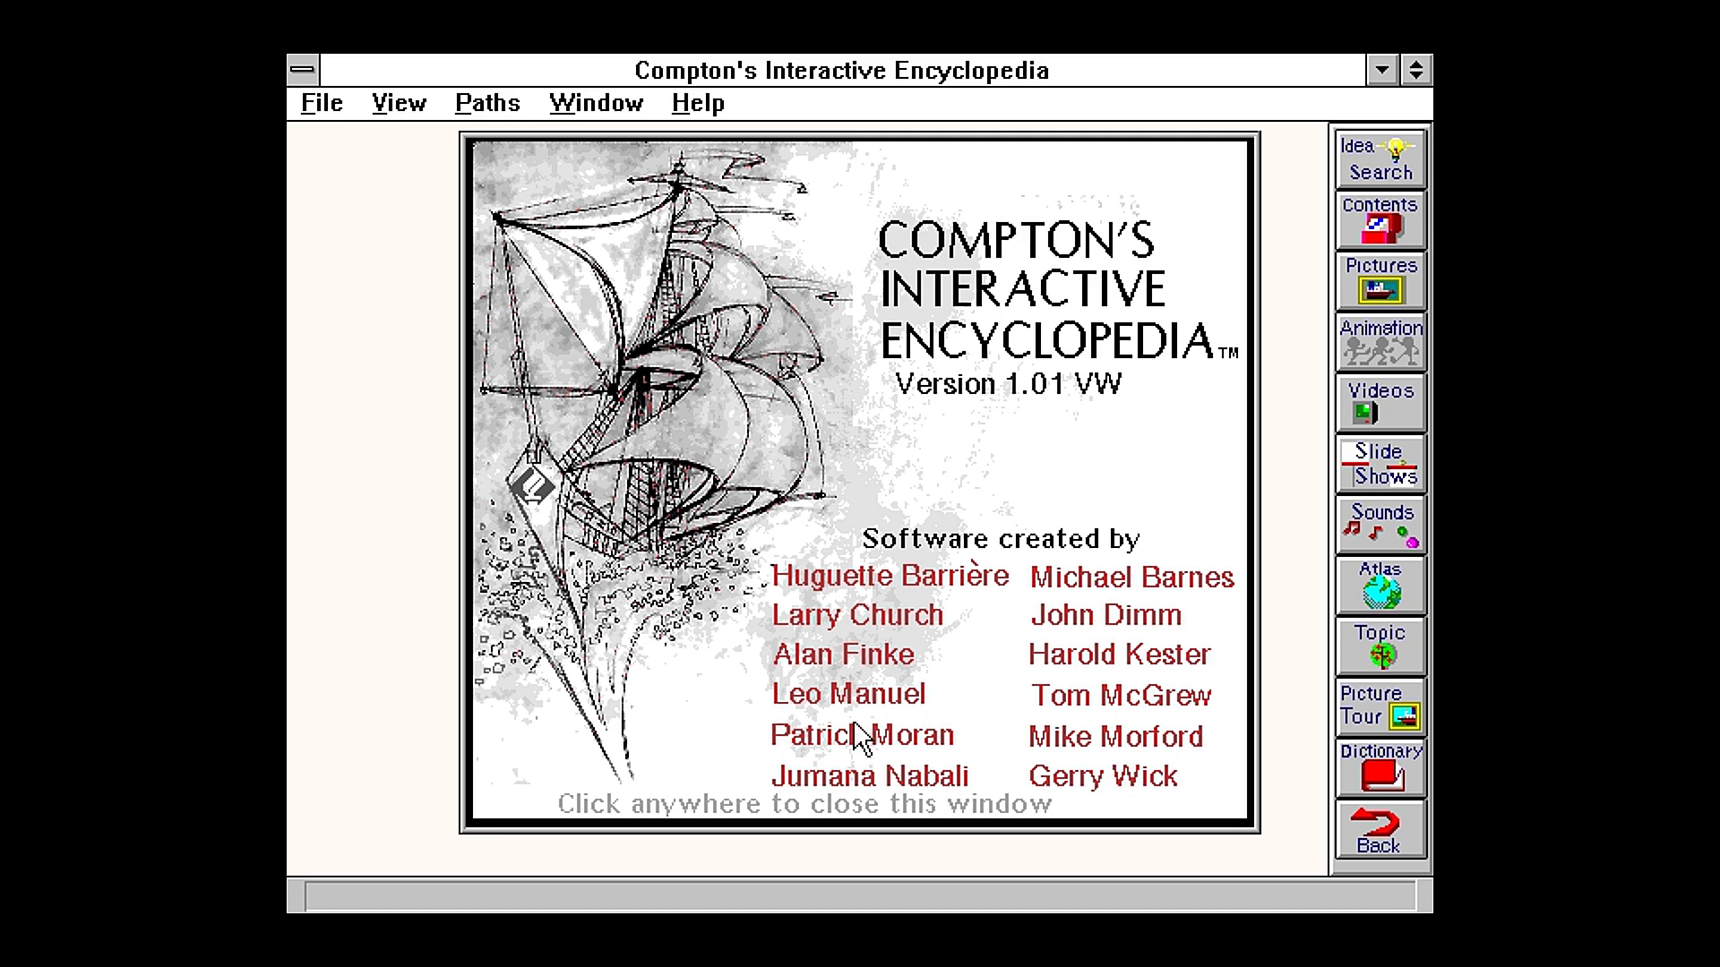
mouse_move(710, 119)
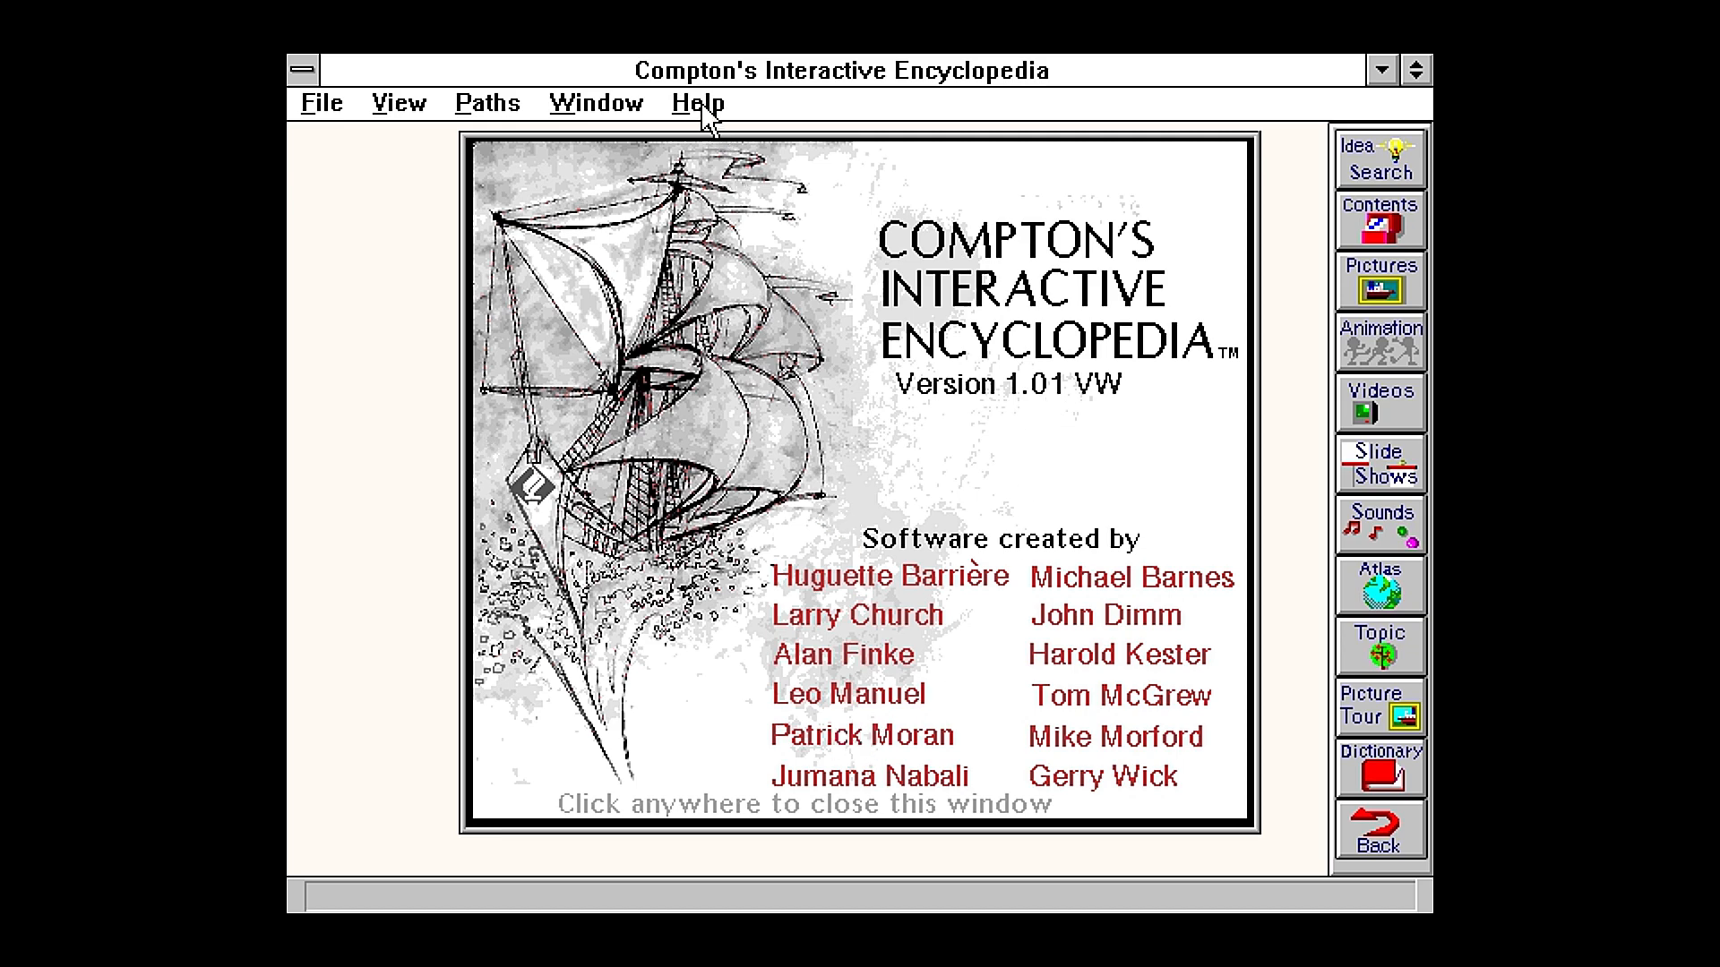
click(698, 102)
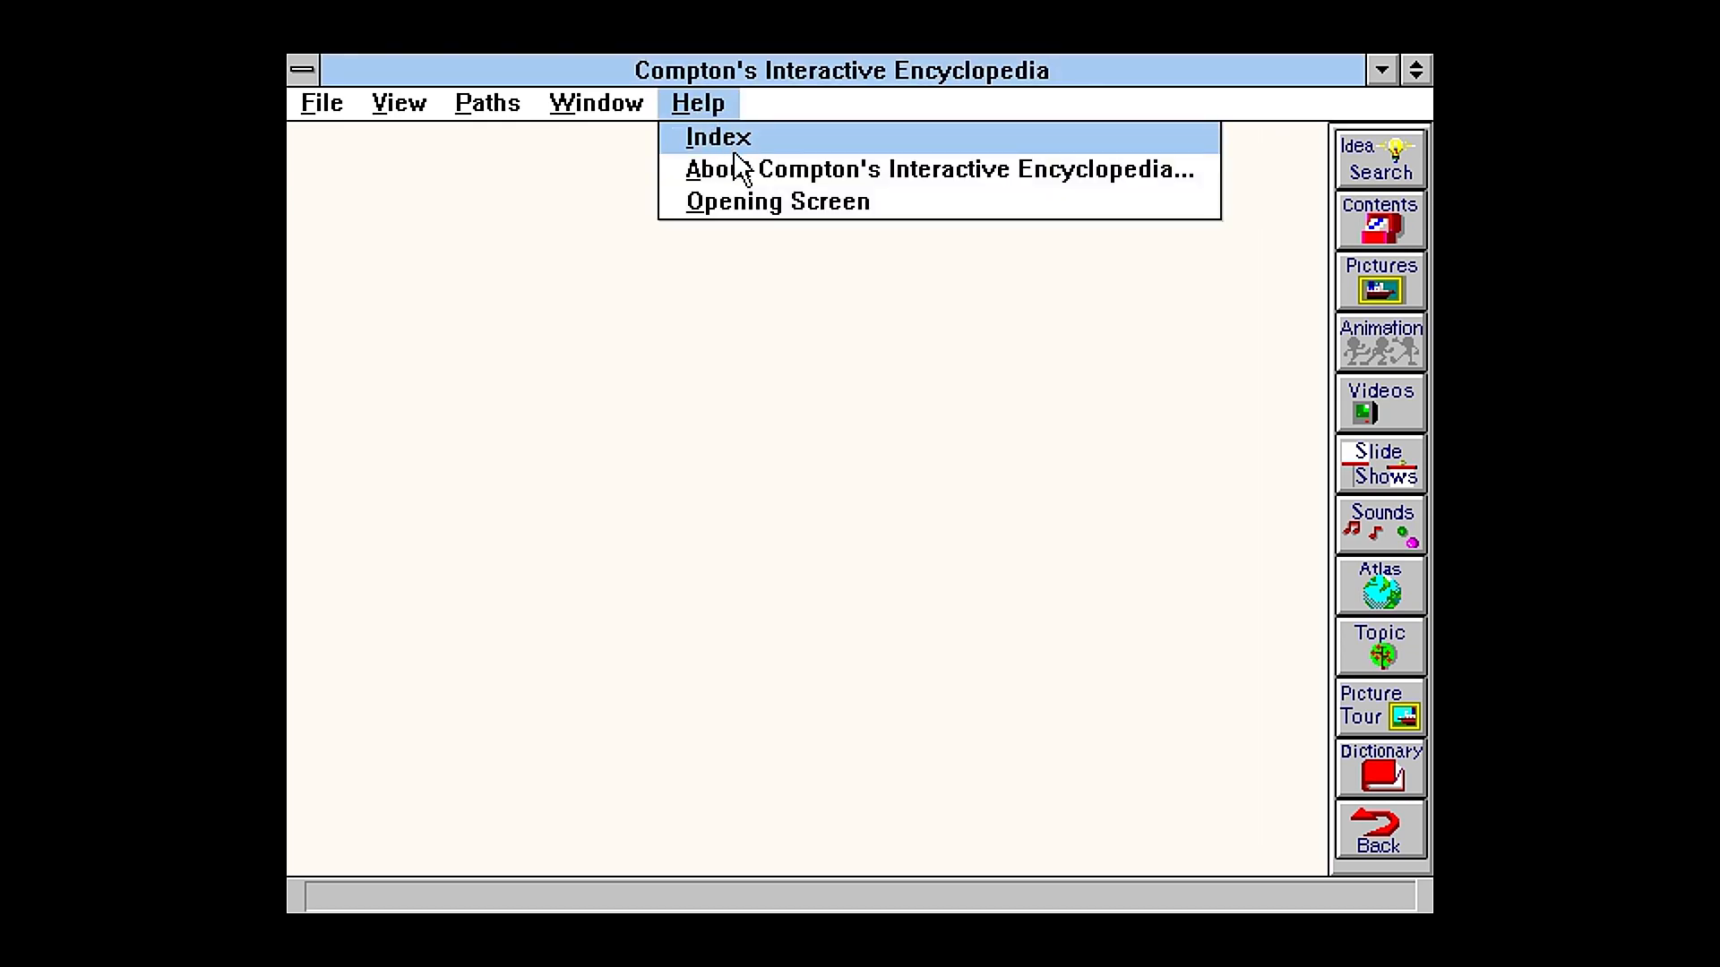
click(775, 201)
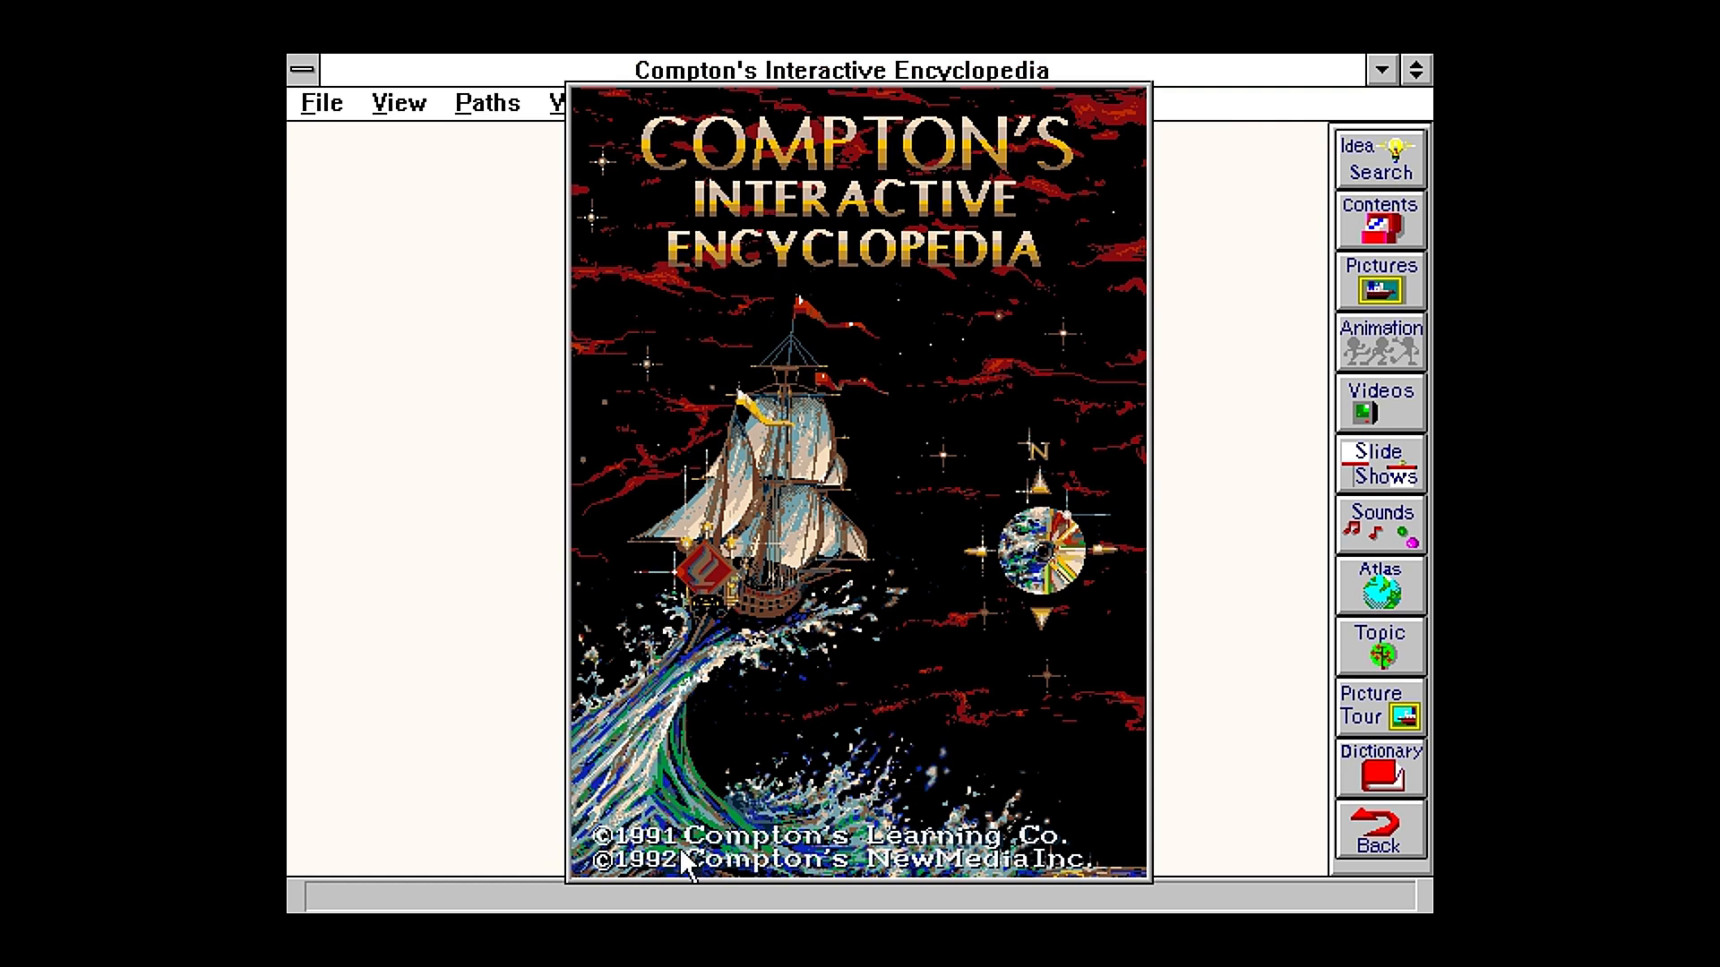
mouse_move(674, 874)
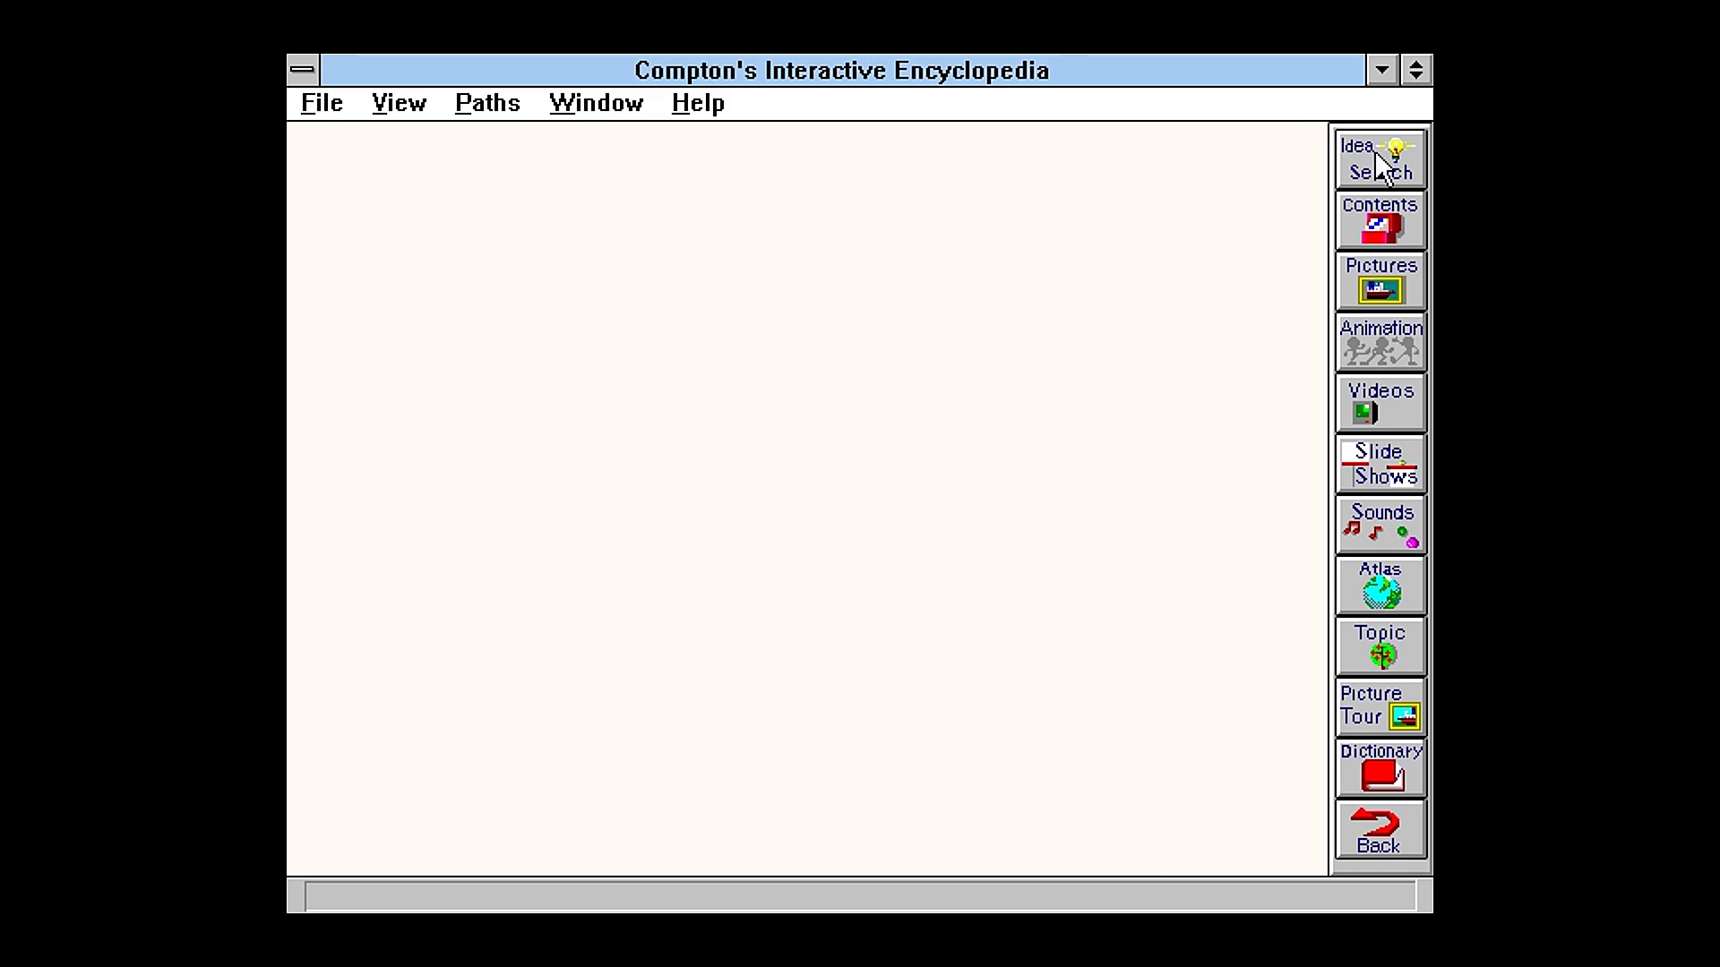
mouse_move(853, 760)
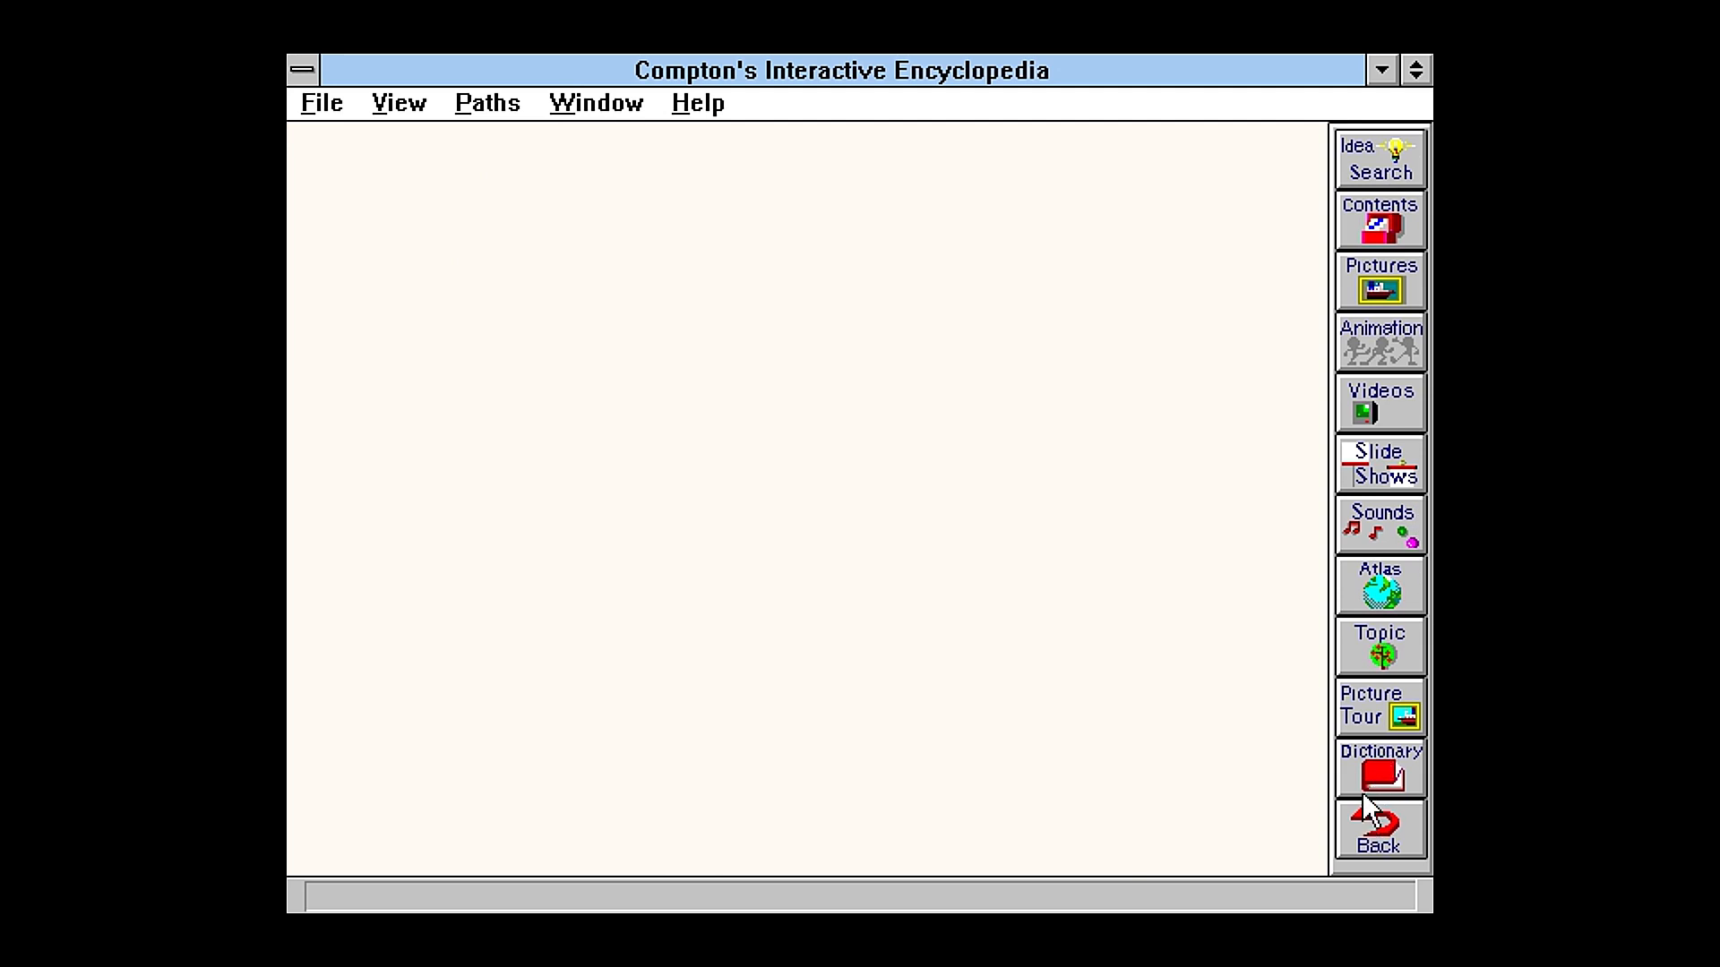
Step: Run an Idea Search for 'com' to reach the COMPUTER article
click(1378, 158)
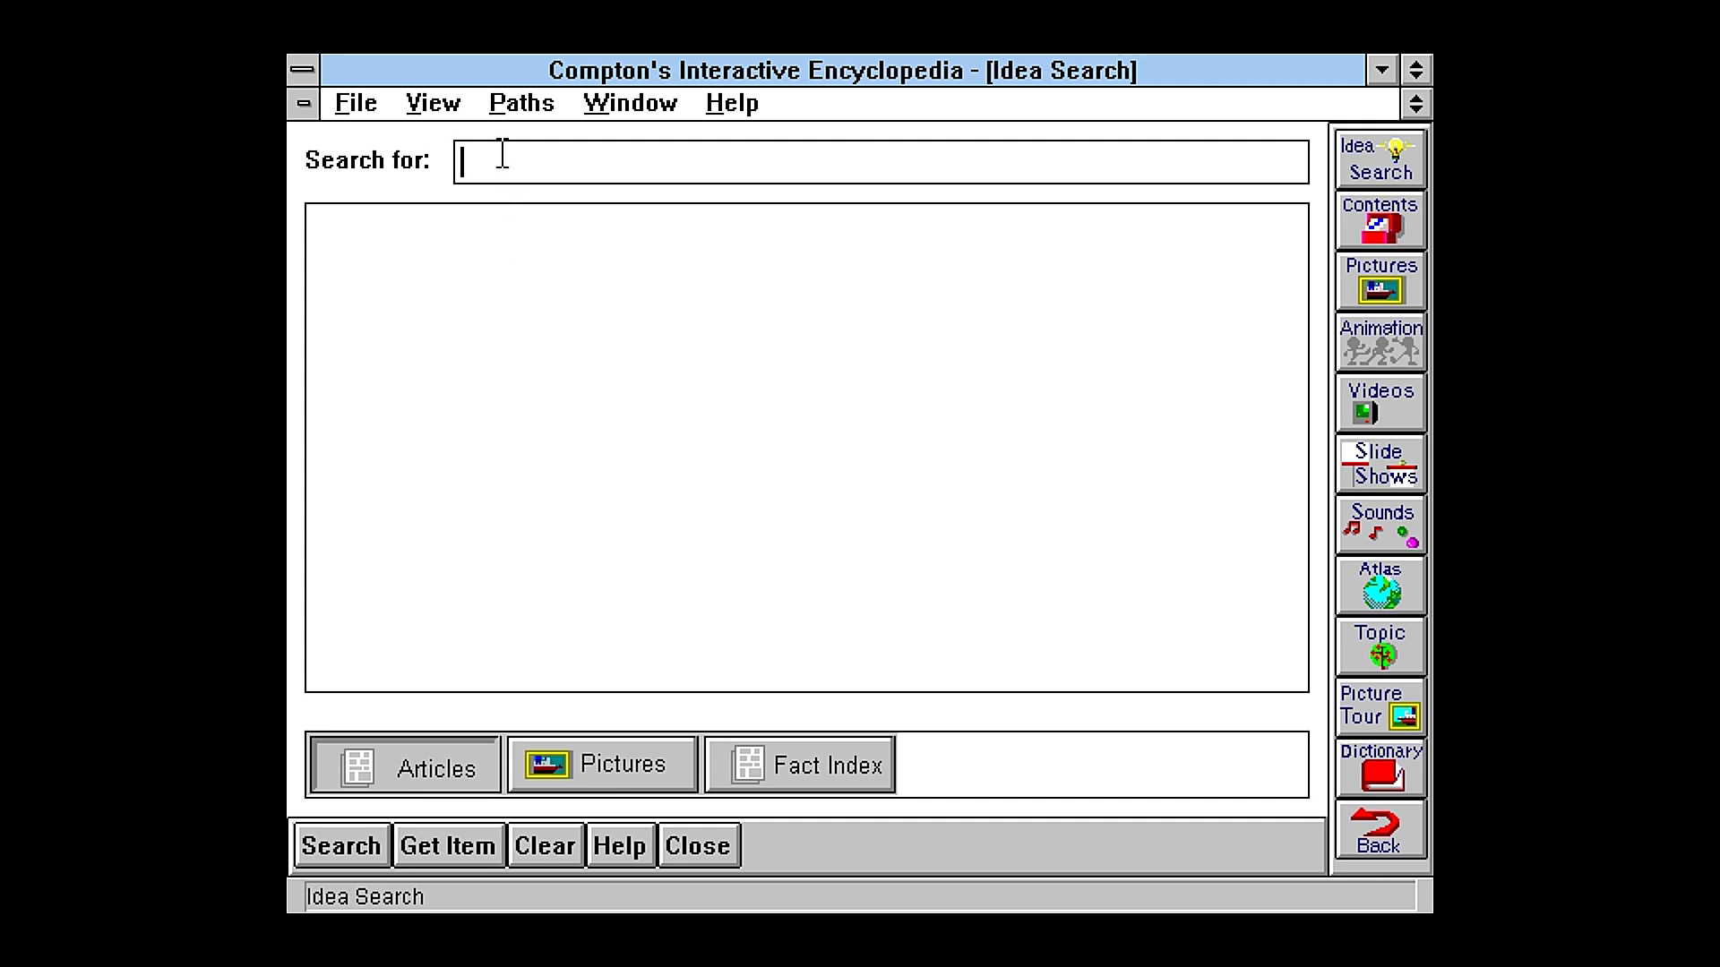
text(com)
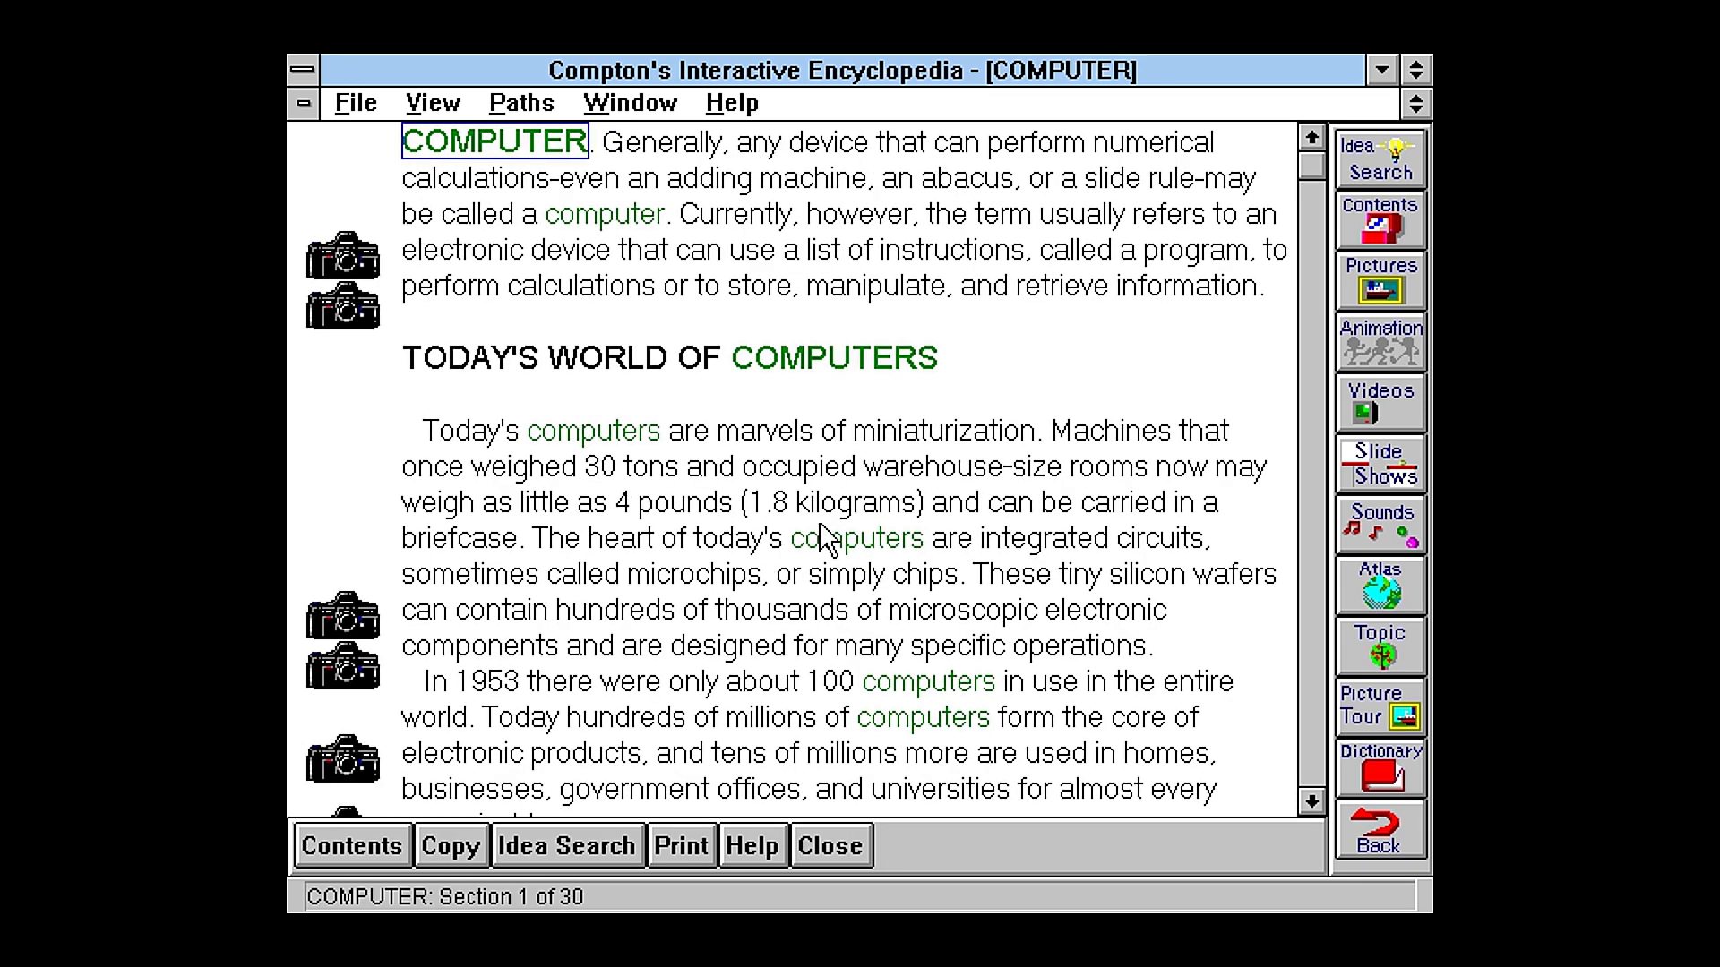
mouse_move(348, 157)
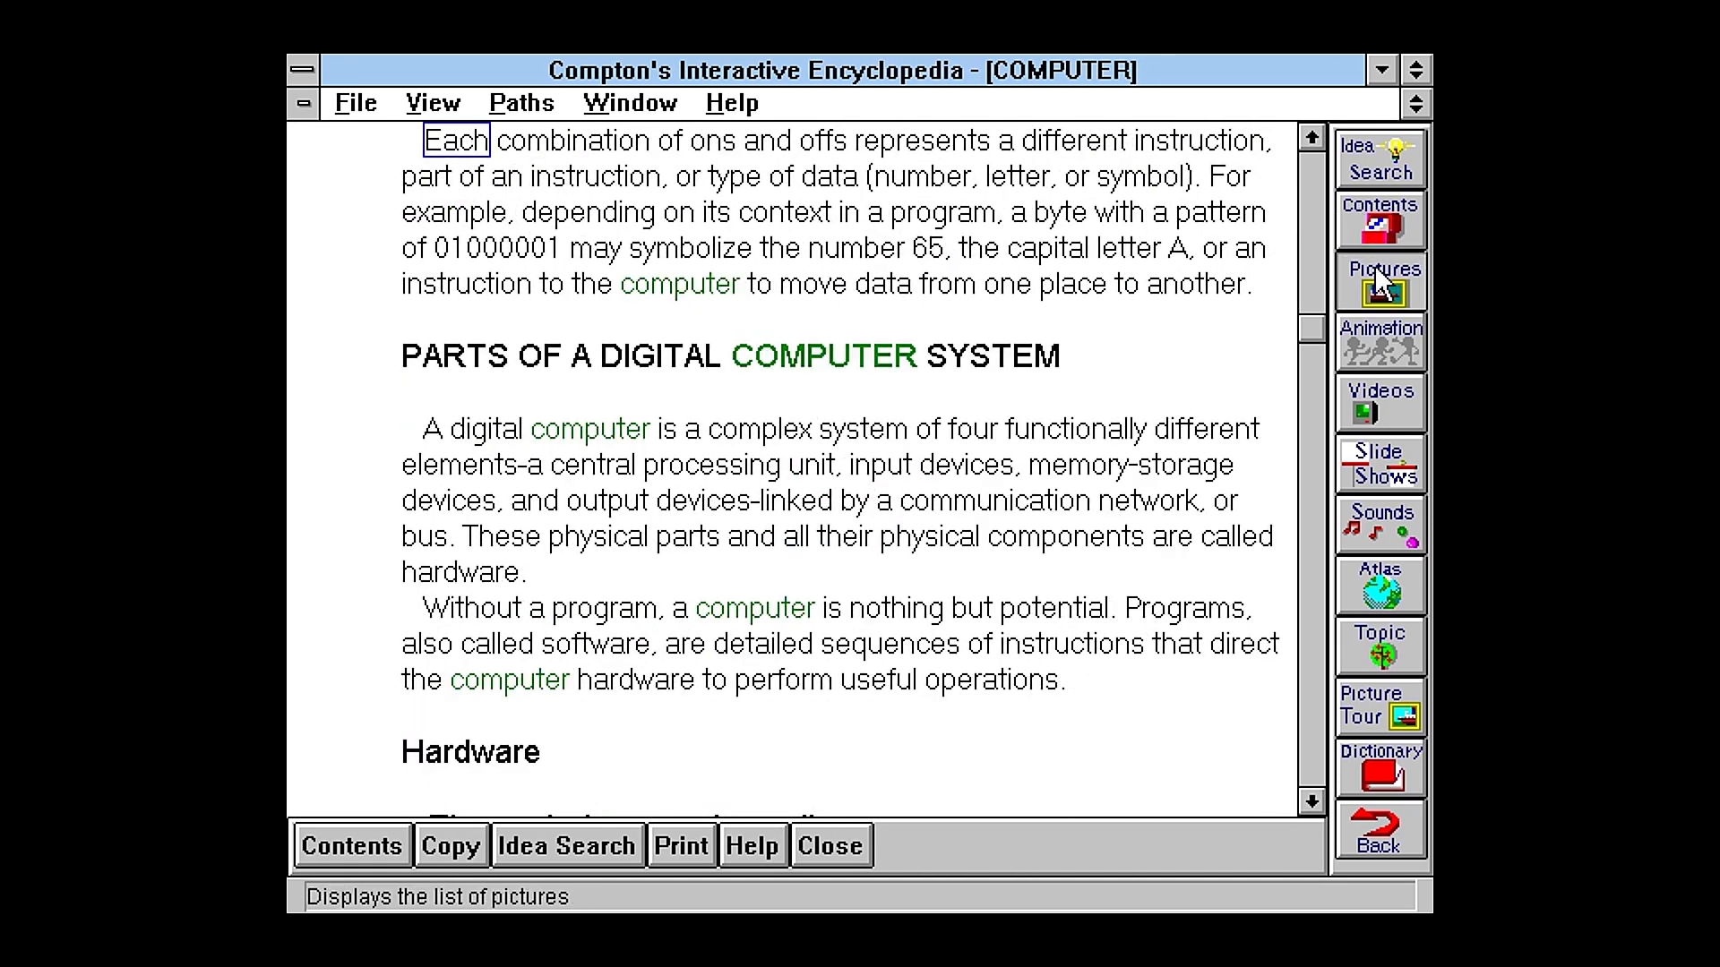
Step: Find pictures starting with 'computer', advance to the next, and enlarge the ENIAC photo
click(1379, 279)
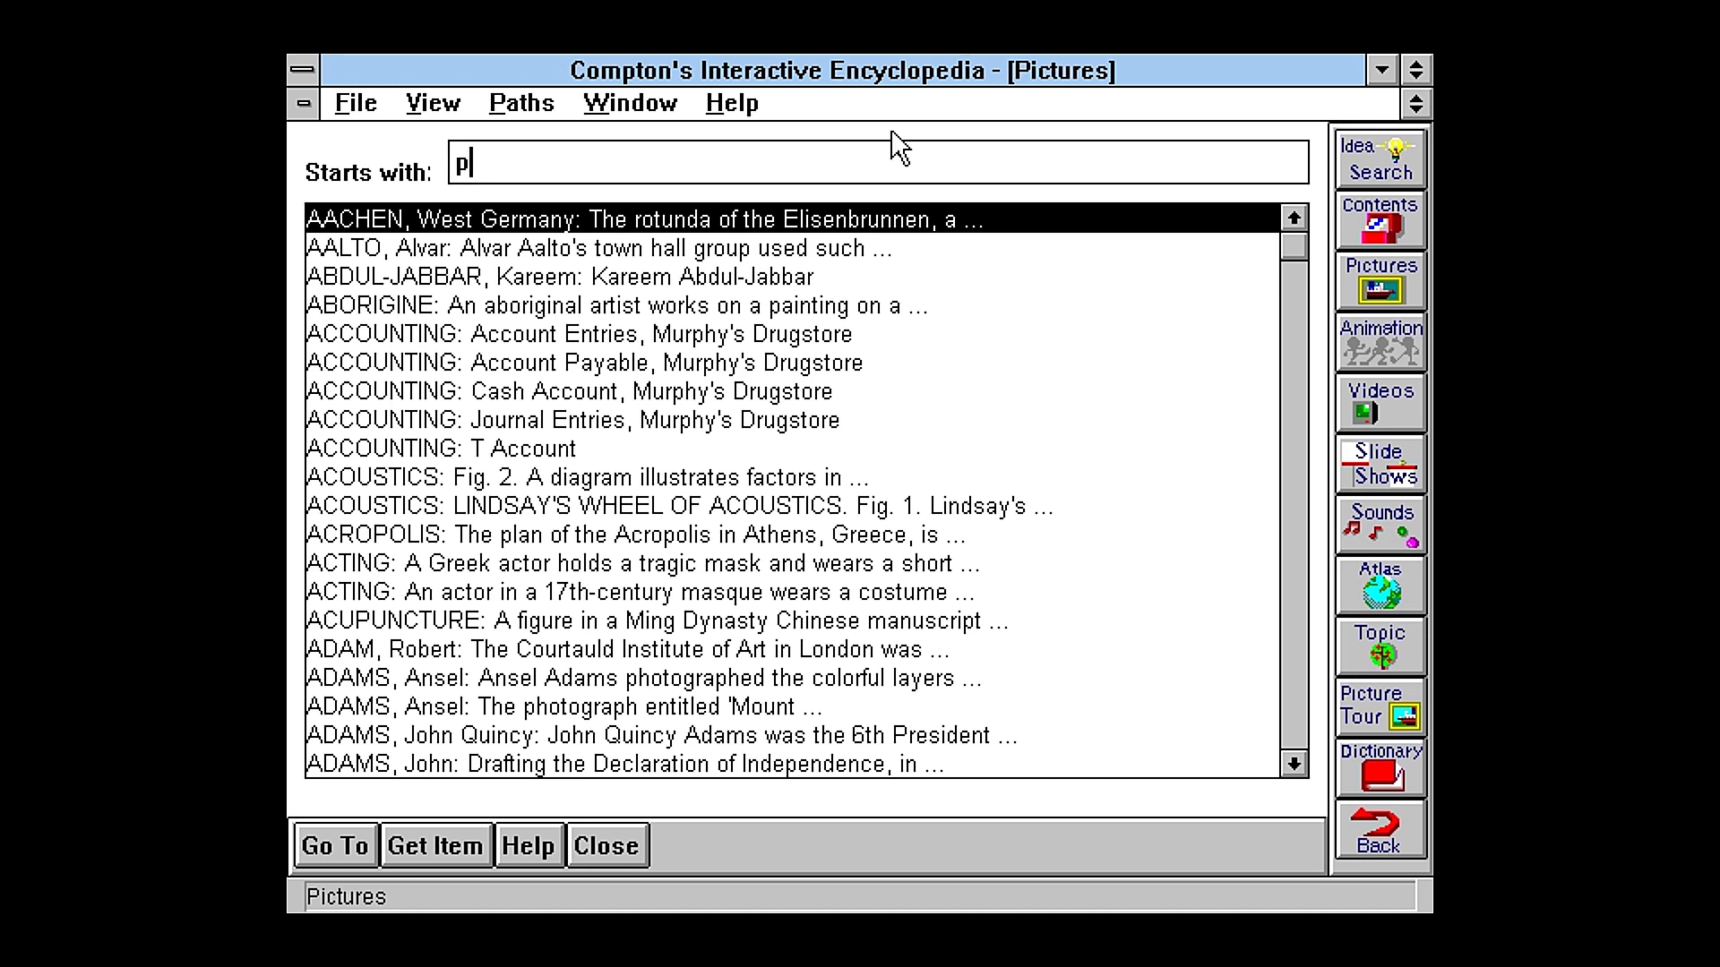
text(computer)
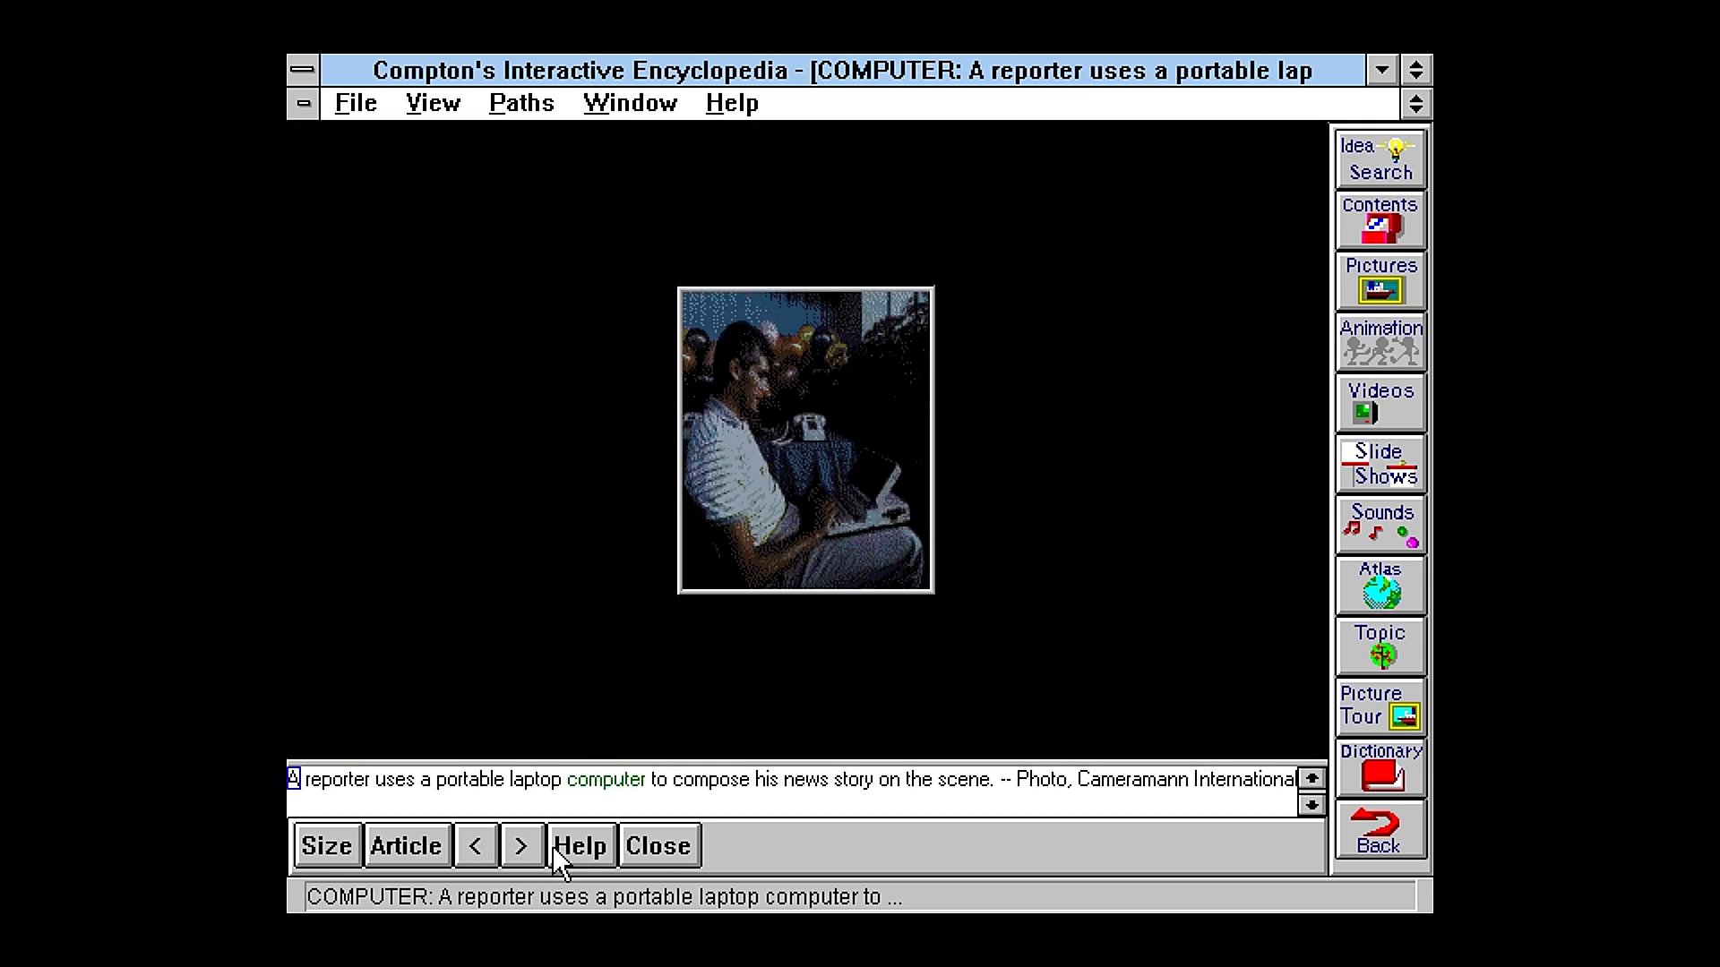
mouse_move(751, 861)
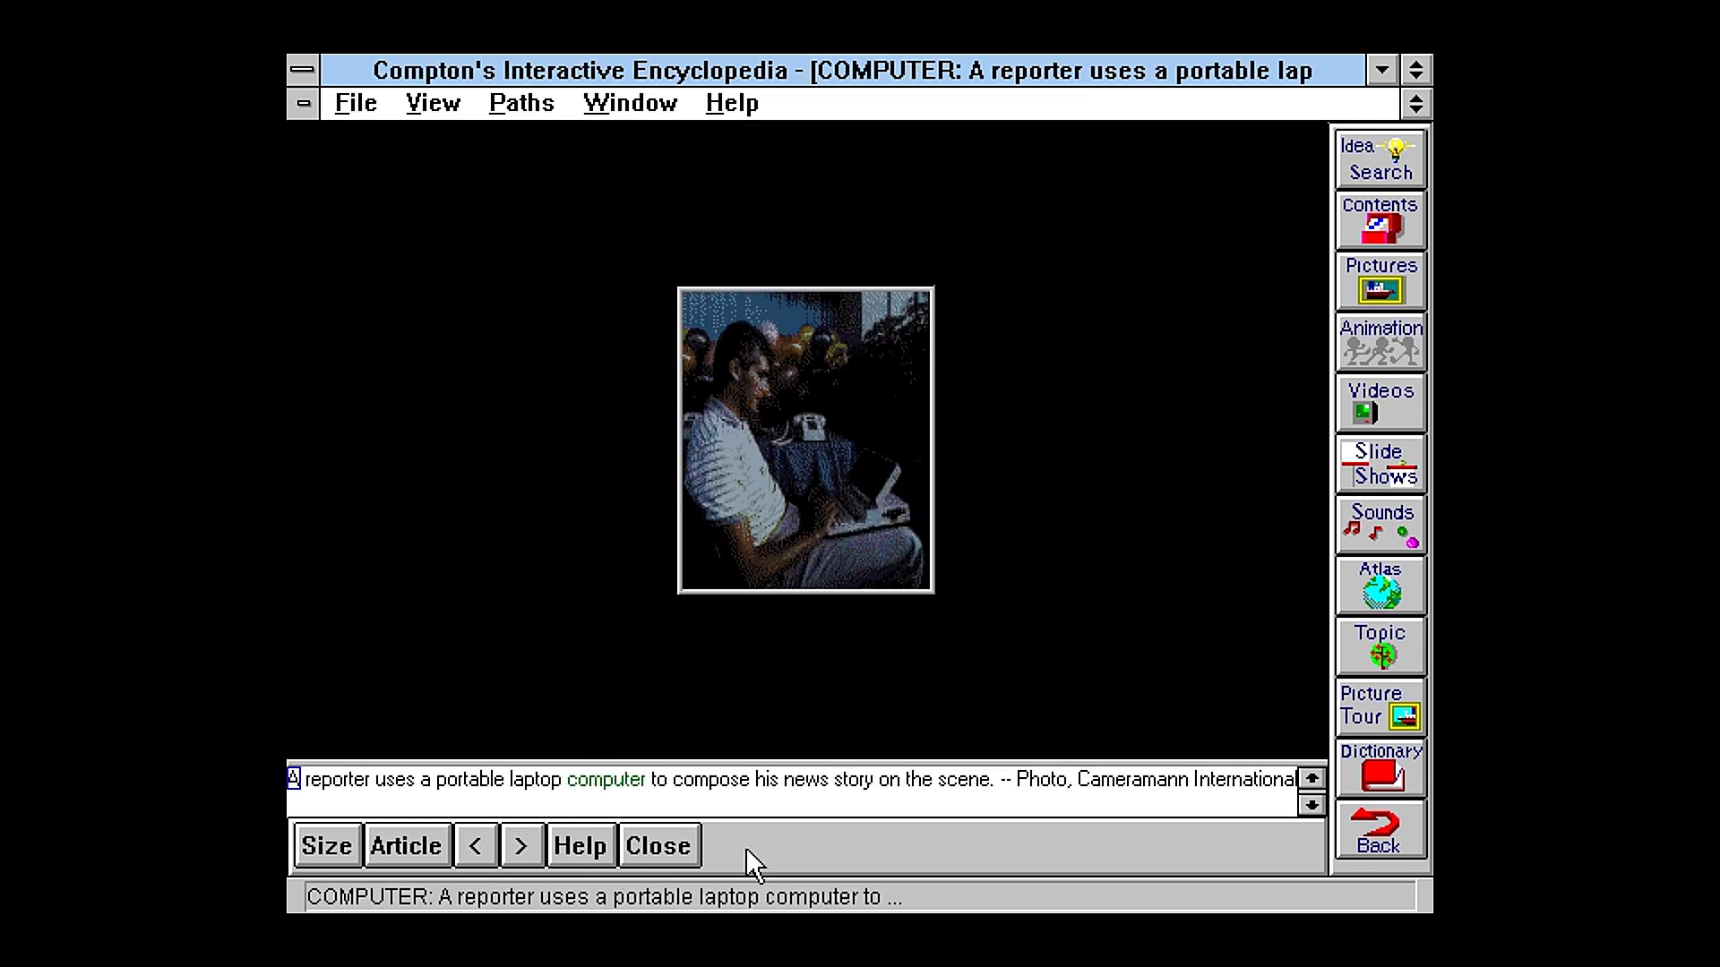
click(1379, 279)
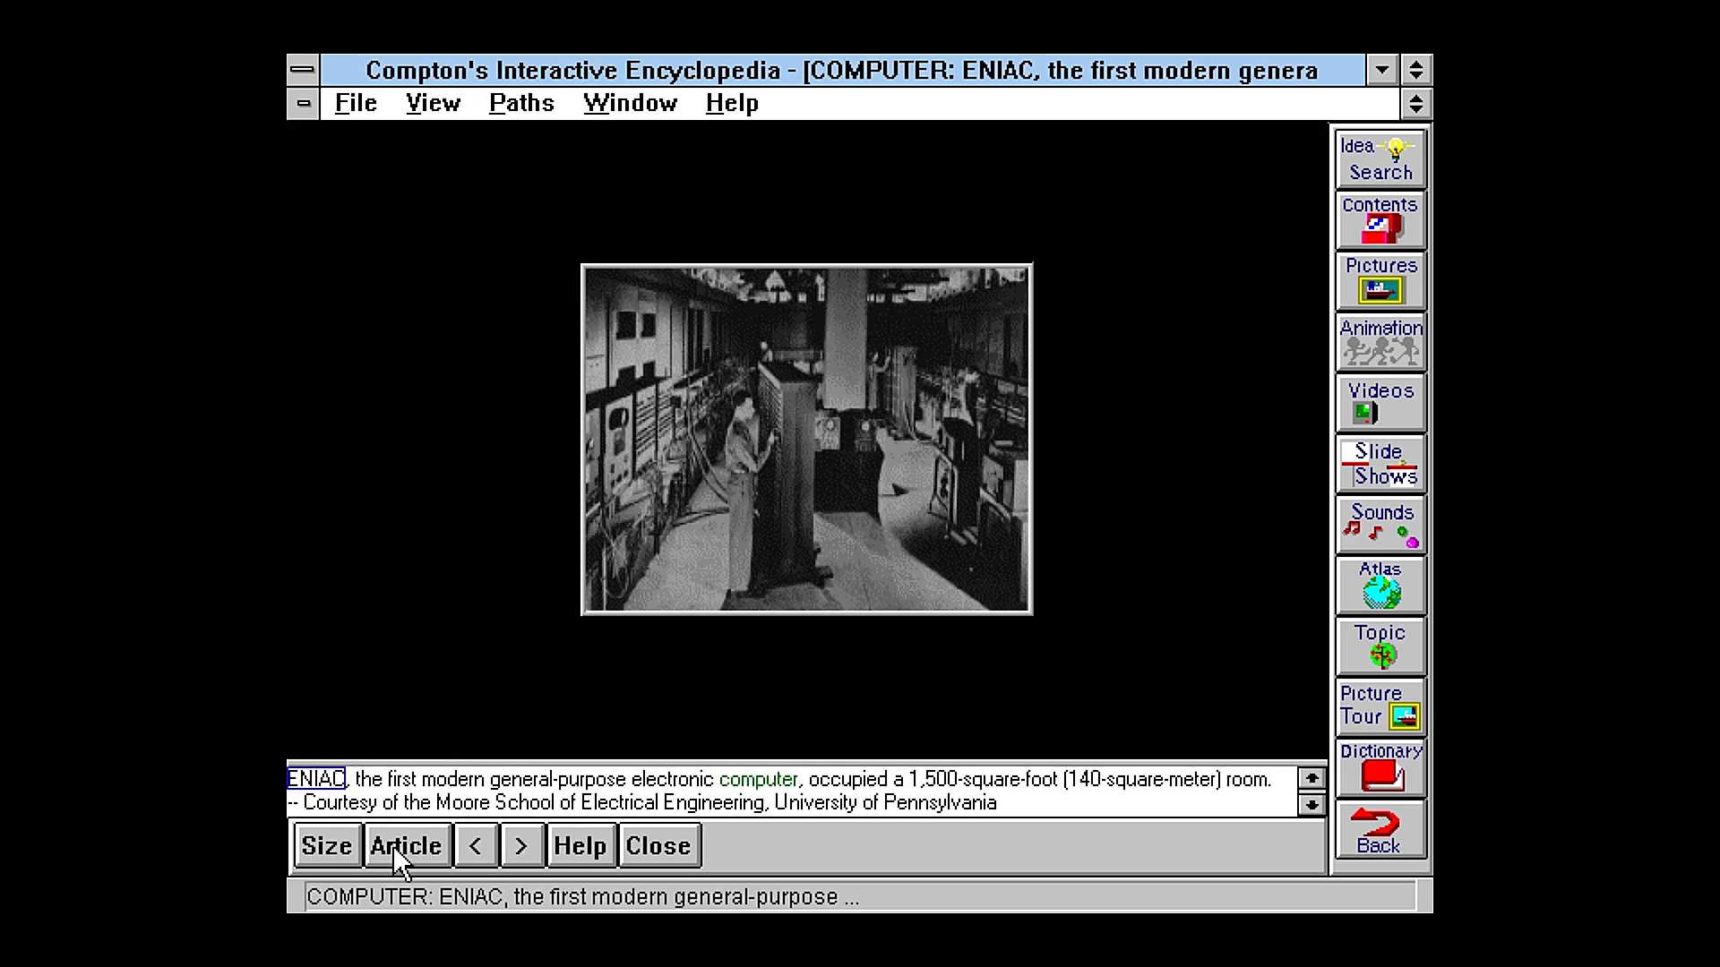
click(324, 845)
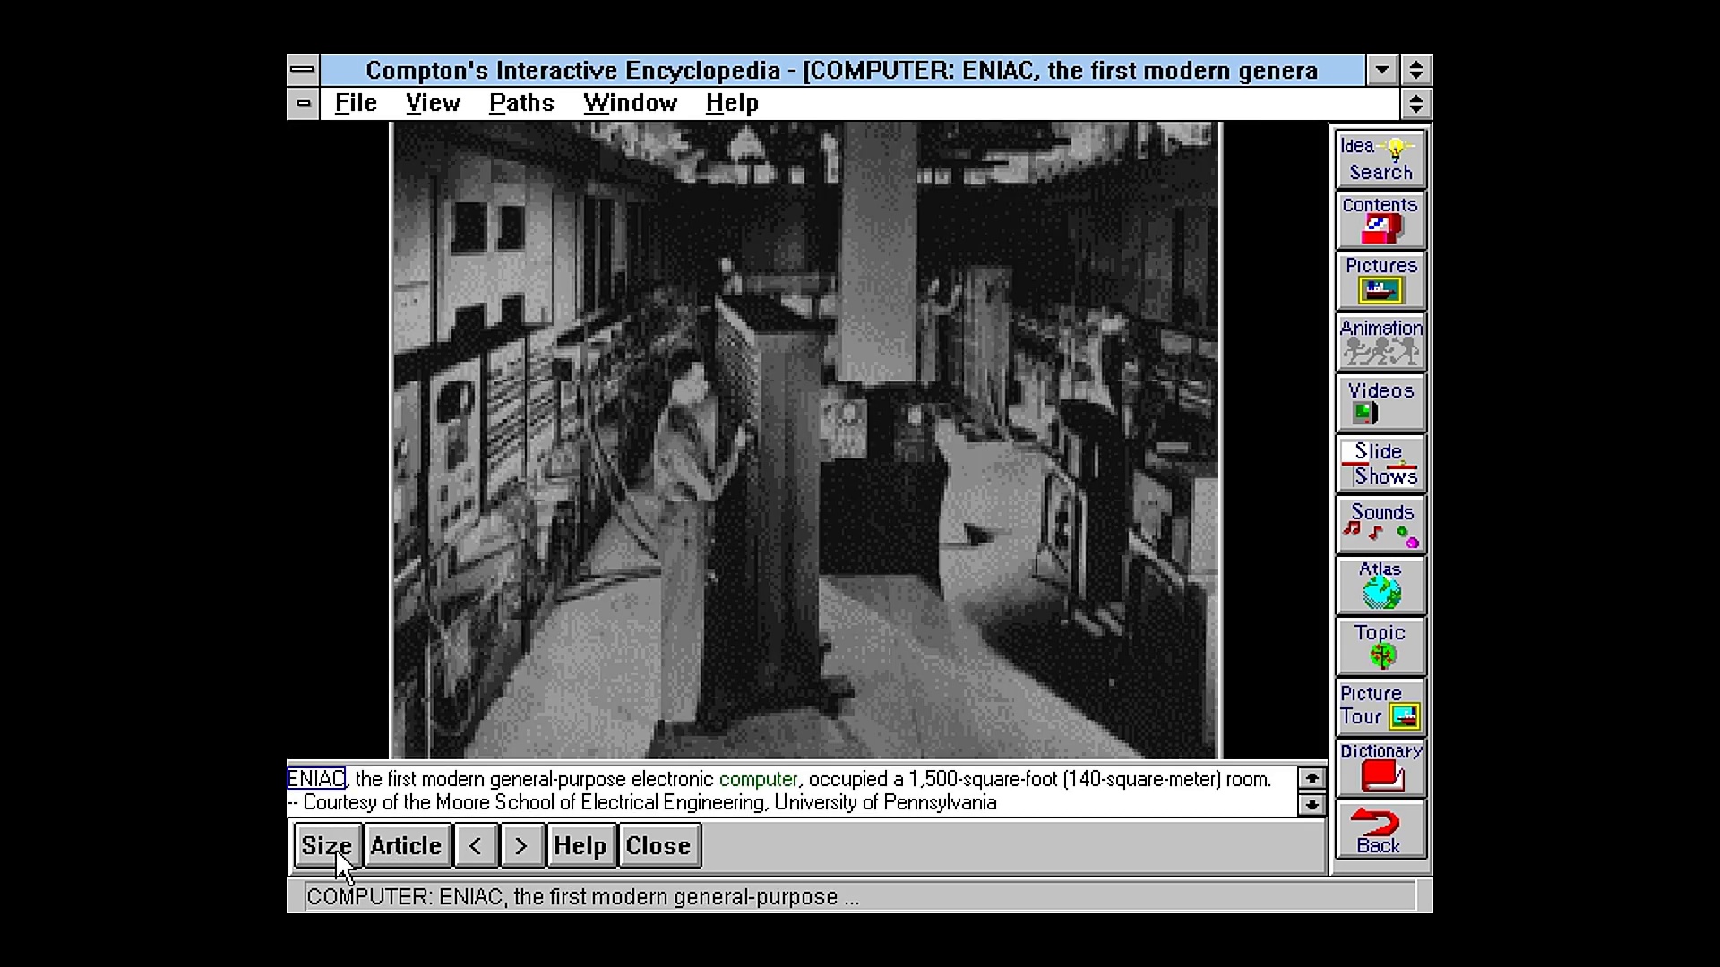
mouse_move(815, 422)
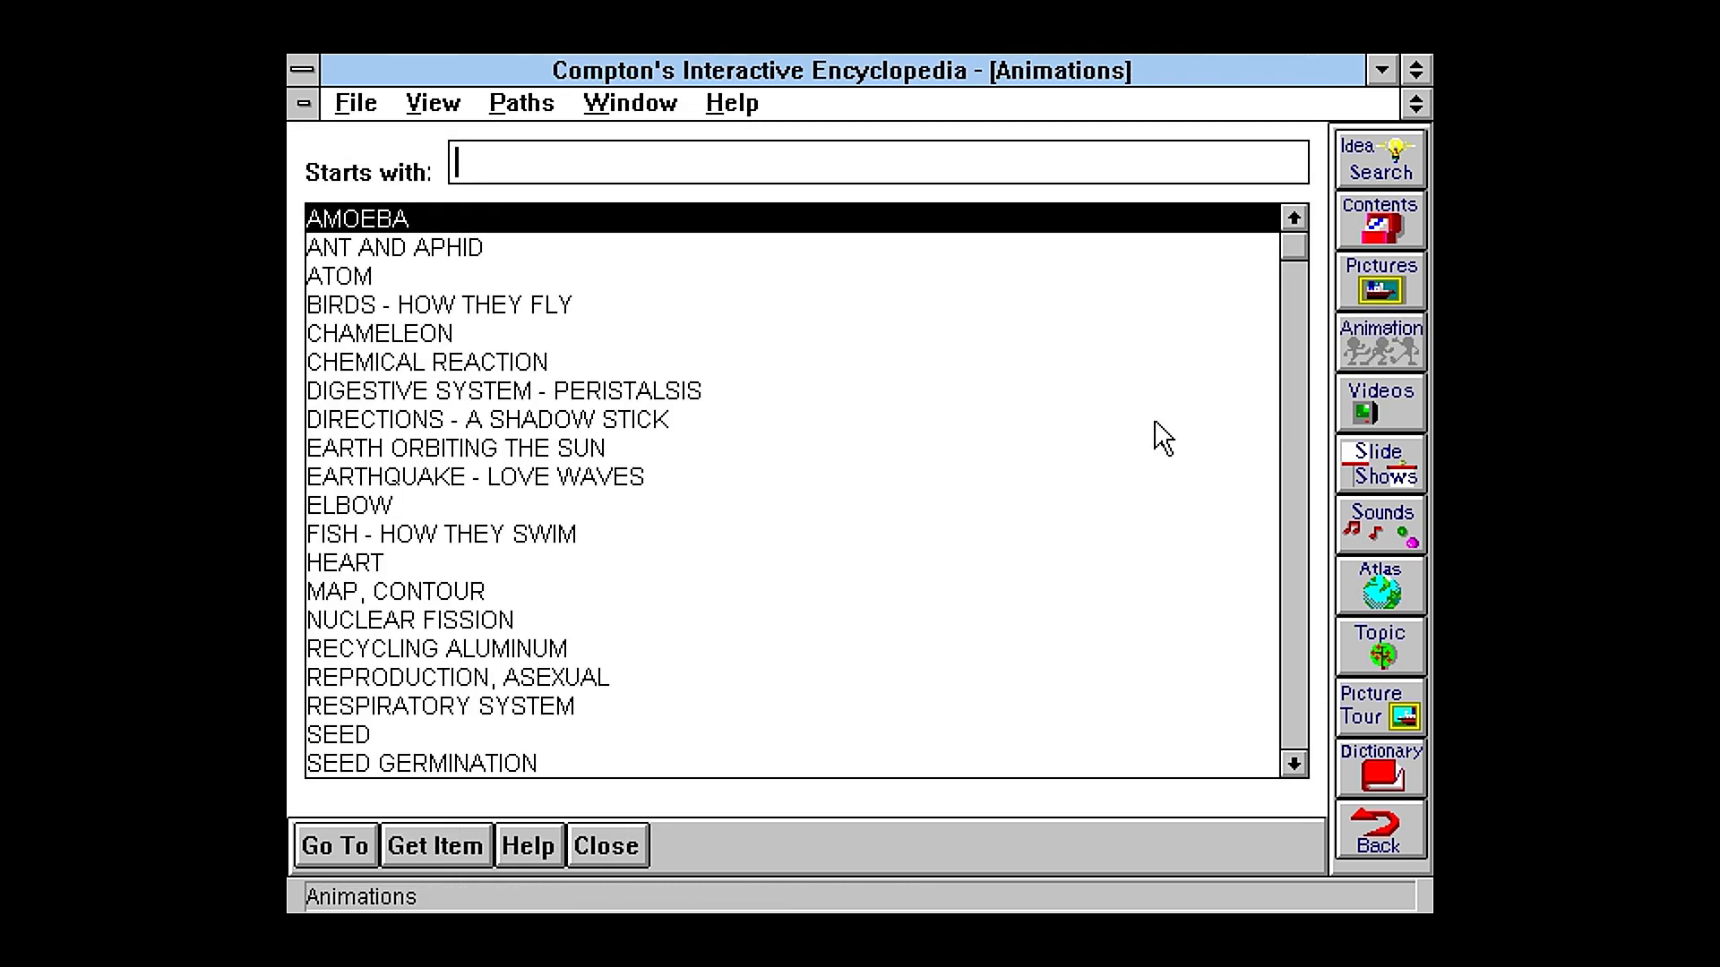
Step: Open the ELBOW animation and rewind it to the start
click(494, 447)
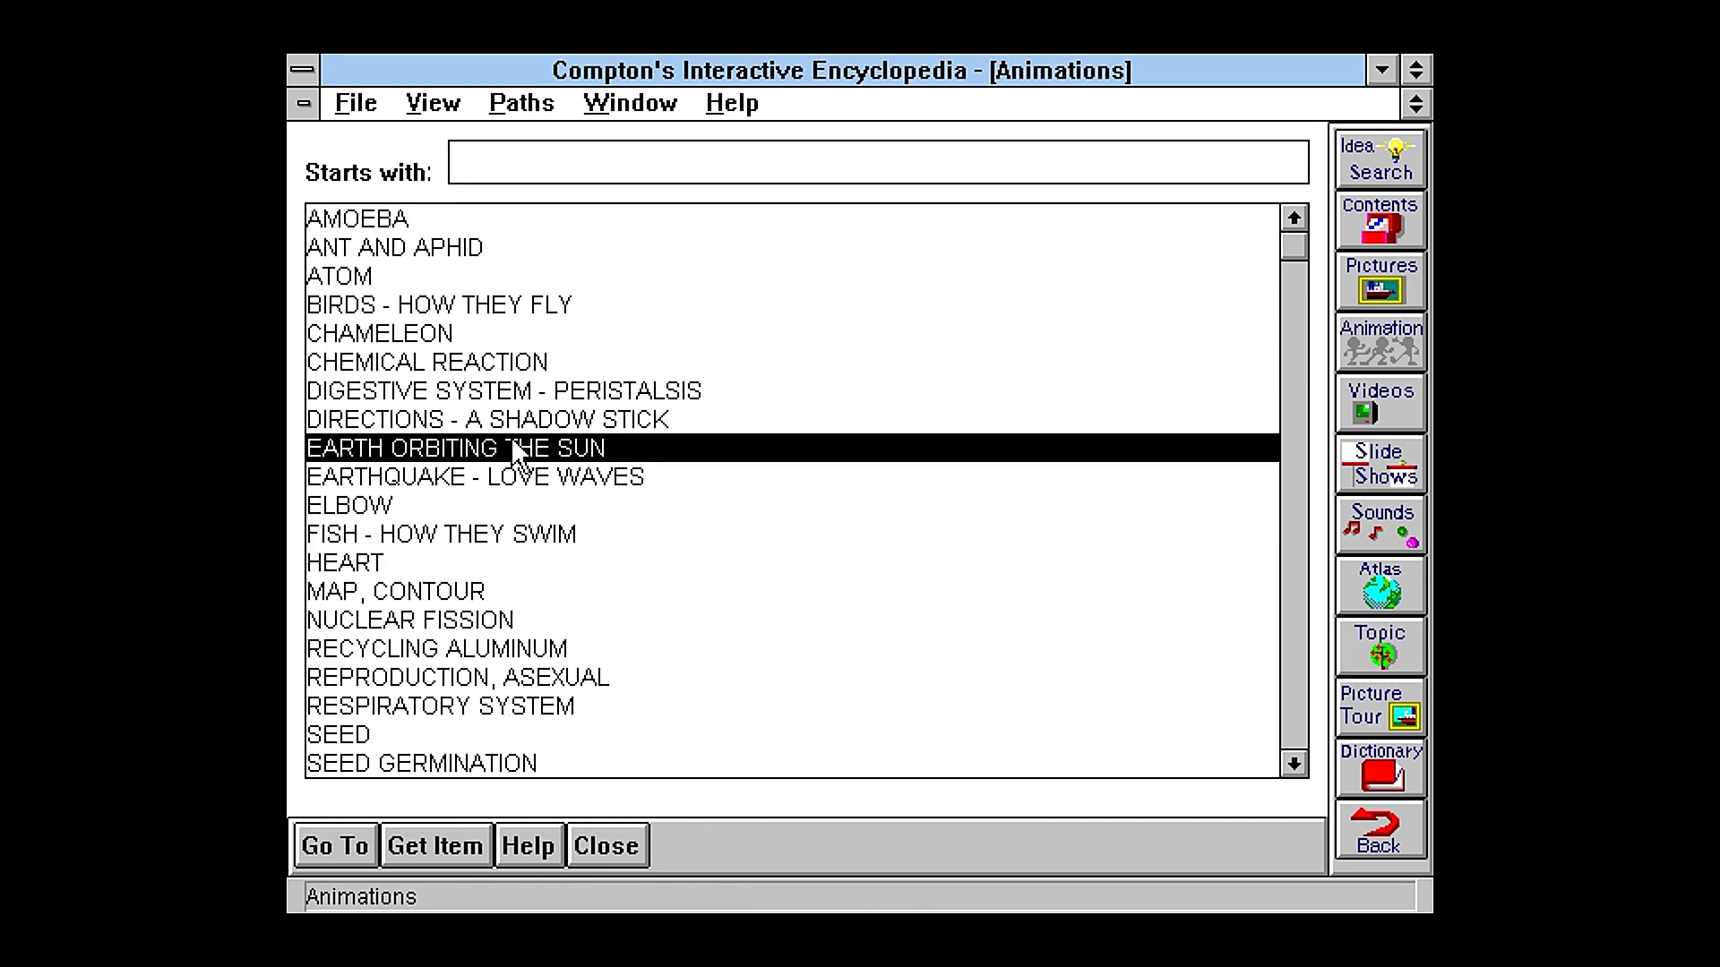
click(349, 505)
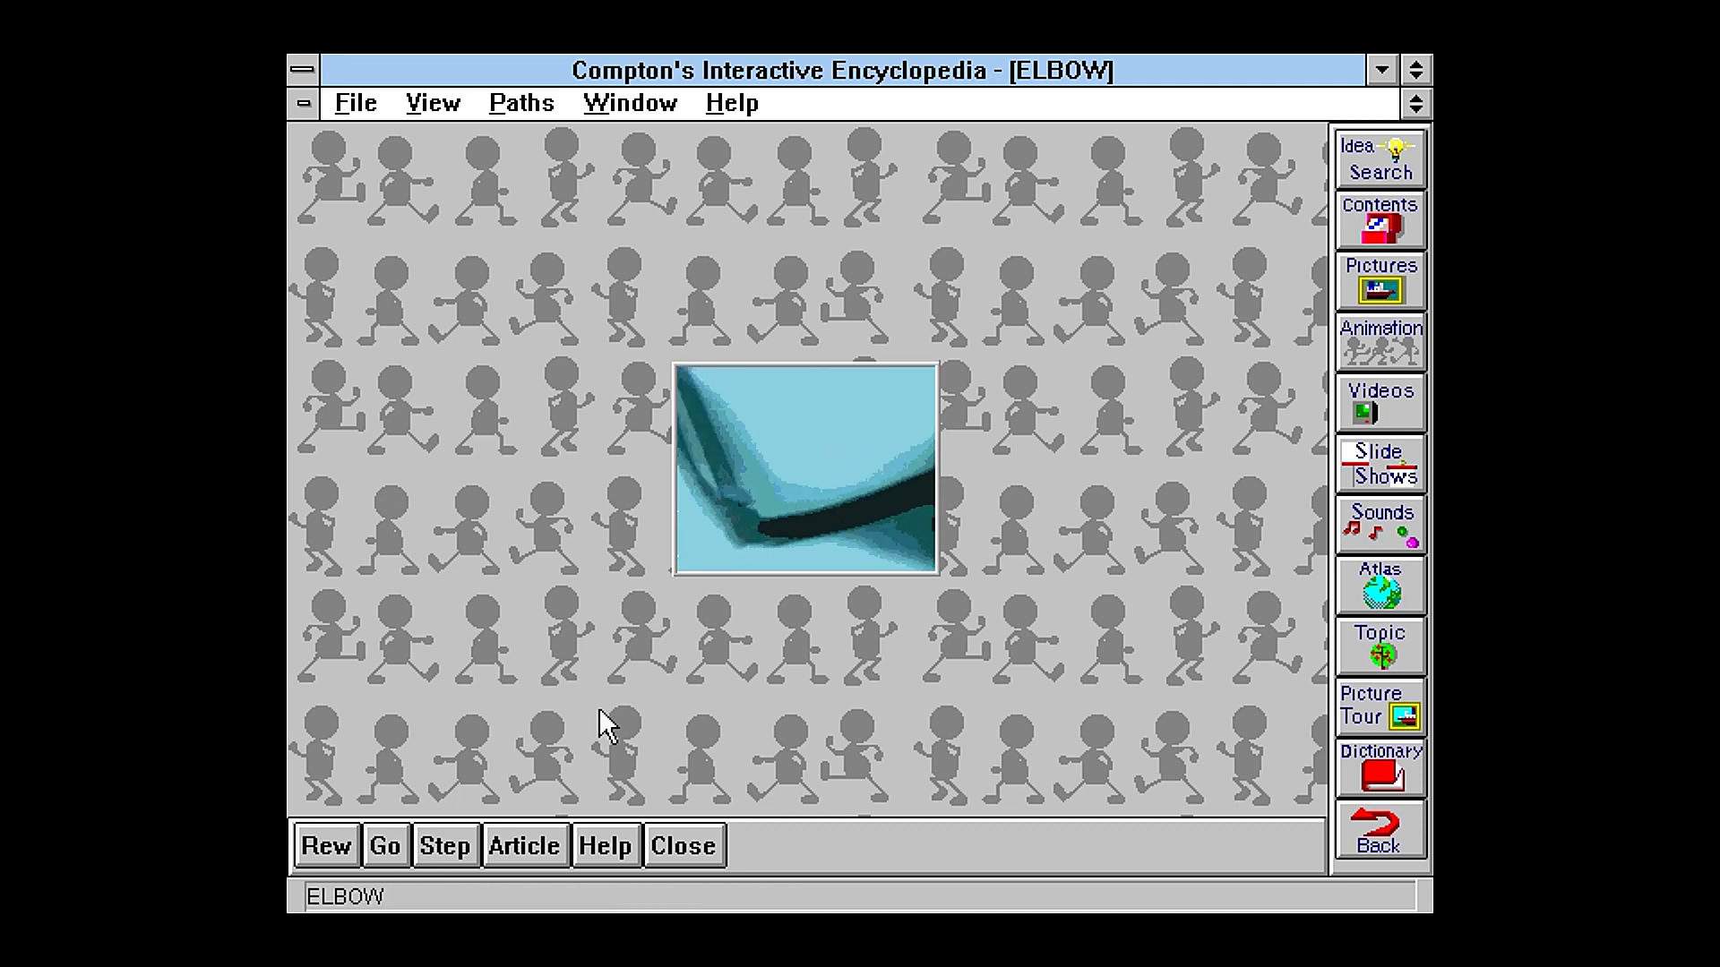
click(326, 845)
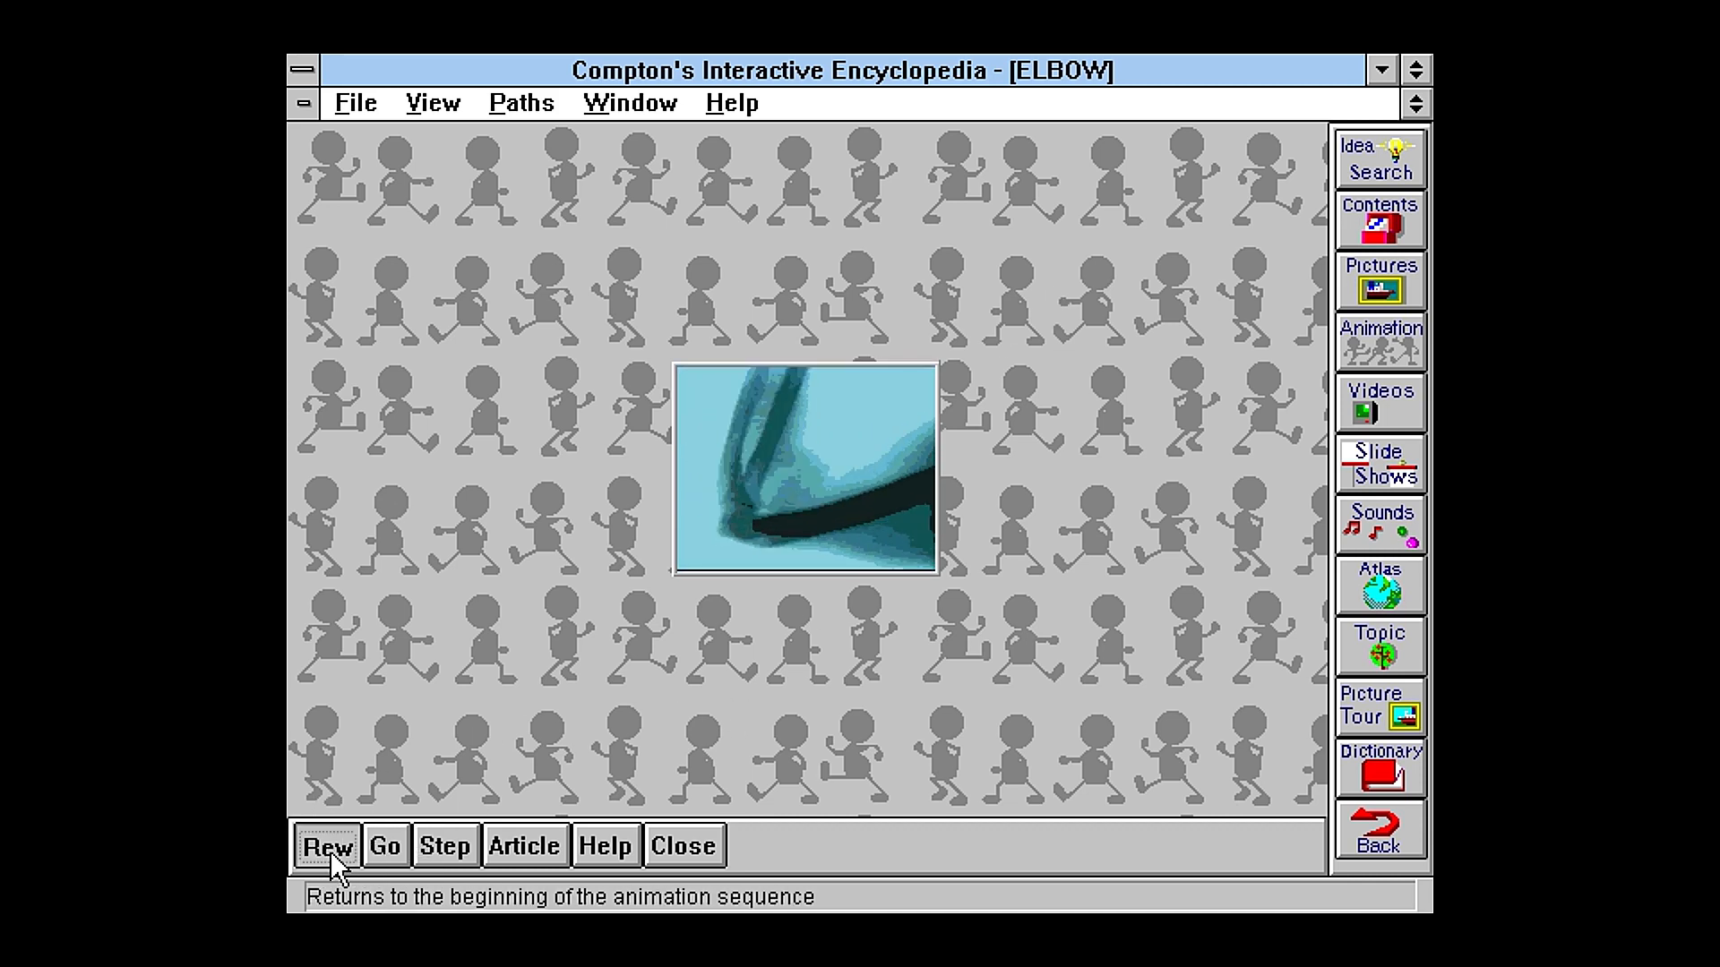
Step: Step the RECYCLING ALUMINUM animation forward twice, then bring up the Videos list
click(1379, 341)
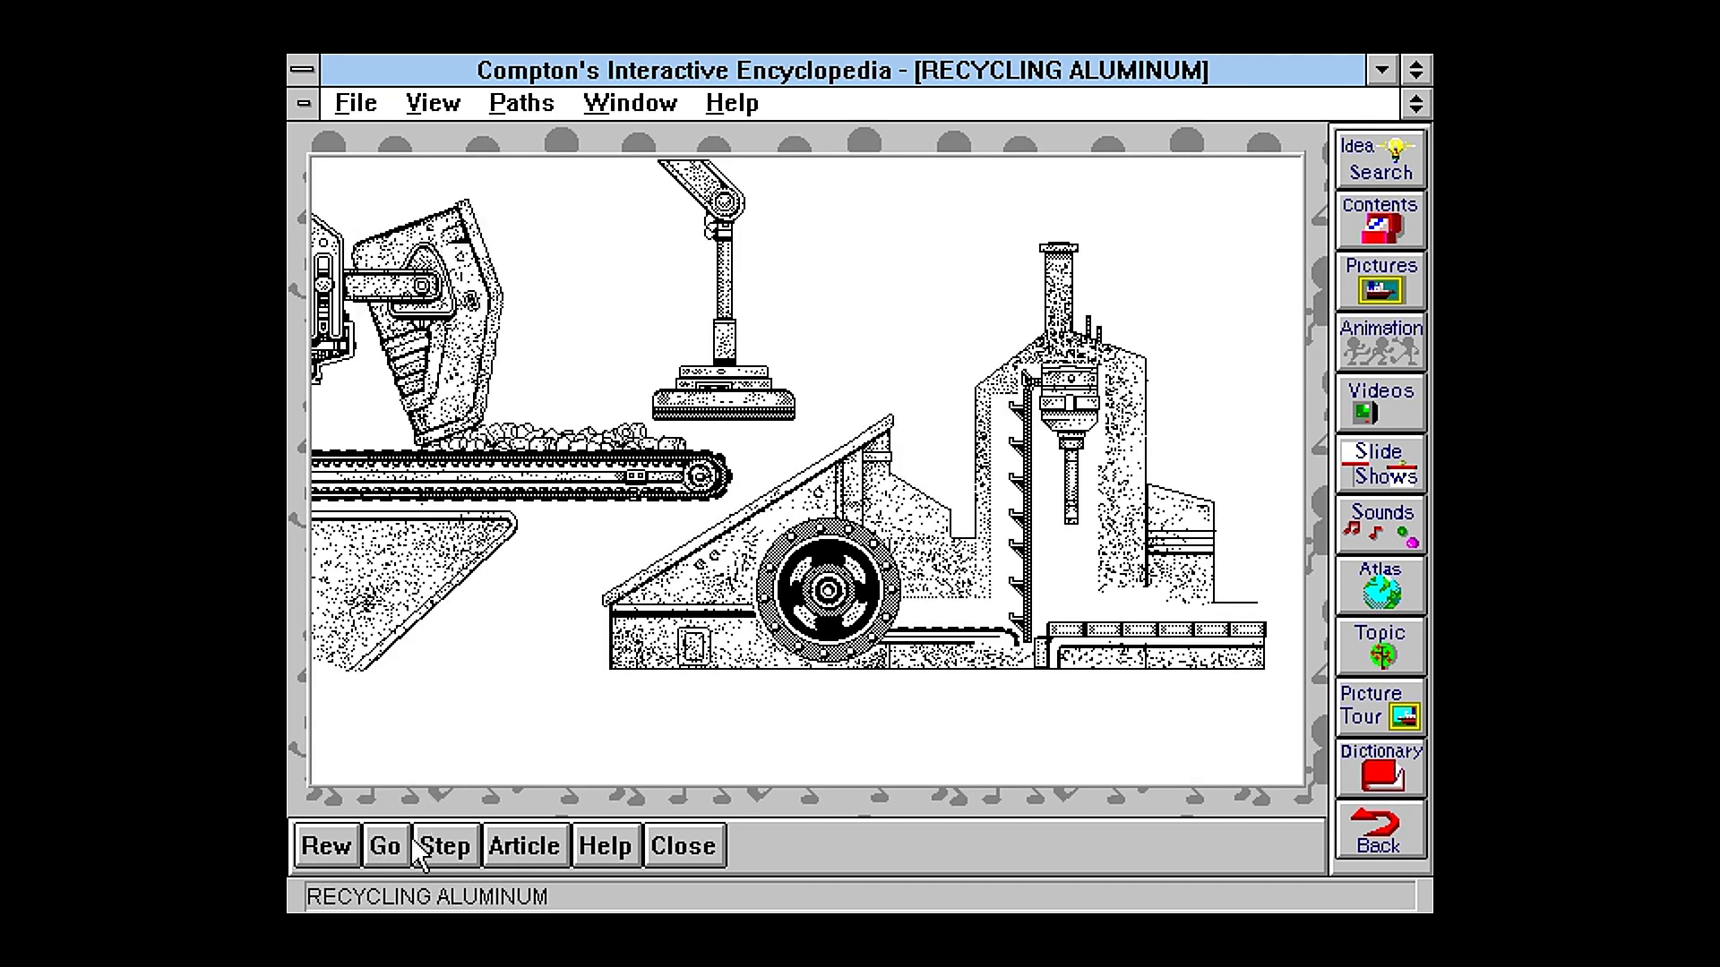
click(444, 844)
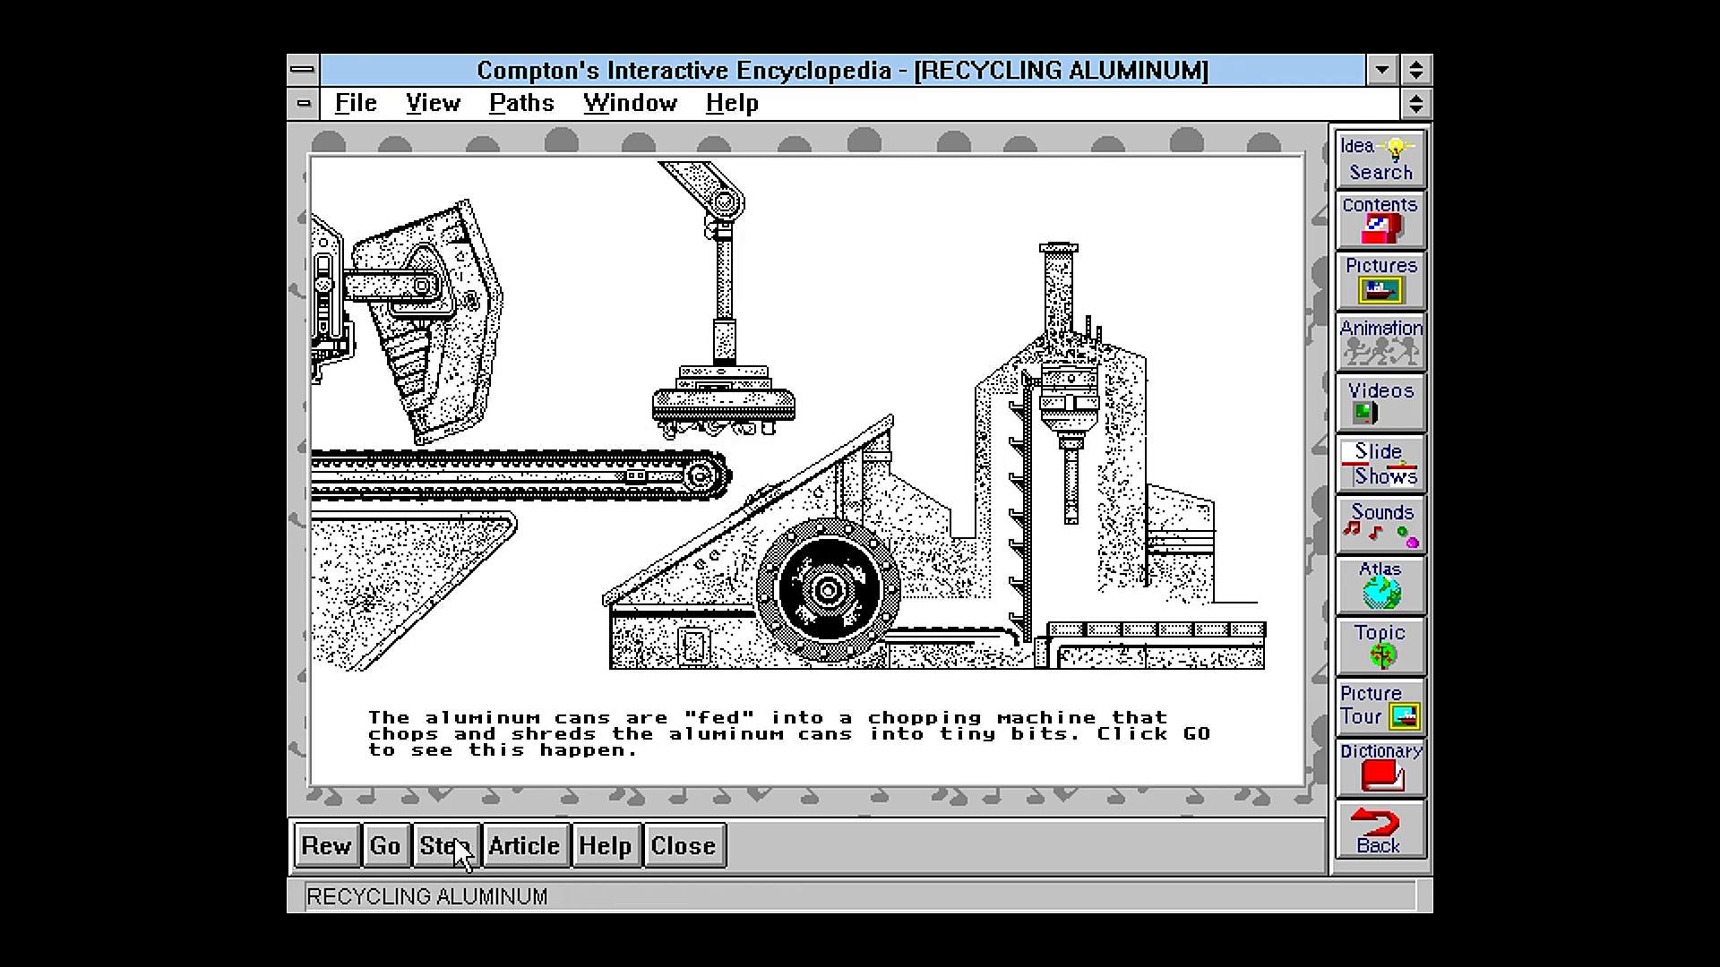
mouse_move(296, 755)
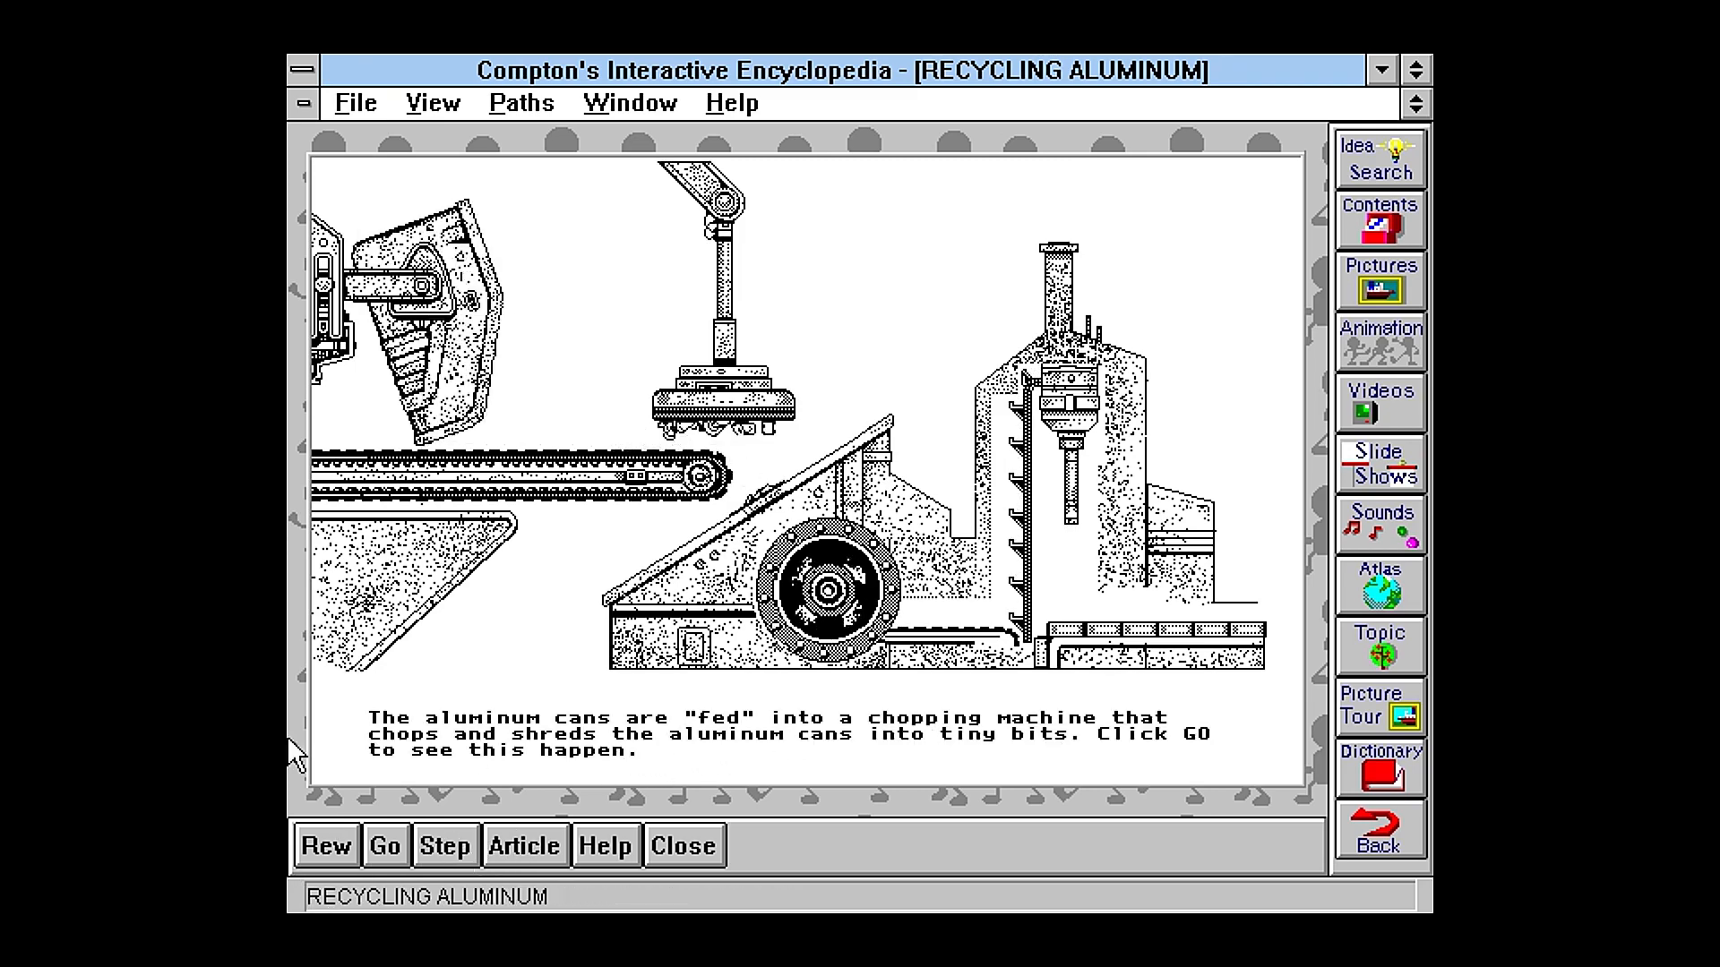
click(444, 844)
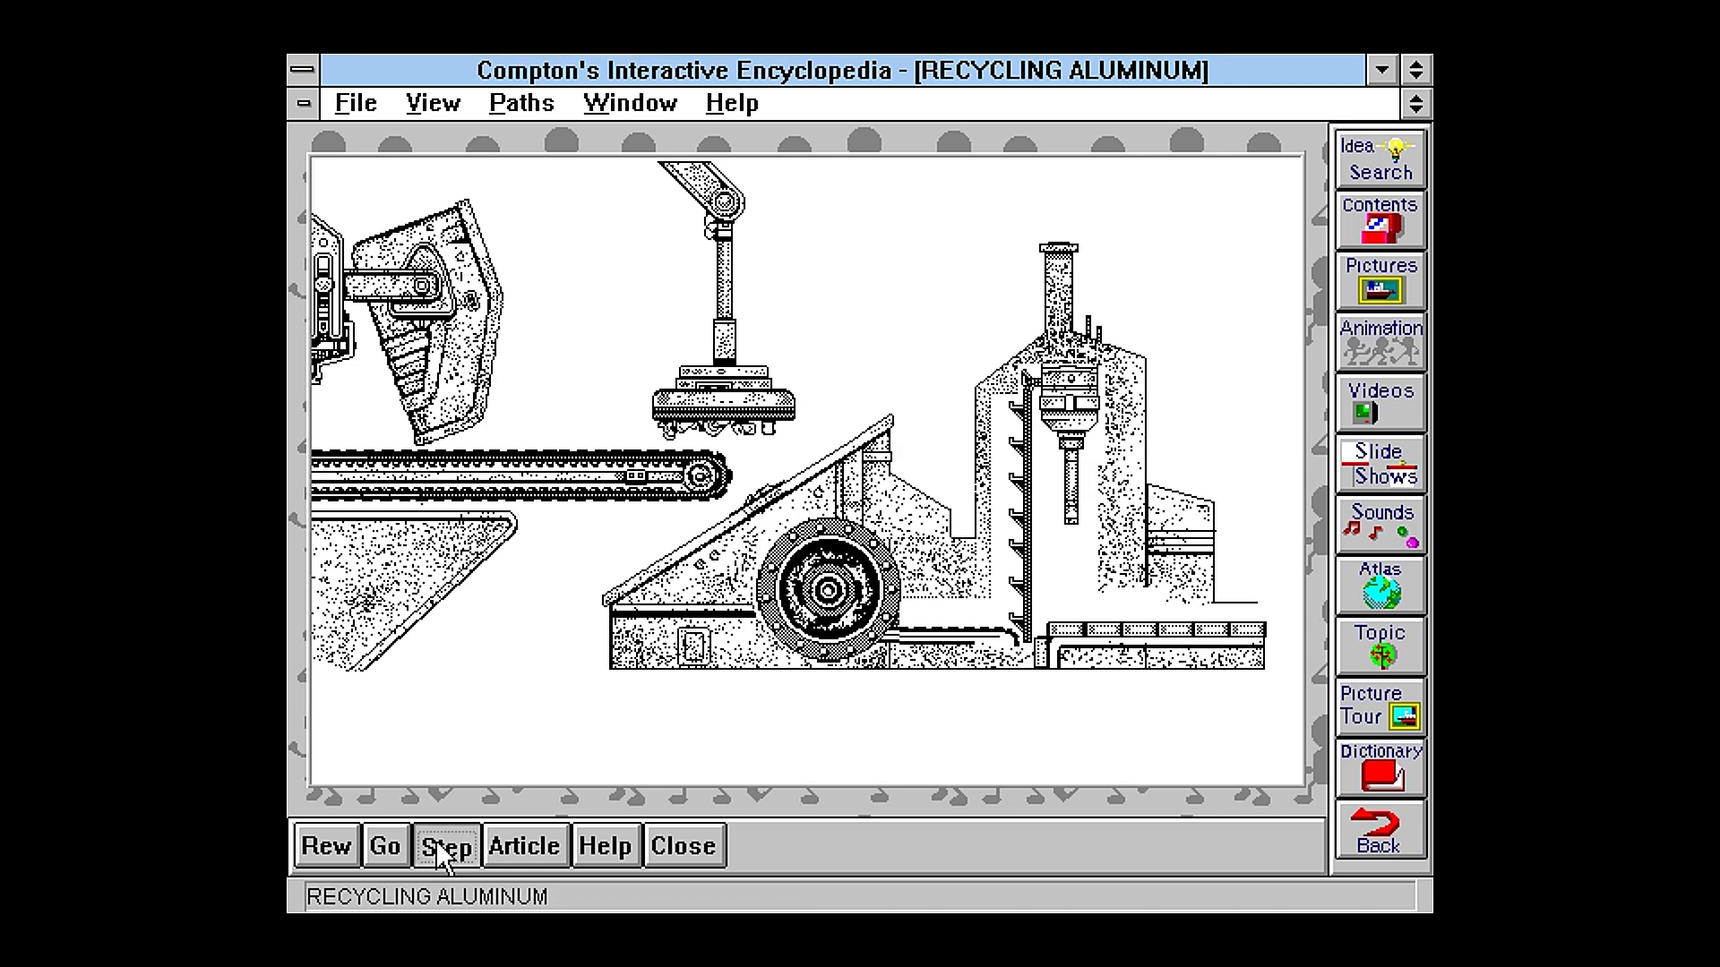
click(1379, 404)
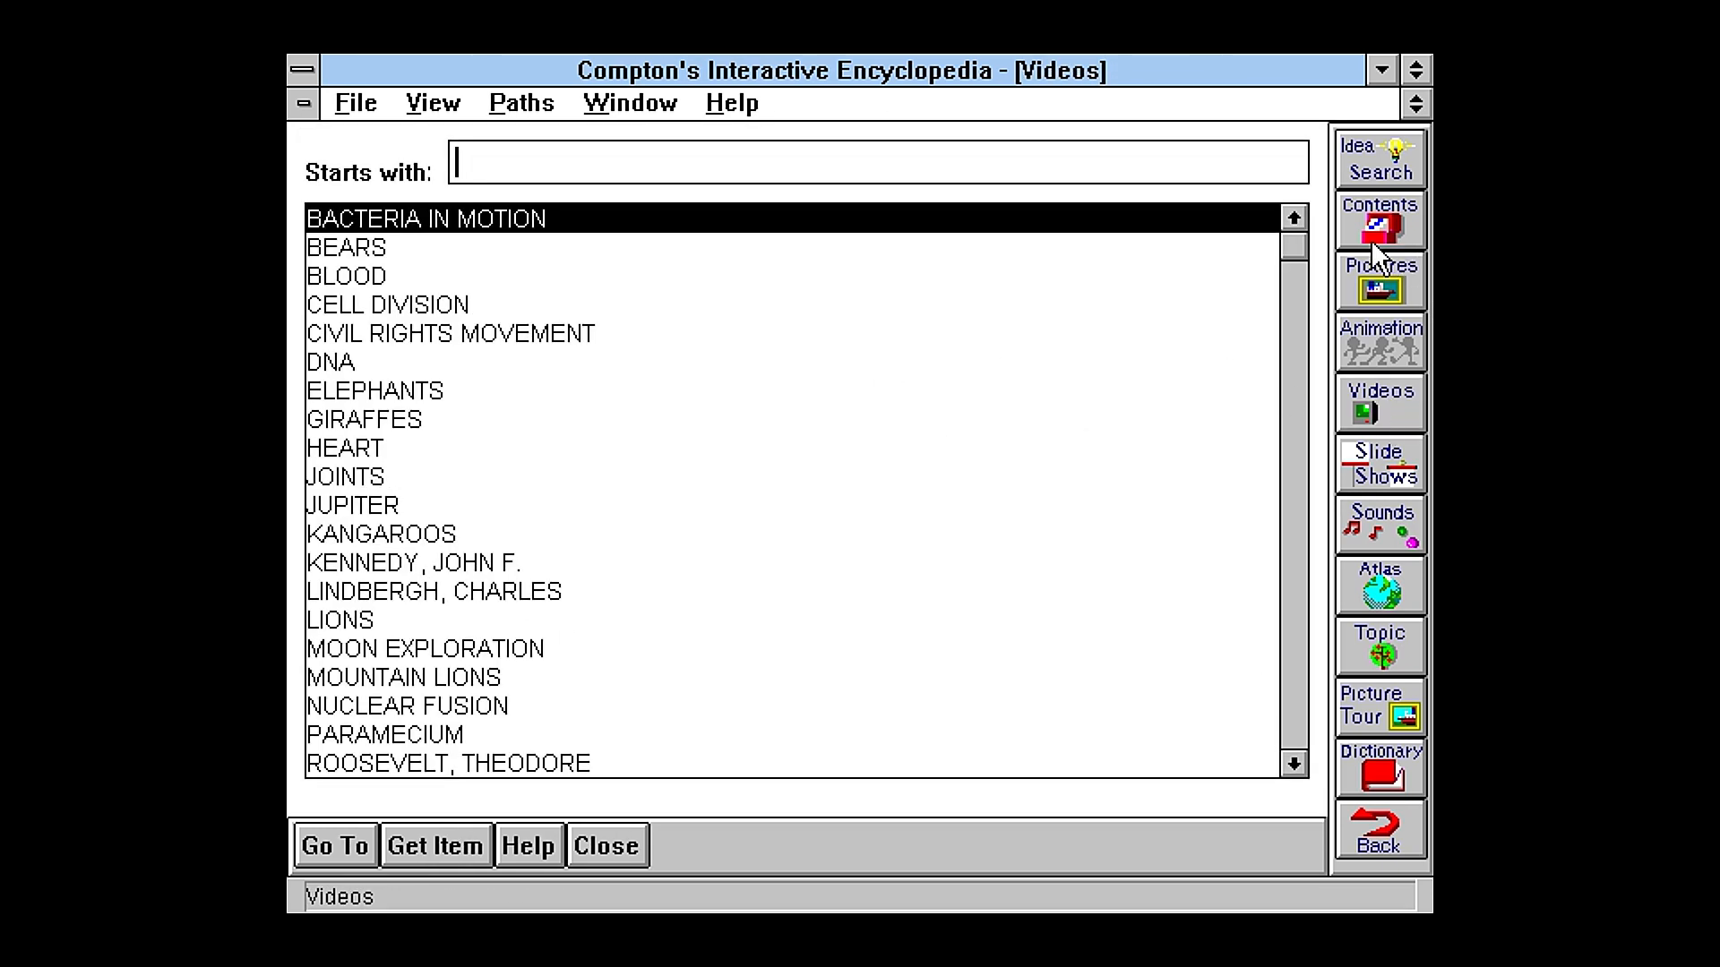
mouse_move(640, 397)
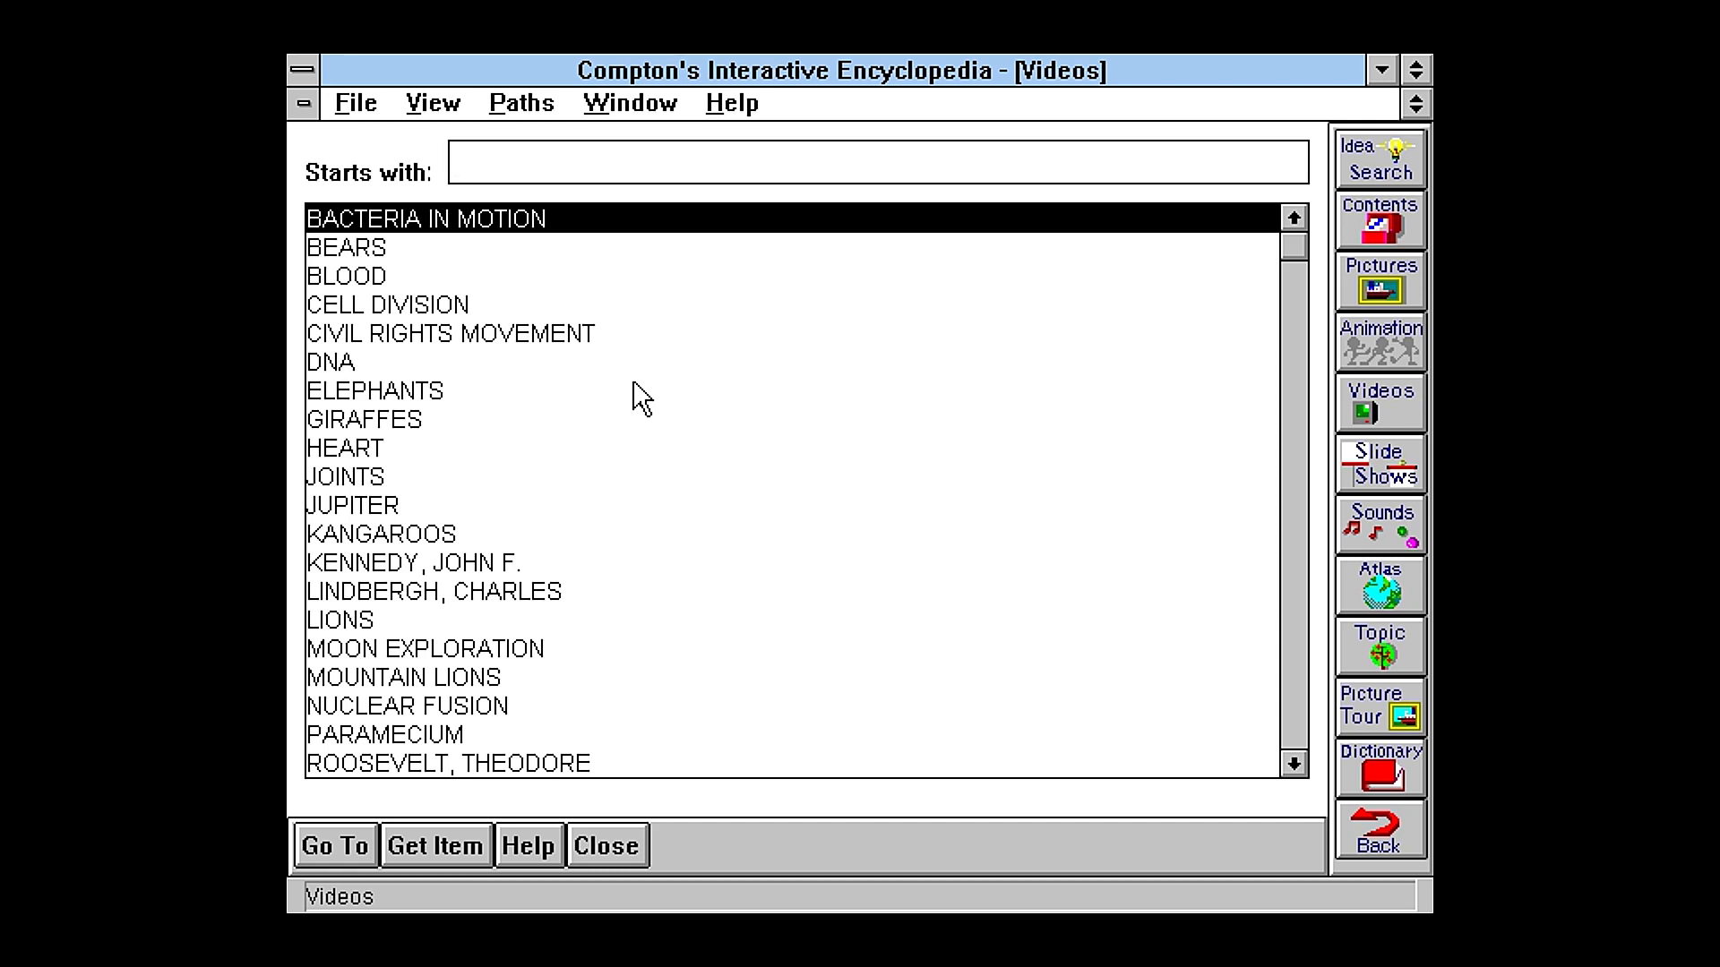
mouse_move(488, 65)
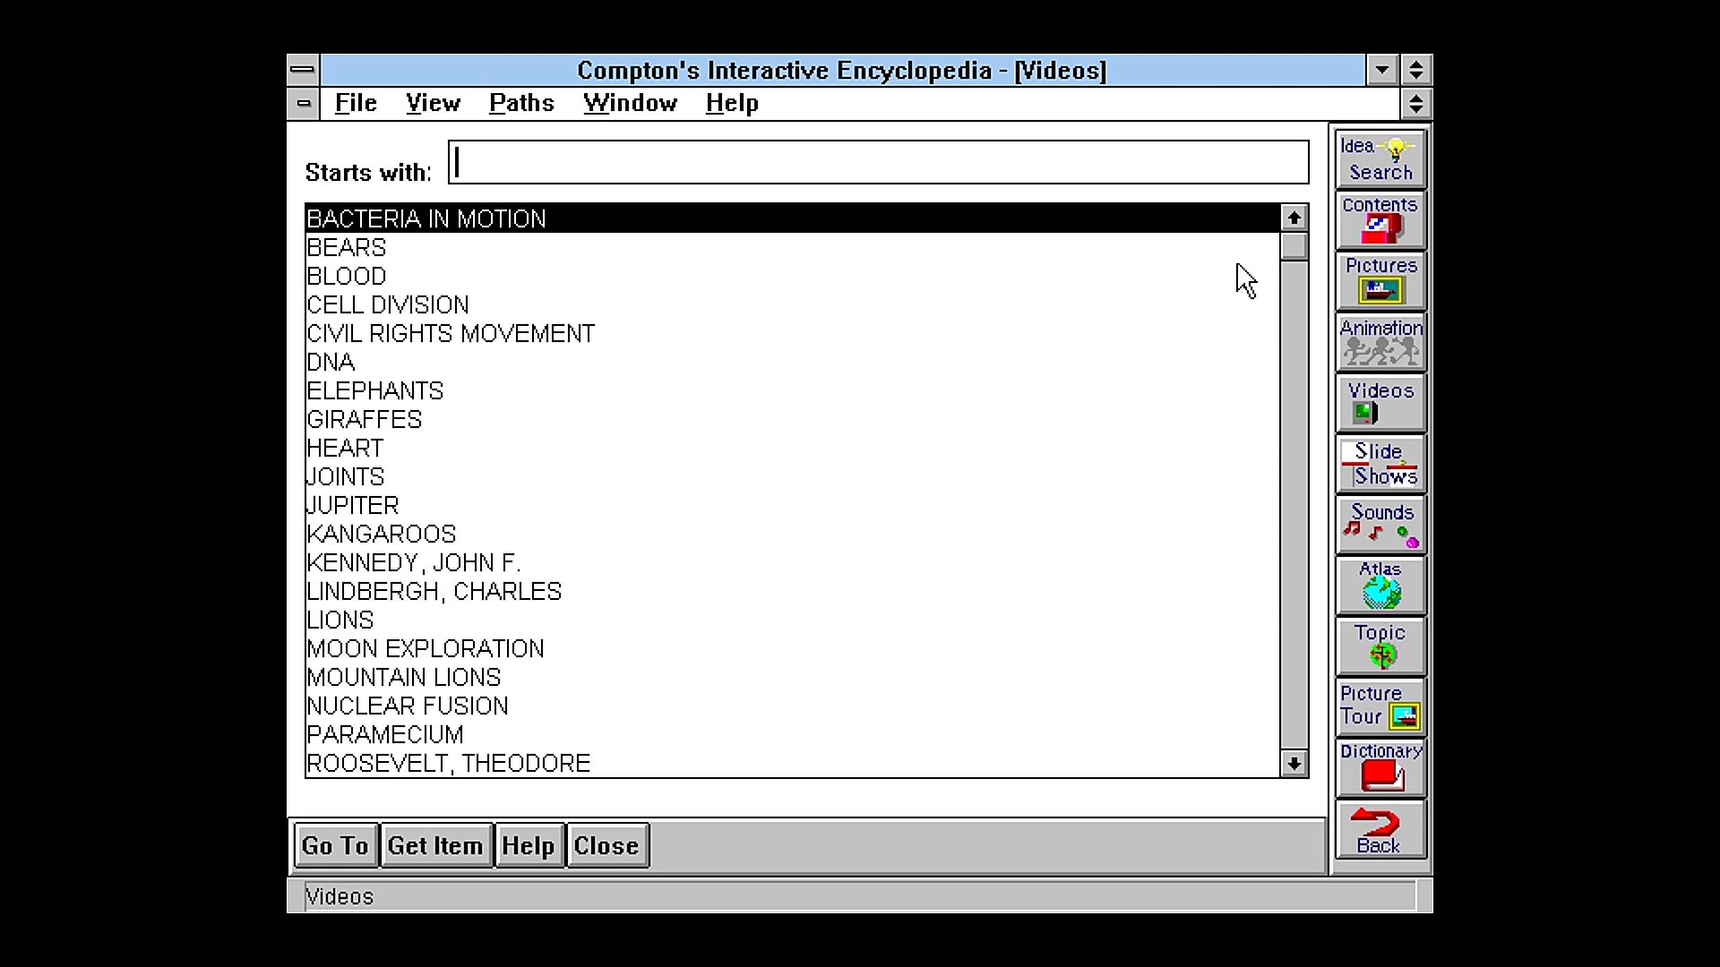
mouse_move(1193, 298)
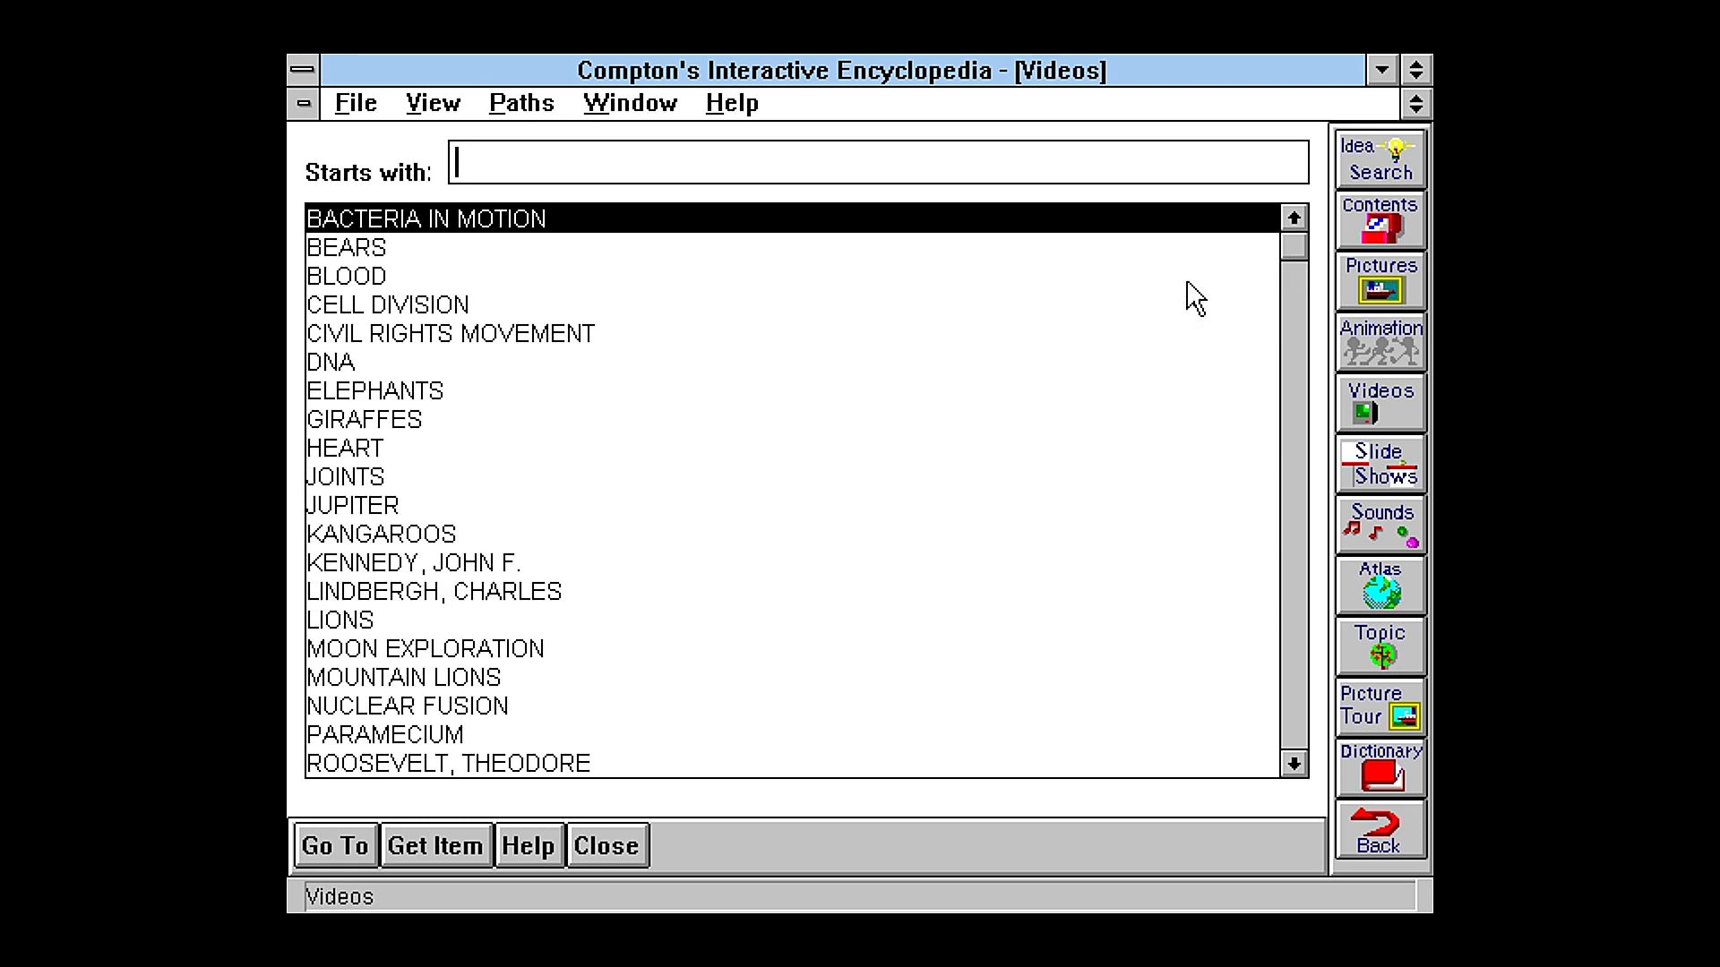
mouse_move(450, 549)
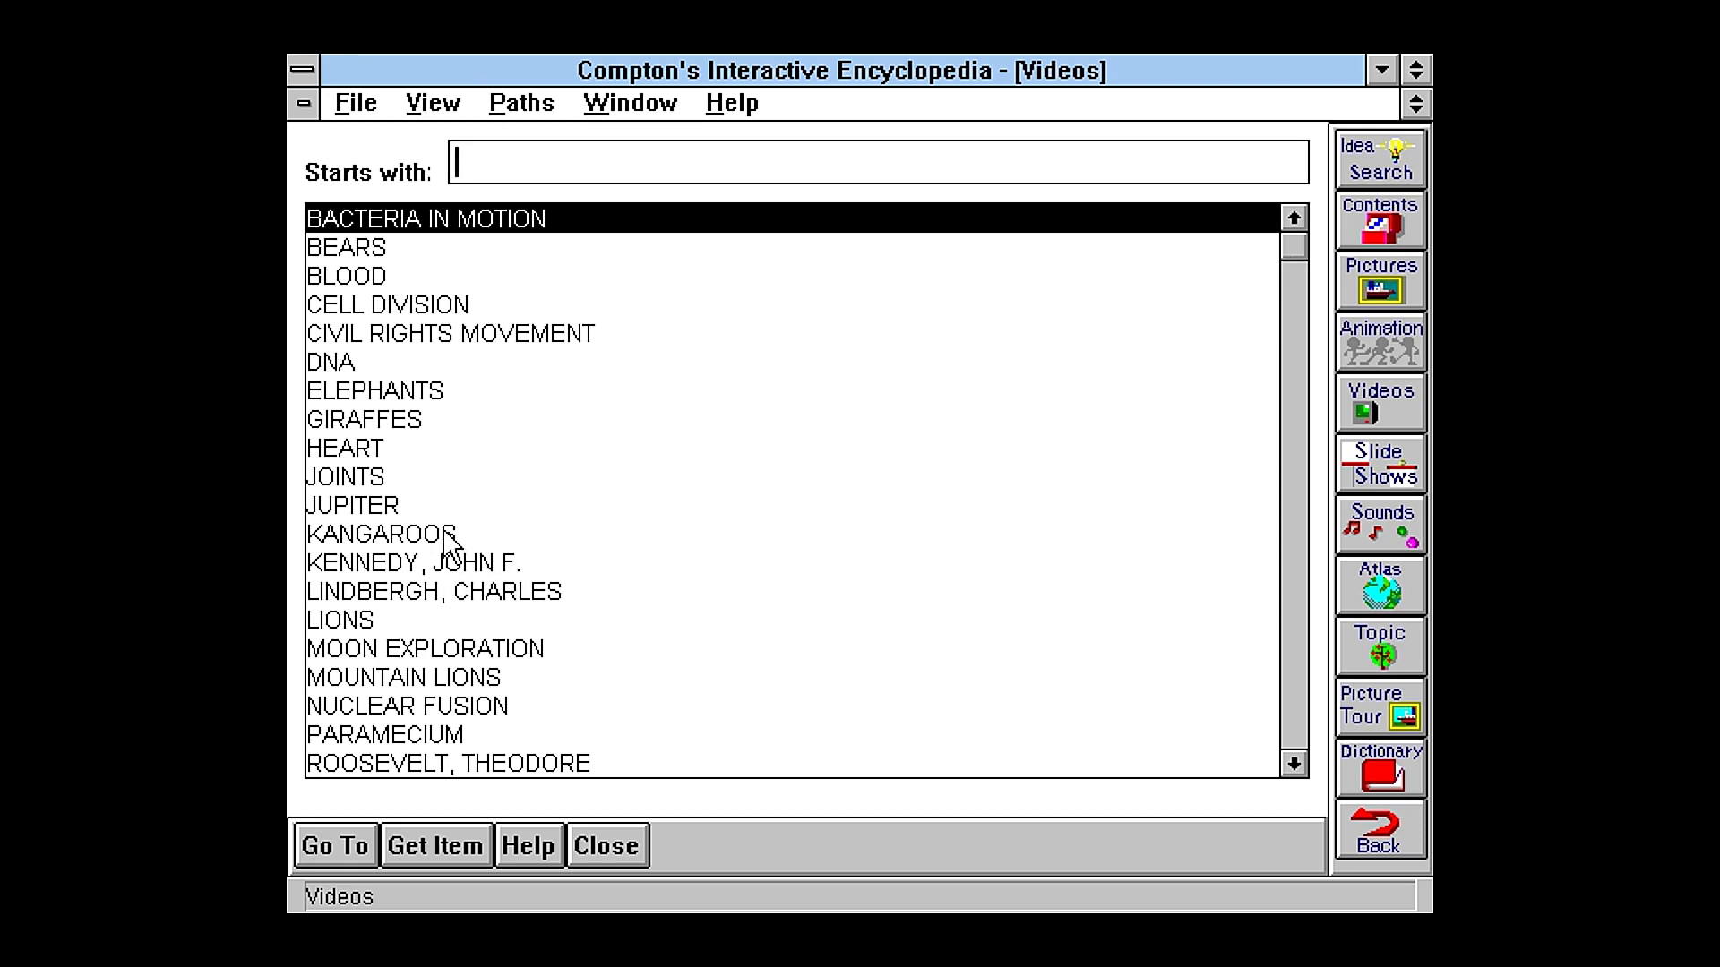
Step: Play the BEARS video from the Videos list, then open the Slide Shows list
click(378, 534)
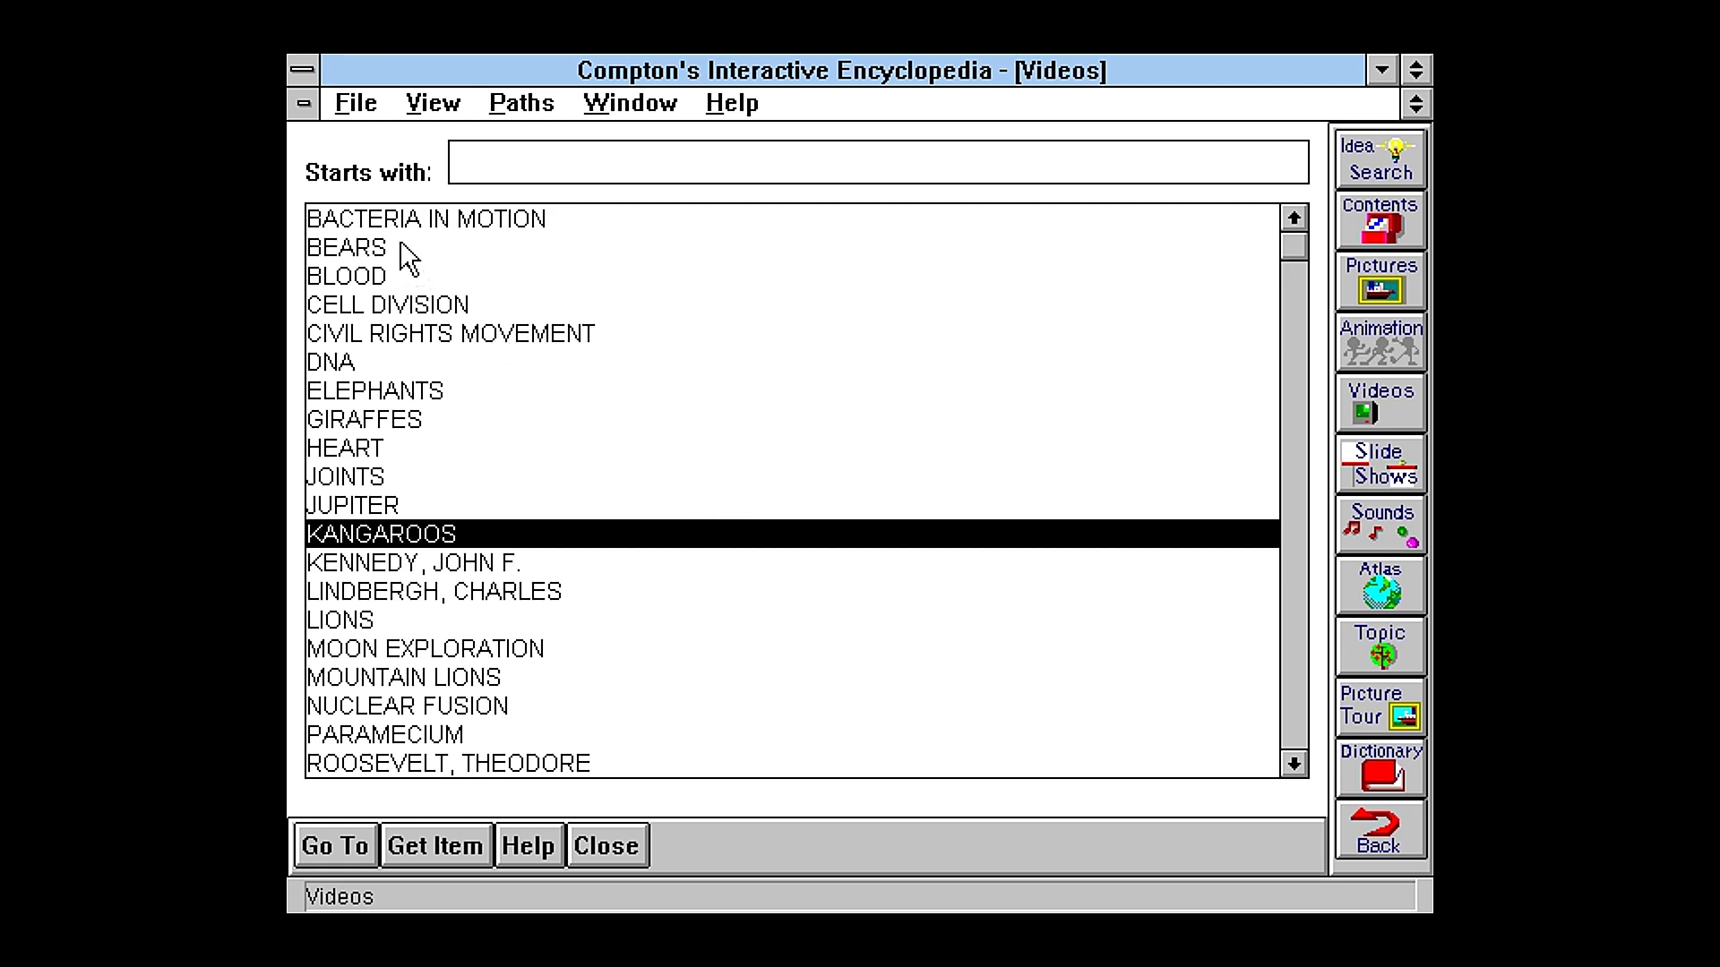
click(346, 247)
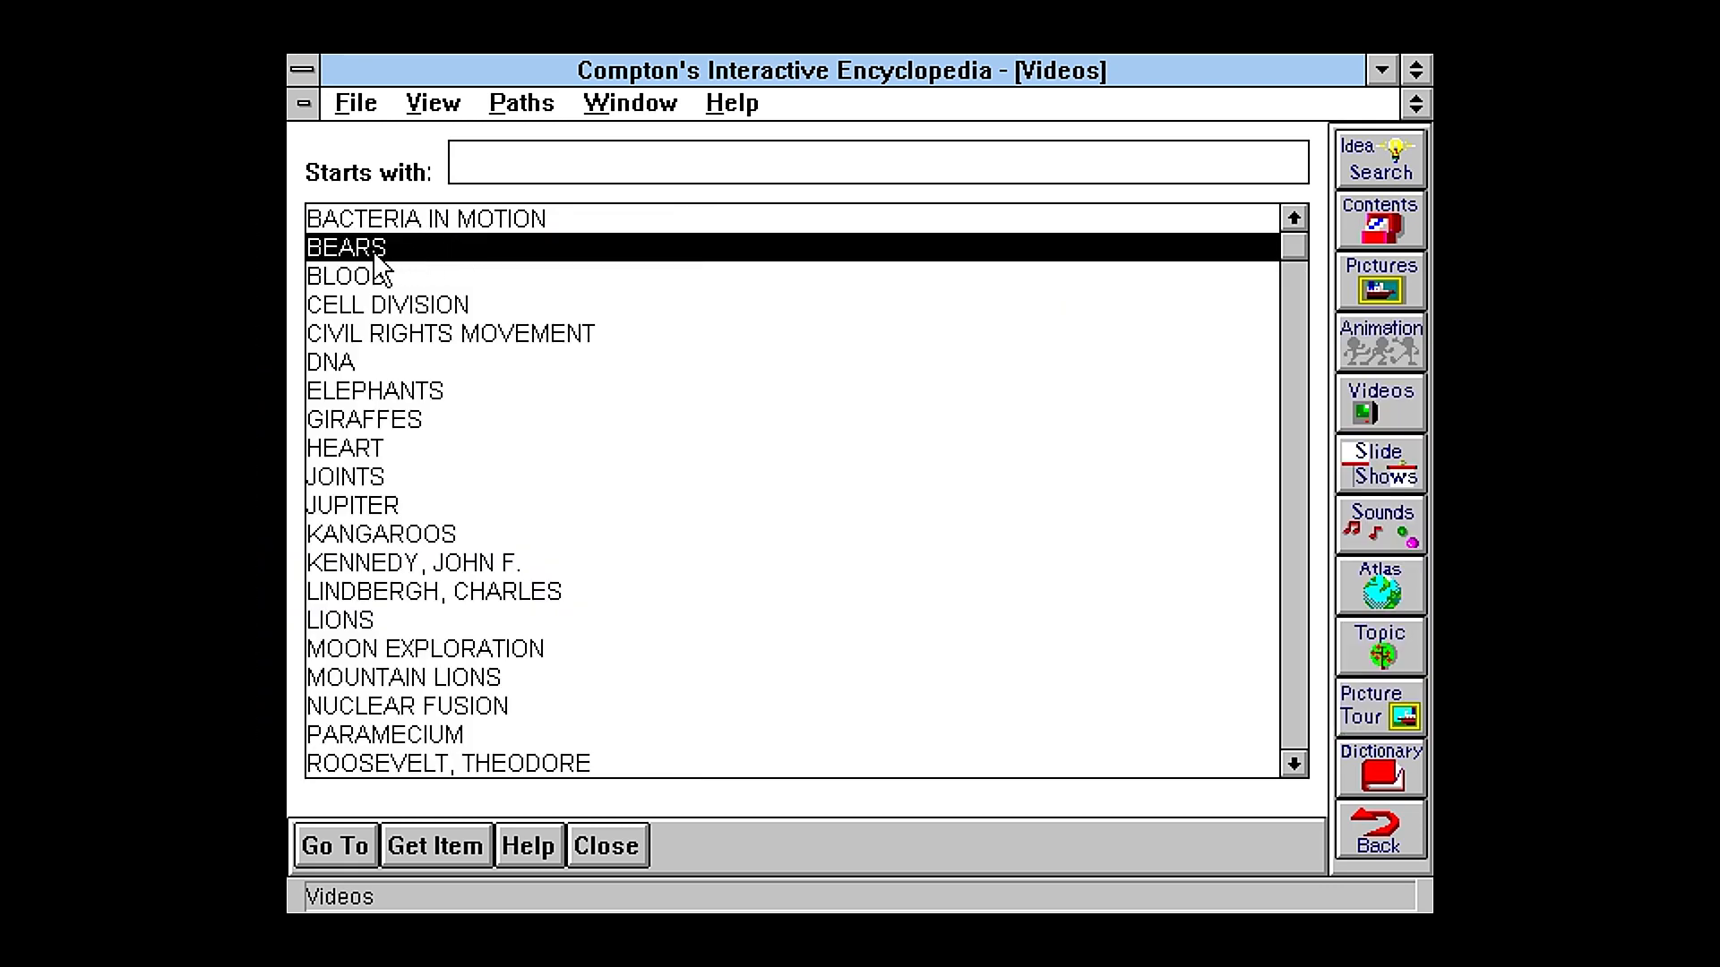
mouse_move(400, 267)
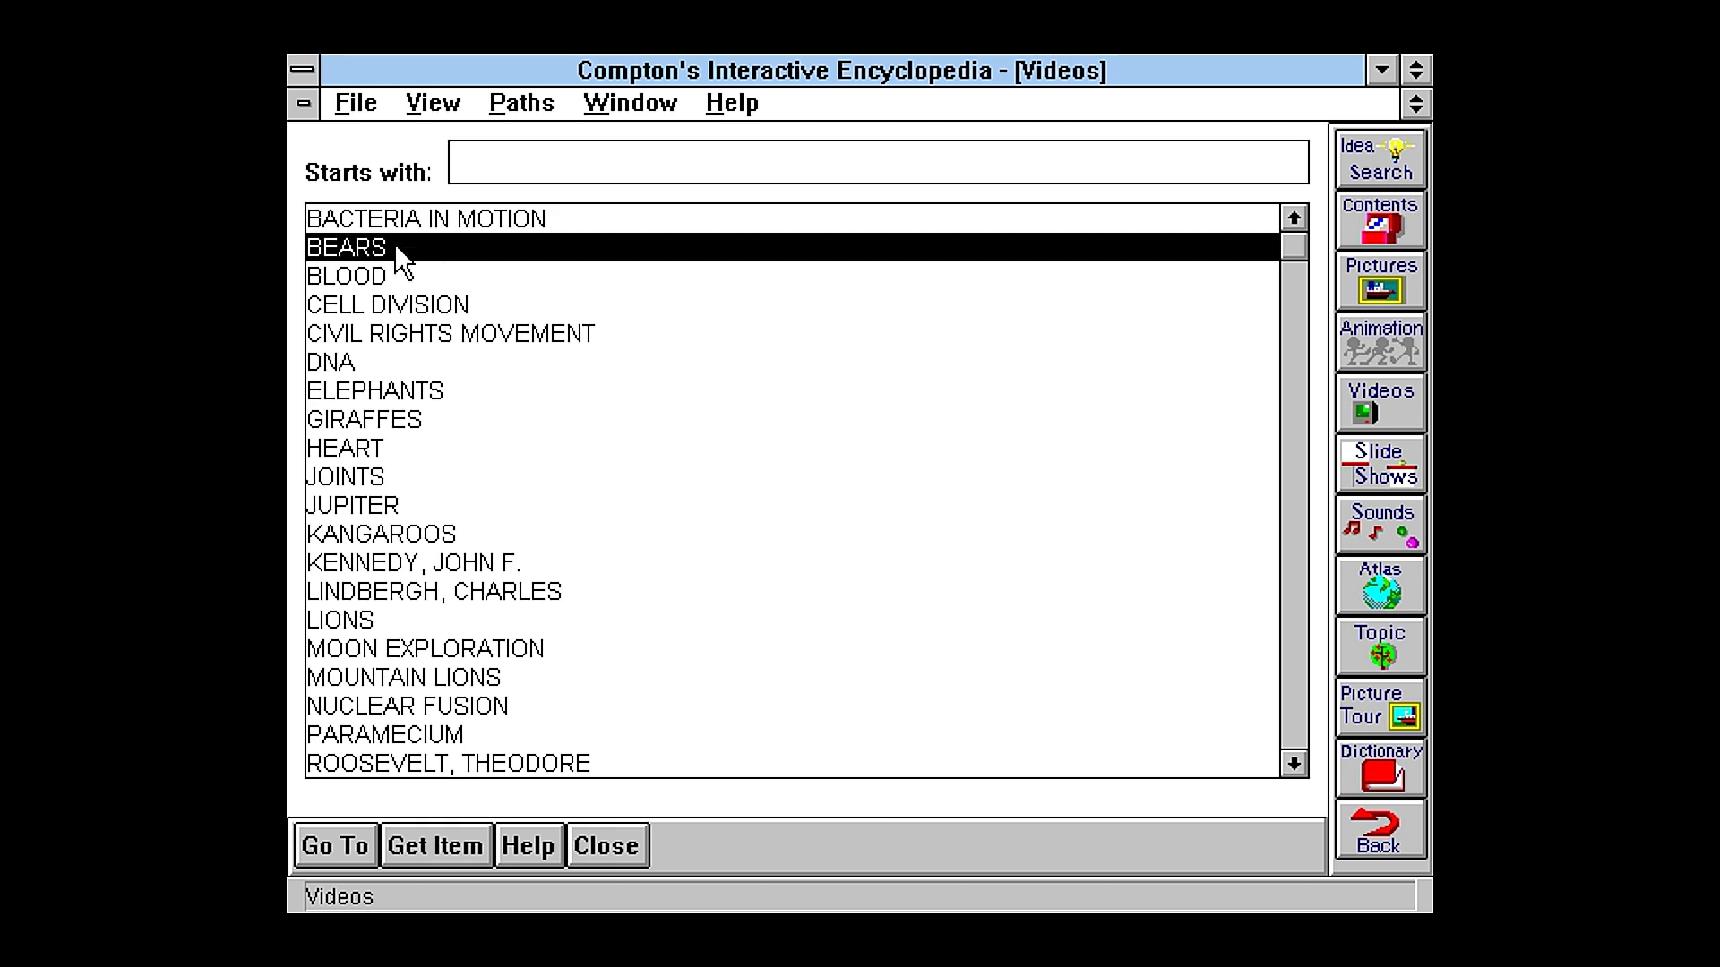
double_click(346, 247)
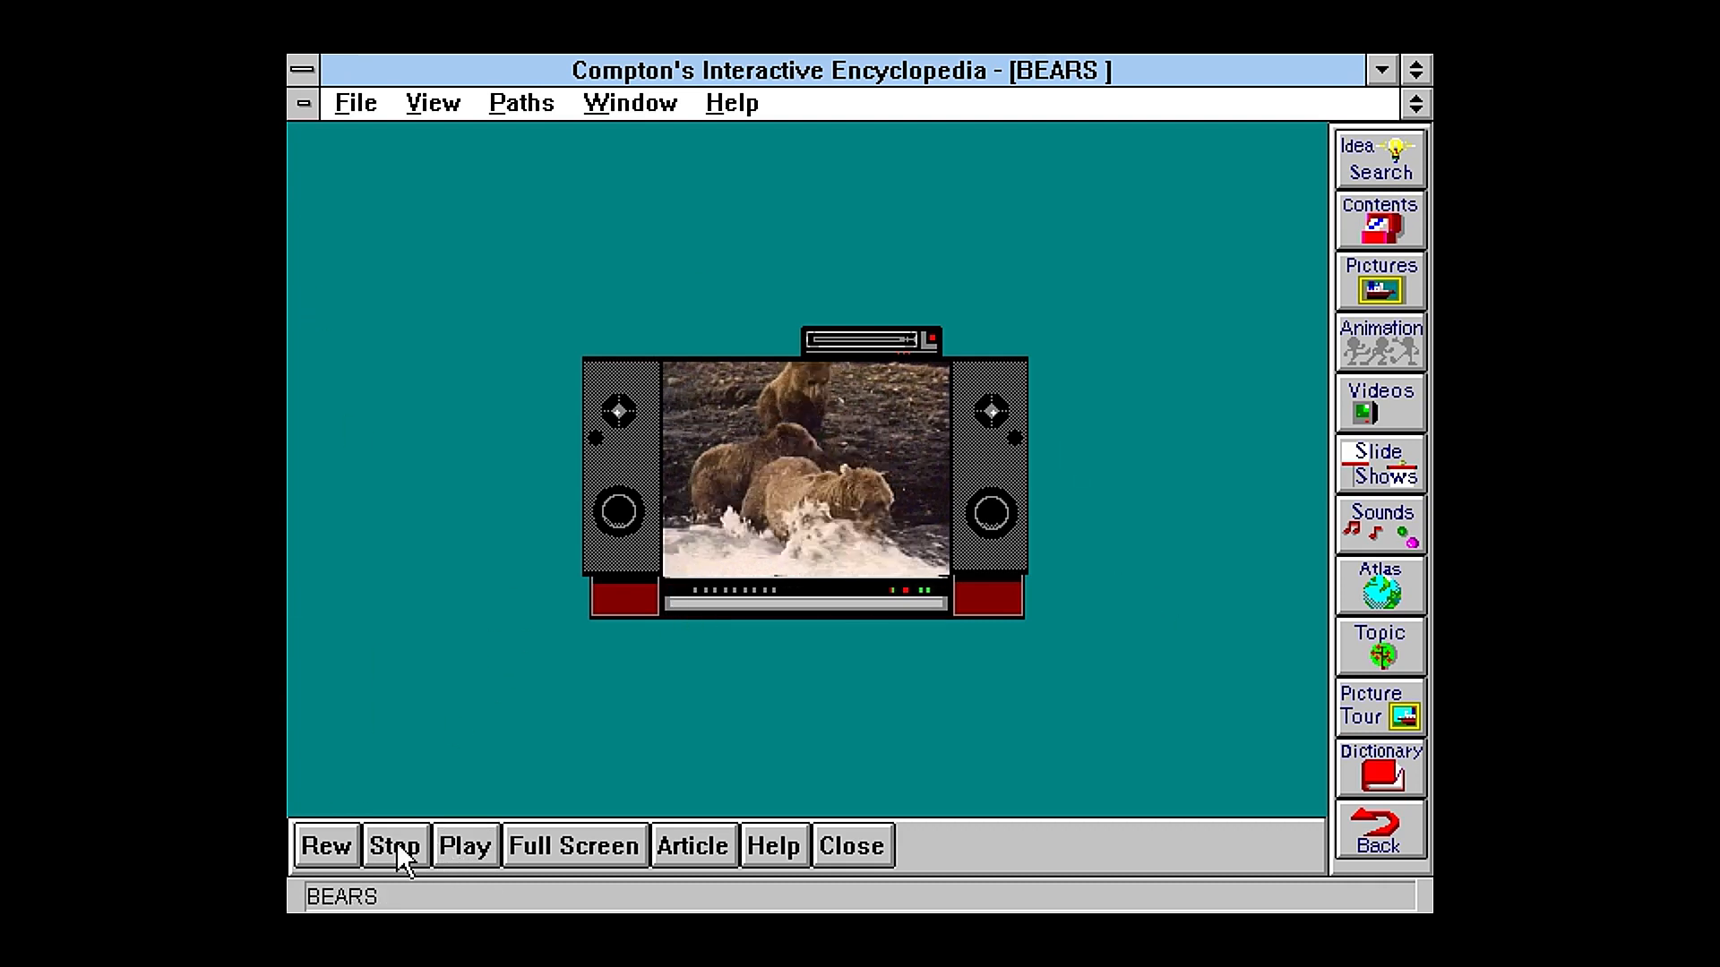
click(326, 845)
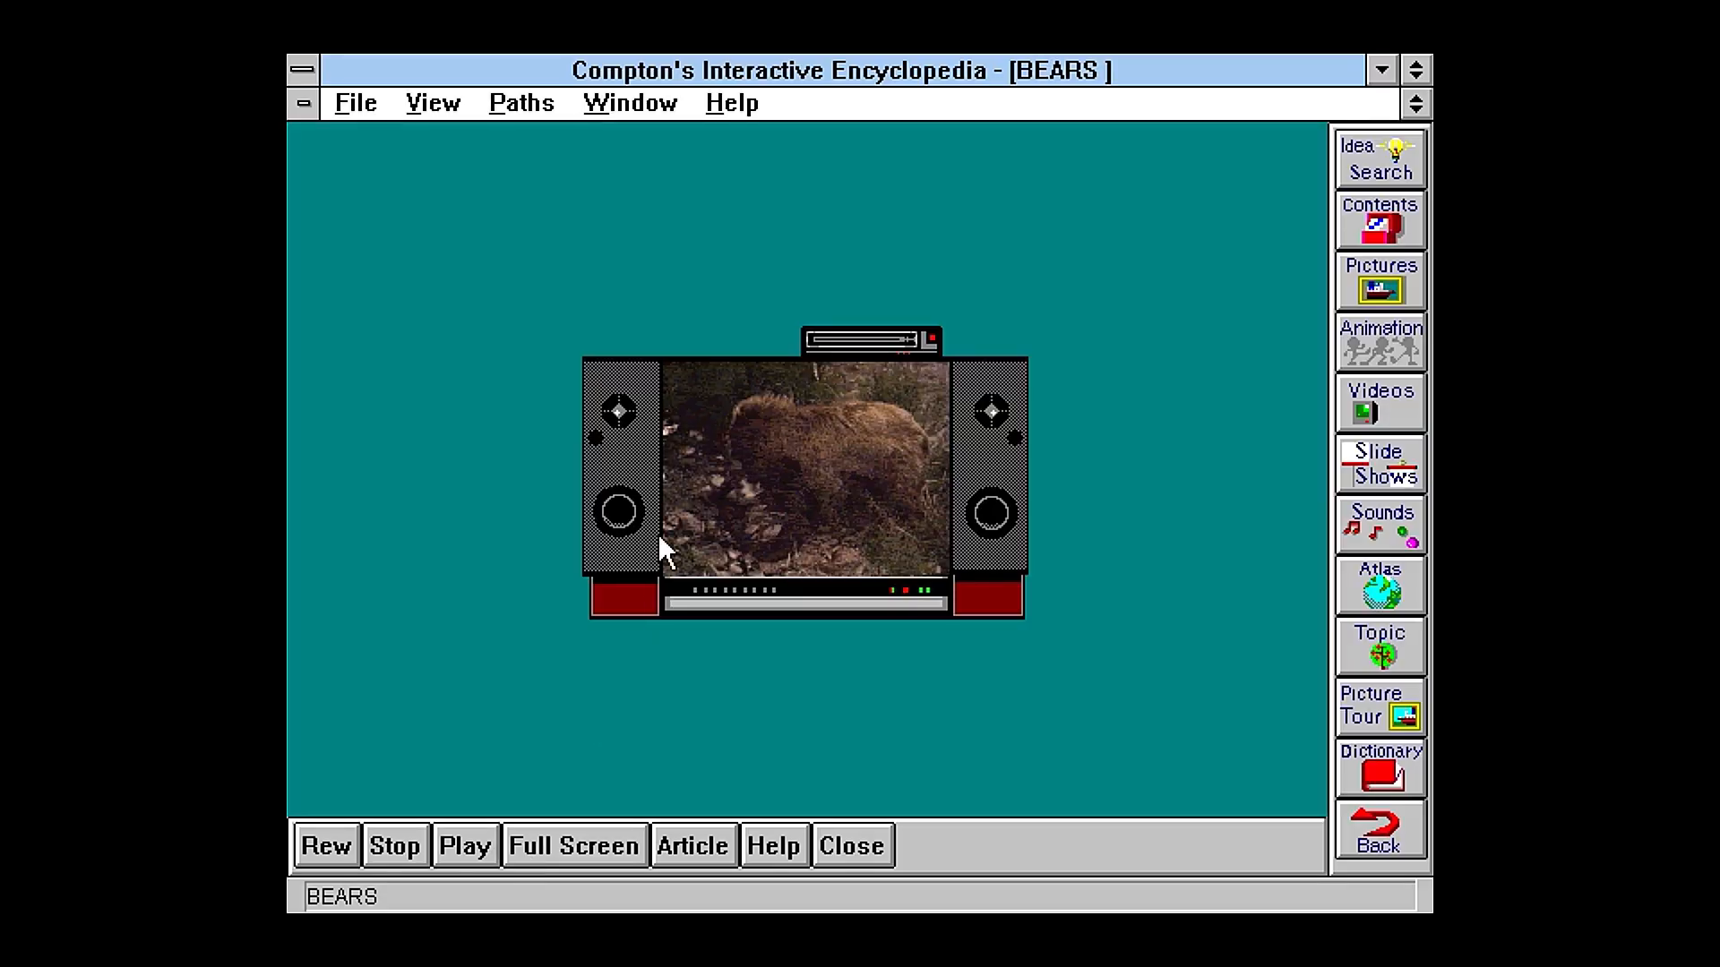
mouse_move(1075, 596)
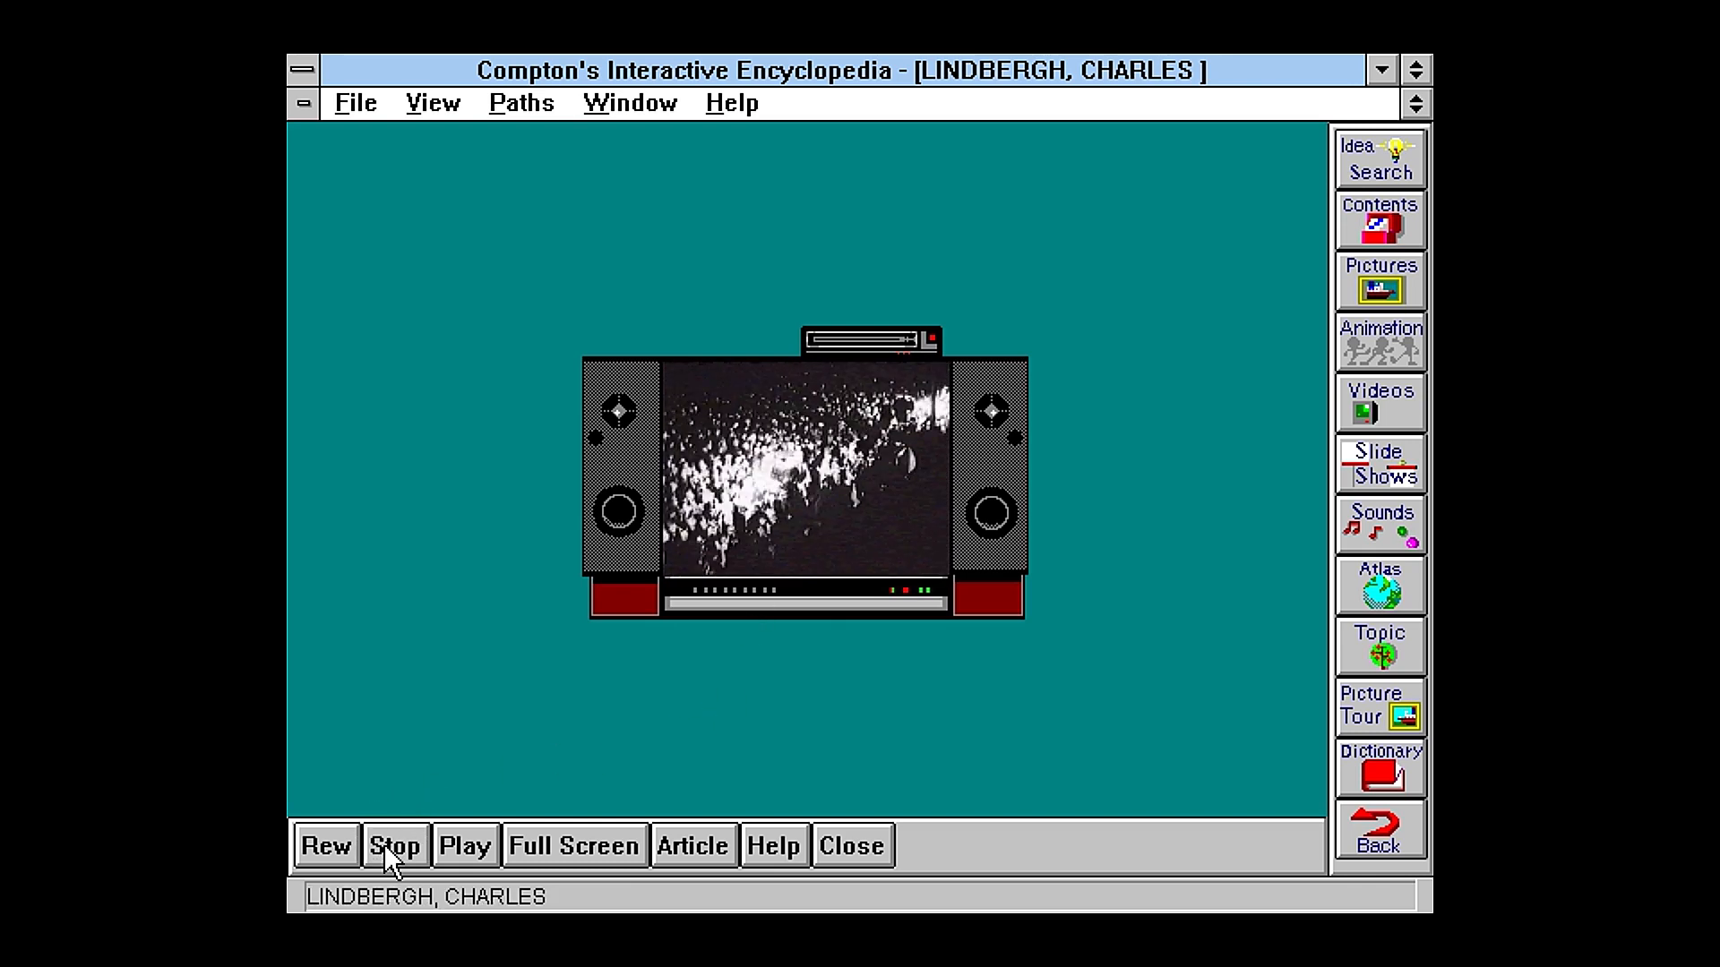
click(1379, 464)
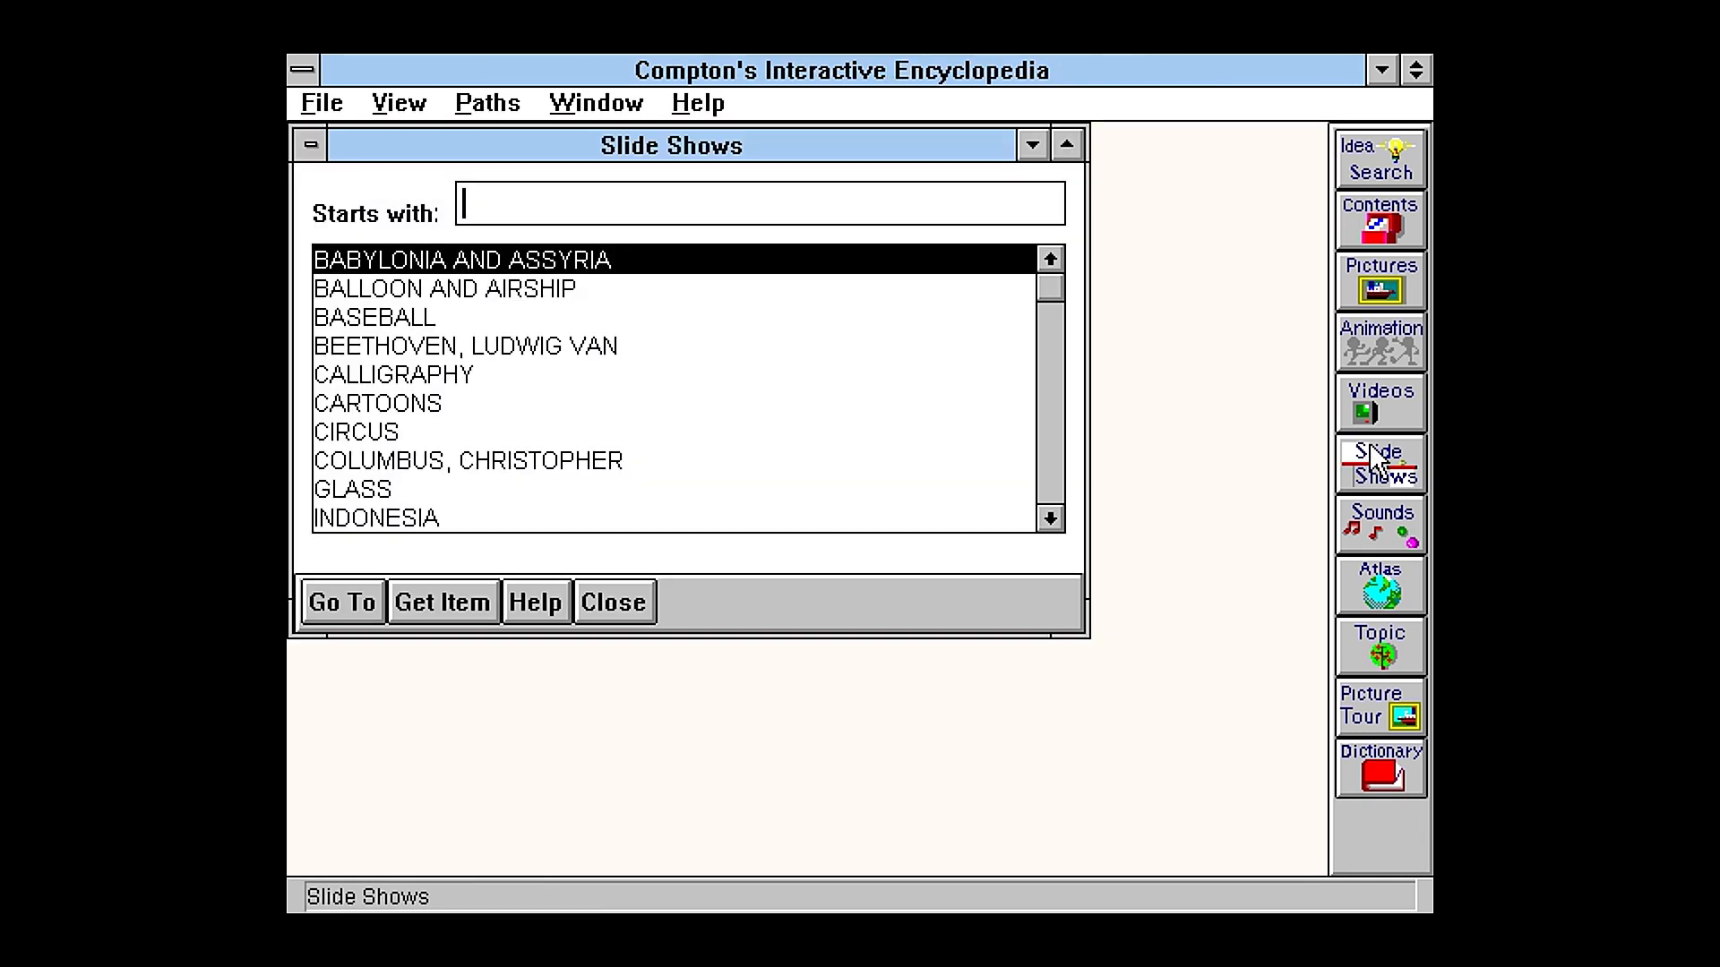
mouse_move(1324, 449)
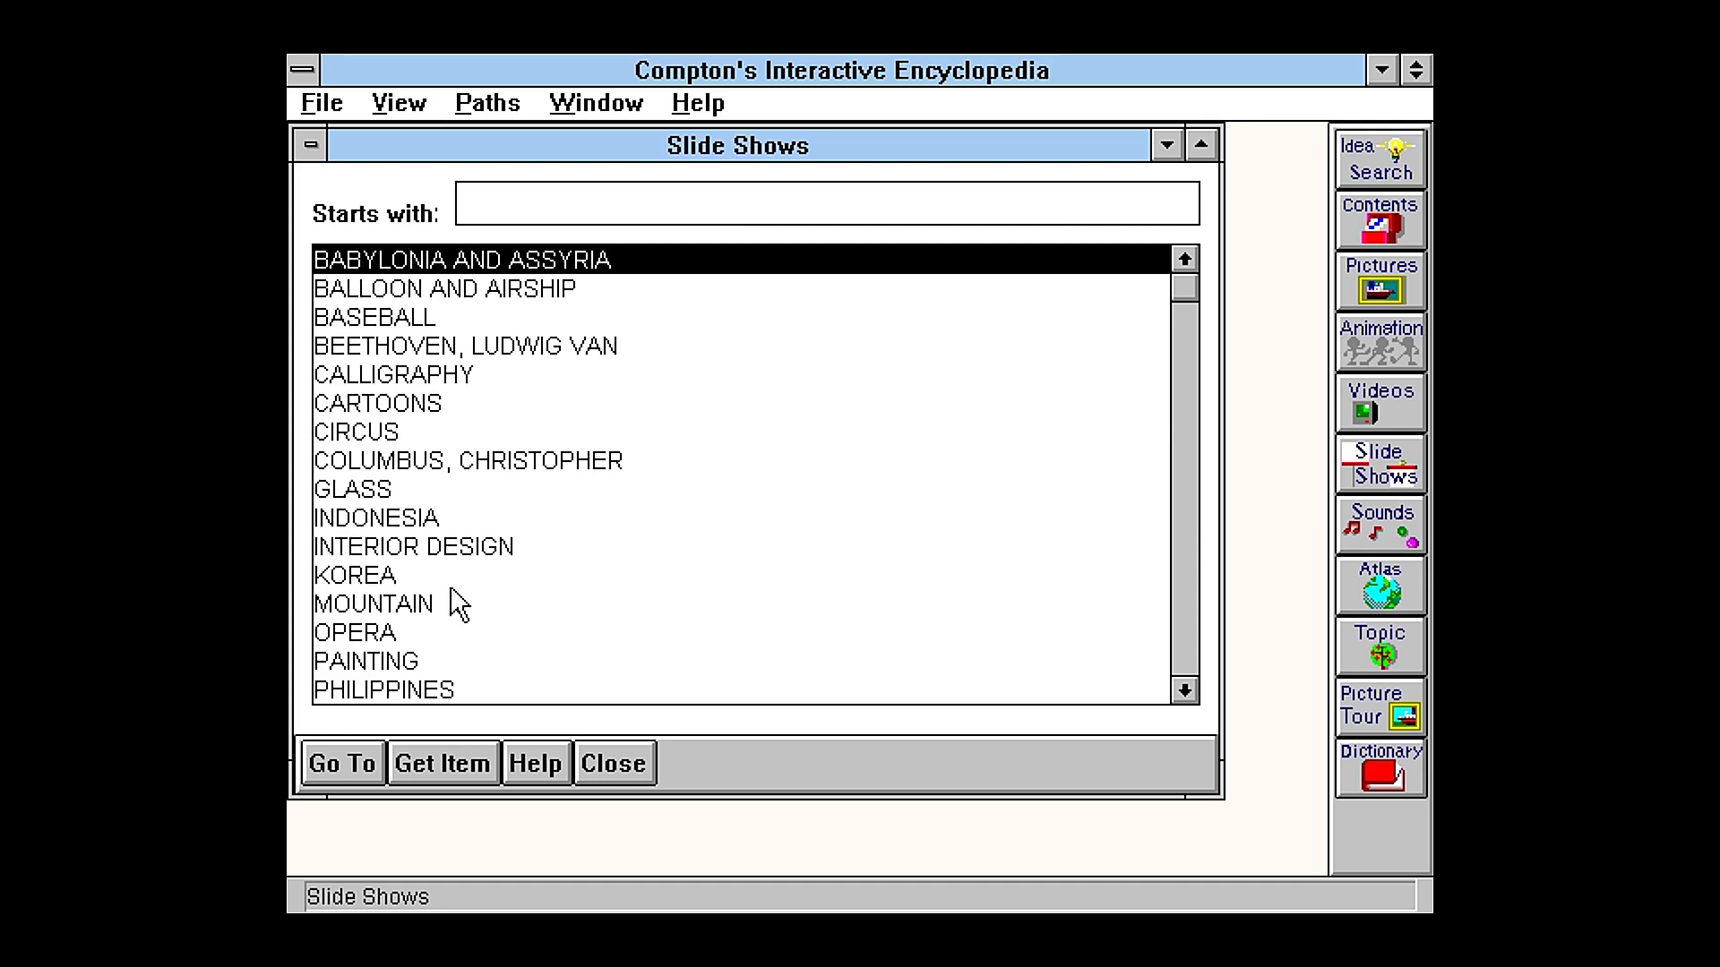
Step: Start the MOUNTAIN slide show and enlarge it to fill the window
double_click(373, 603)
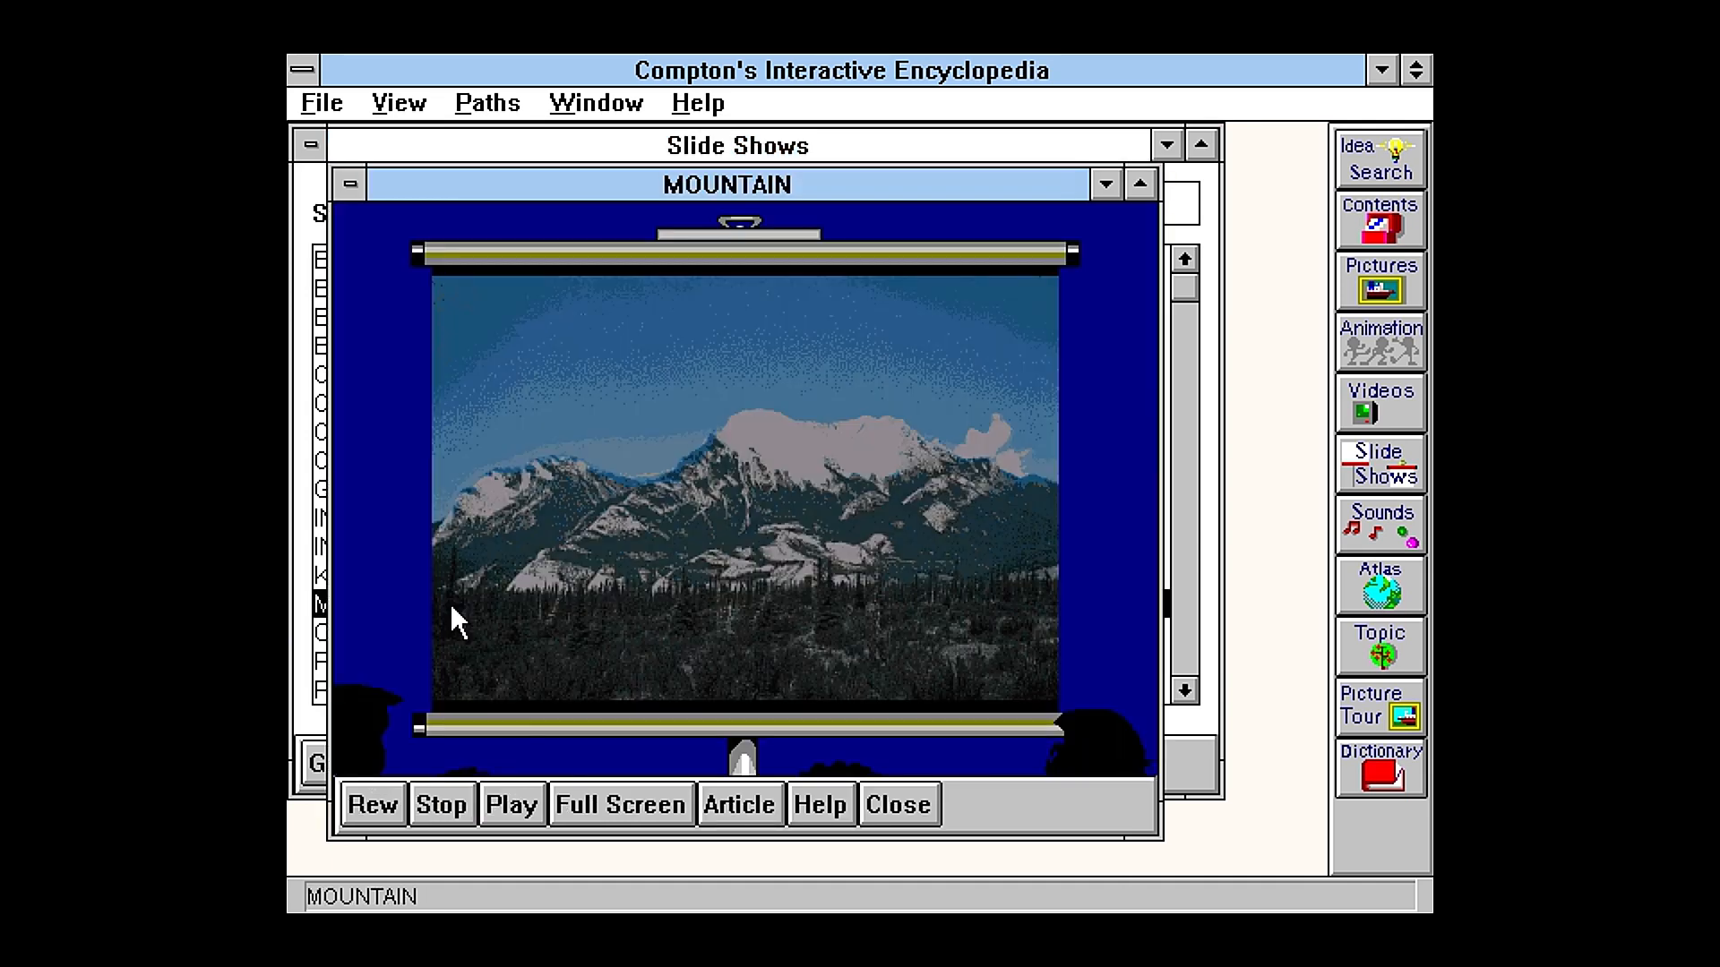
click(511, 804)
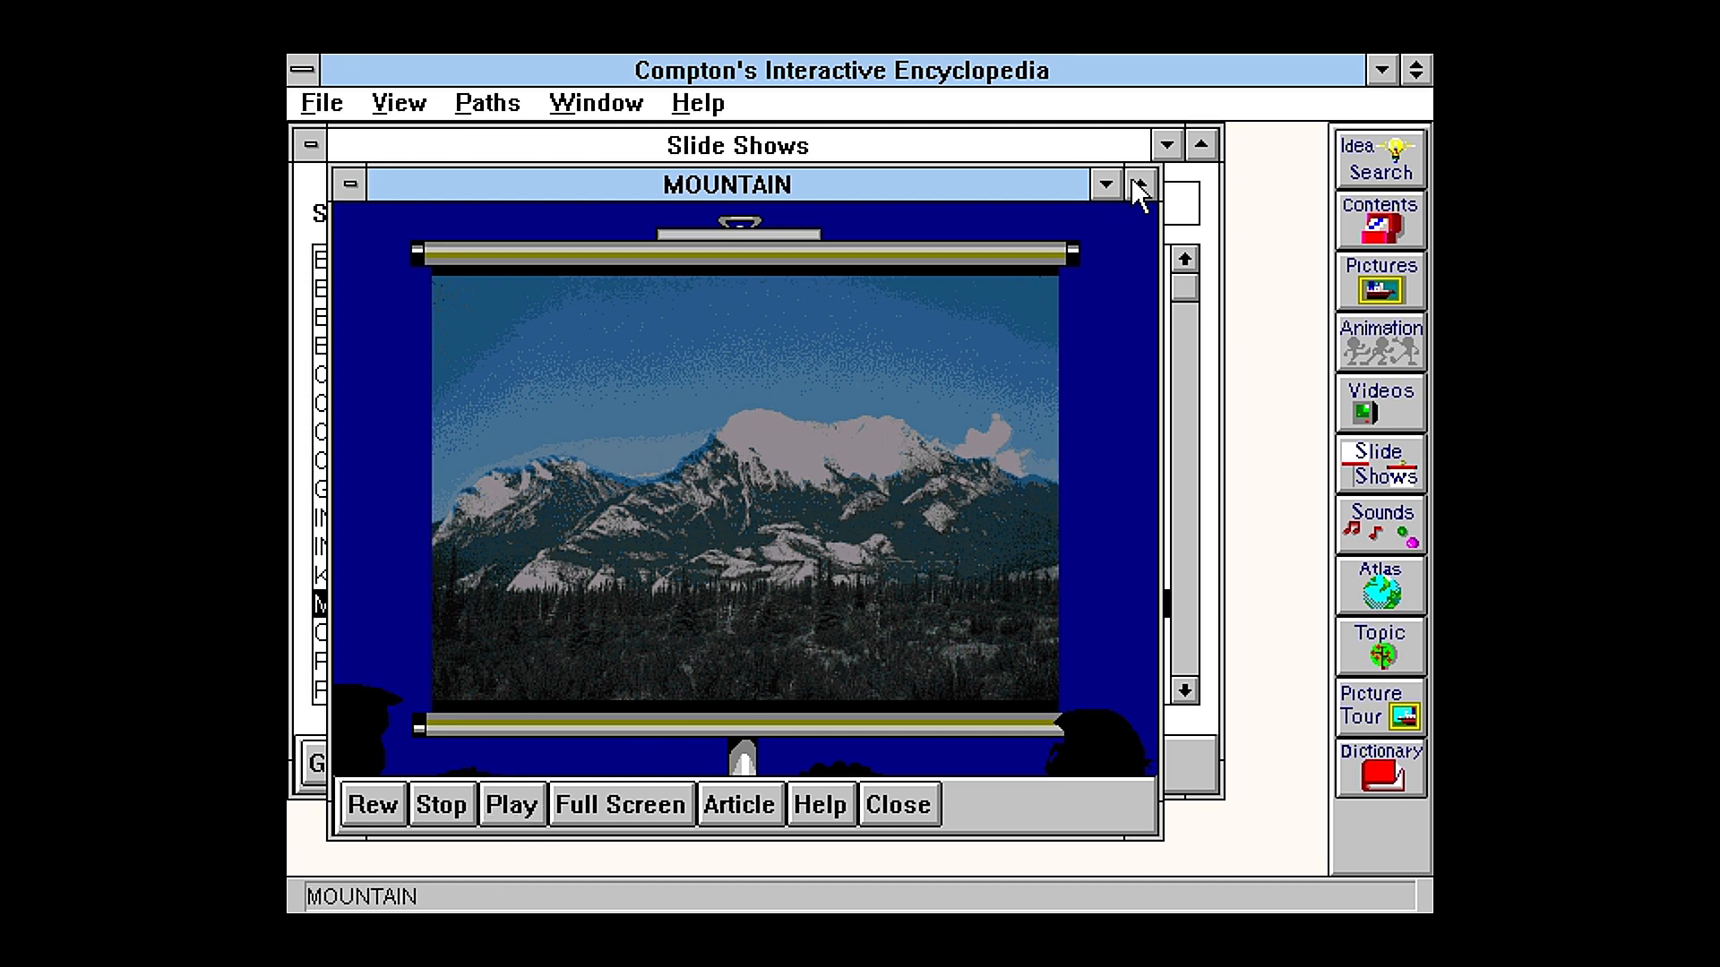
click(1139, 184)
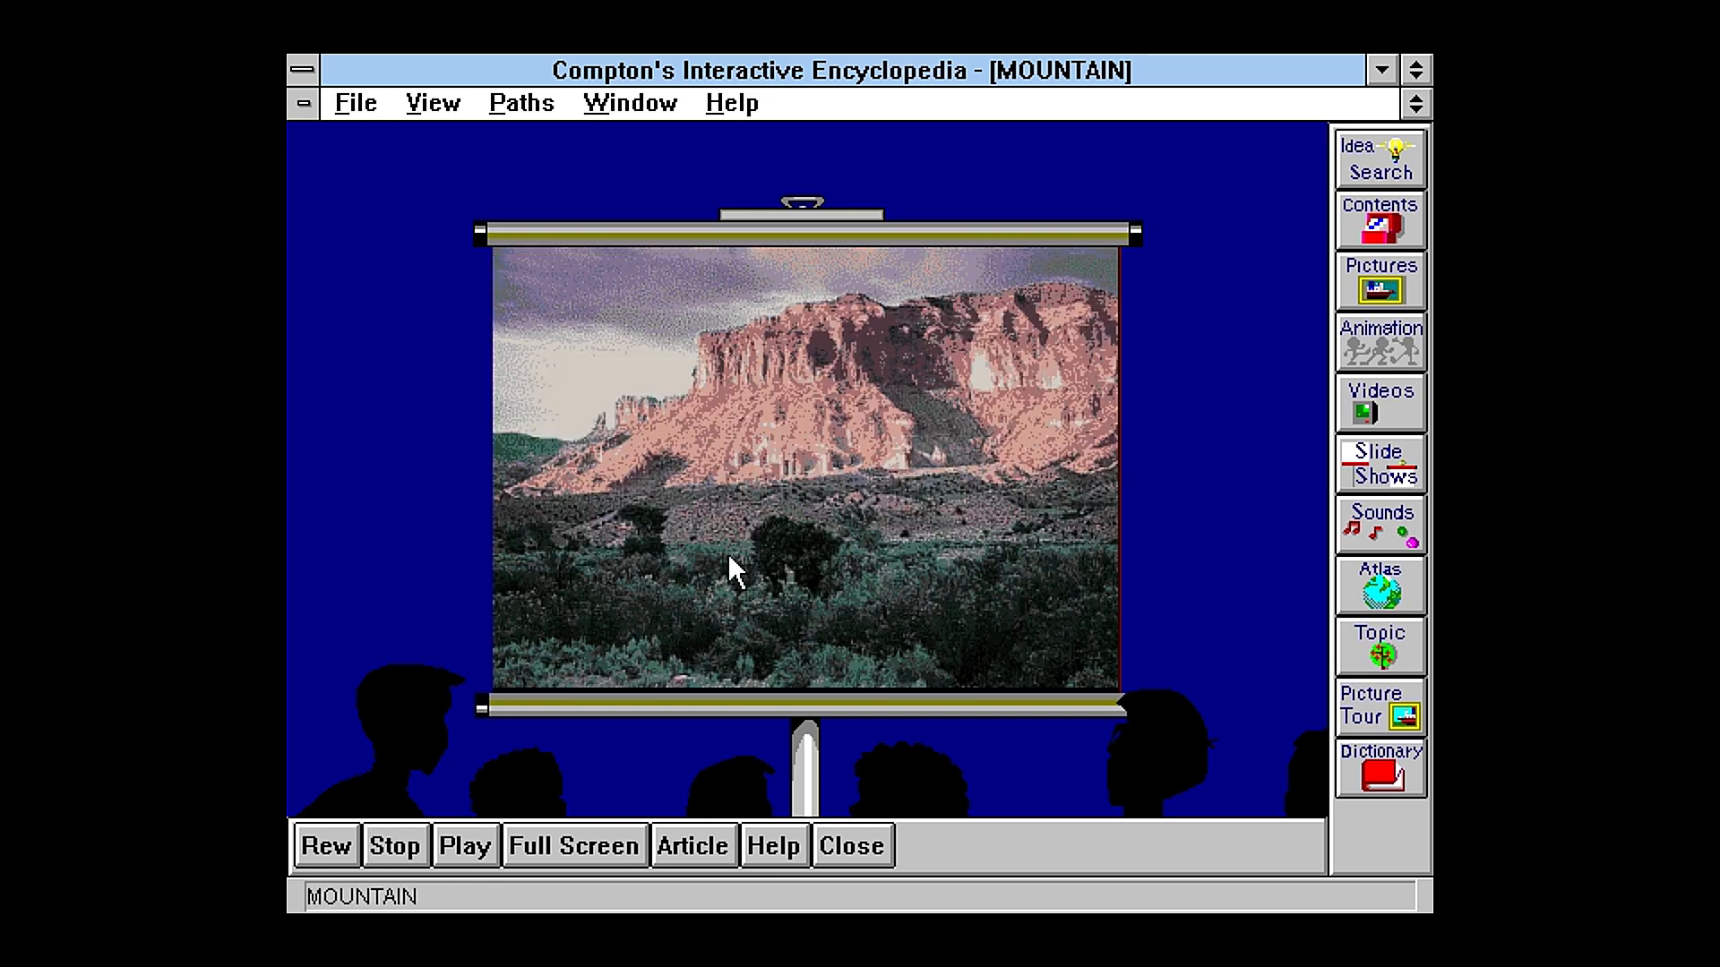
mouse_move(614, 431)
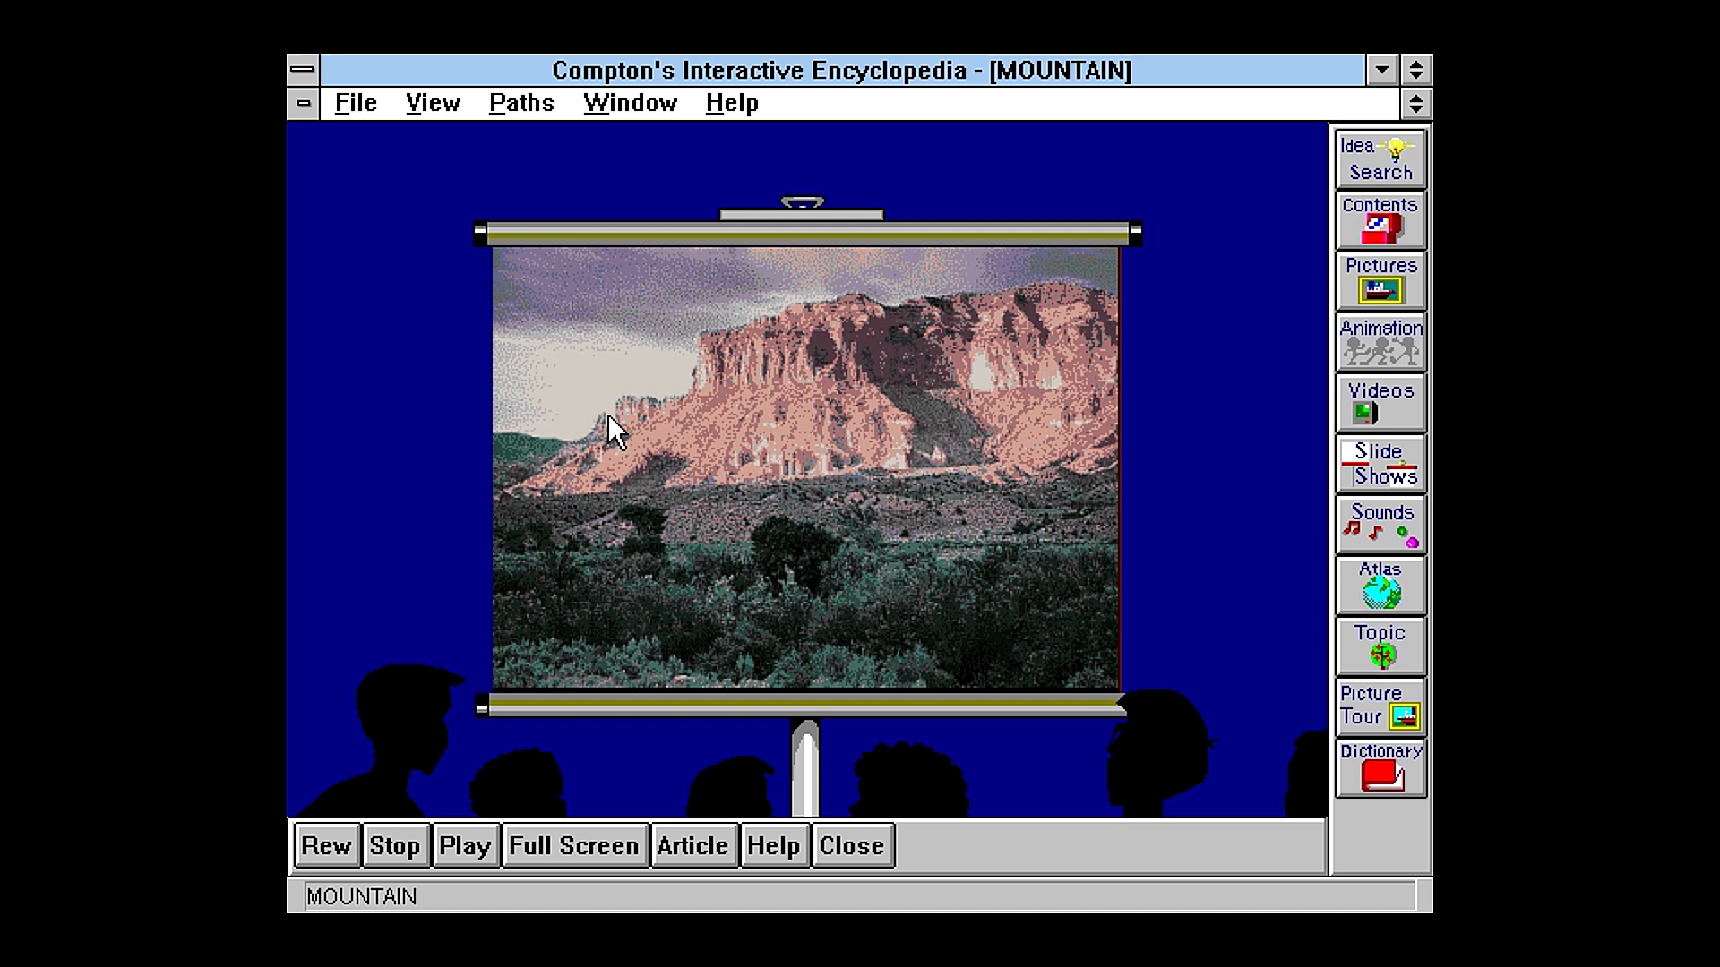
mouse_move(634, 524)
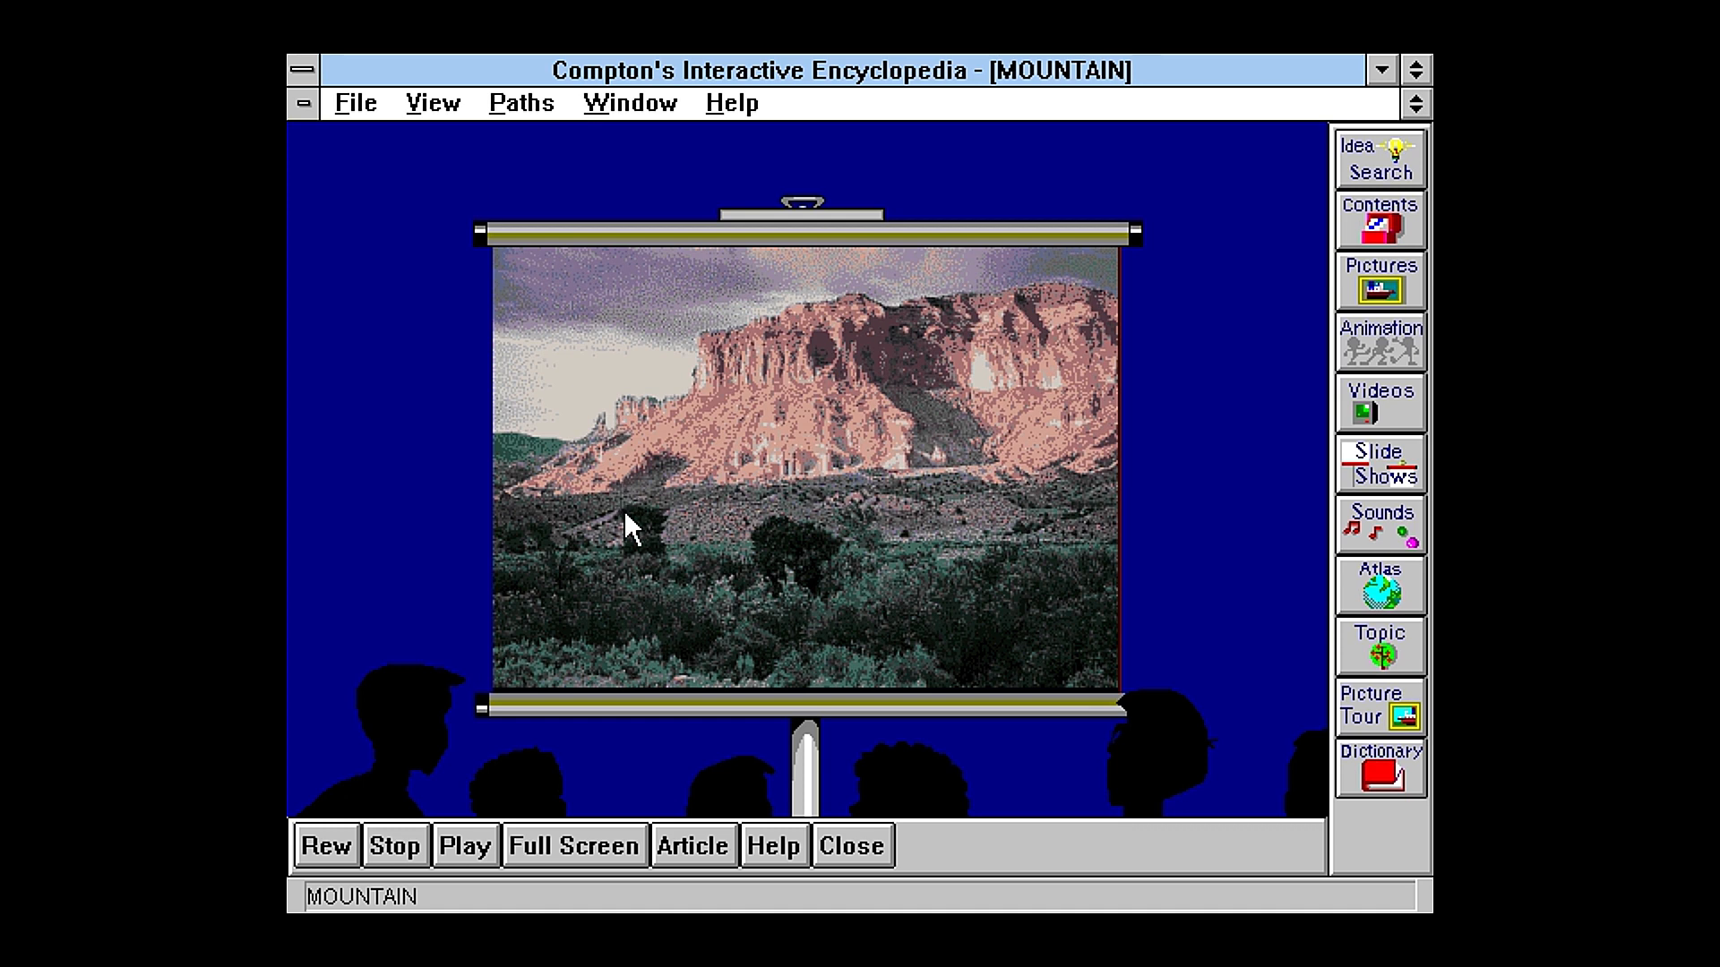
mouse_move(1130, 675)
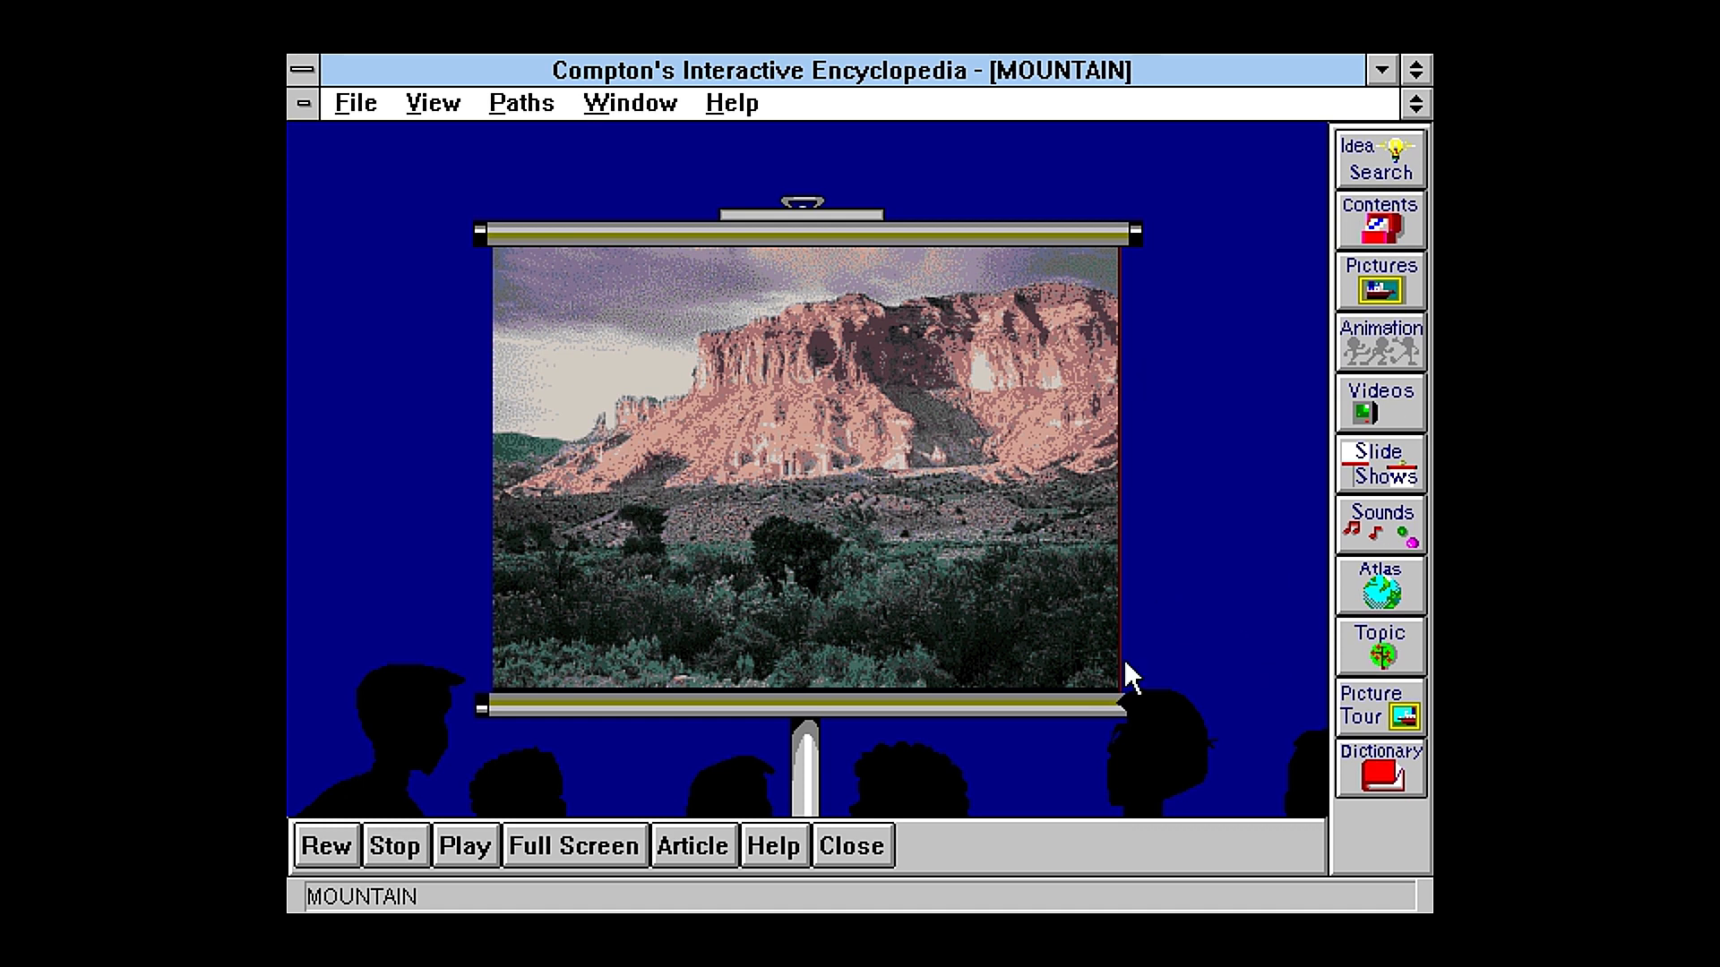
mouse_move(1254, 645)
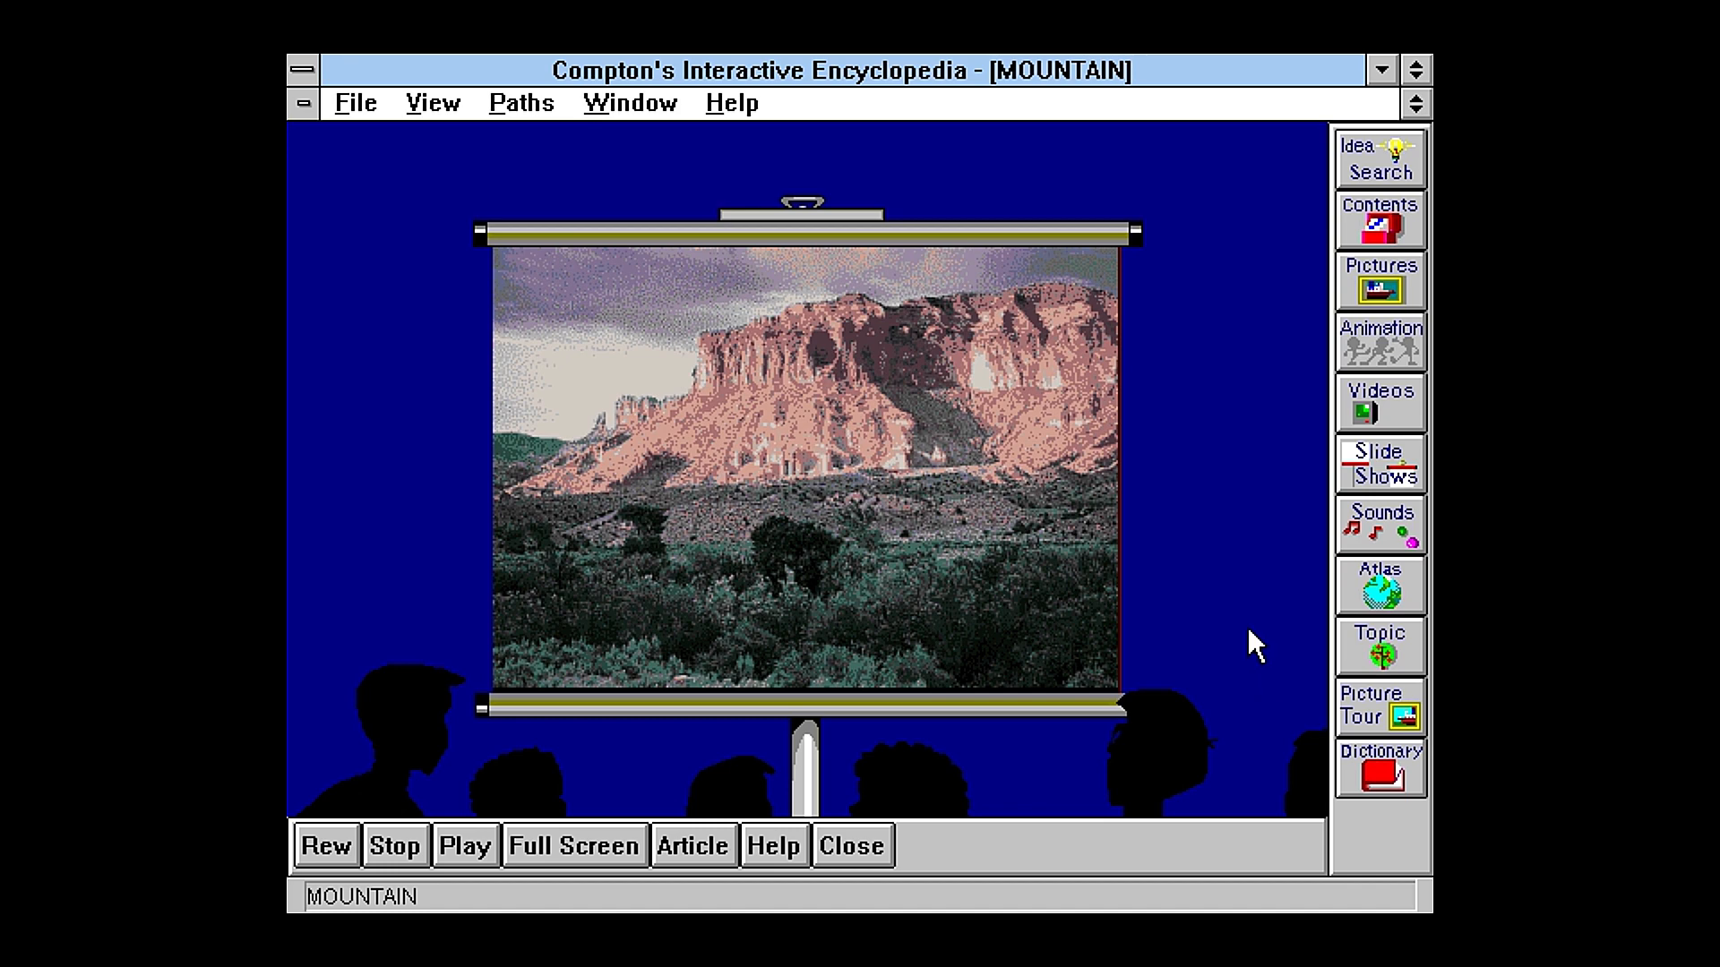
mouse_move(1360, 404)
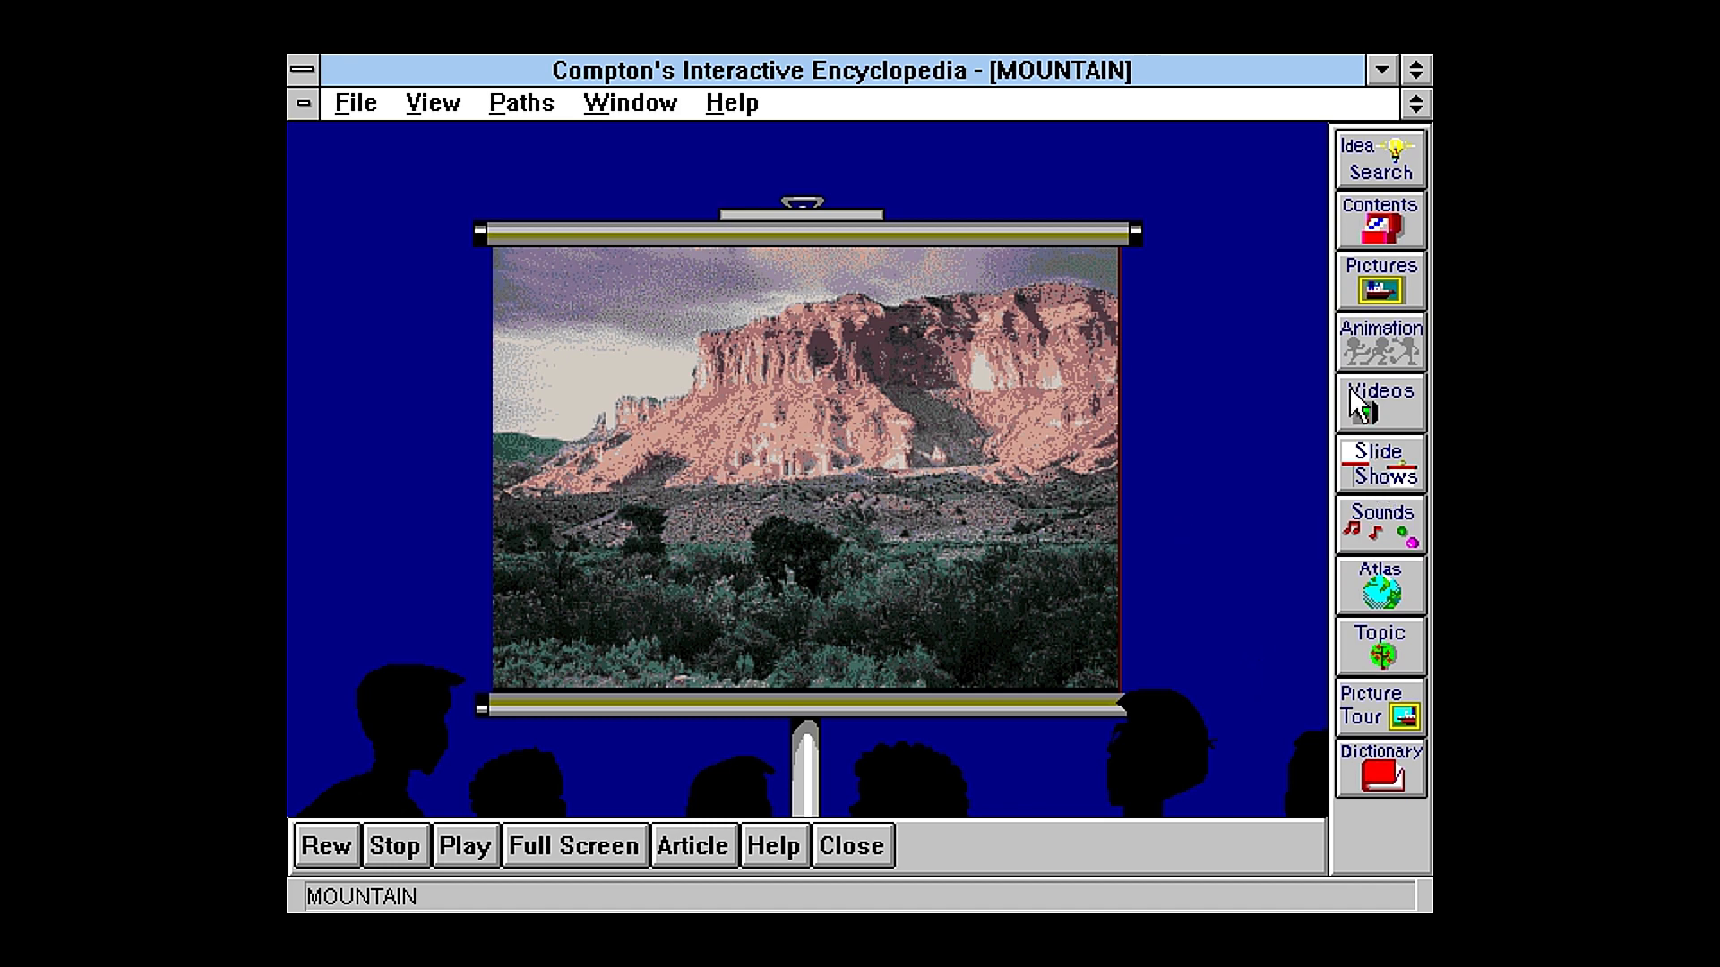
Step: Play Bach's 'Brandenburg' Concerto from Sounds and open its BACH FAMILY article
click(1379, 524)
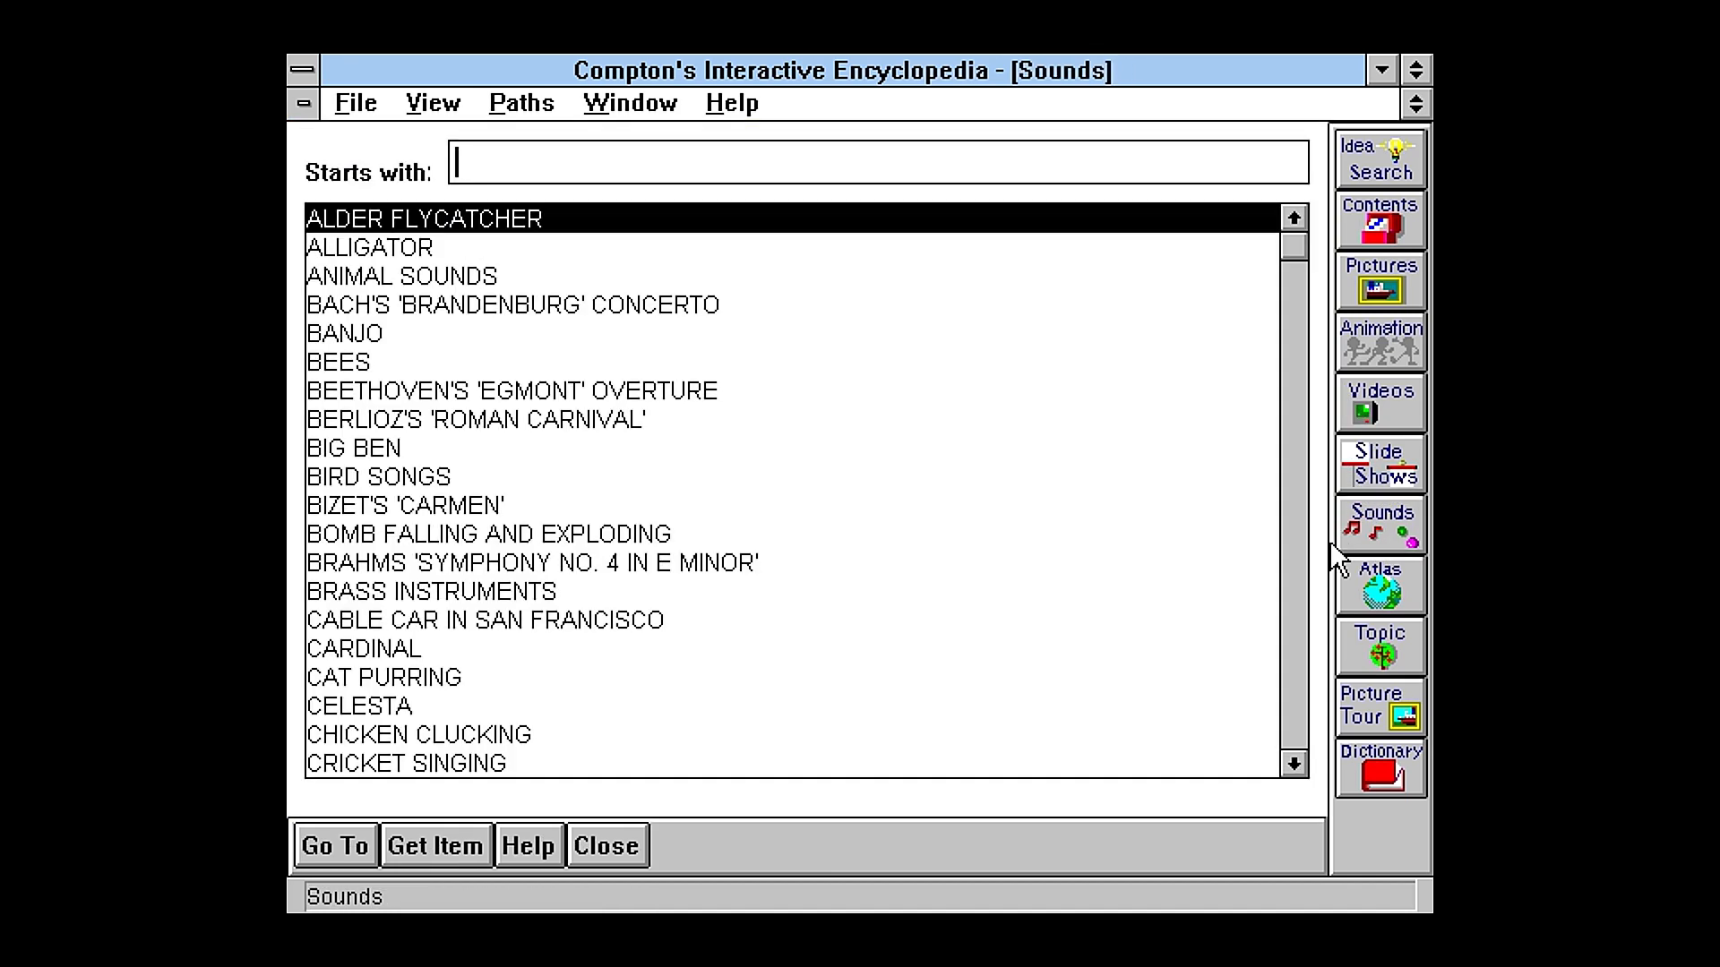
mouse_move(391, 334)
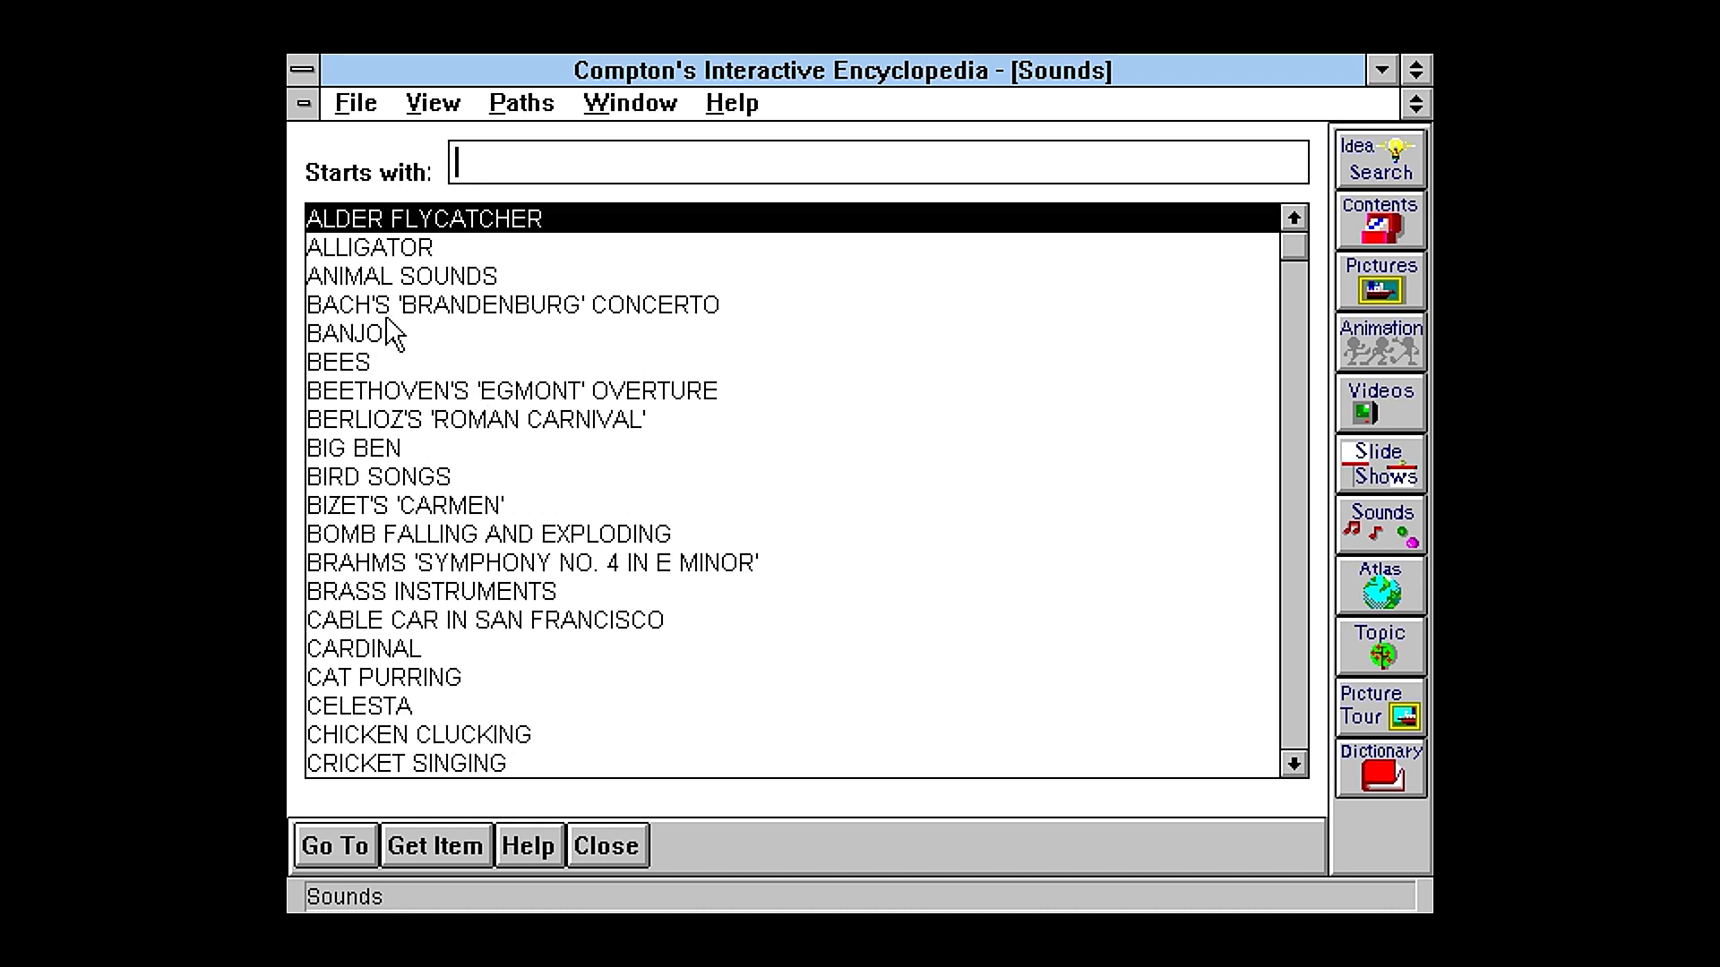
double_click(511, 303)
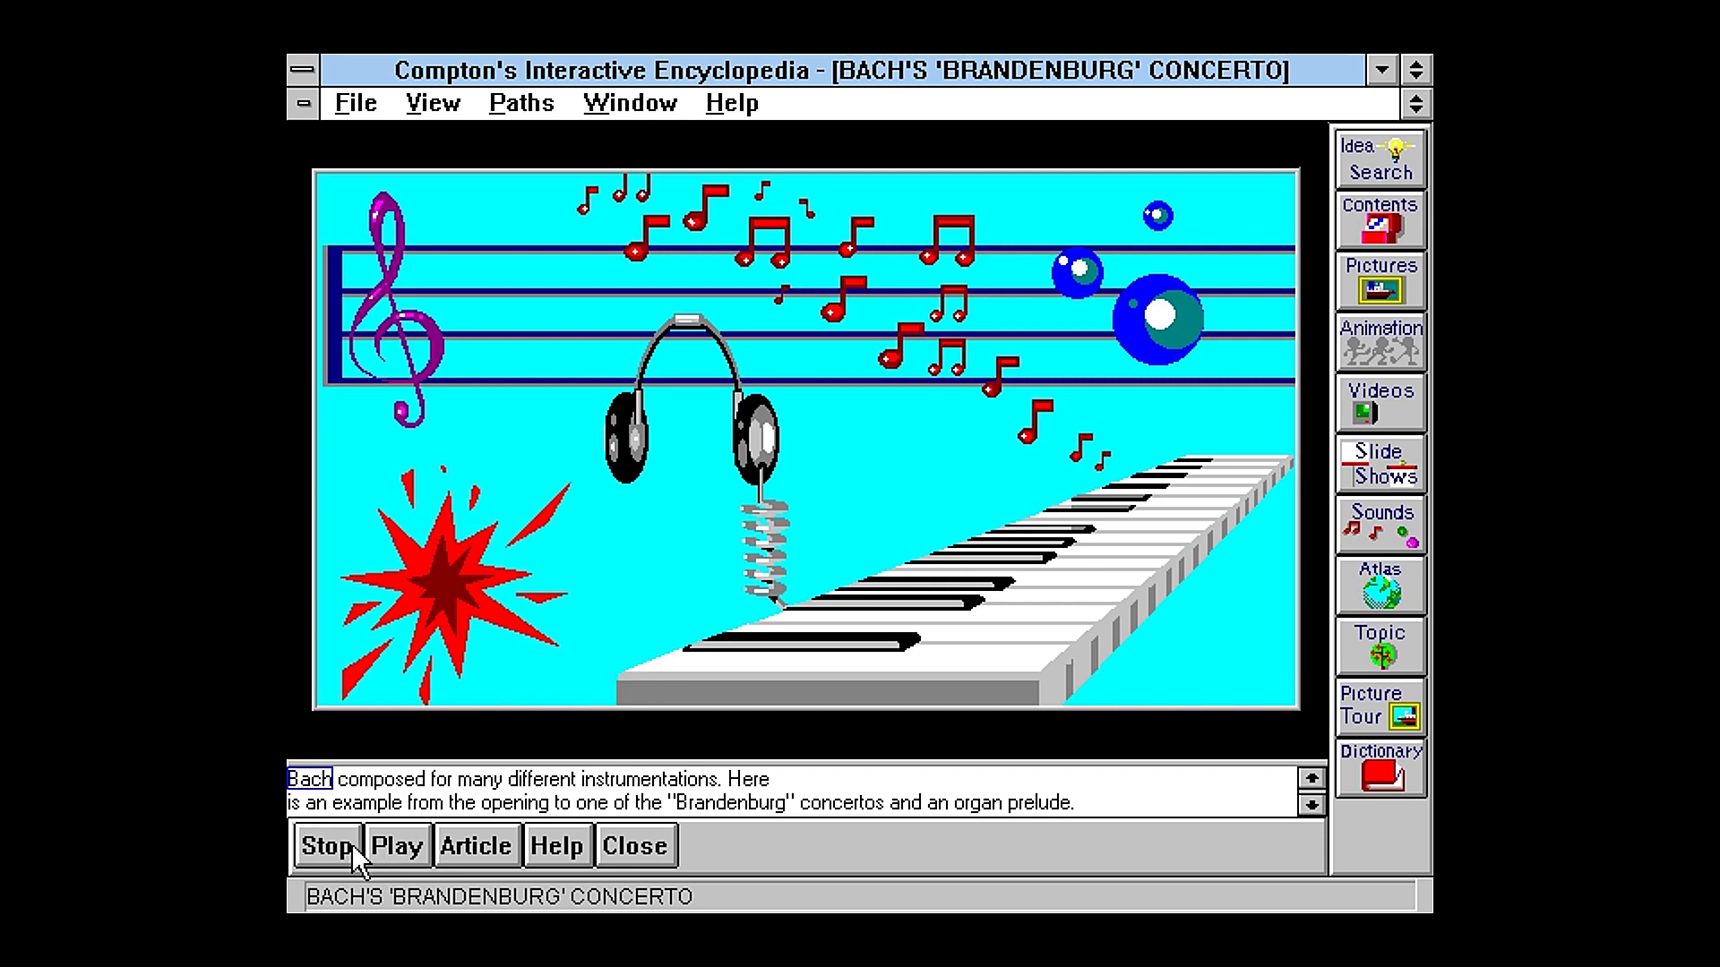
mouse_move(659, 671)
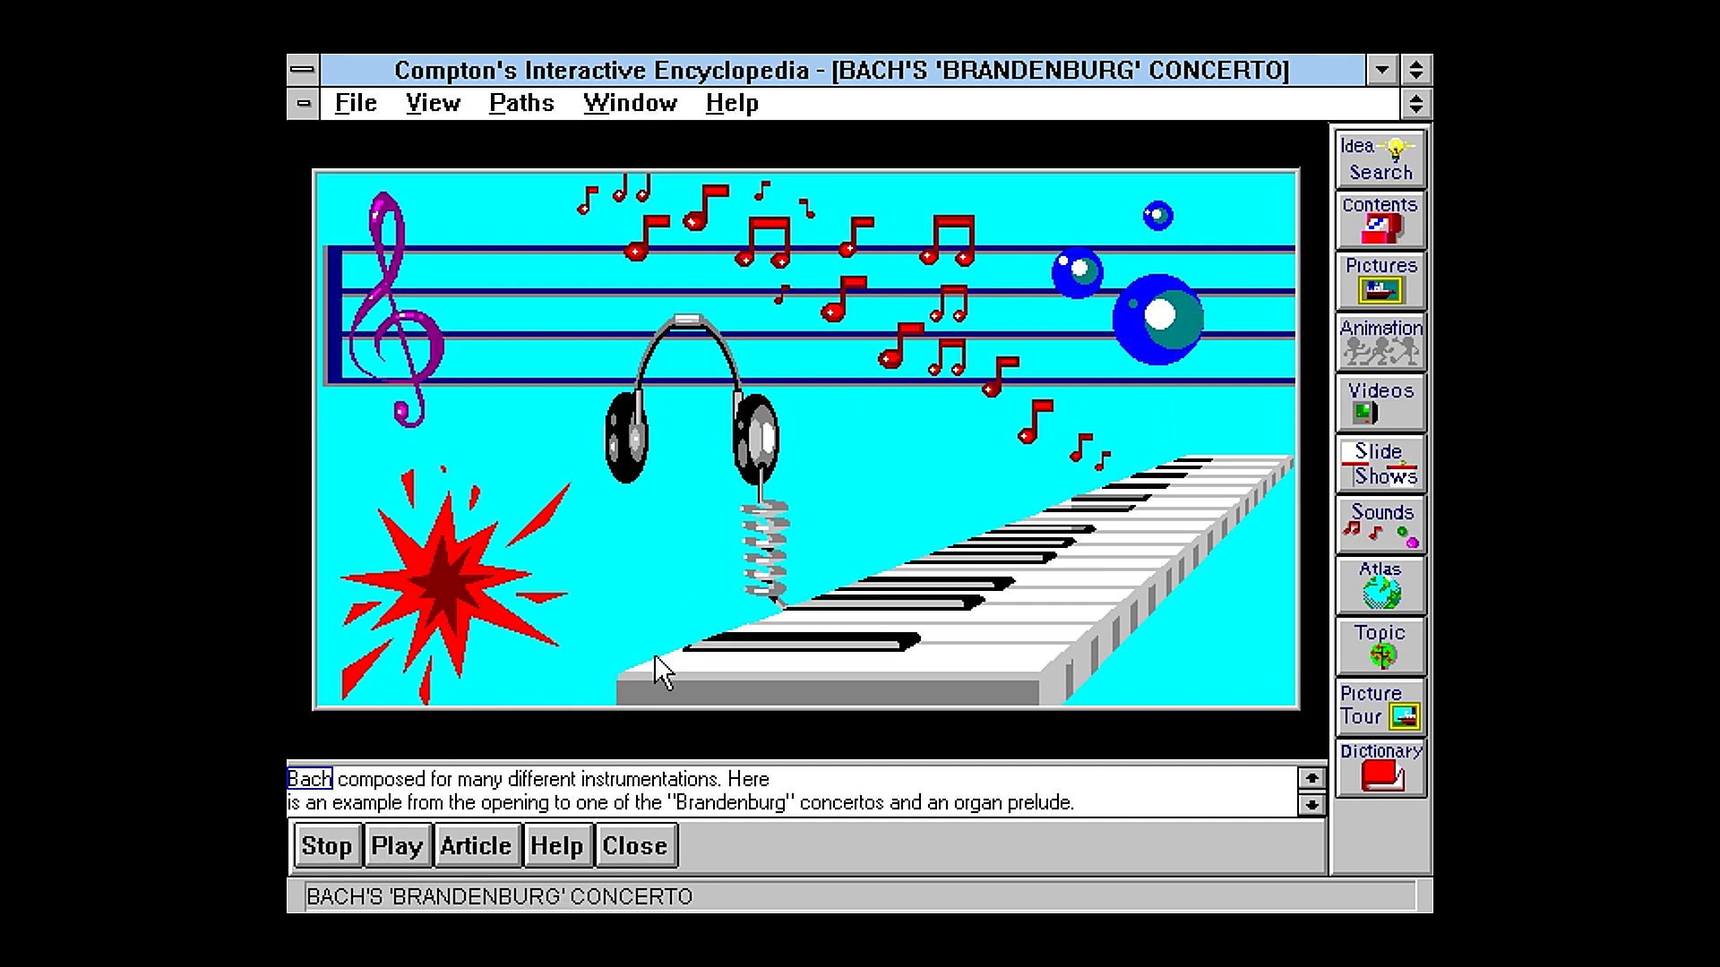
click(311, 778)
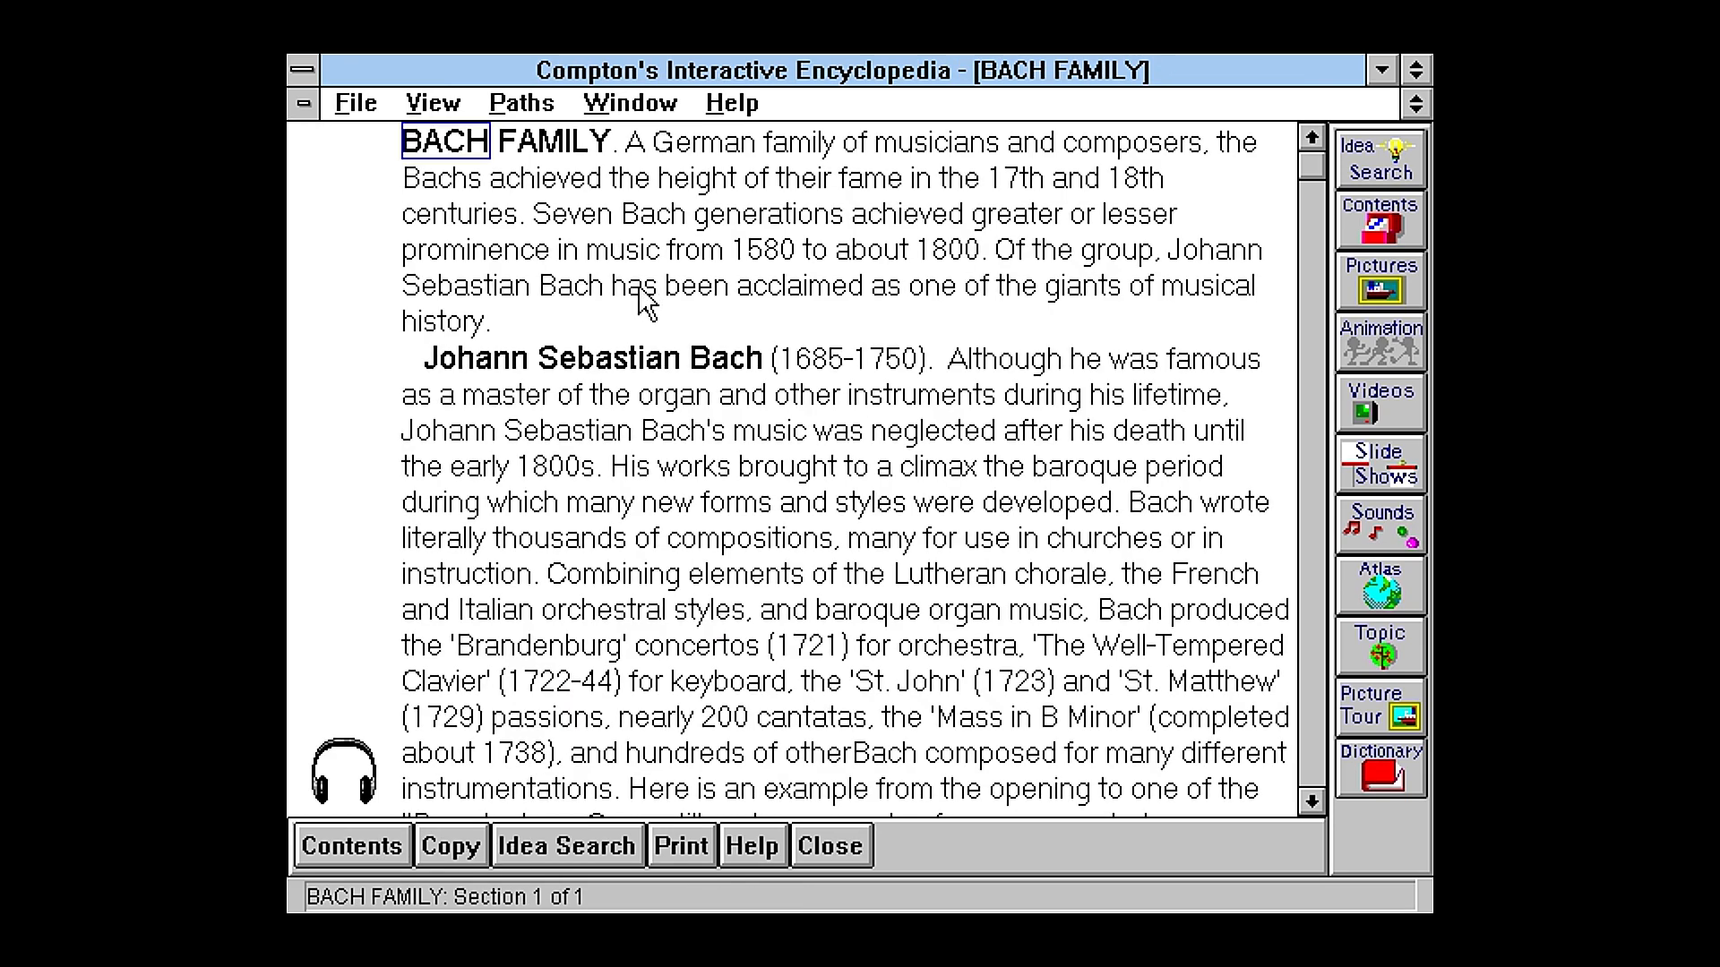
mouse_move(353, 797)
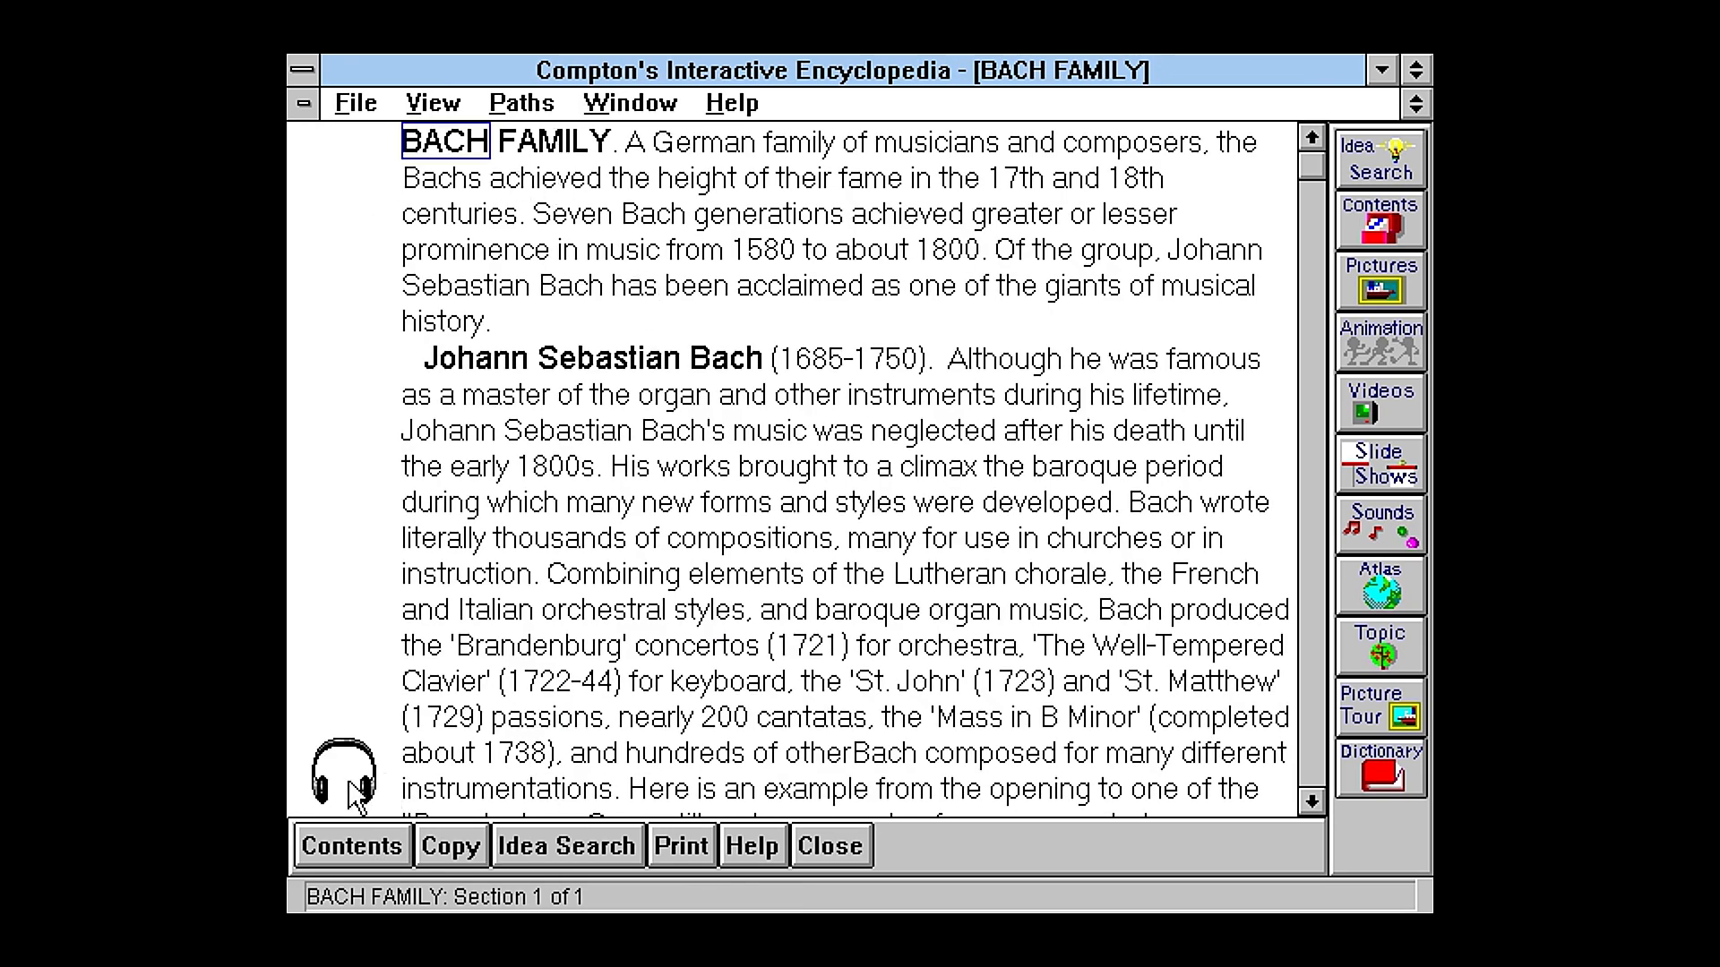
mouse_move(1377, 390)
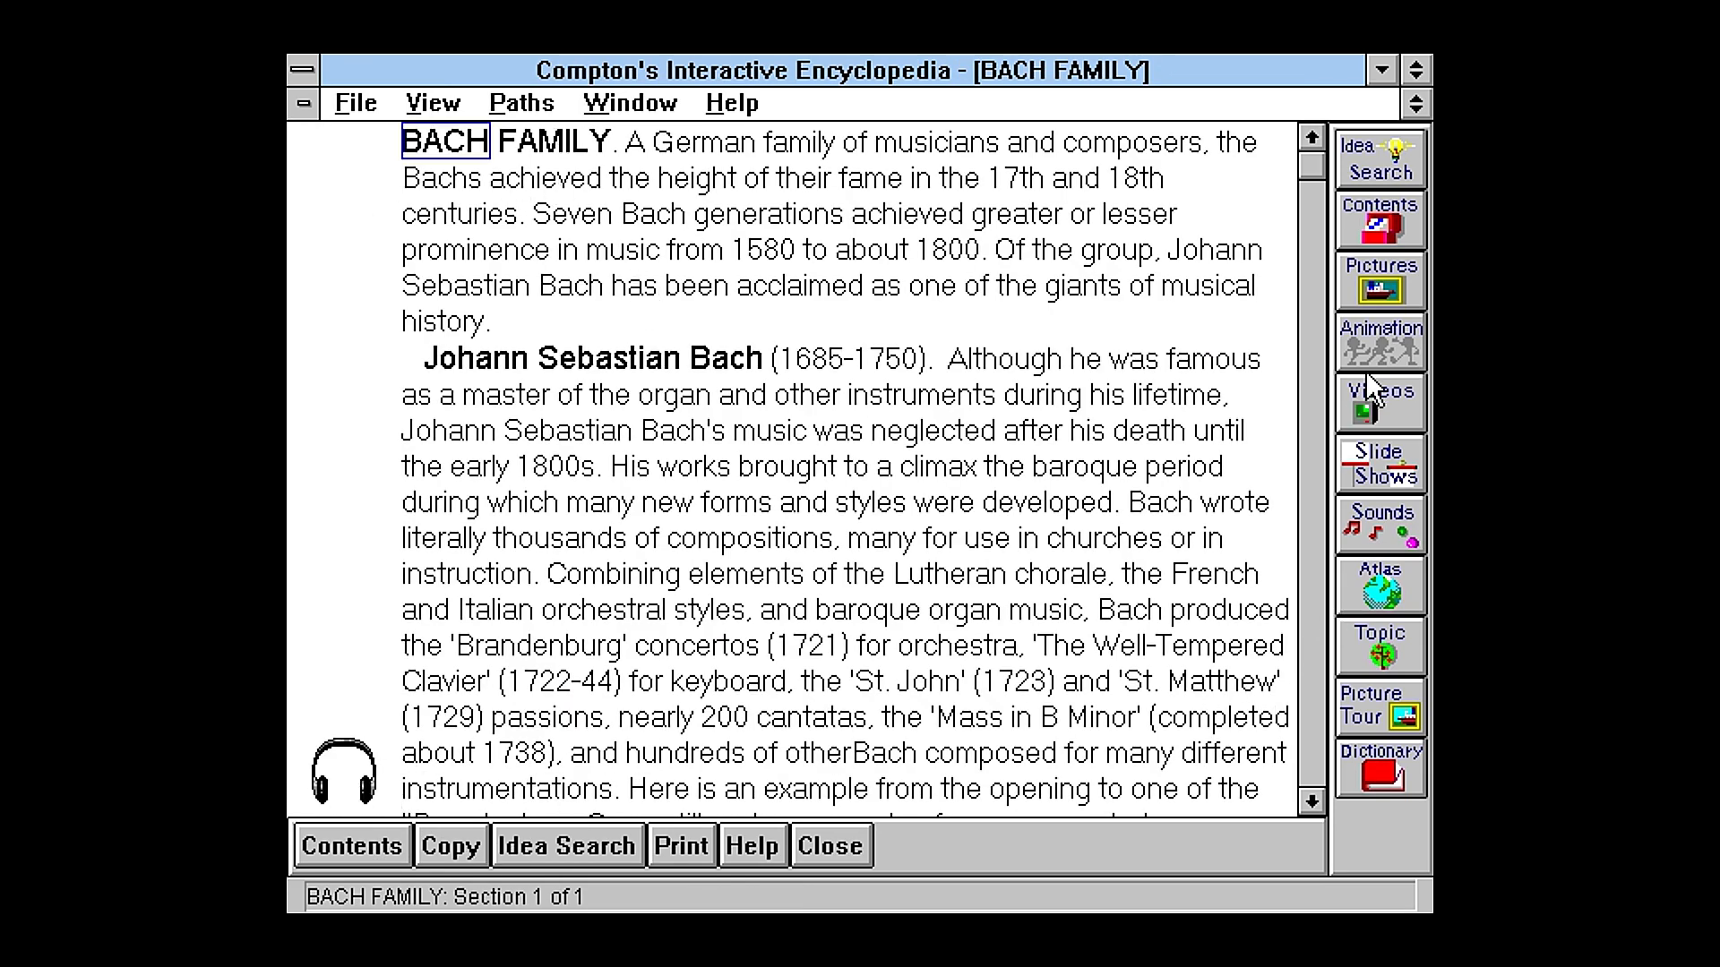
mouse_move(297, 162)
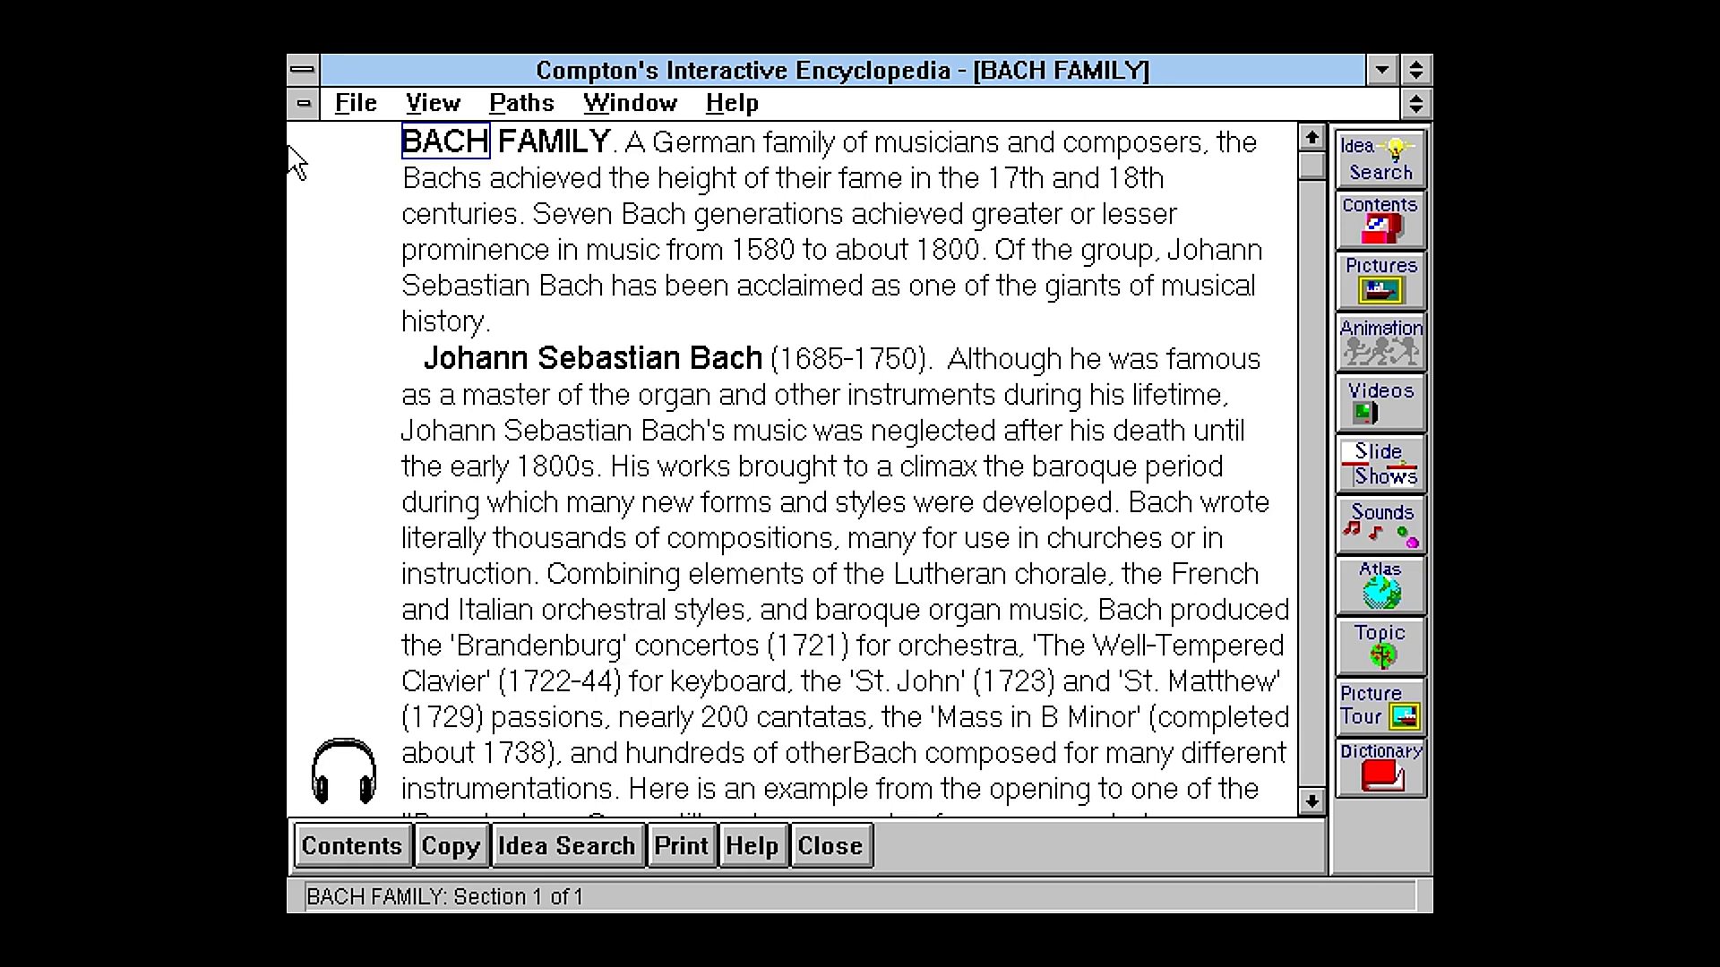
Step: Look up 'com' for computer, view Foreign Words and Phrases, then return to Dictionary
click(1378, 768)
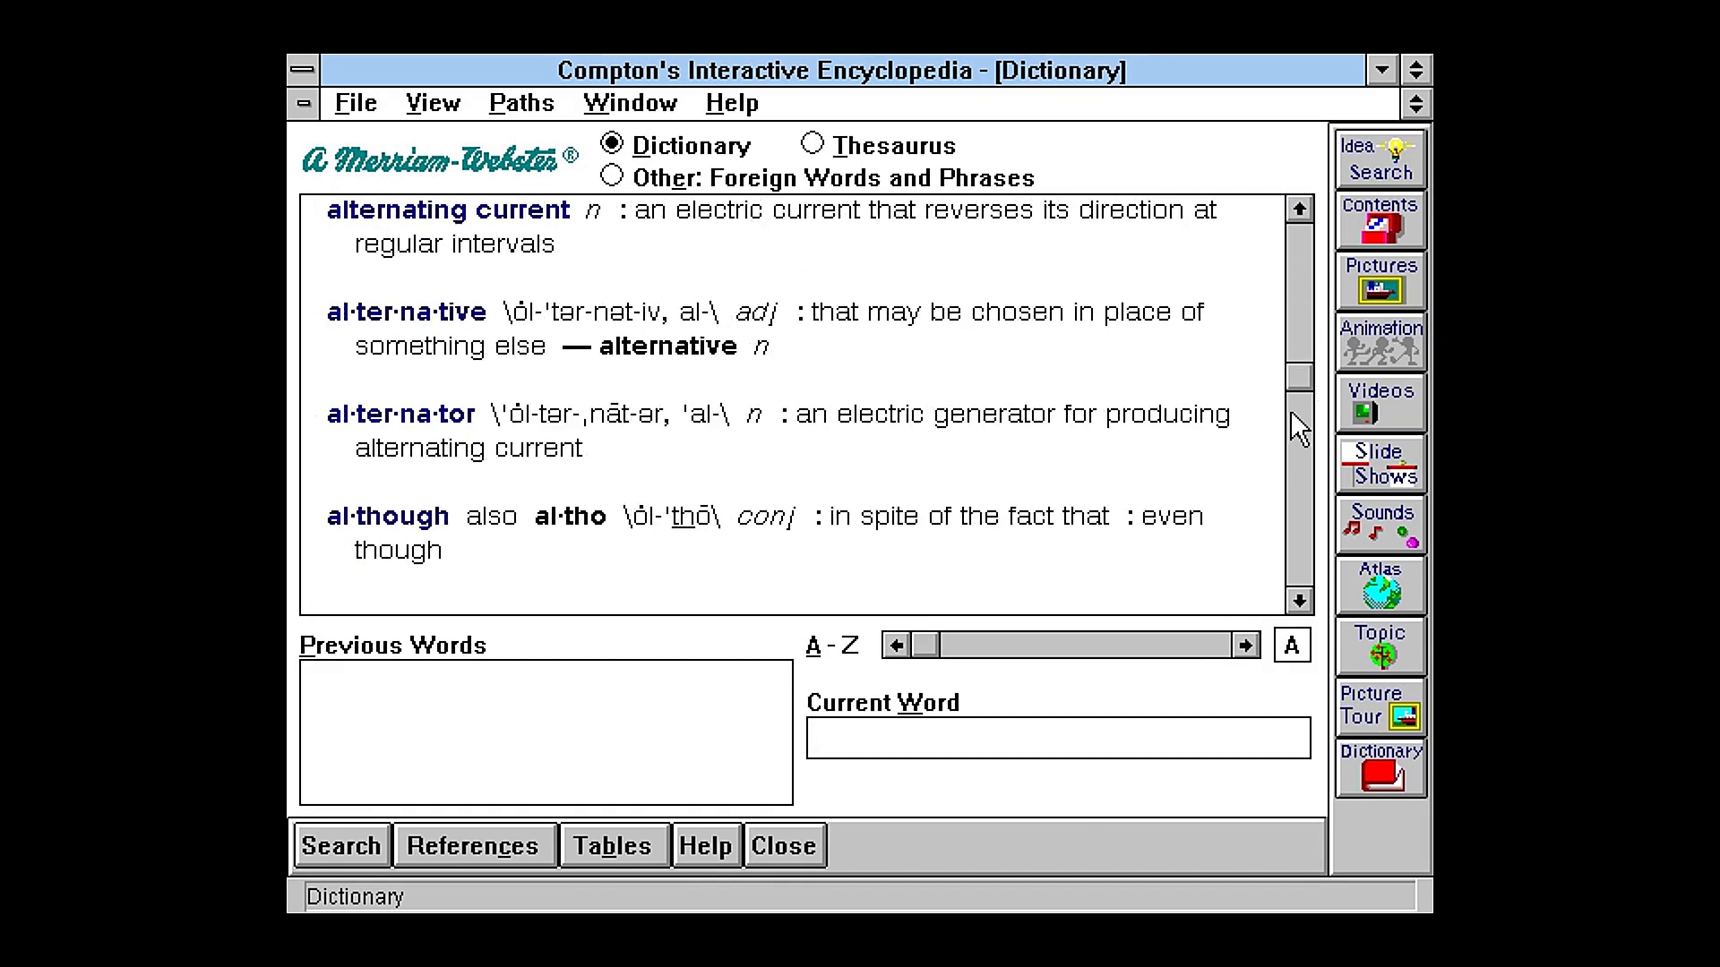
text(computer)
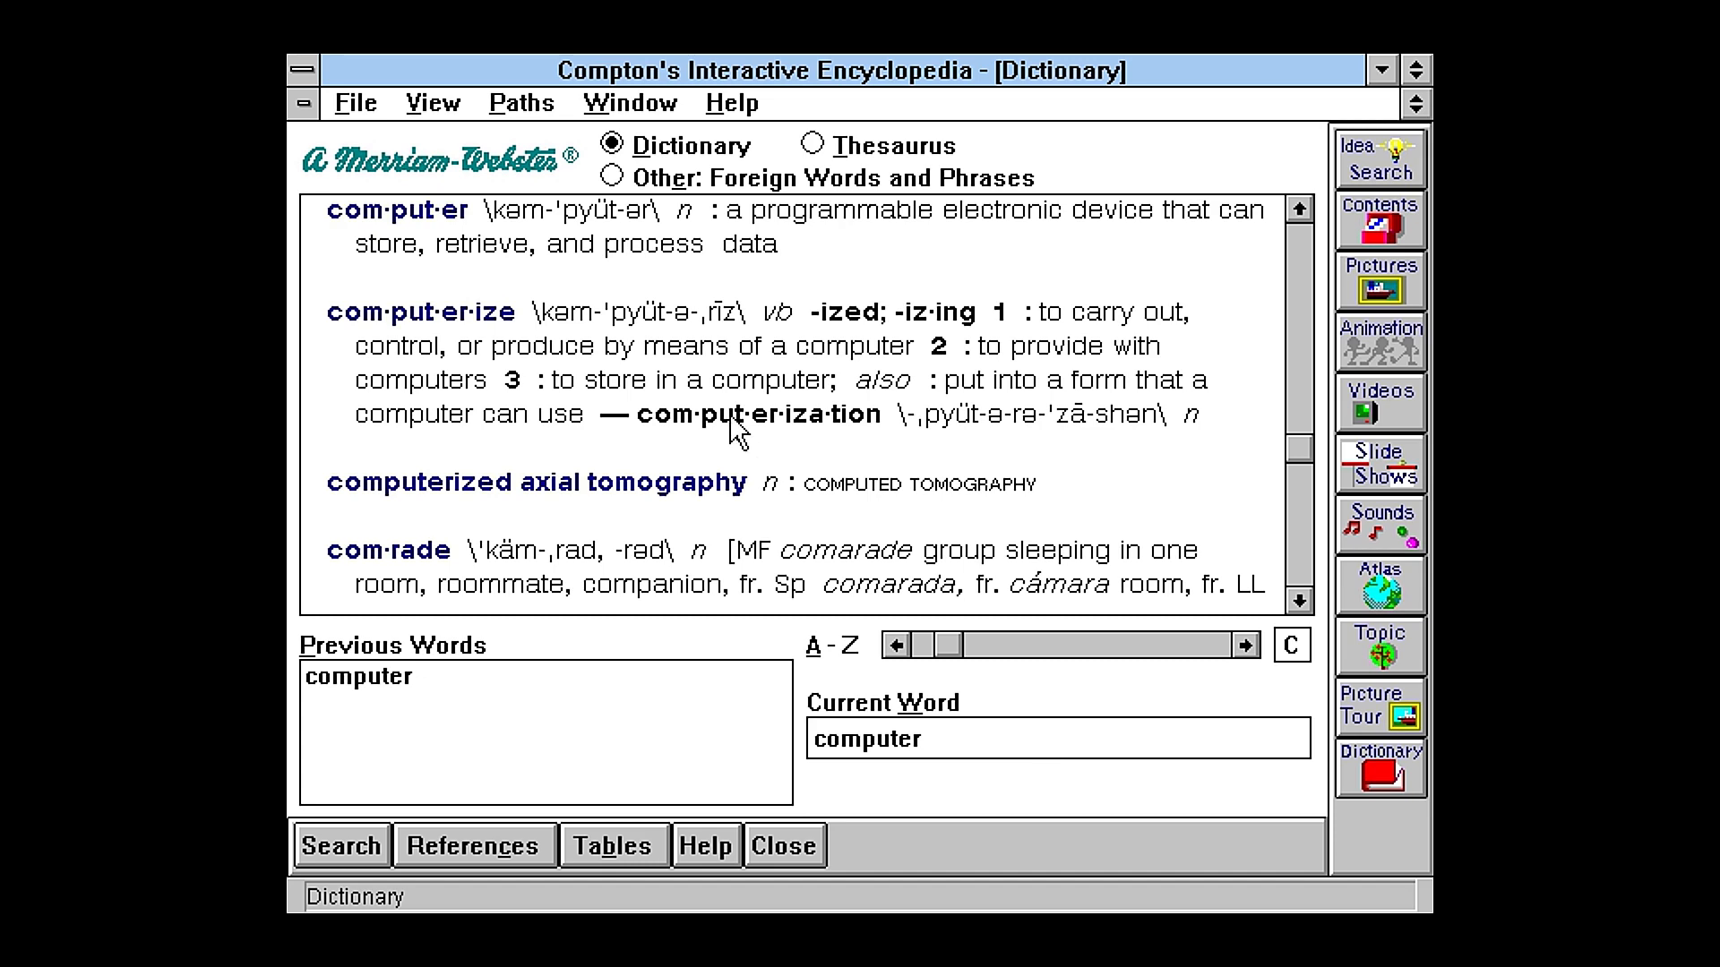
mouse_move(463, 272)
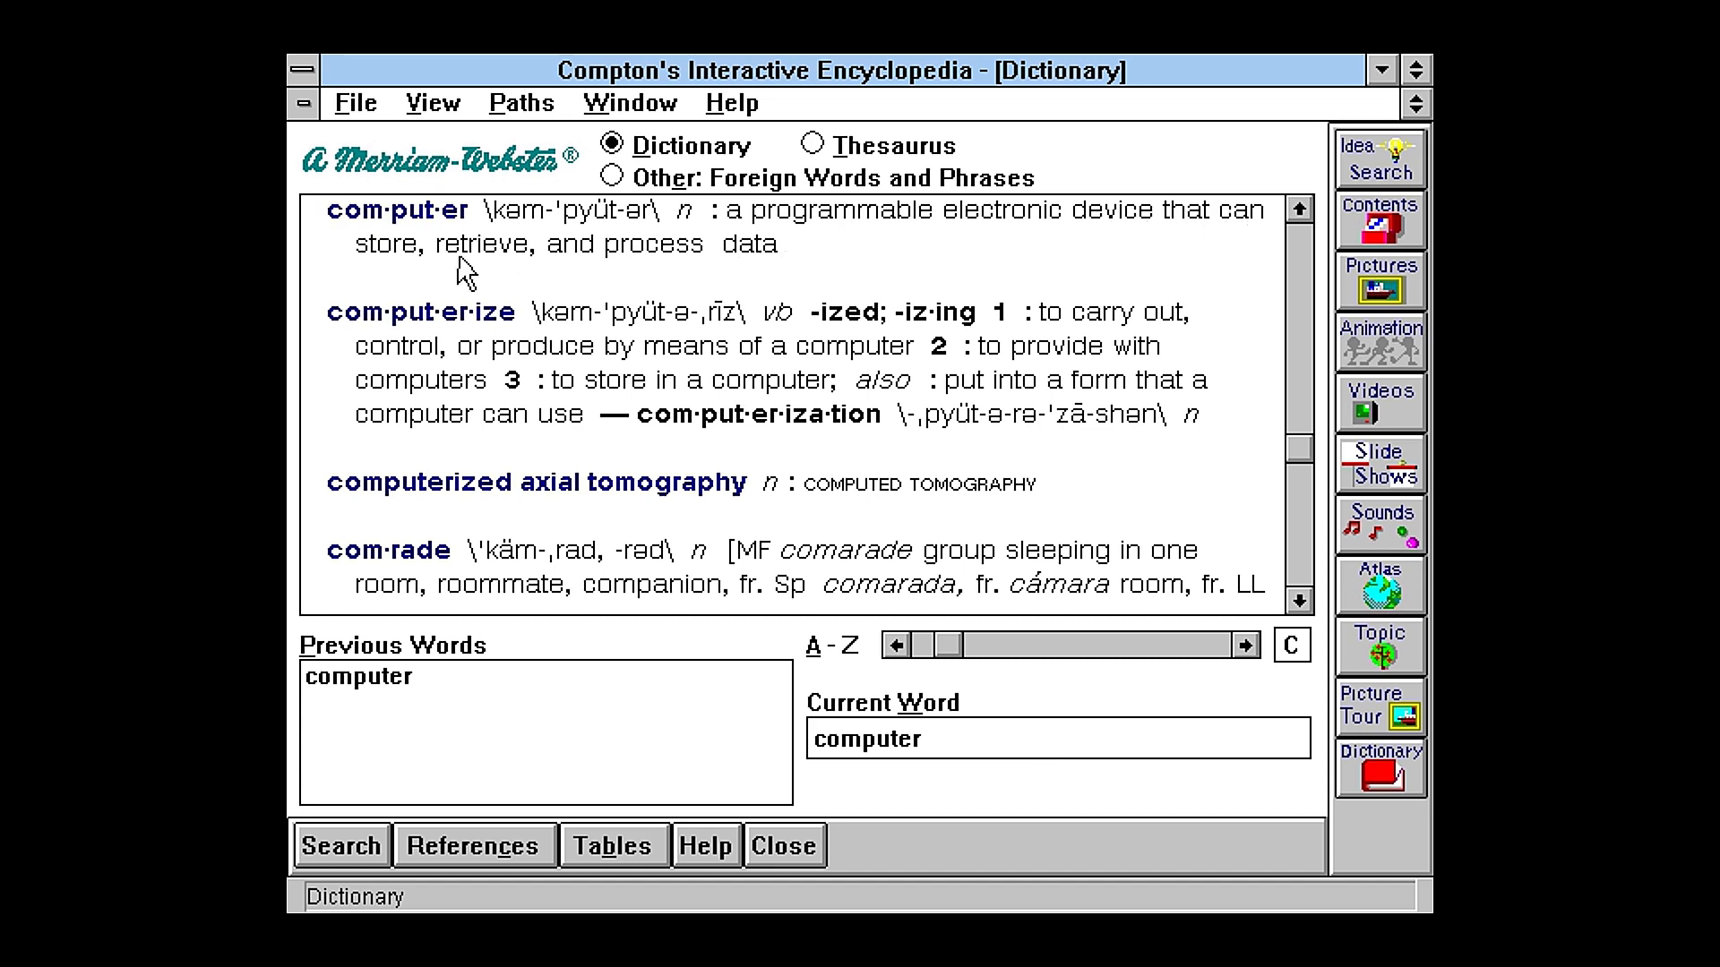
mouse_move(795, 754)
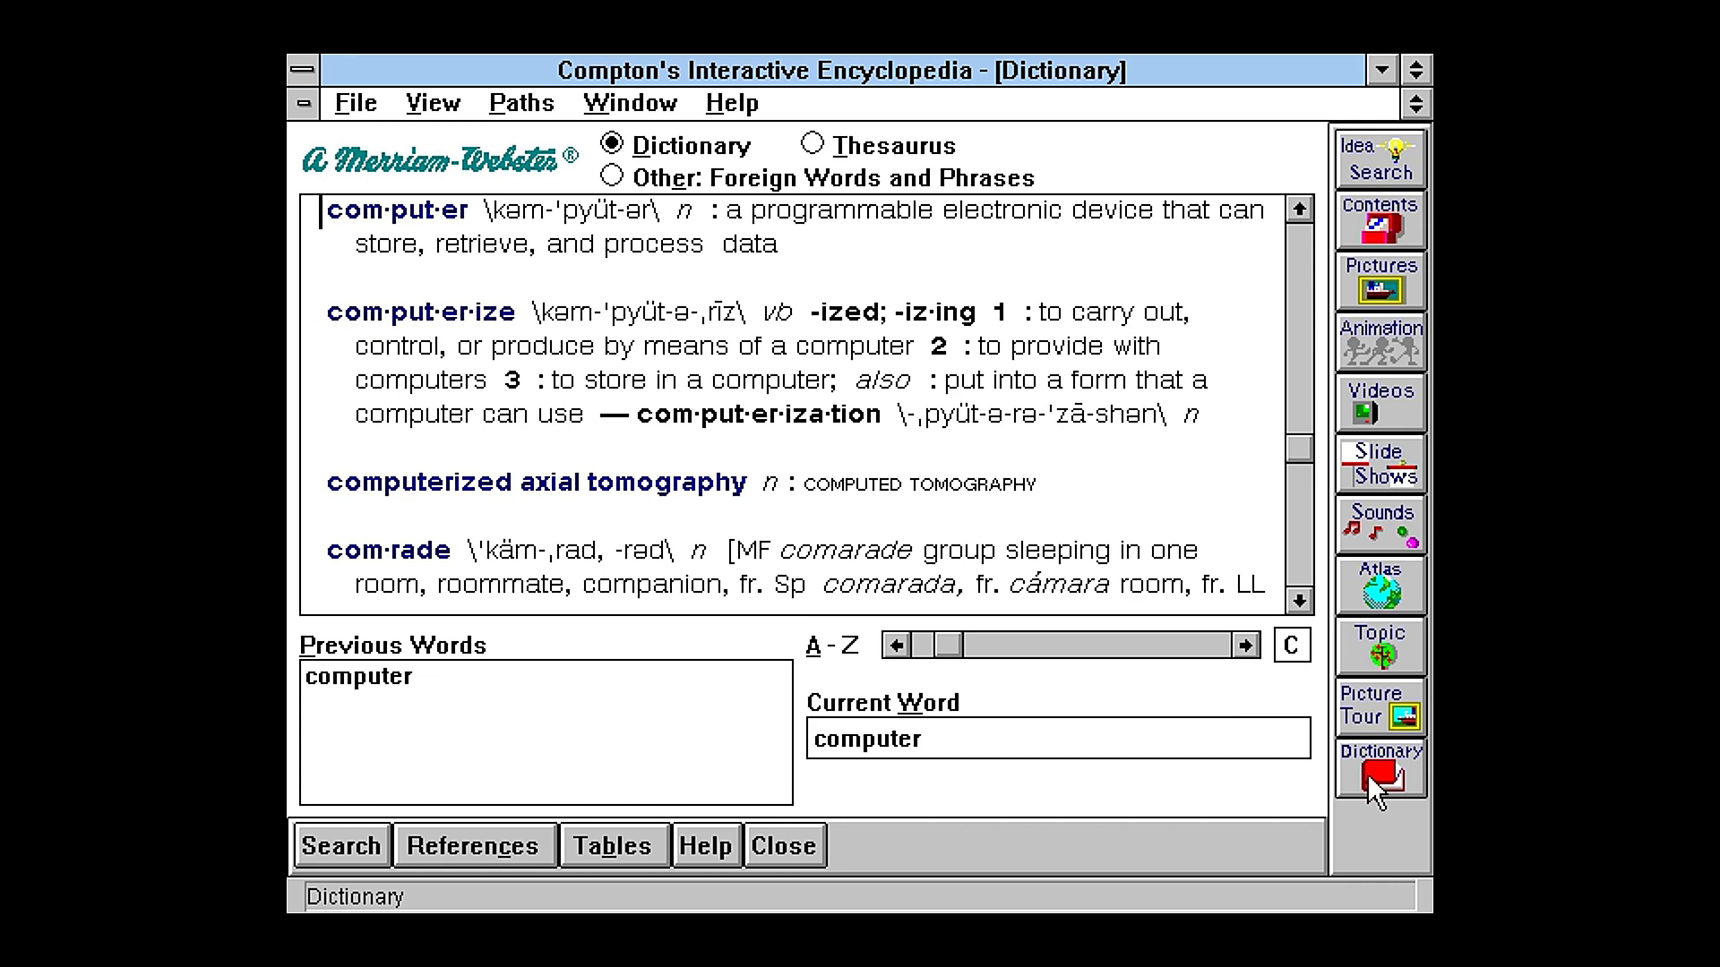
mouse_move(1393, 273)
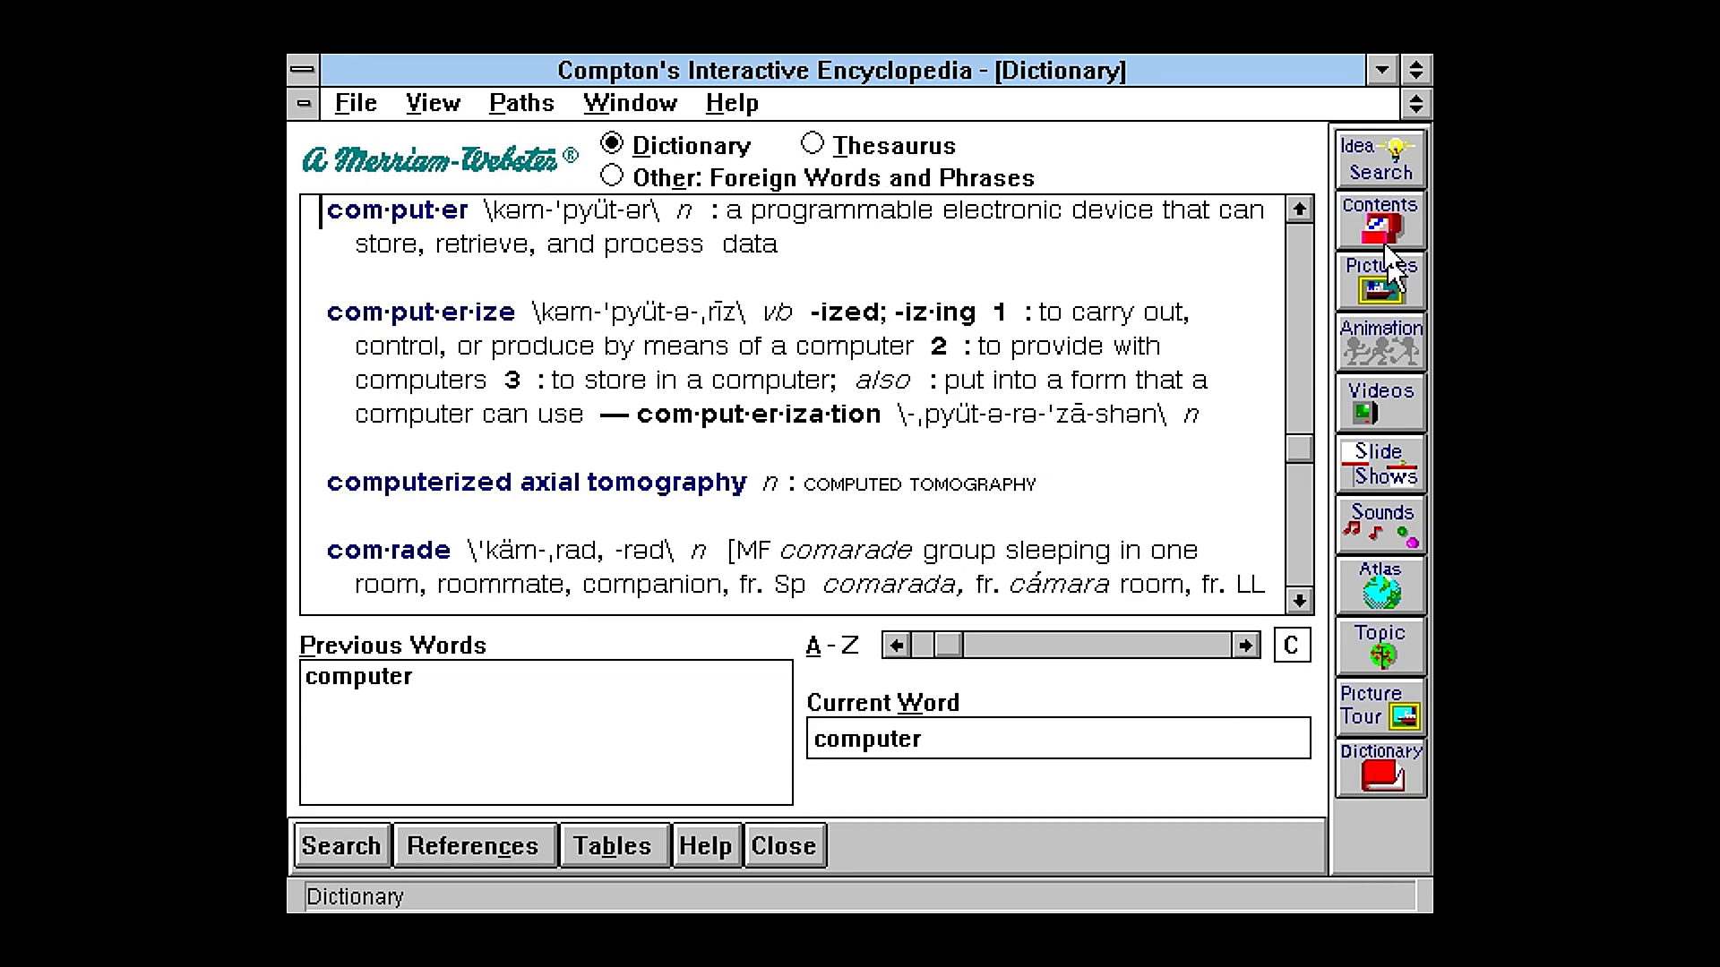
mouse_move(992, 186)
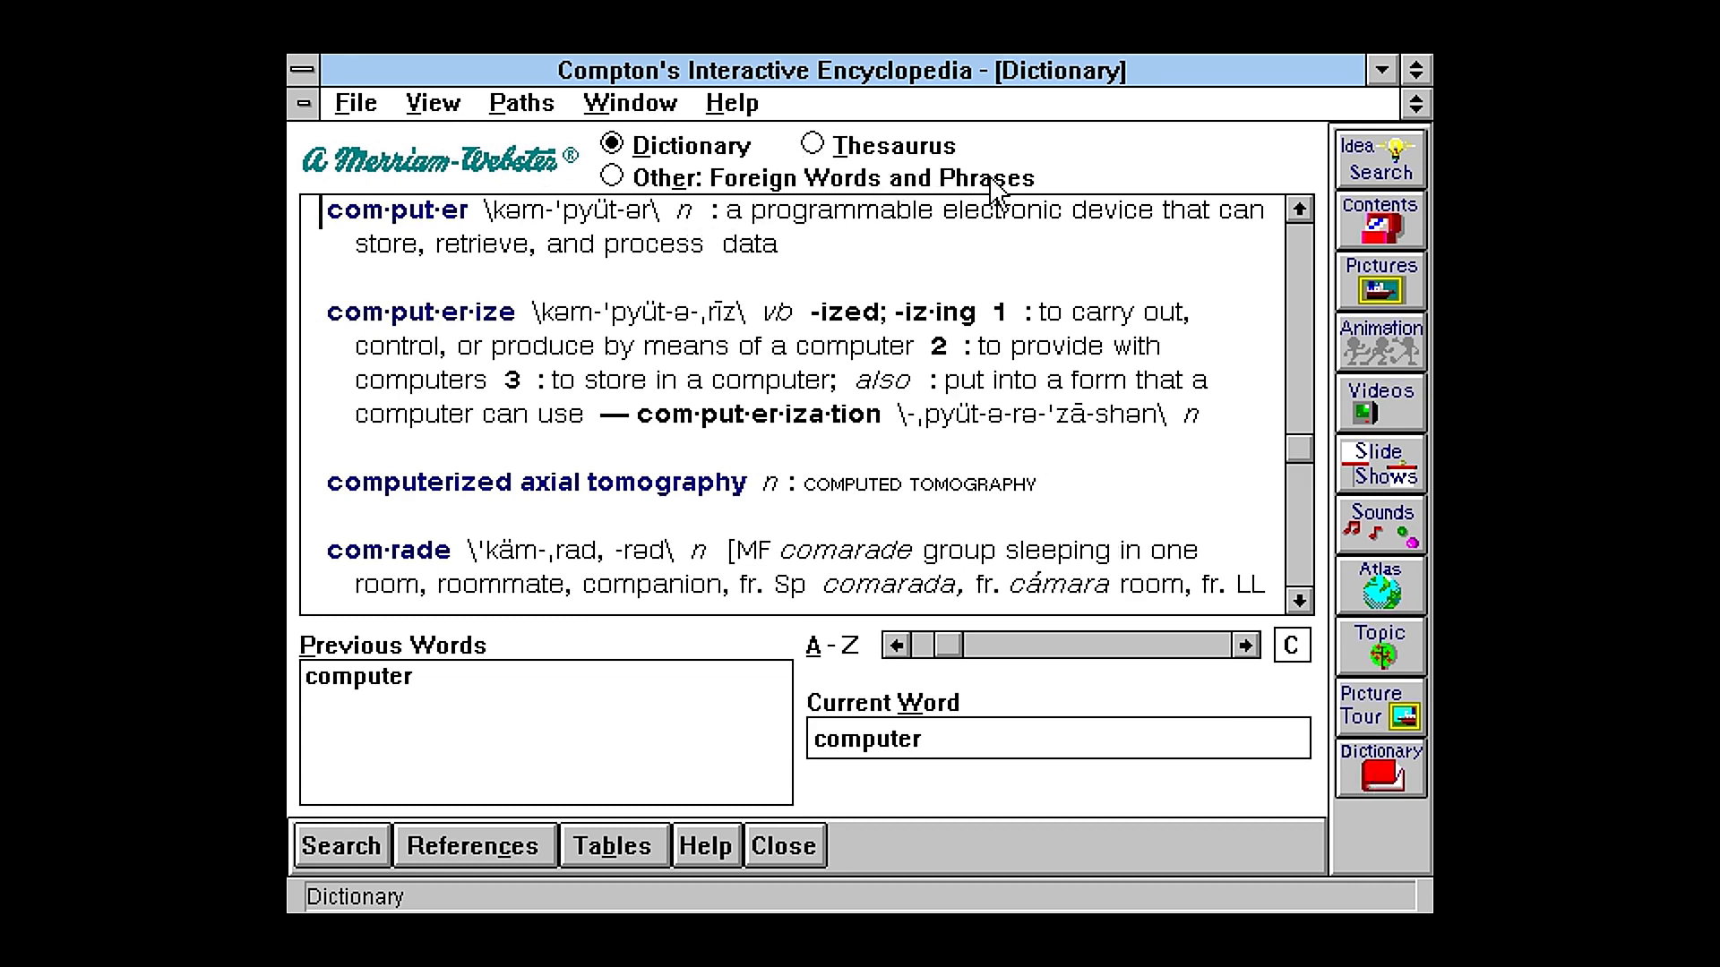
click(612, 176)
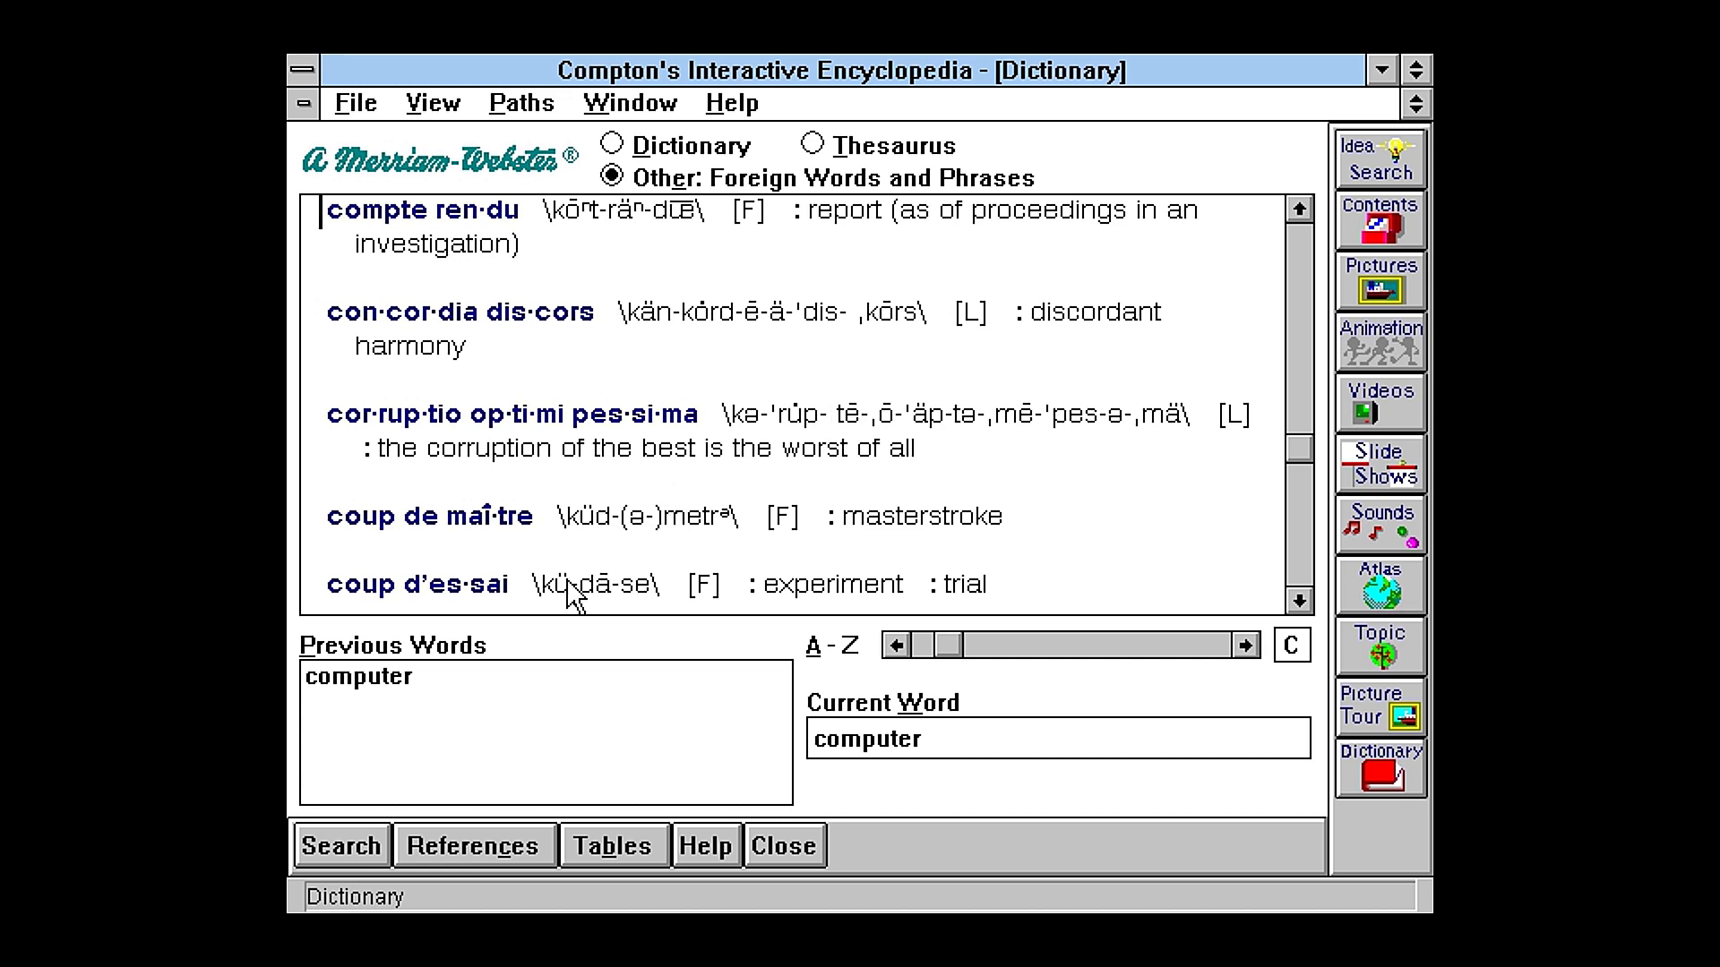
mouse_move(764, 151)
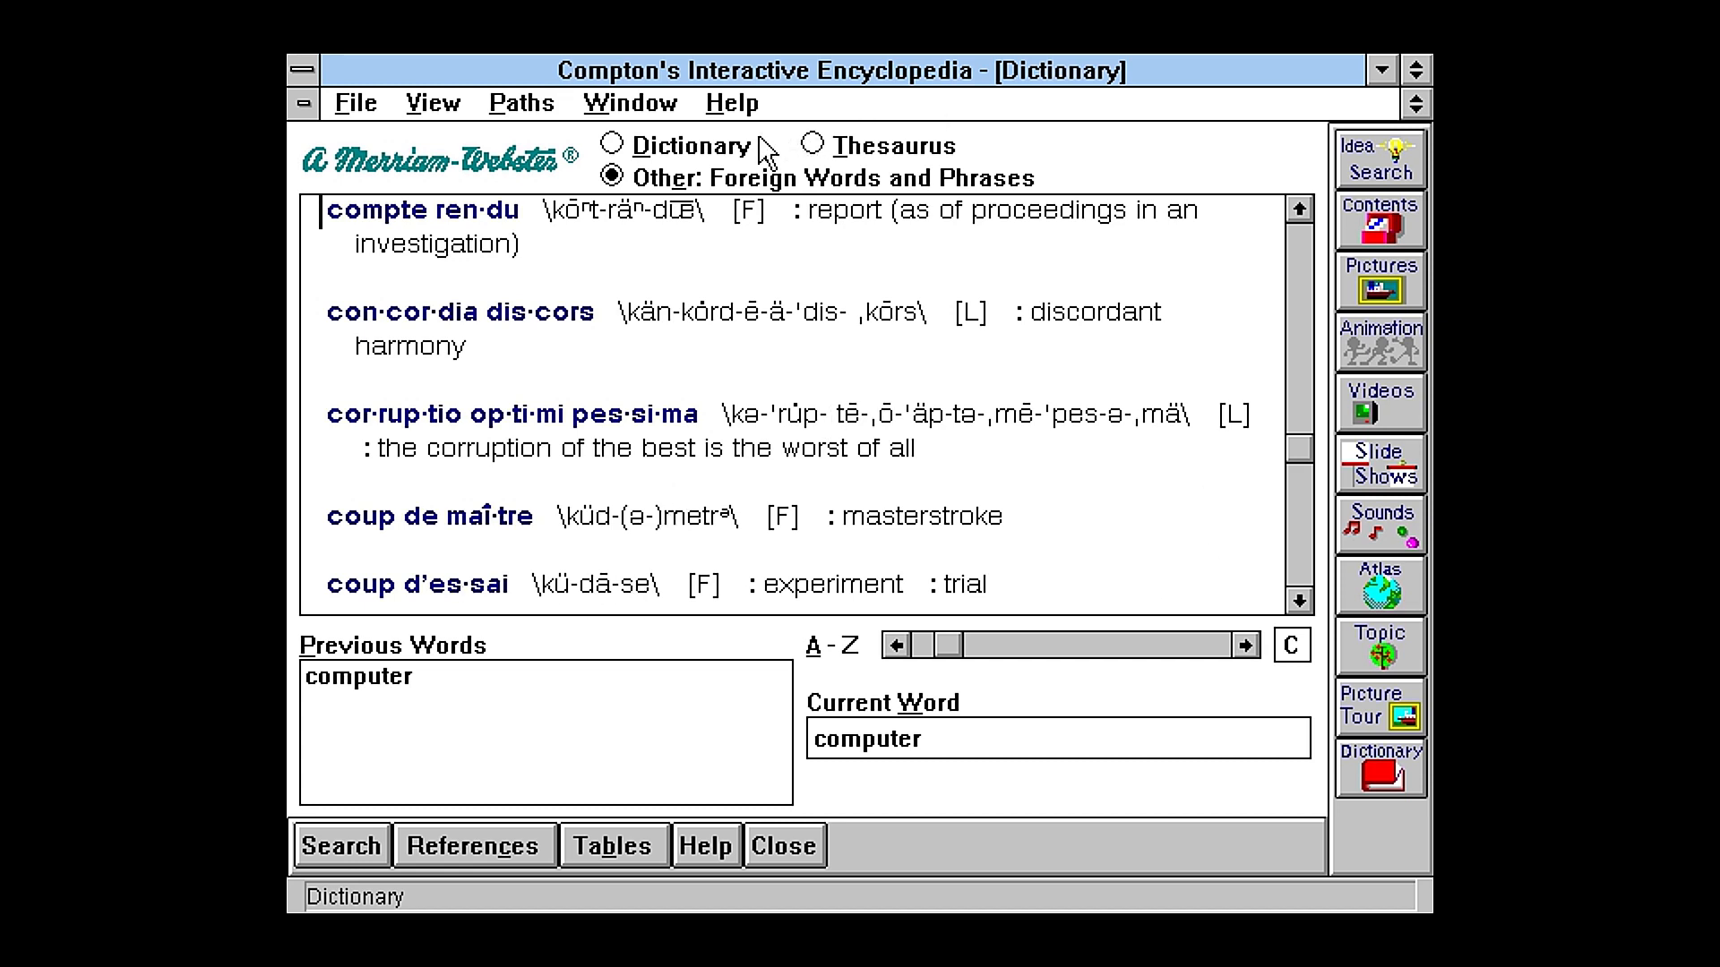
click(612, 145)
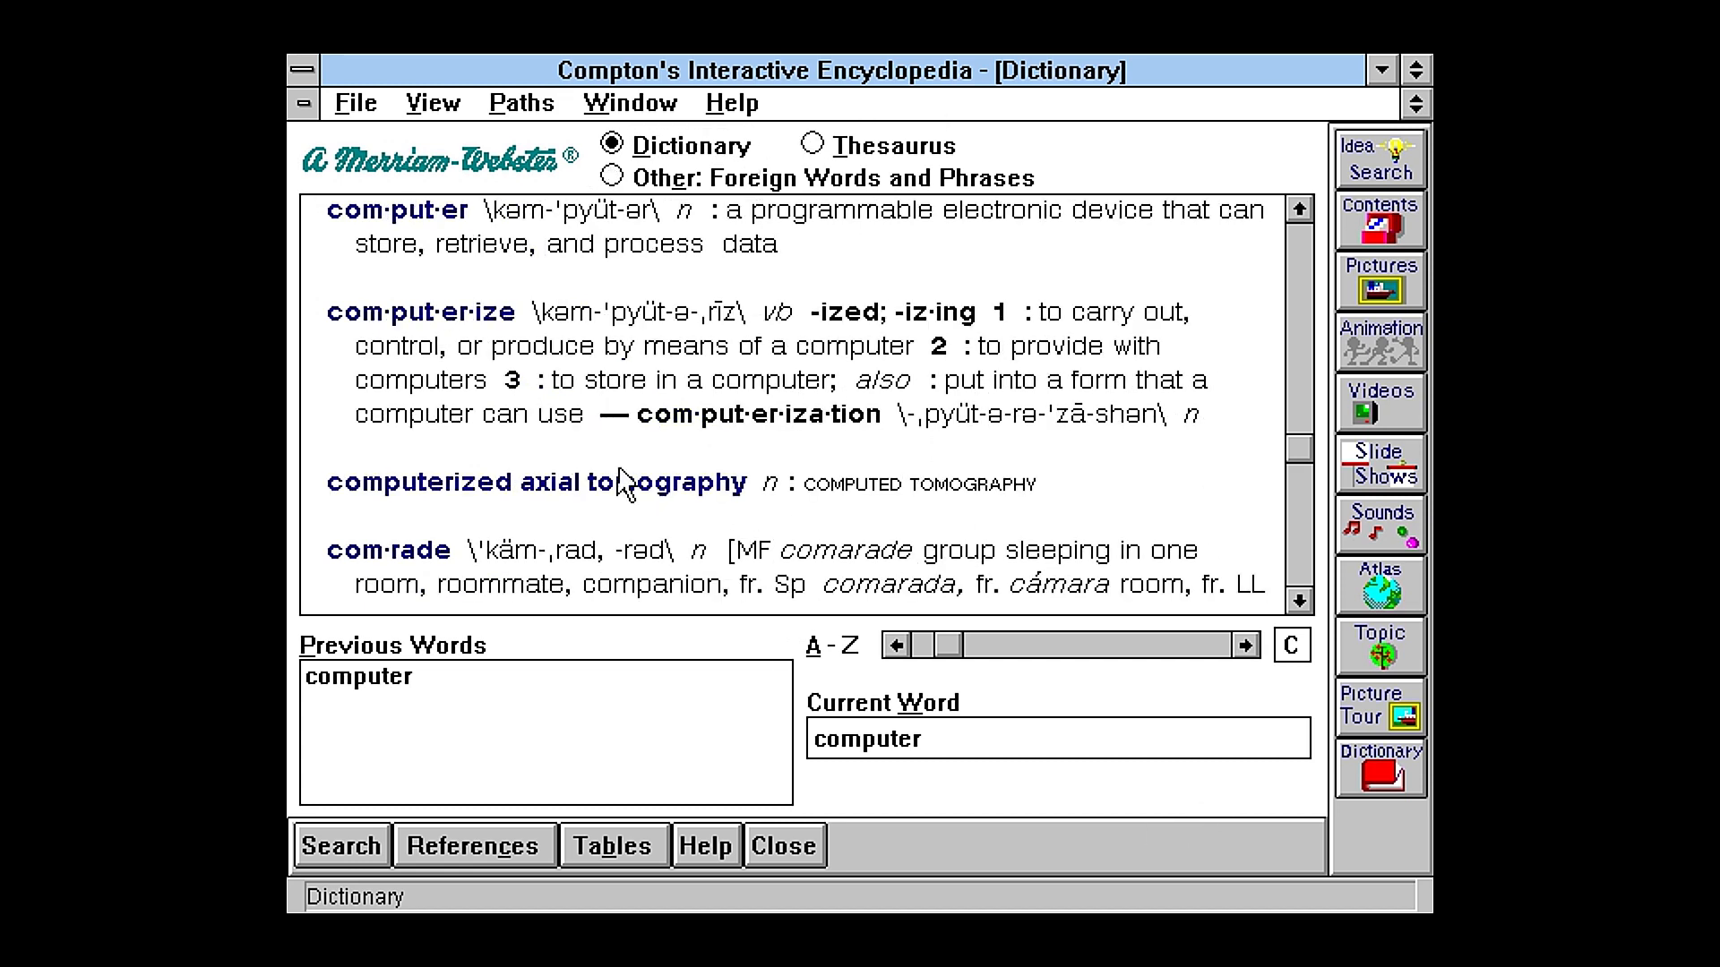
Step: Tile the Pictures, Slide Shows and Sounds lists side by side and close them
click(629, 102)
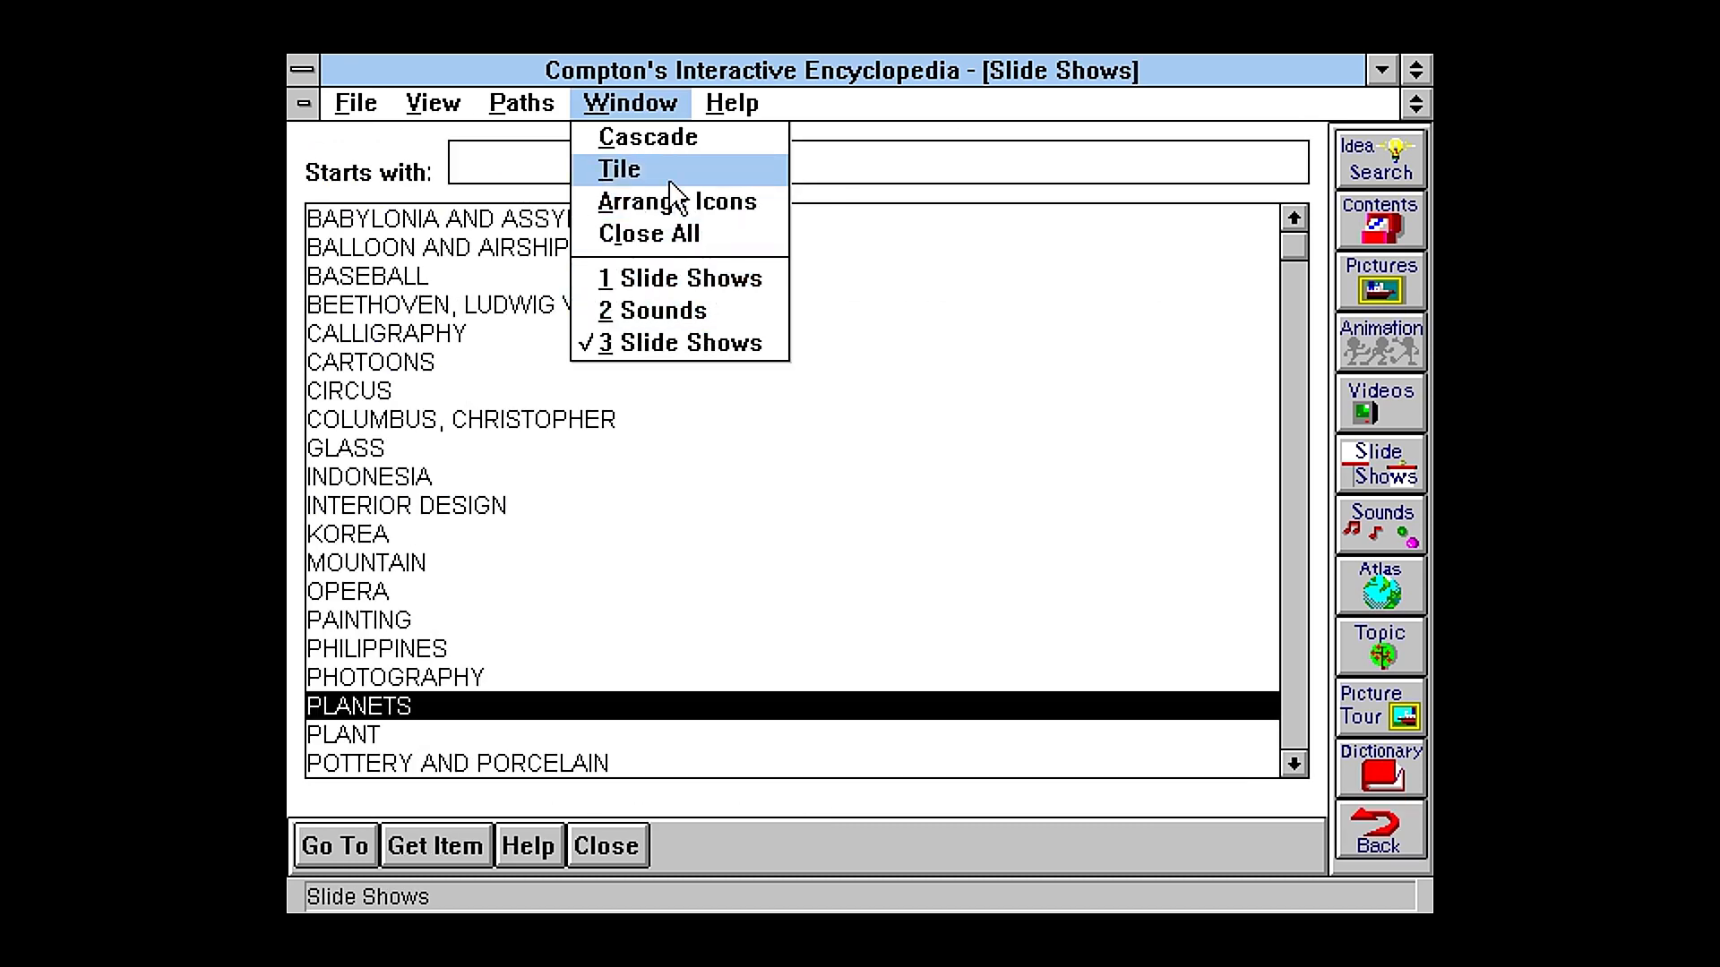
click(617, 169)
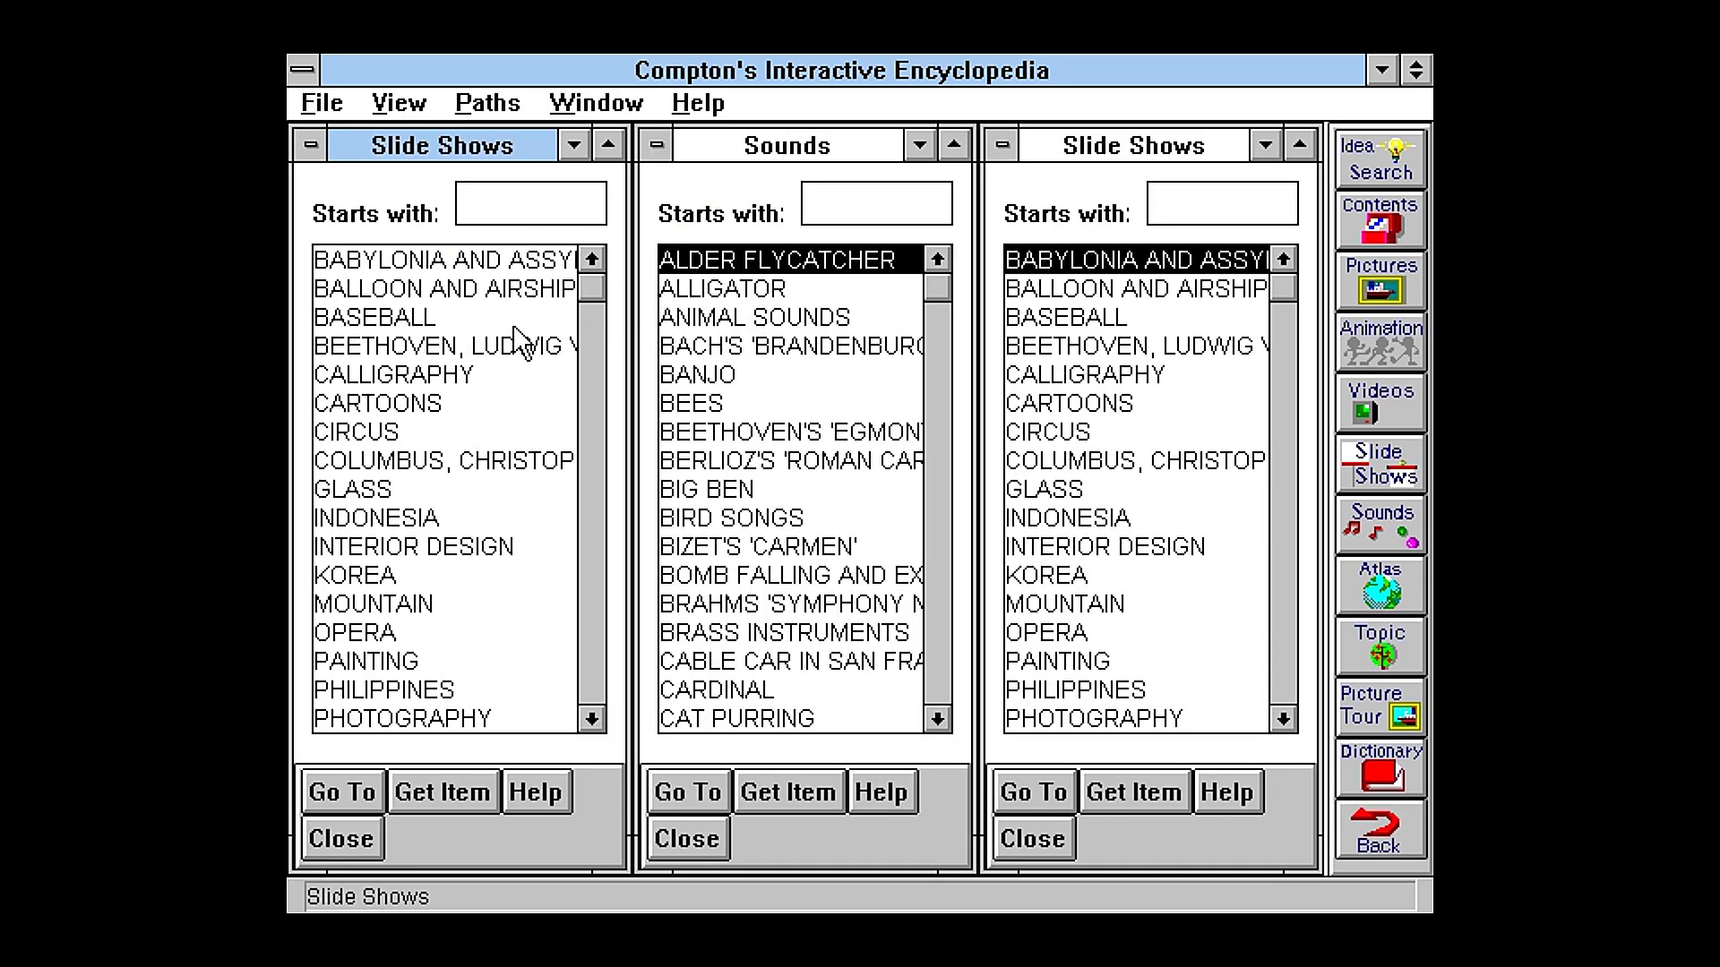
click(1379, 279)
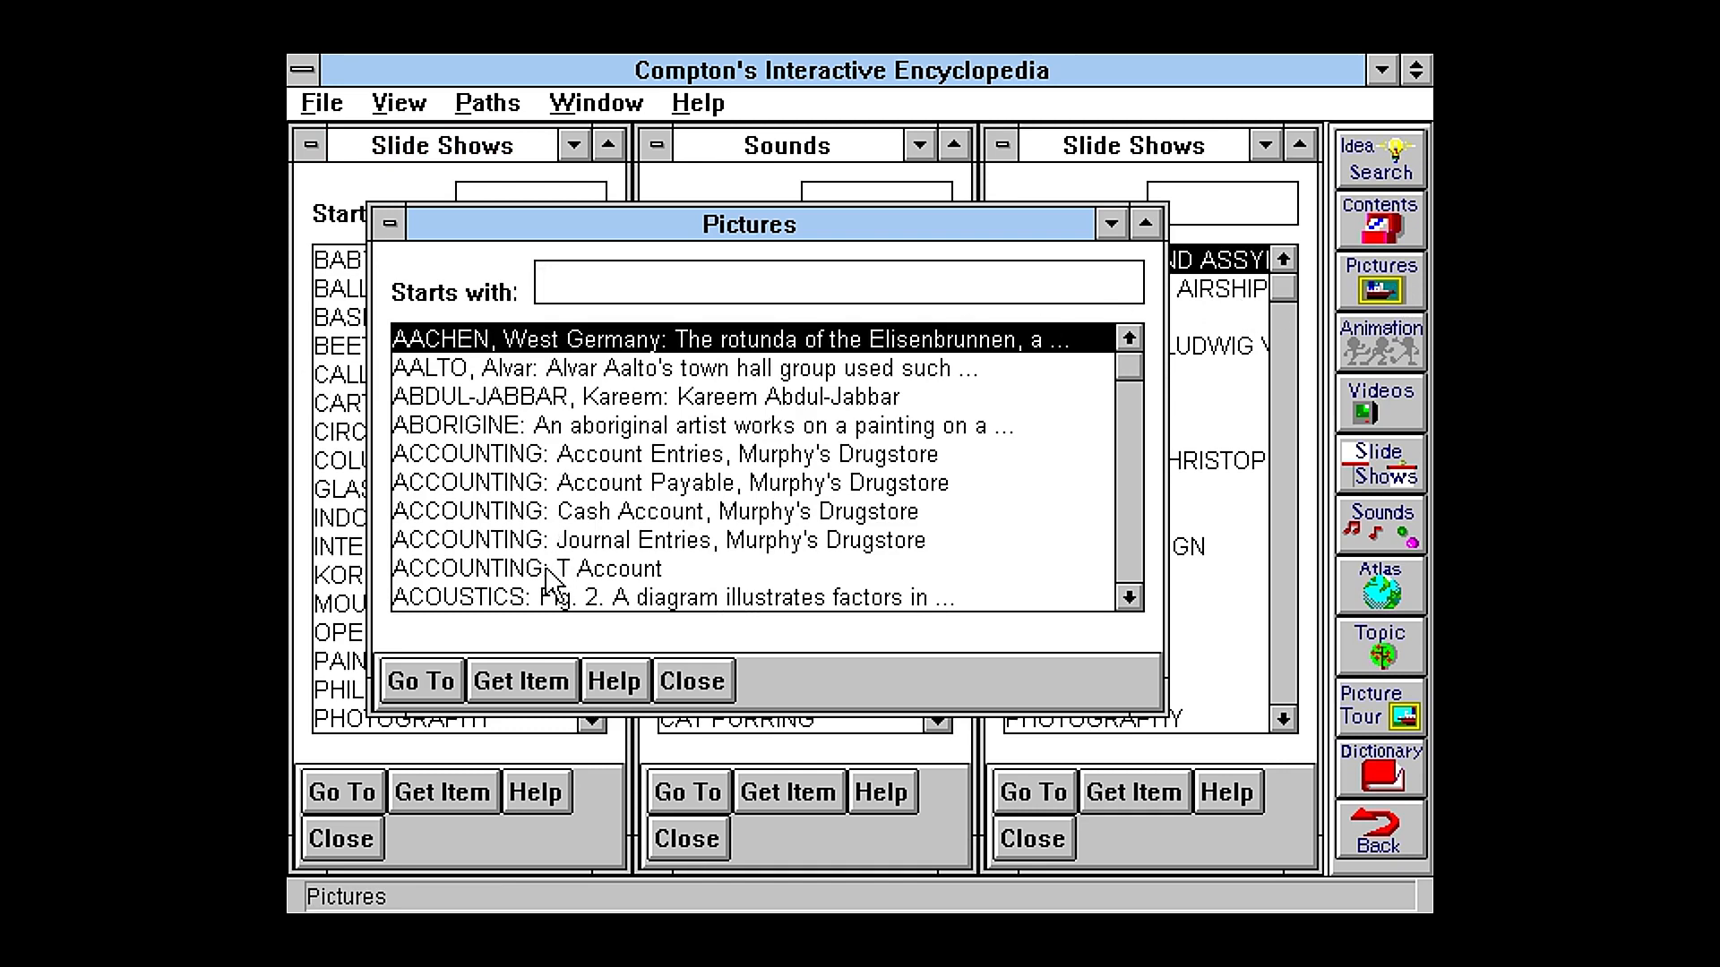
double_click(529, 568)
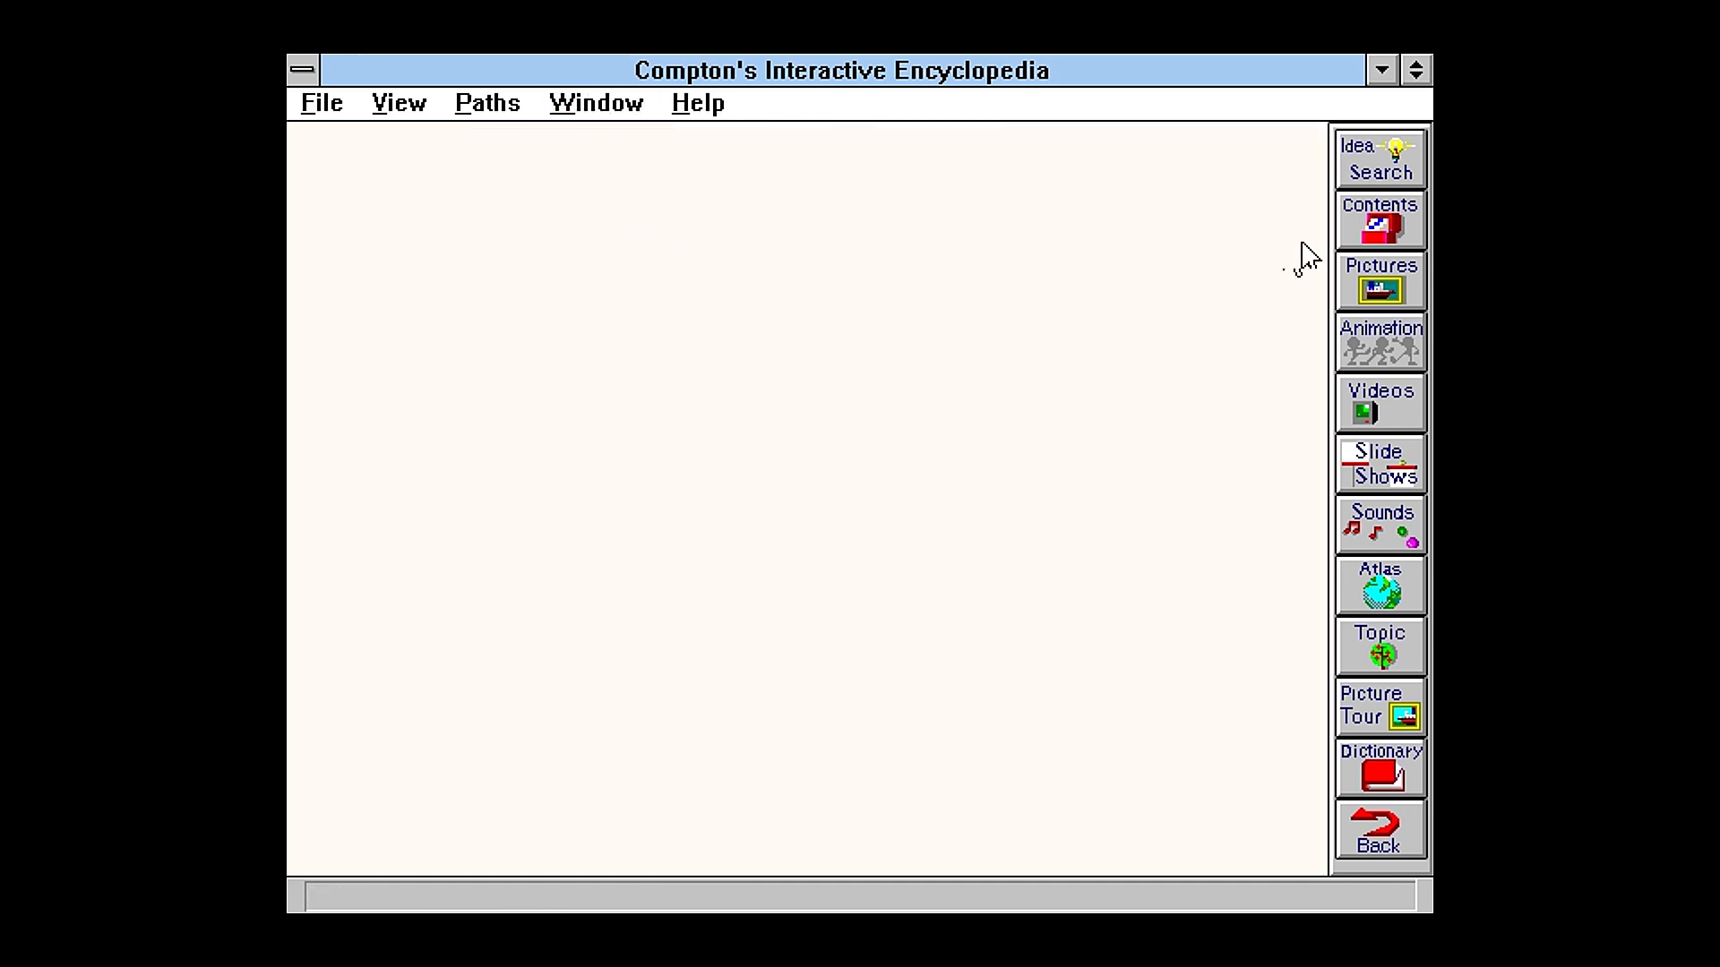
mouse_move(1245, 445)
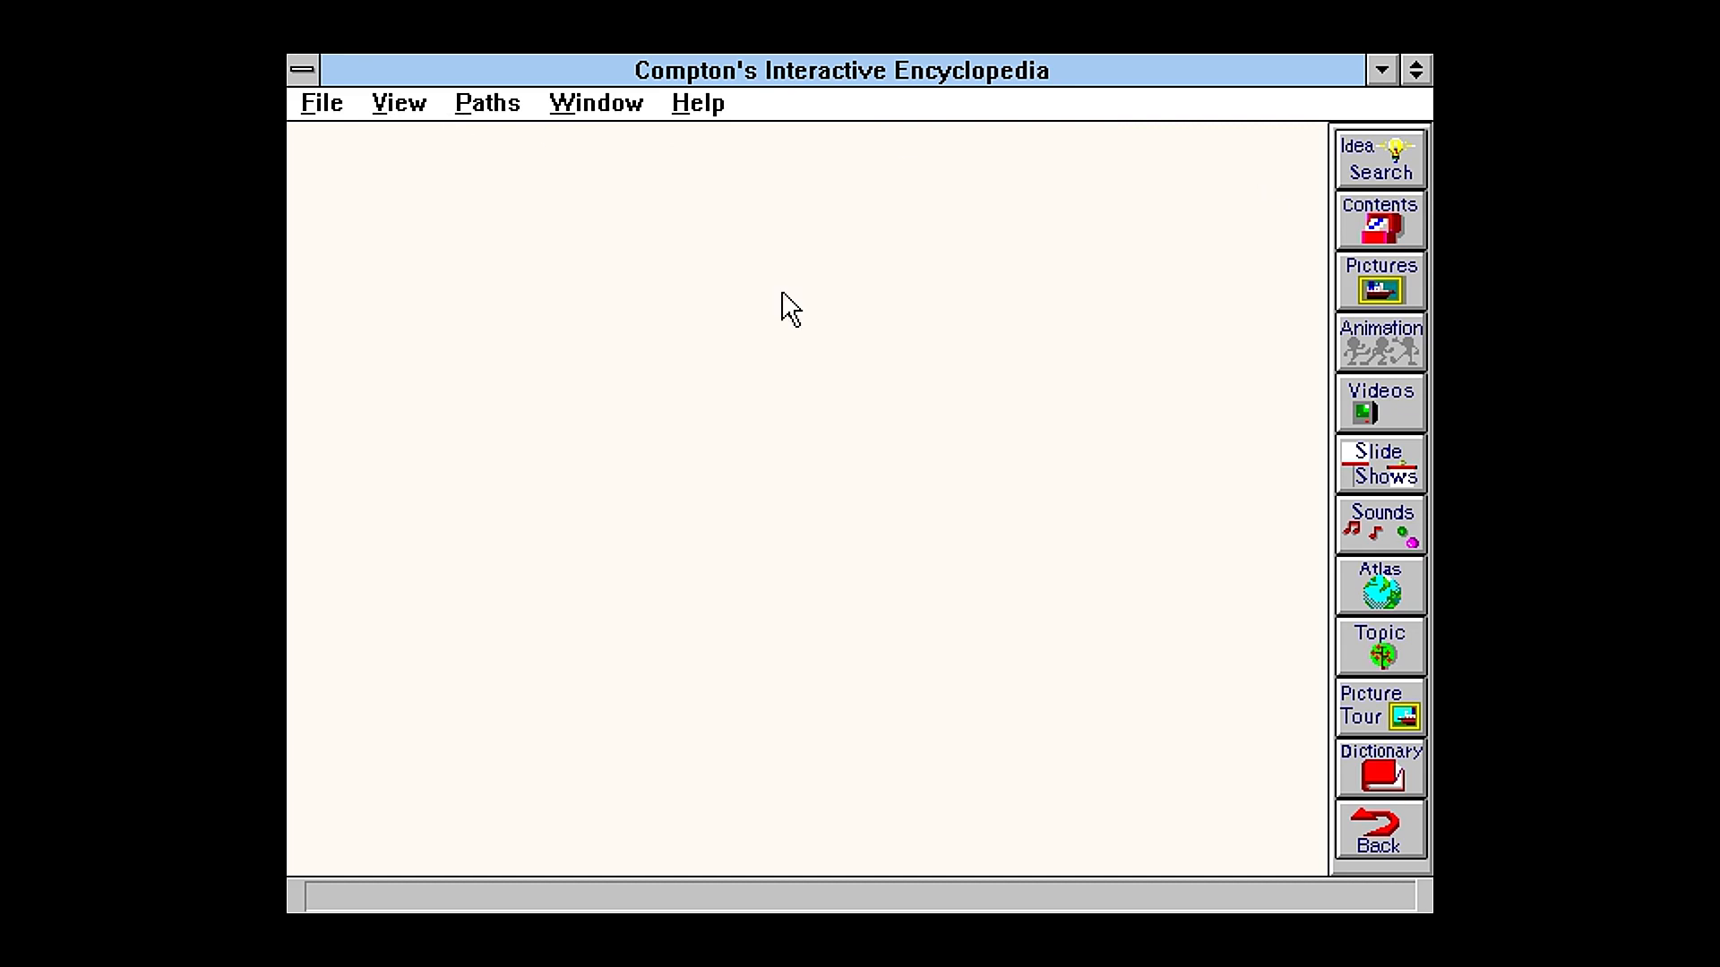
mouse_move(1221, 688)
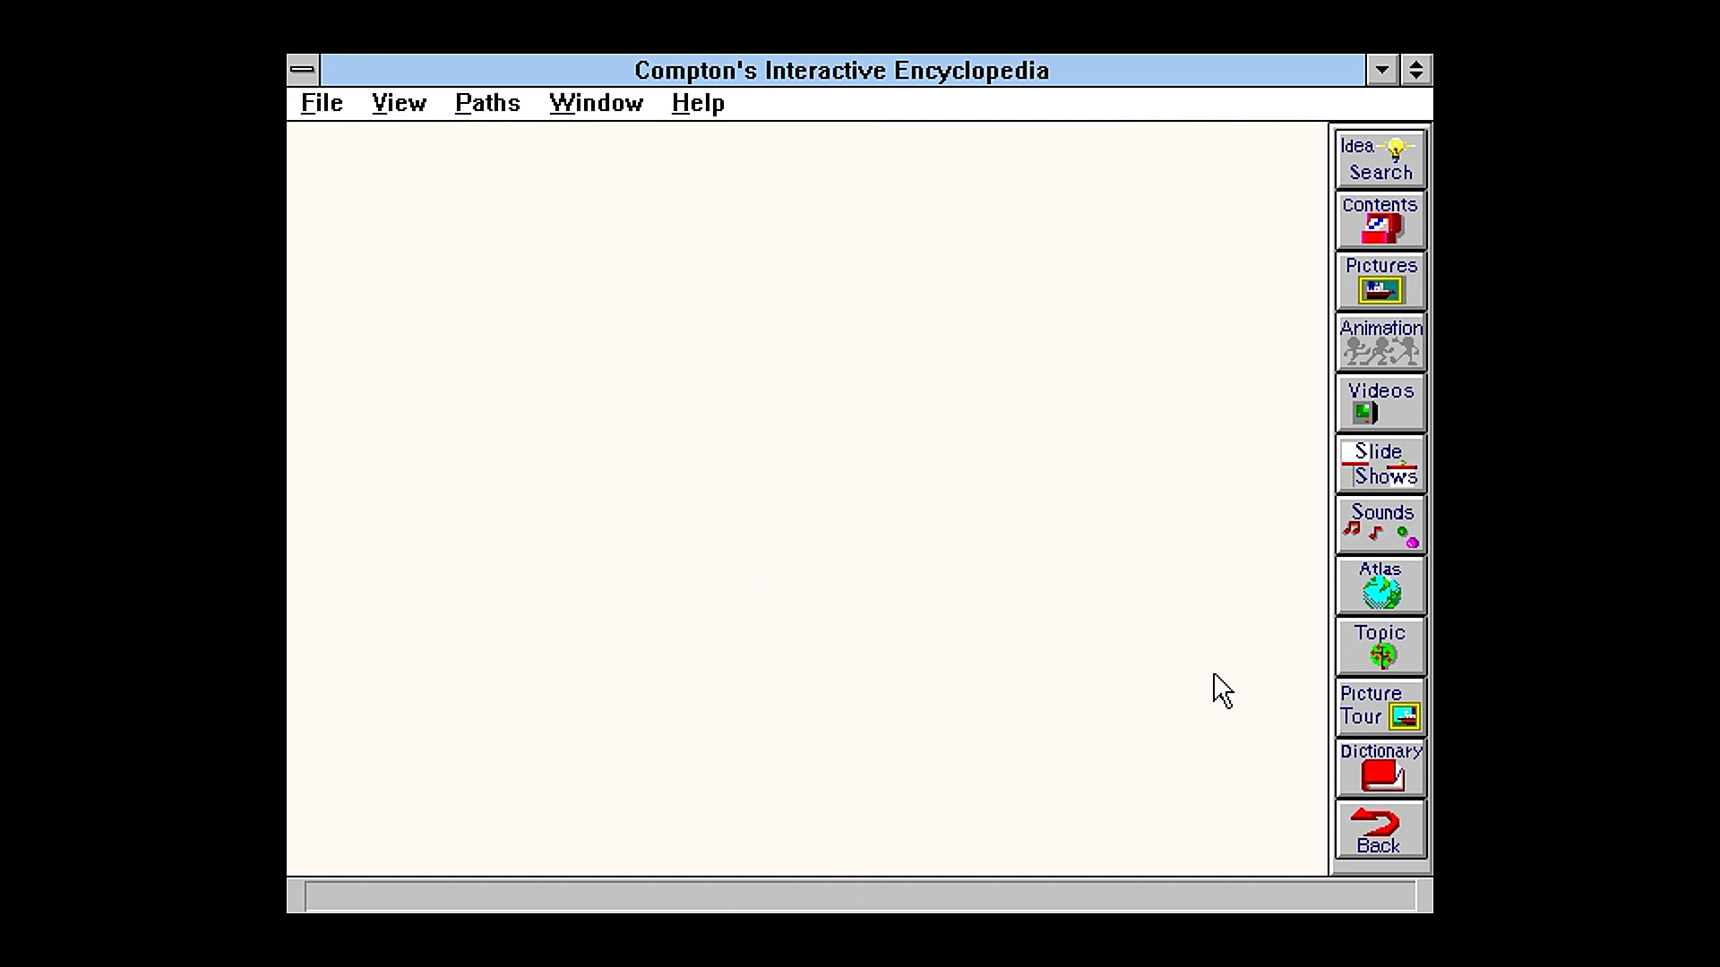
mouse_move(1379, 585)
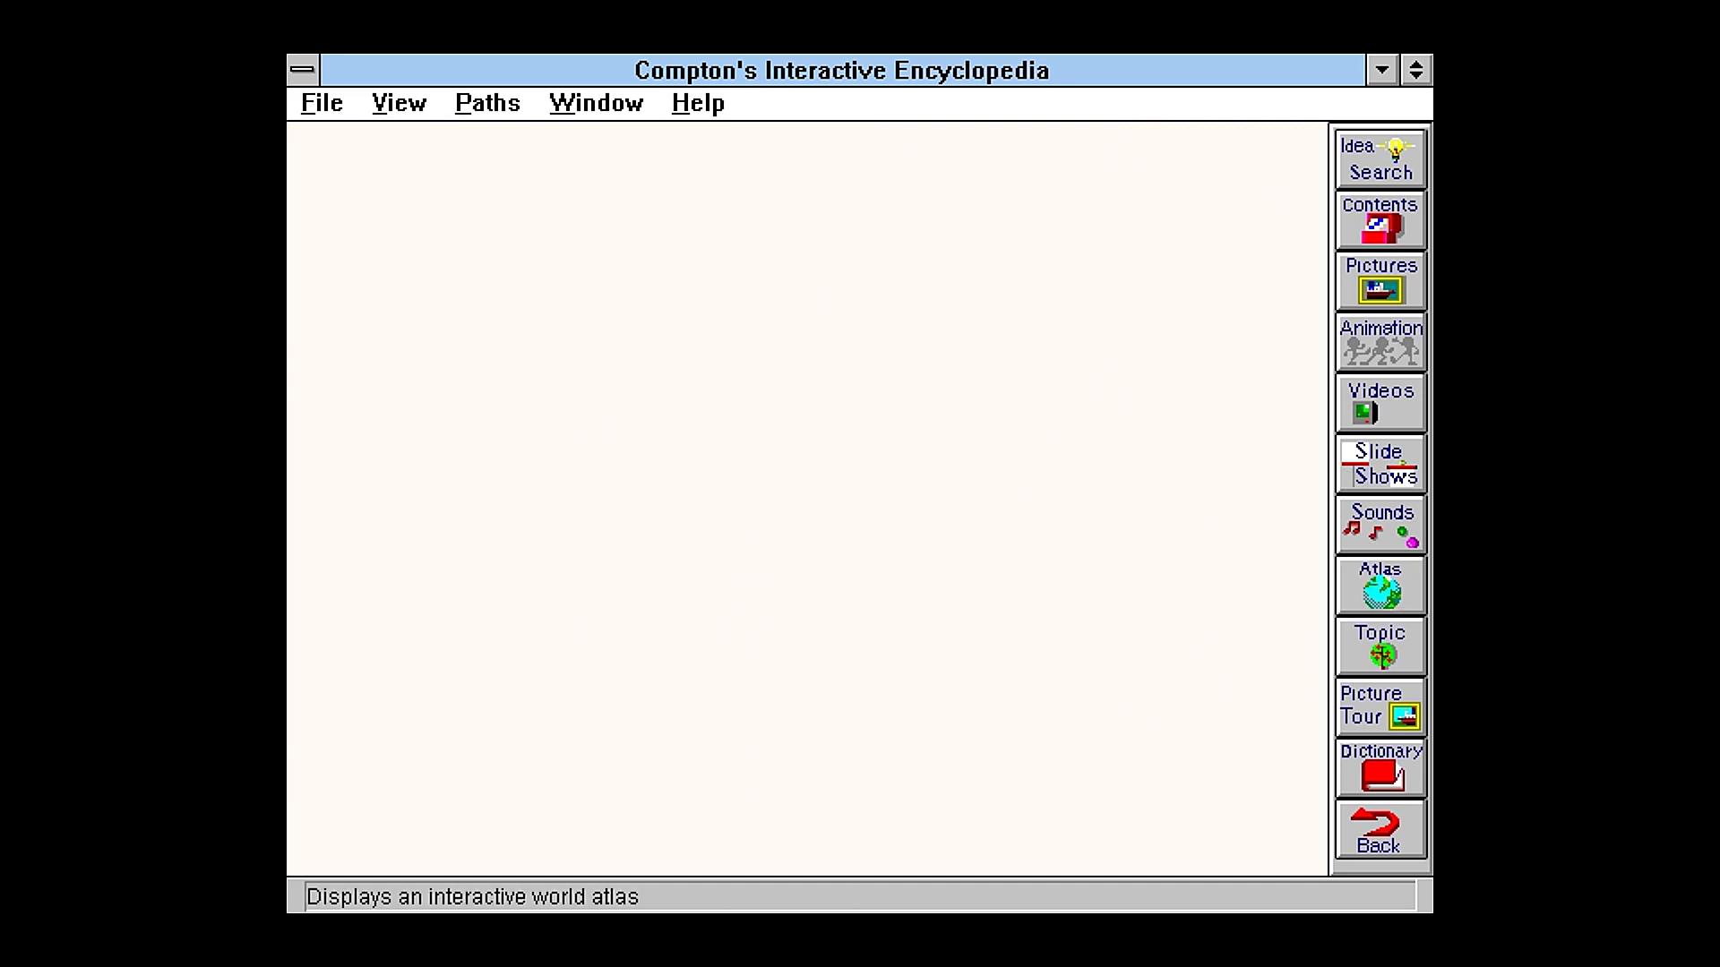
Step: Open the World Atlas and zoom in on the Southeast down to Florida's coast
click(1379, 585)
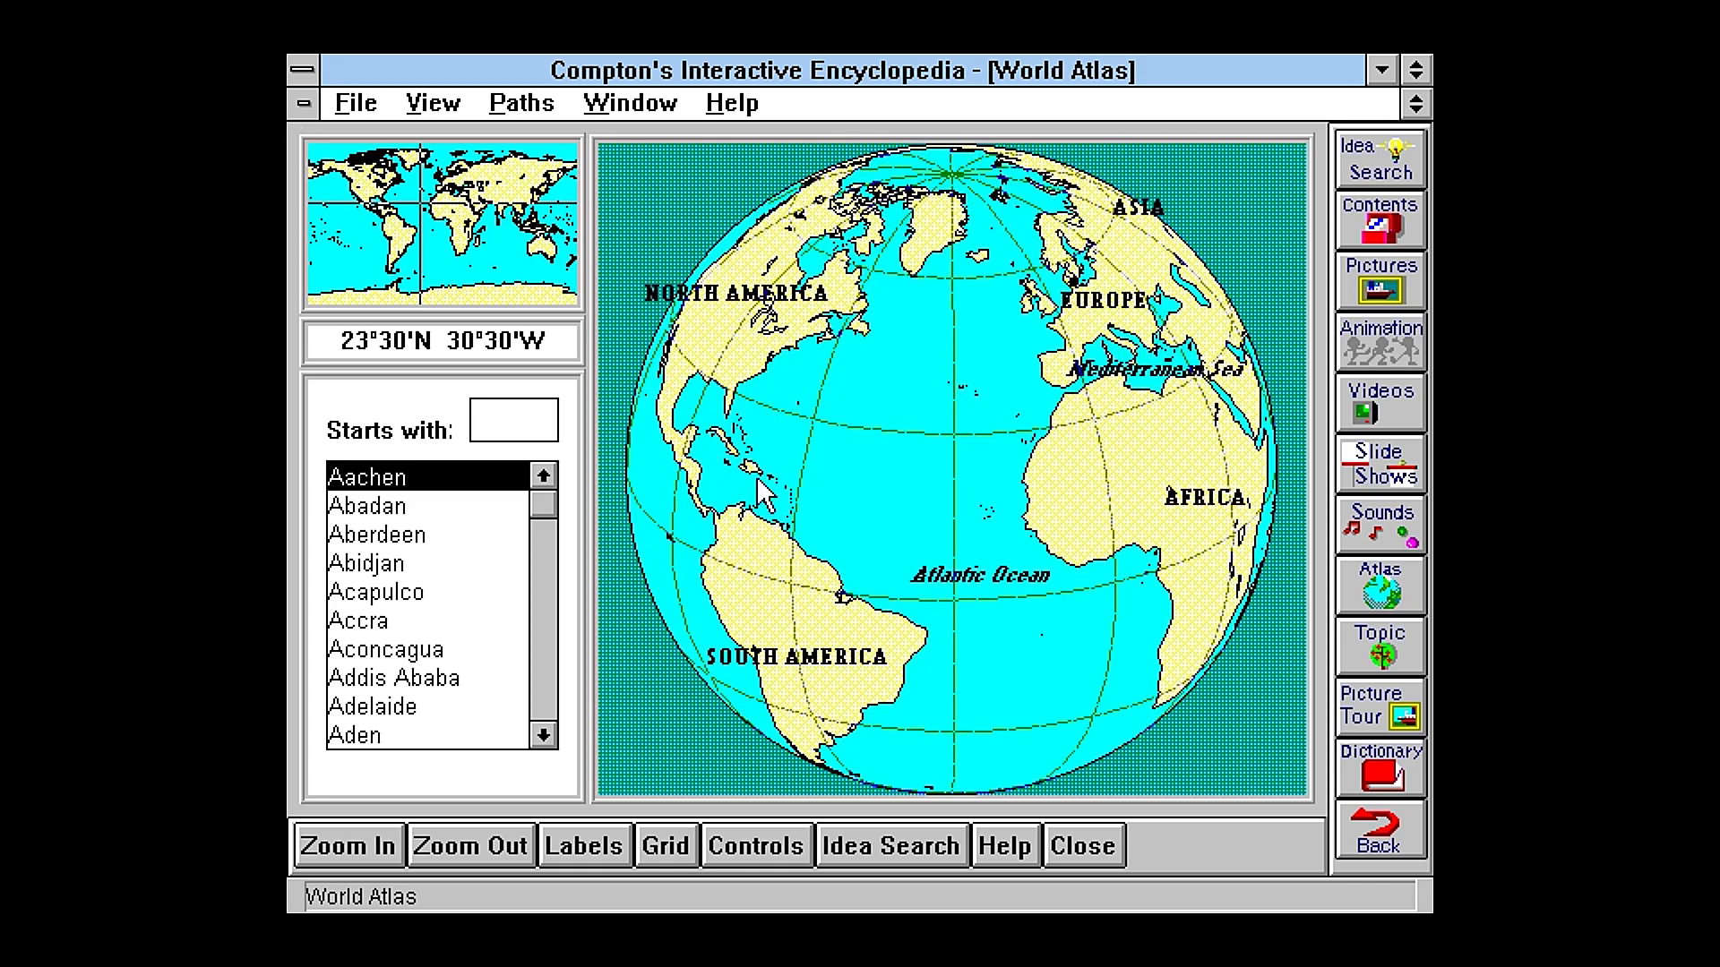
click(347, 844)
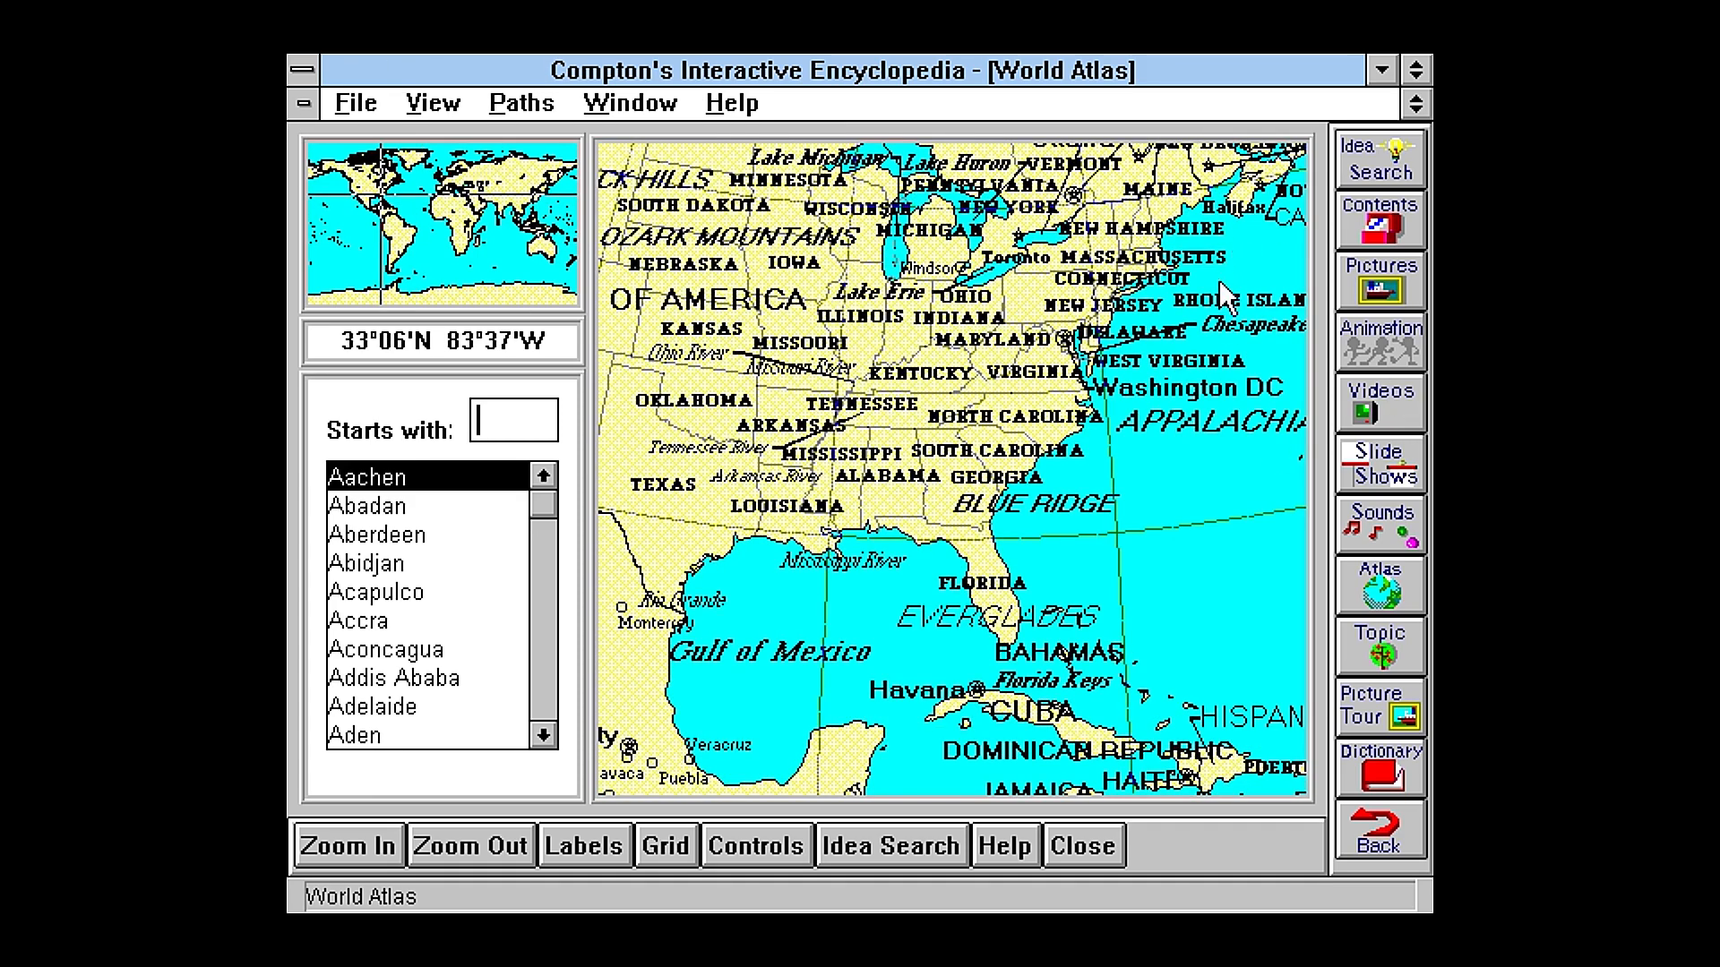
mouse_move(1133, 678)
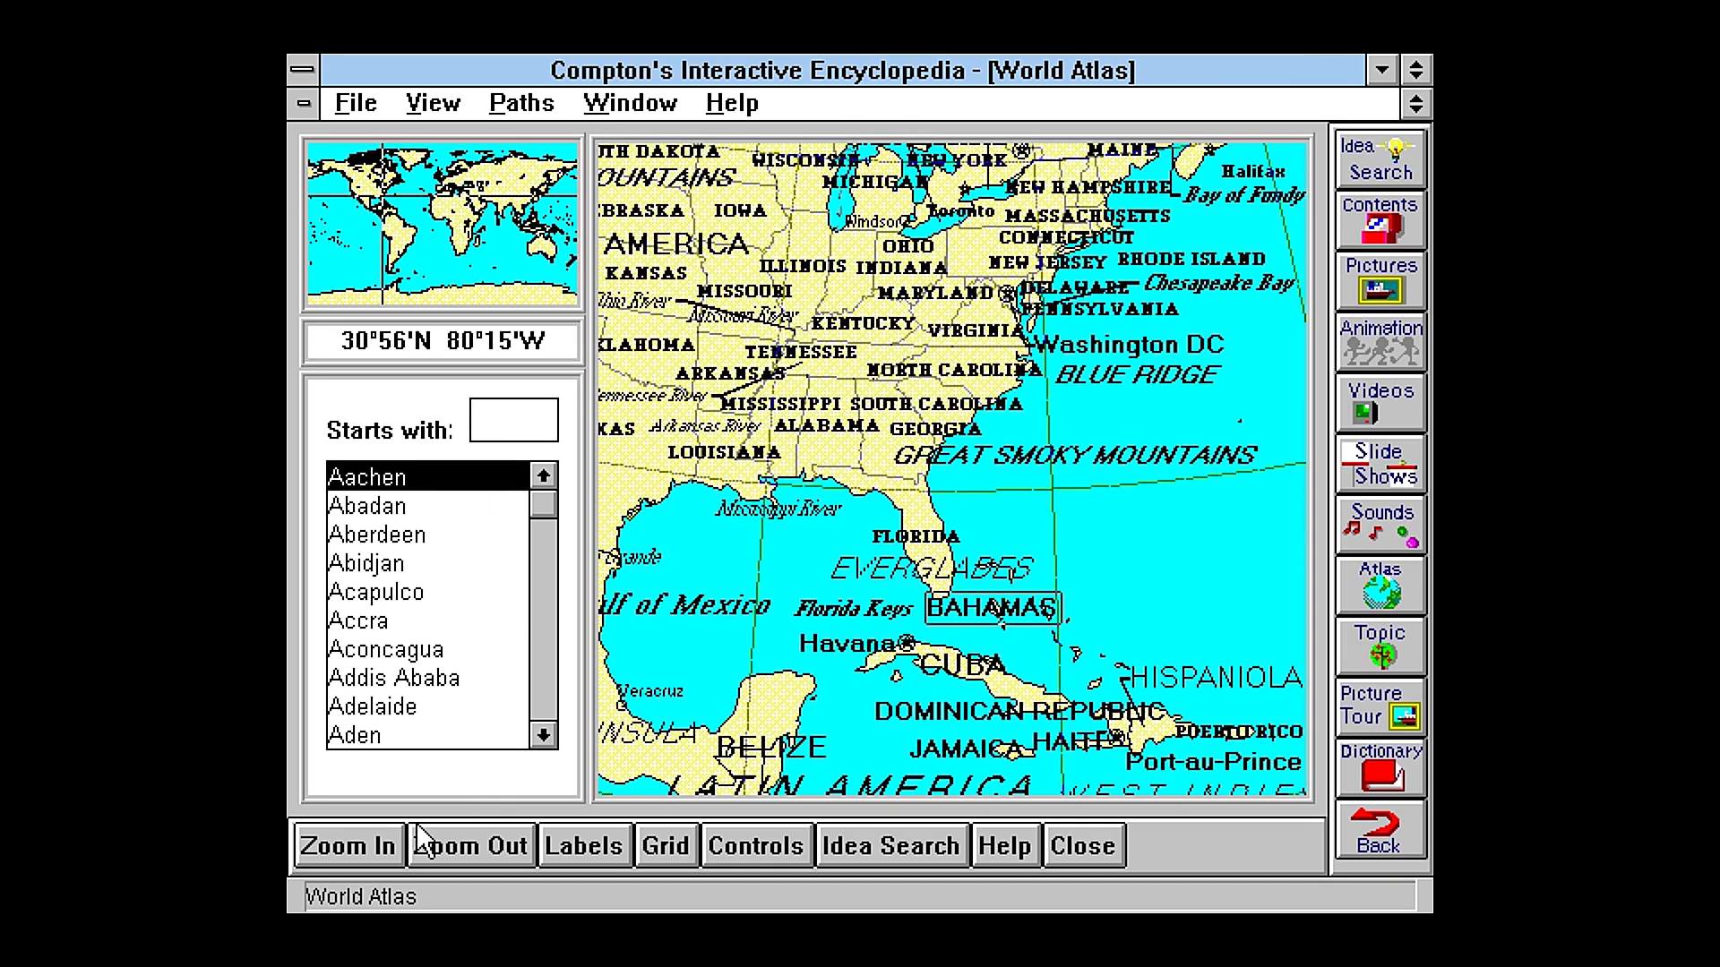
click(348, 846)
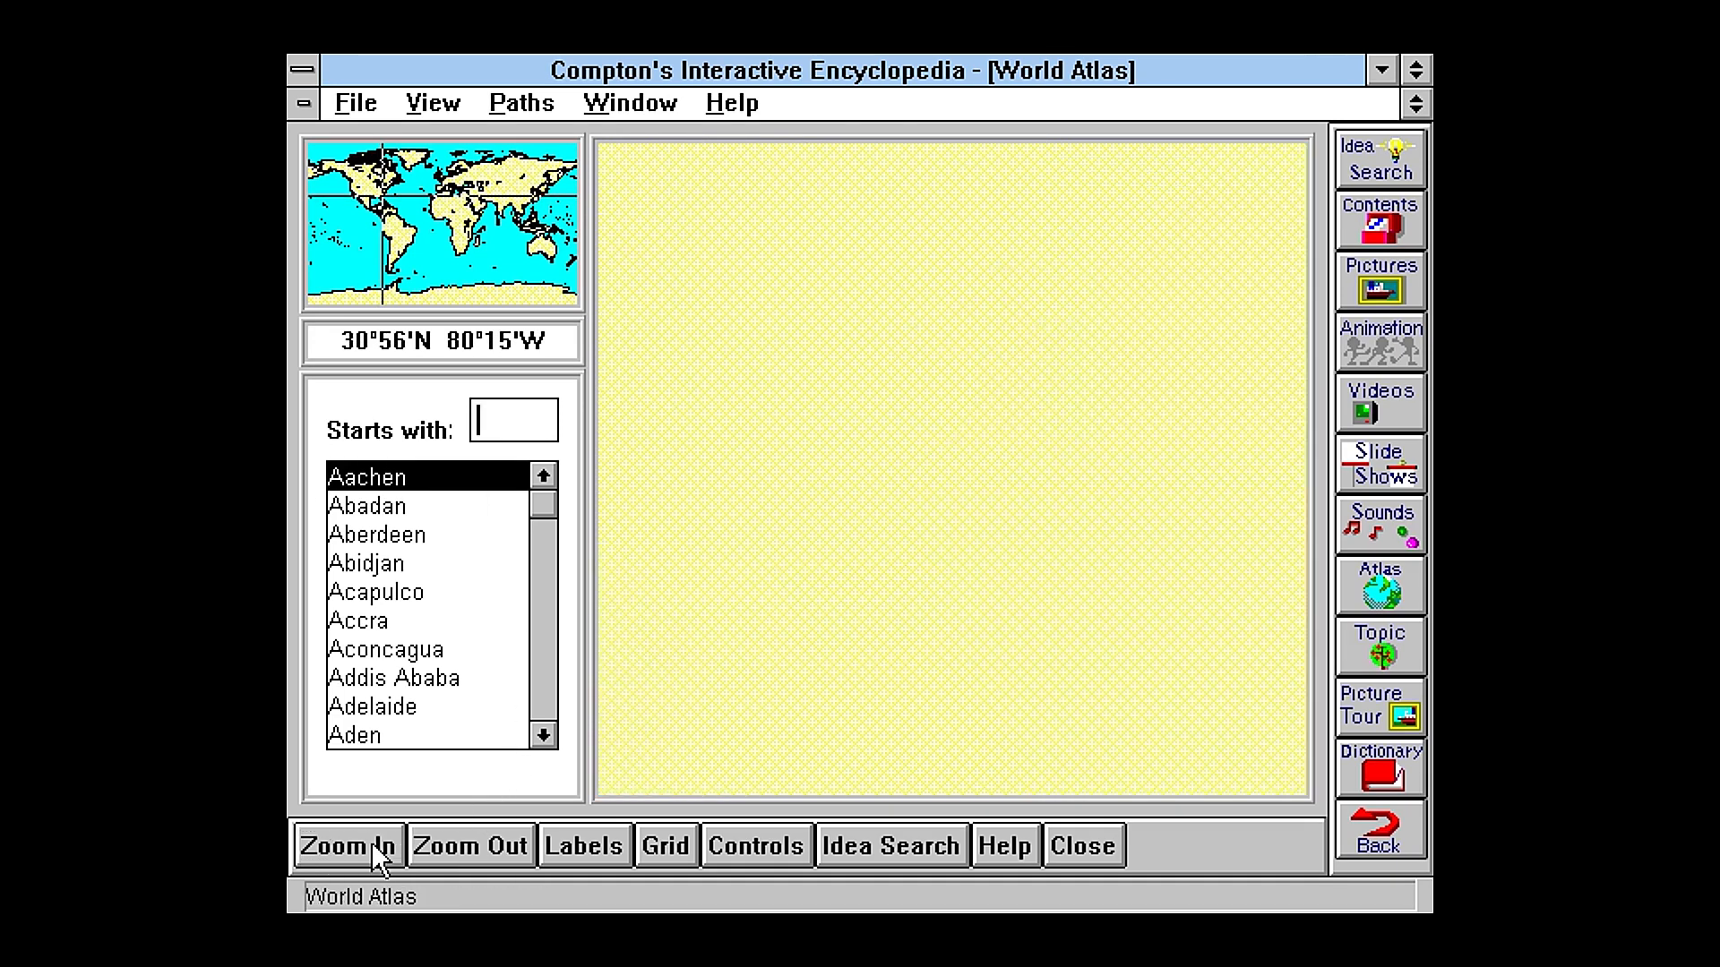
click(346, 846)
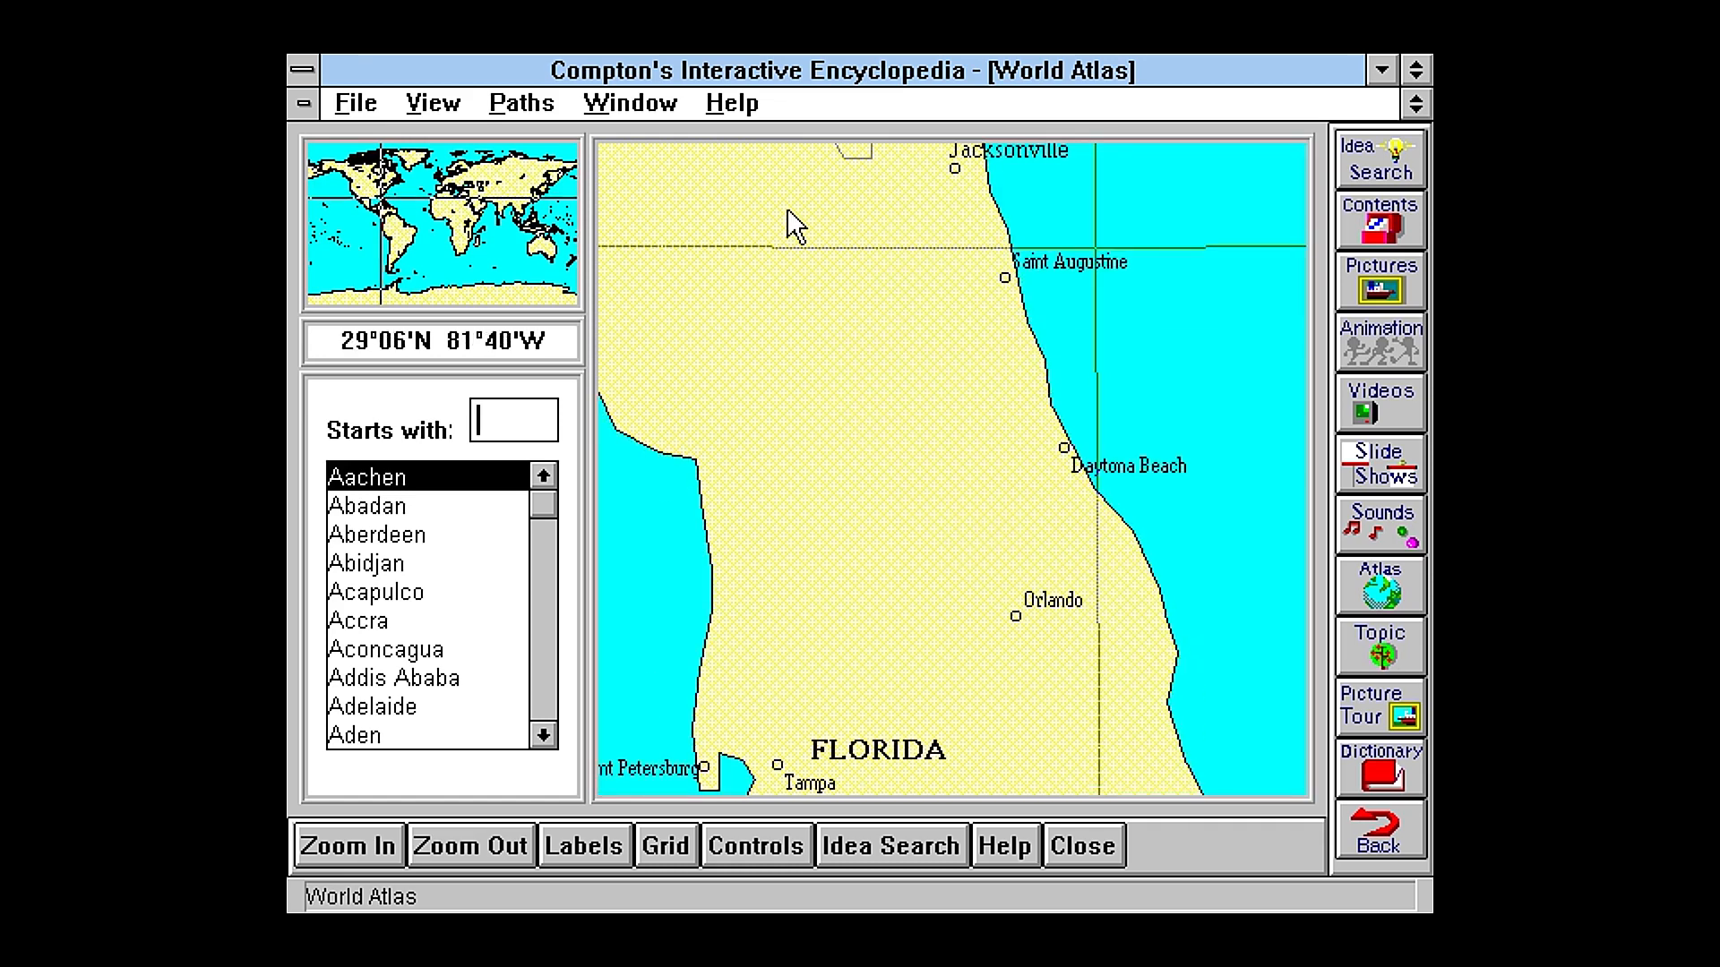
mouse_move(993, 336)
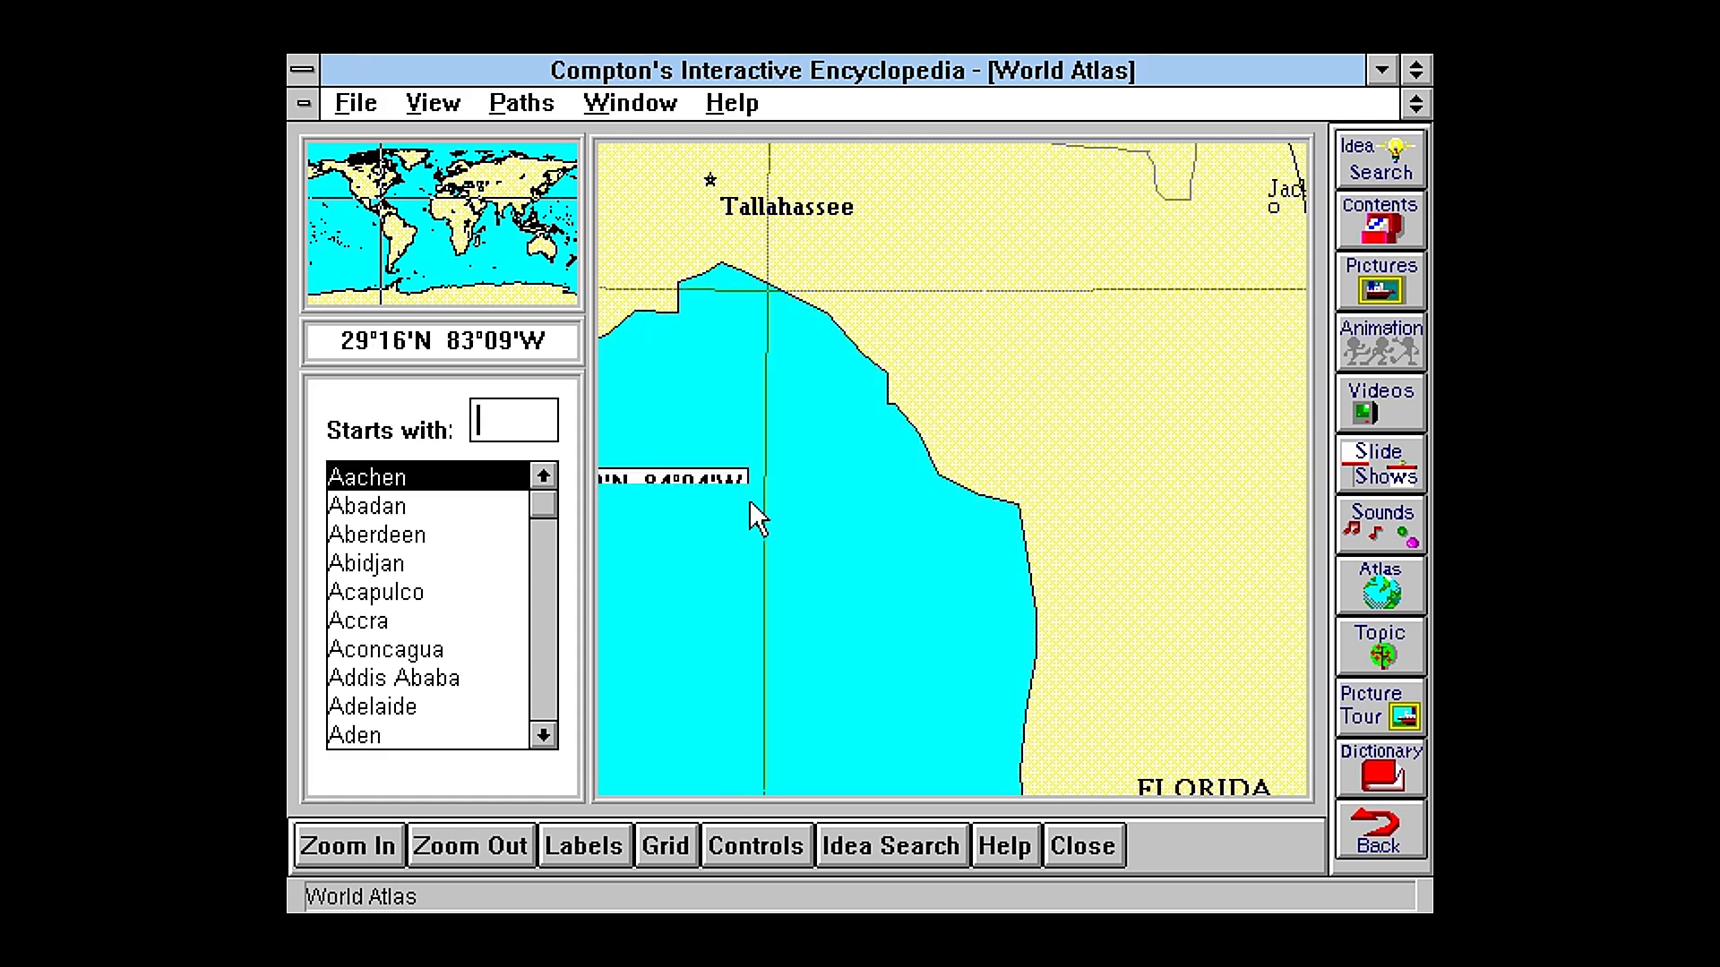
Step: Zoom out to the full globe, then back in on the southeastern states
click(470, 845)
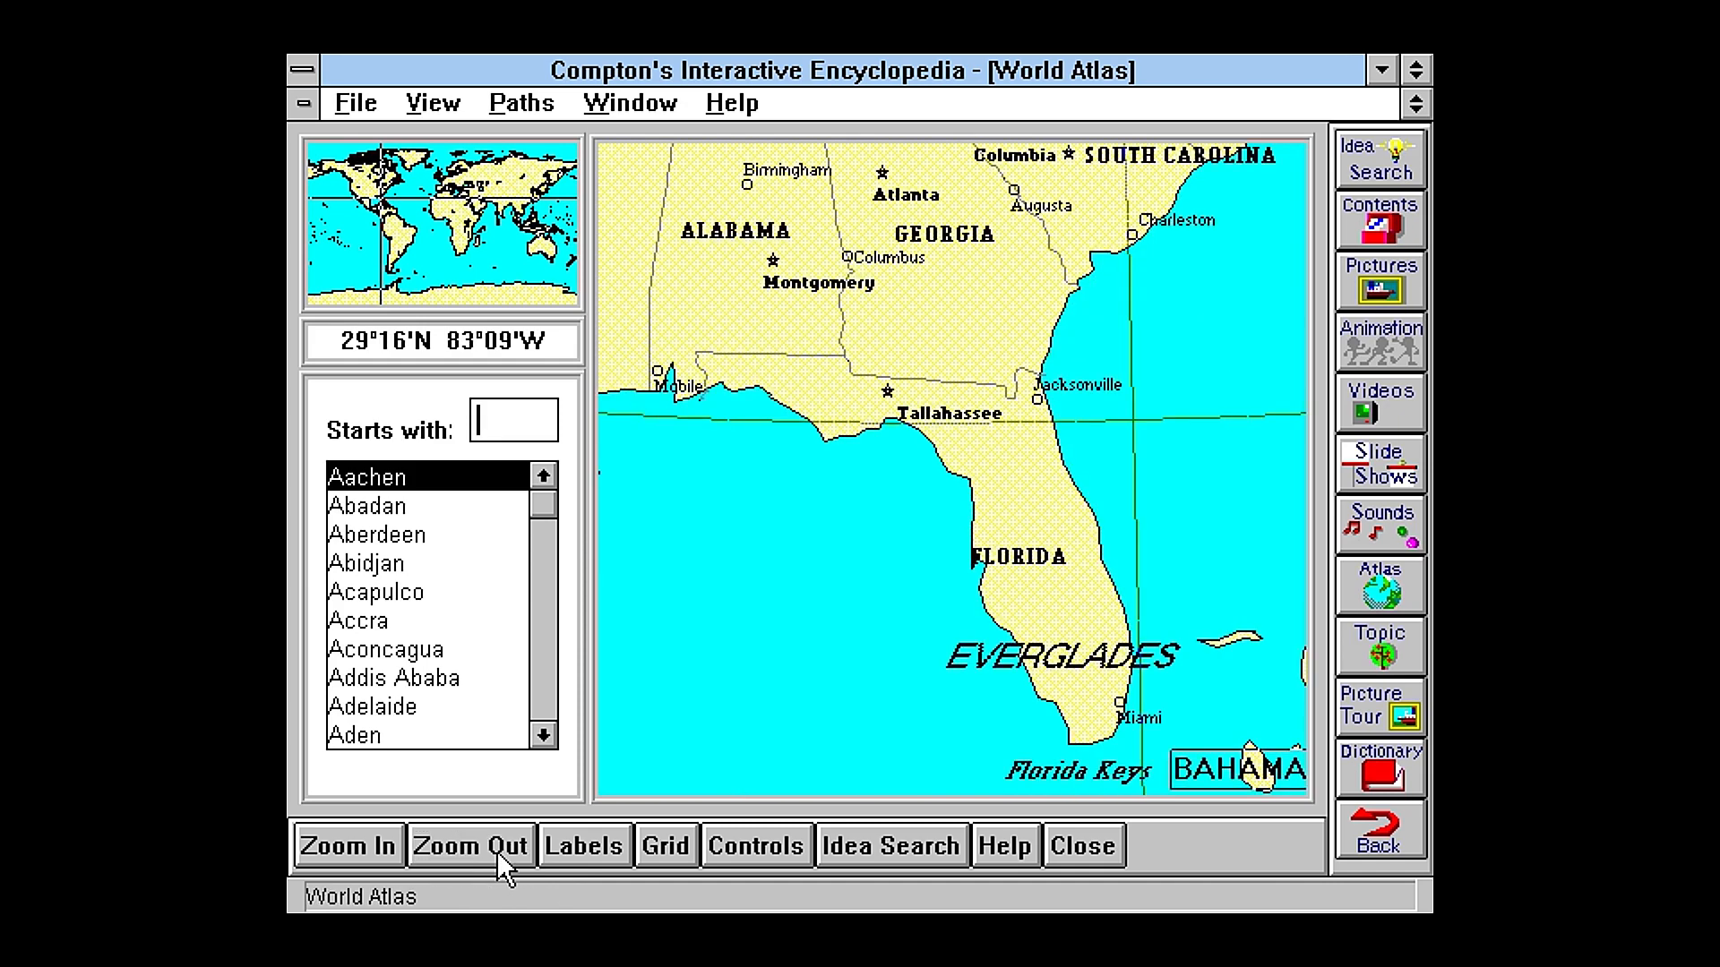
click(471, 845)
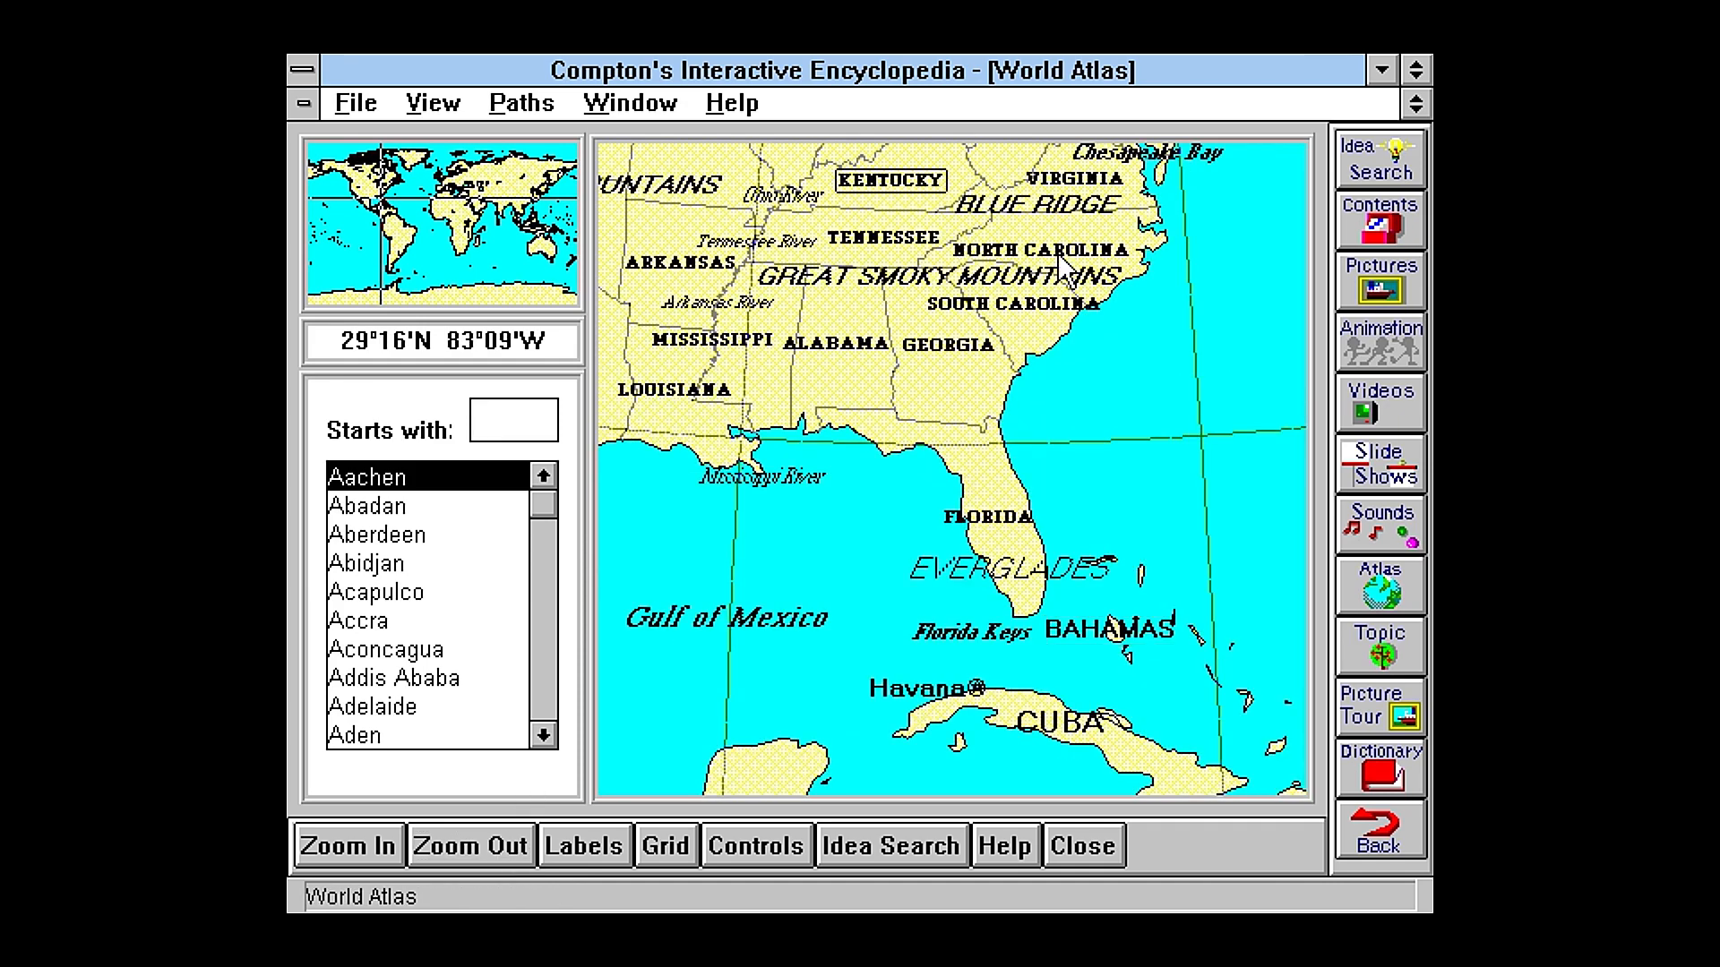
click(469, 845)
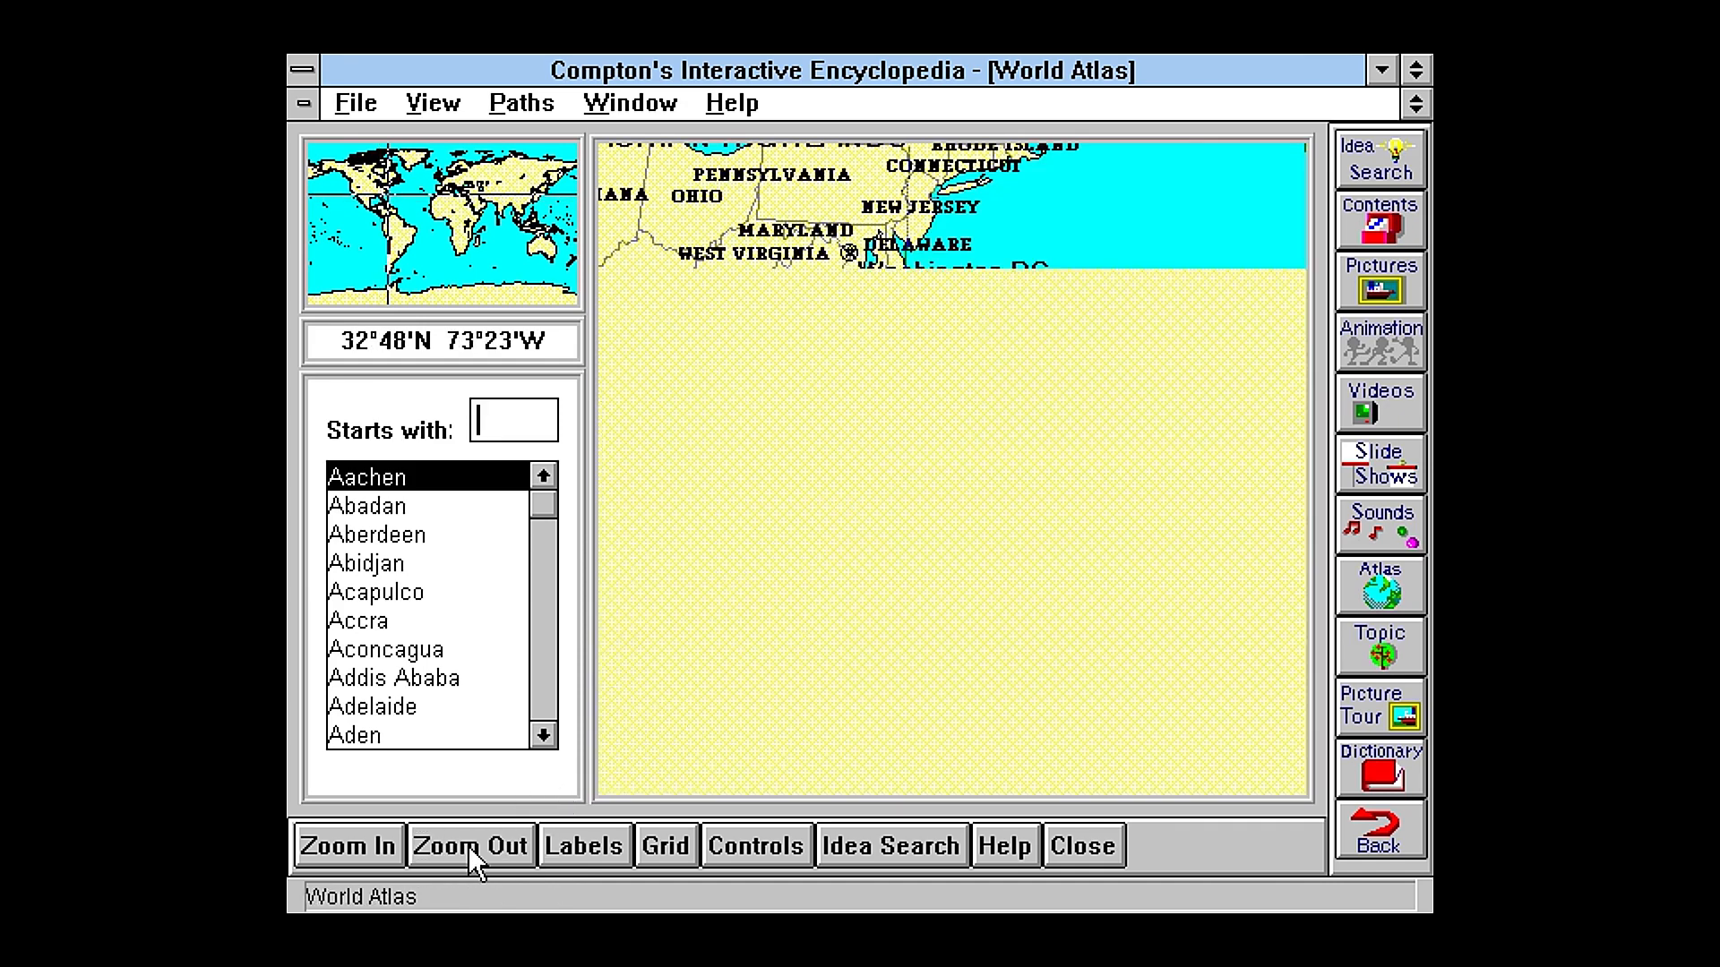
click(469, 846)
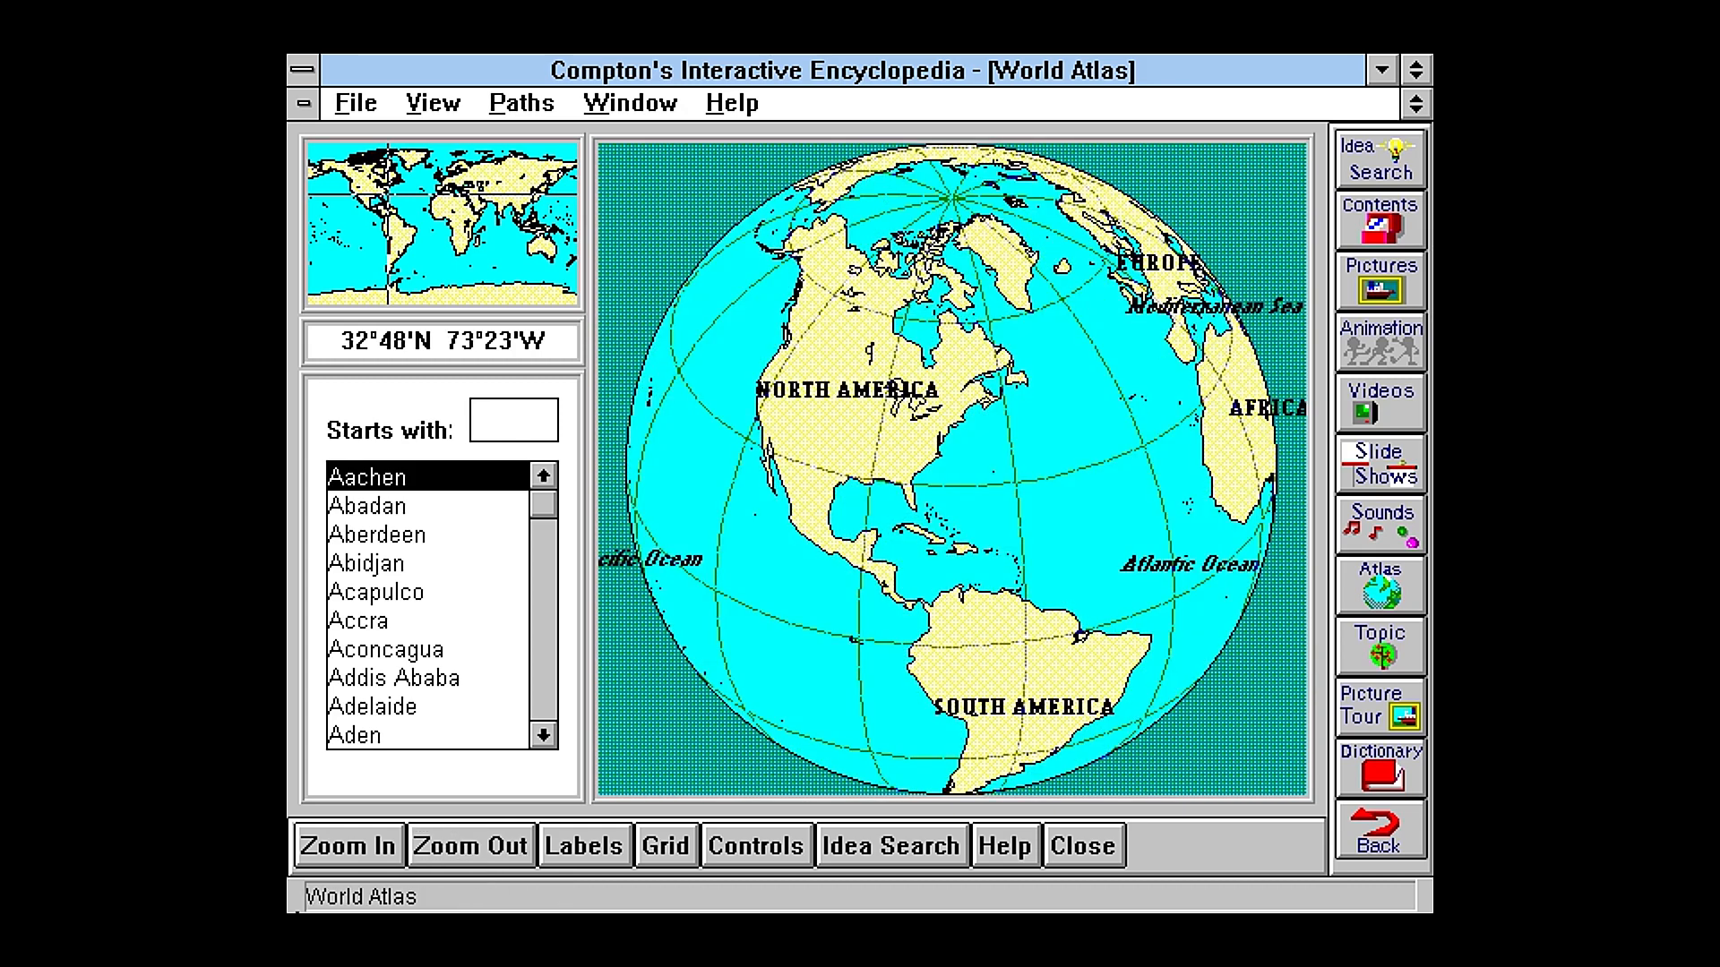
click(347, 845)
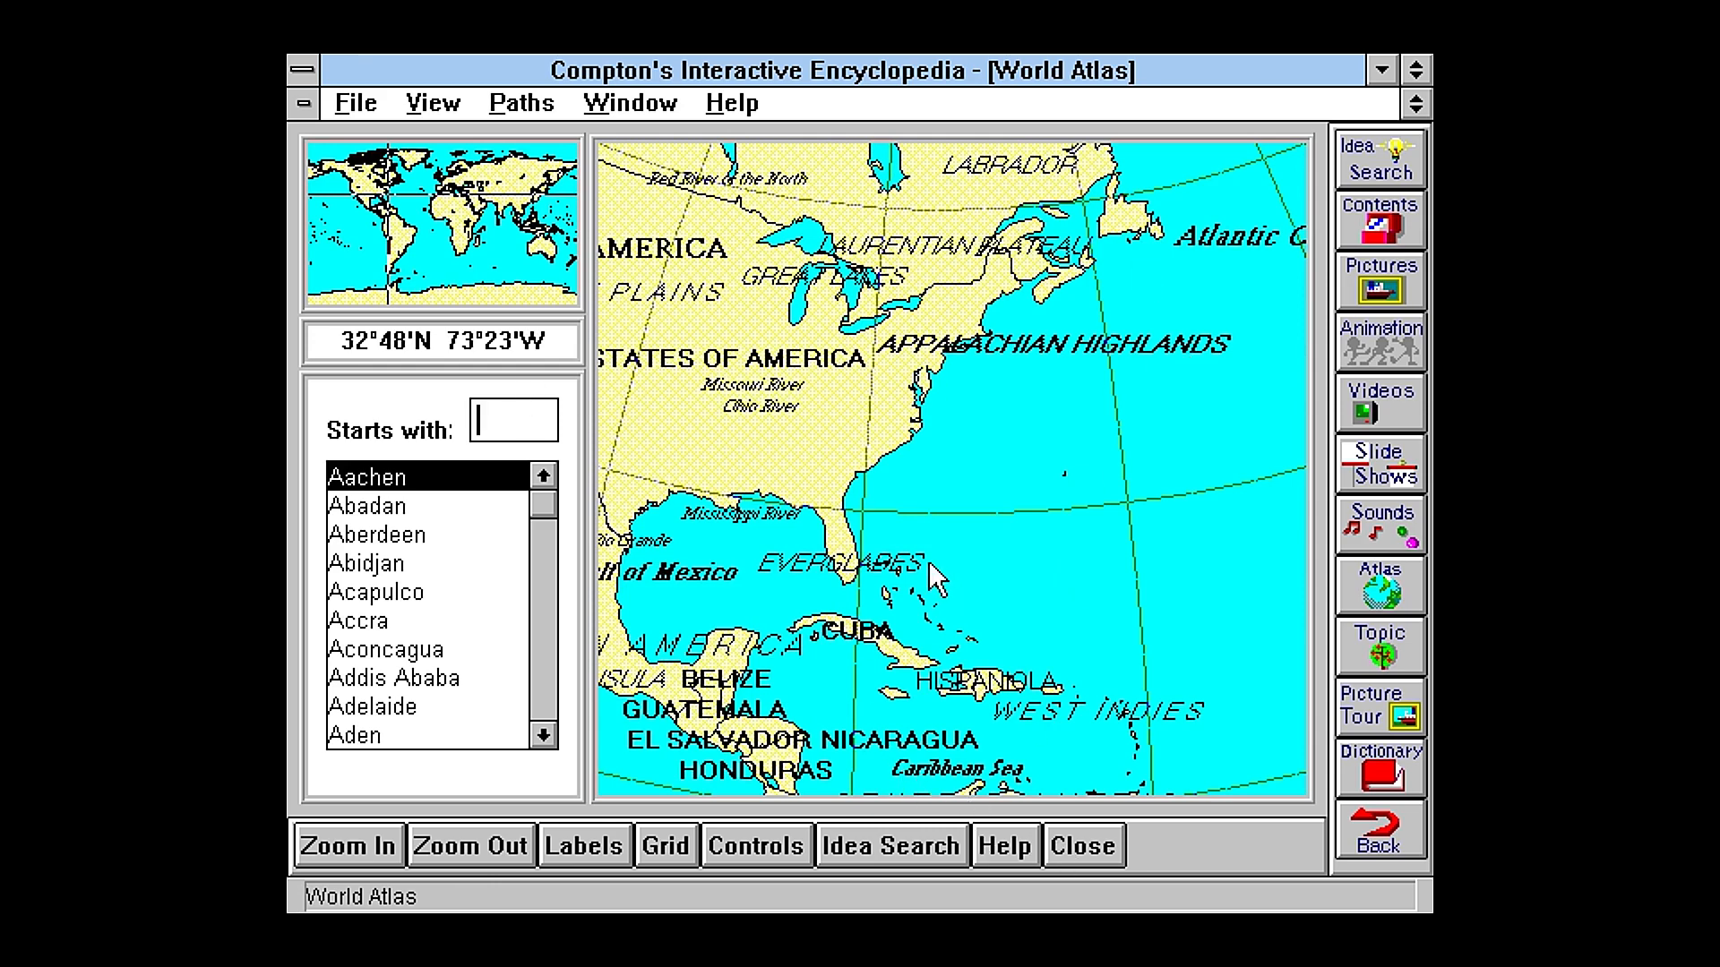
click(346, 846)
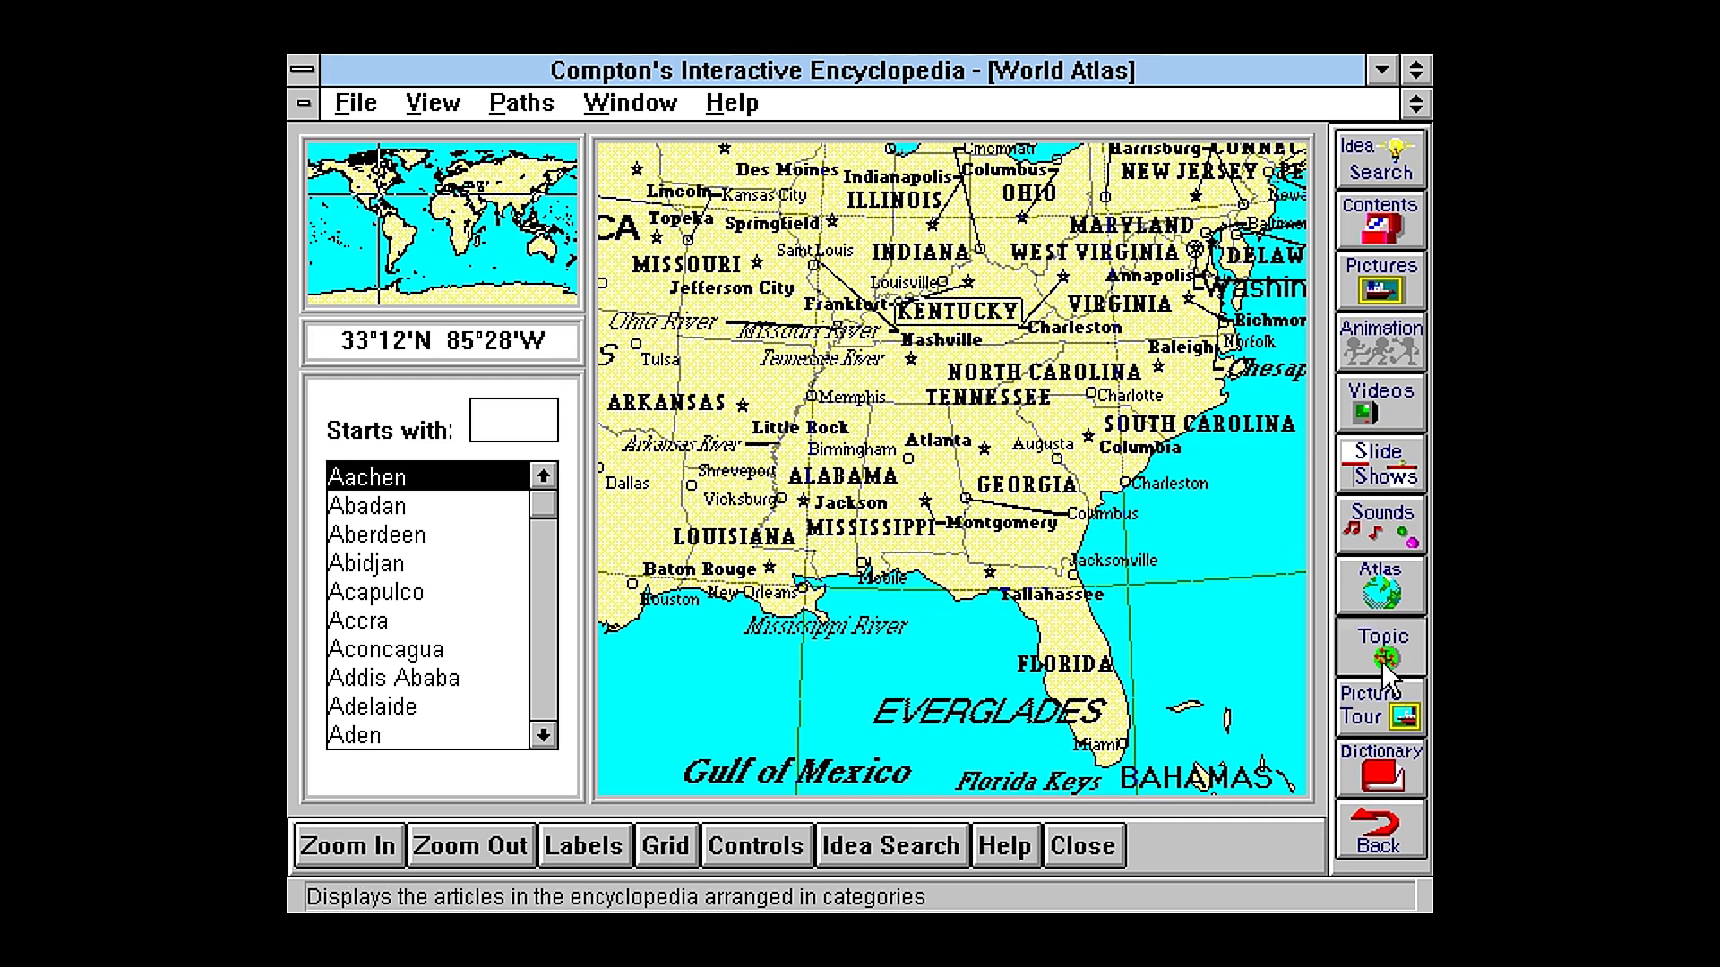
Step: Show the Topic Tree with categories from Arts through Technology
click(1378, 645)
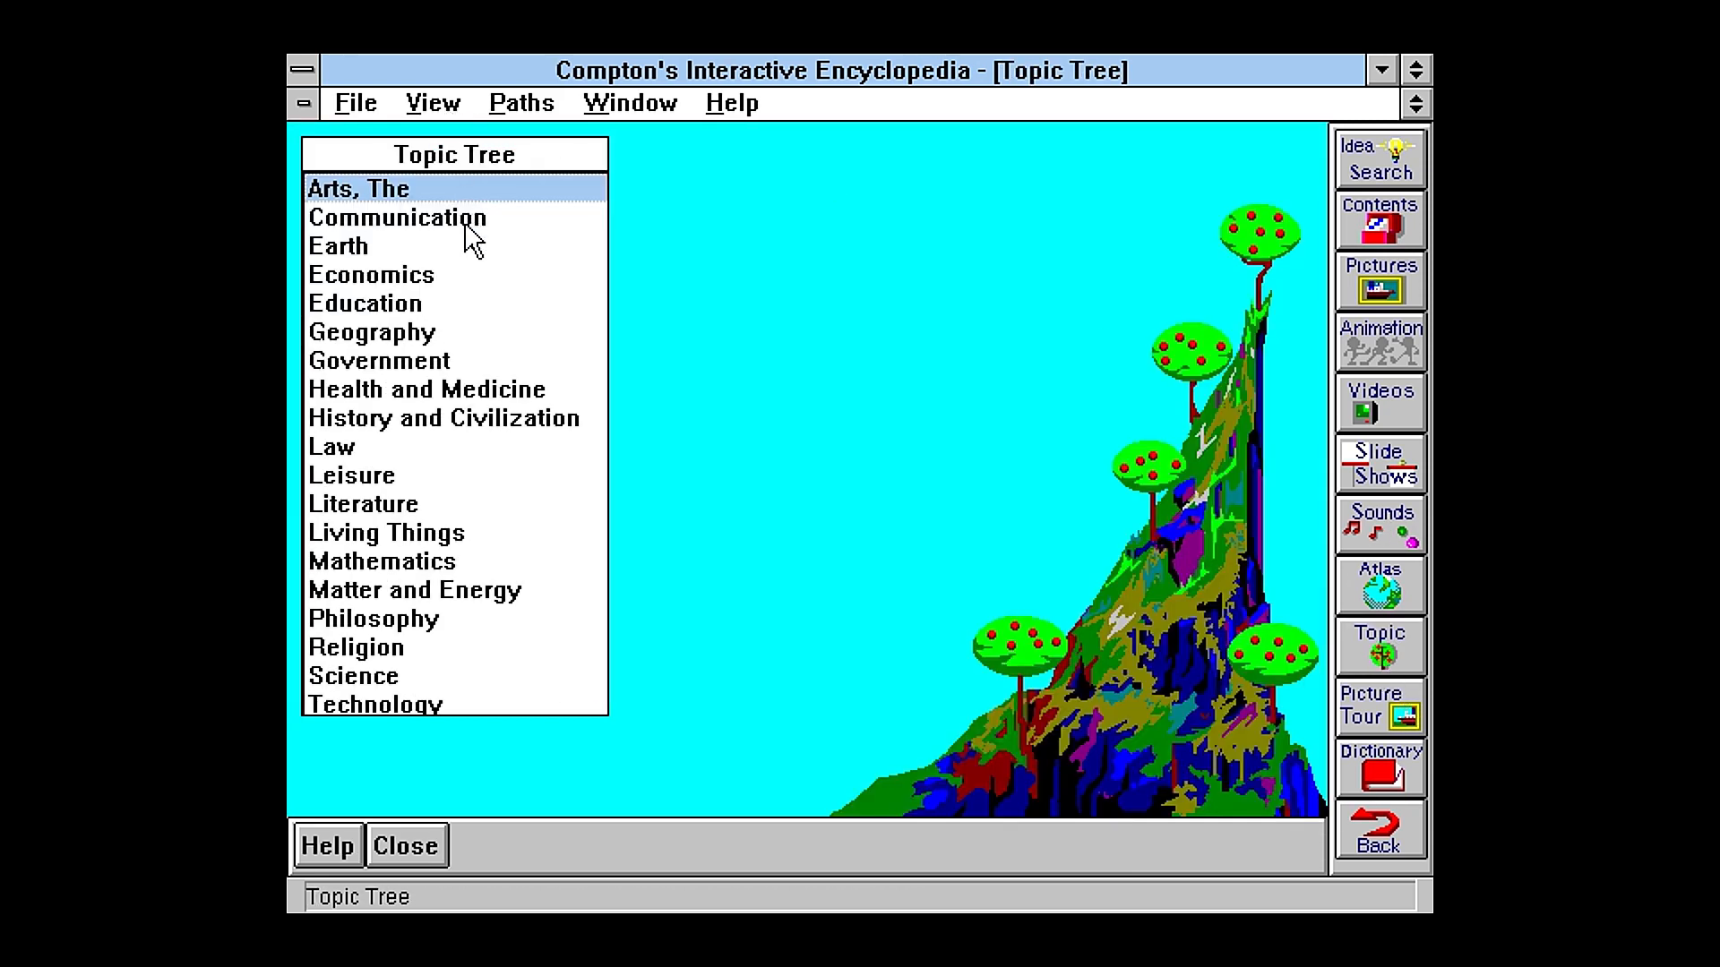
mouse_move(378, 254)
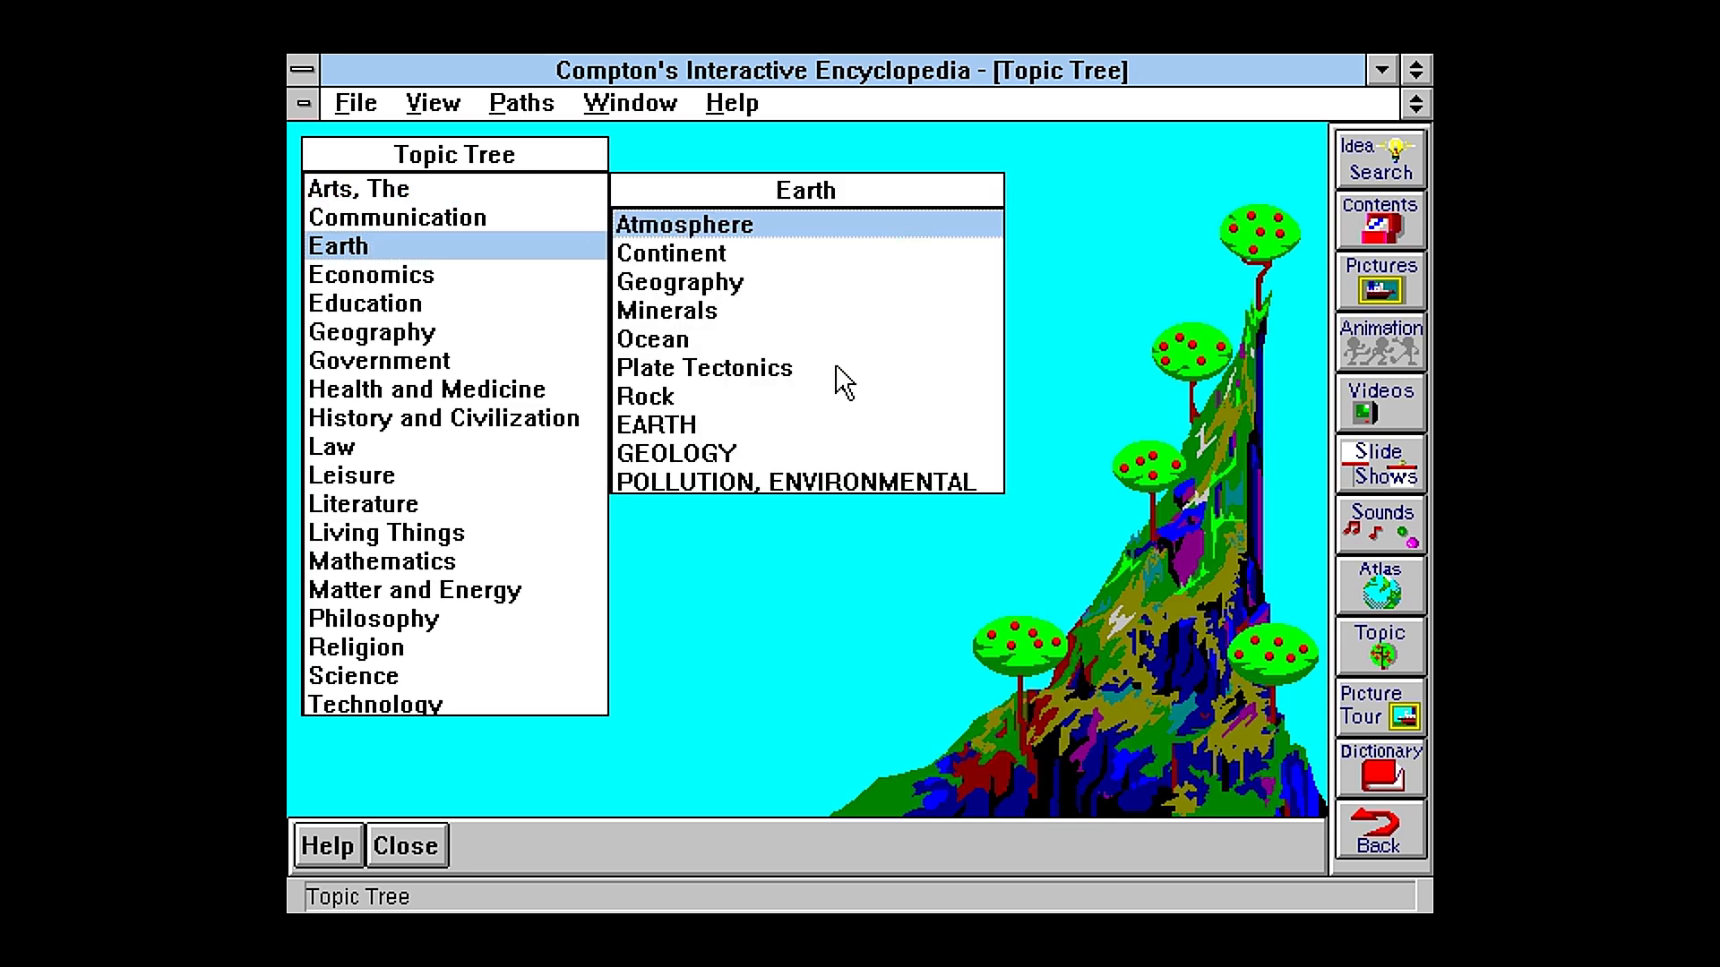
mouse_move(776, 297)
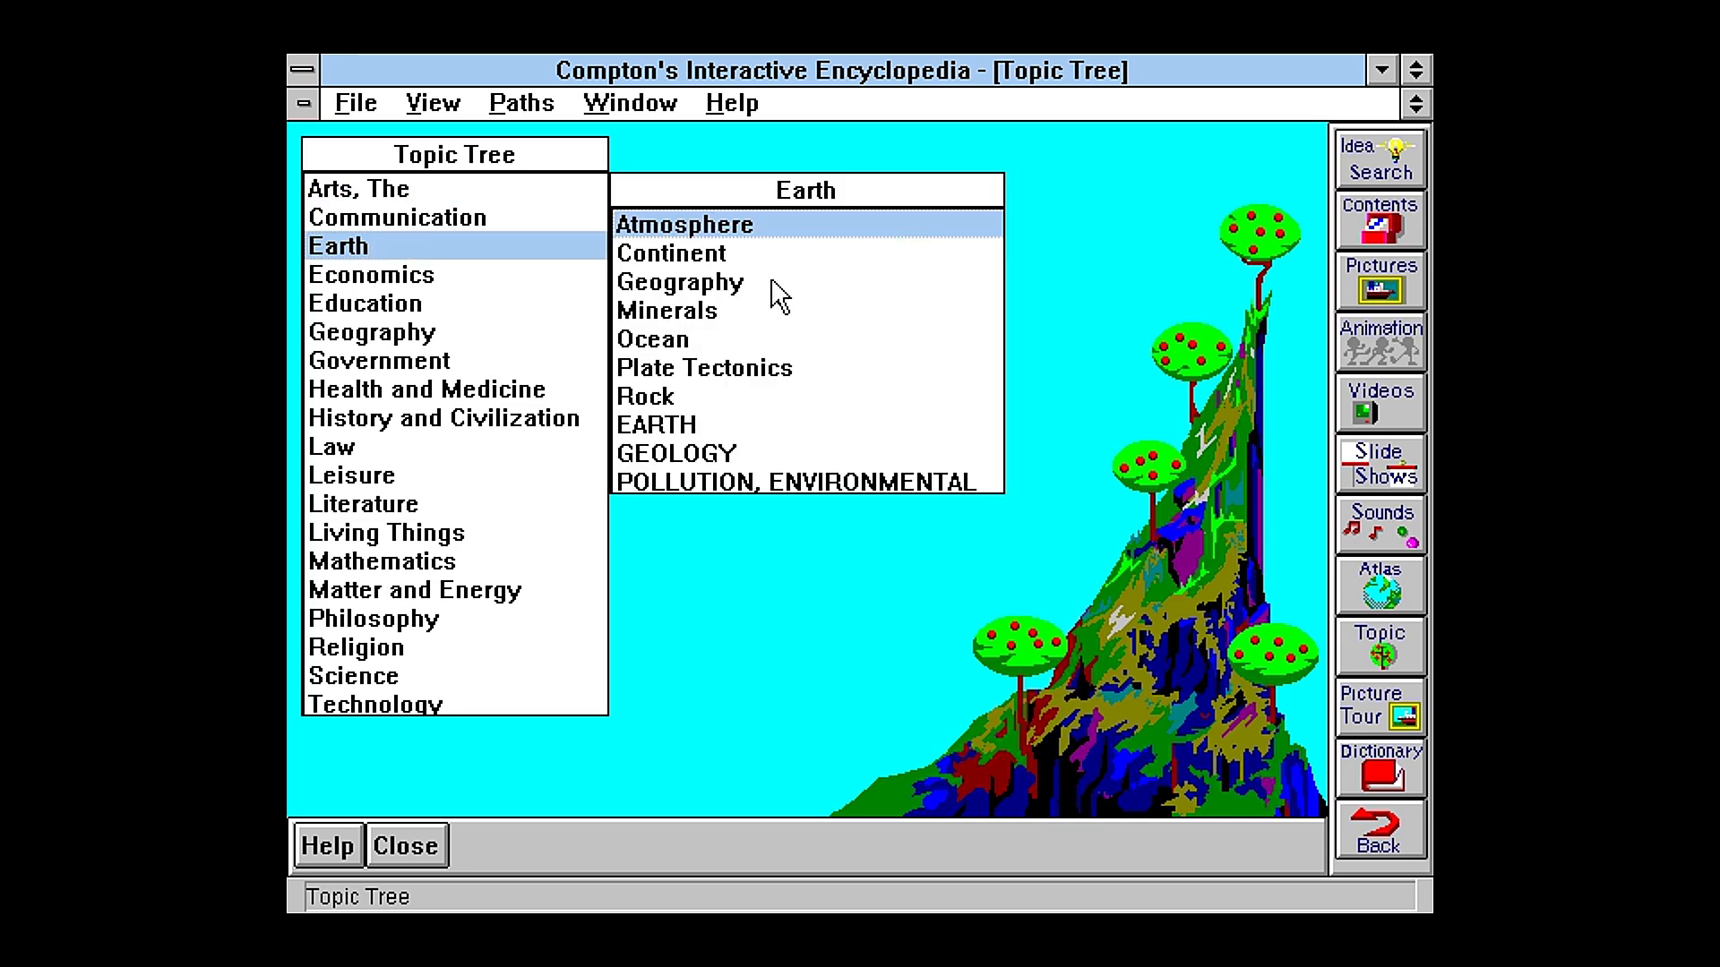
mouse_move(693, 273)
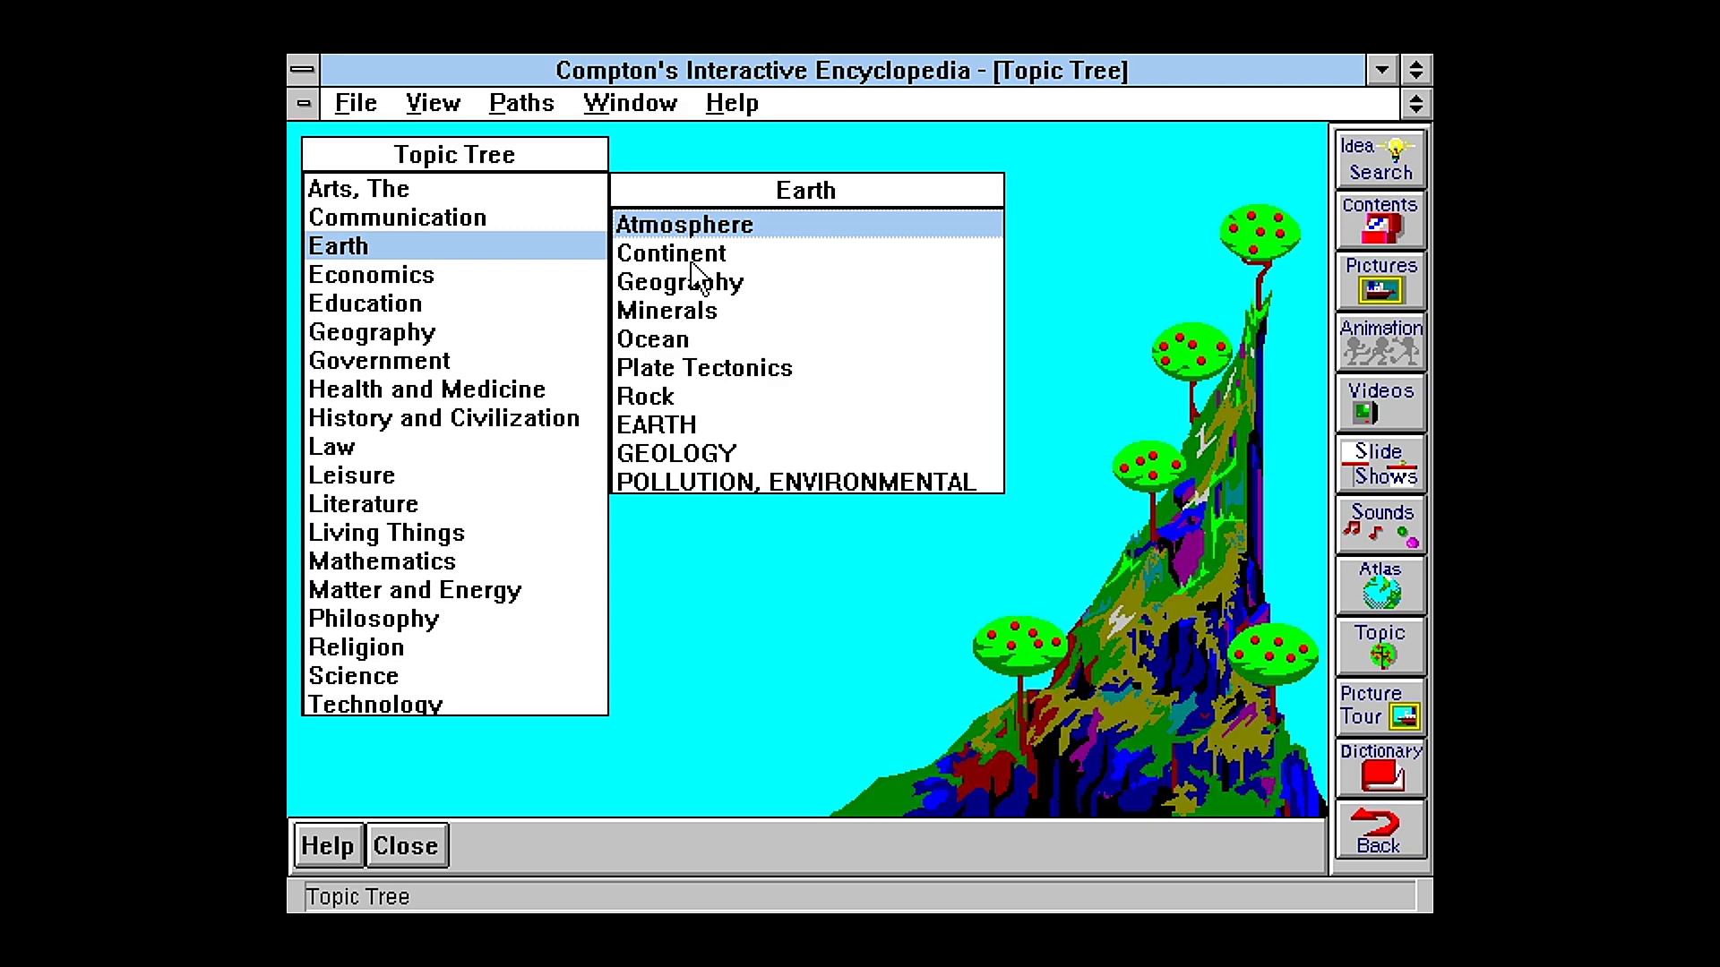
Step: Open the GEOGRAPHY article, section 1 of 28, from the Earth topic list
double_click(678, 281)
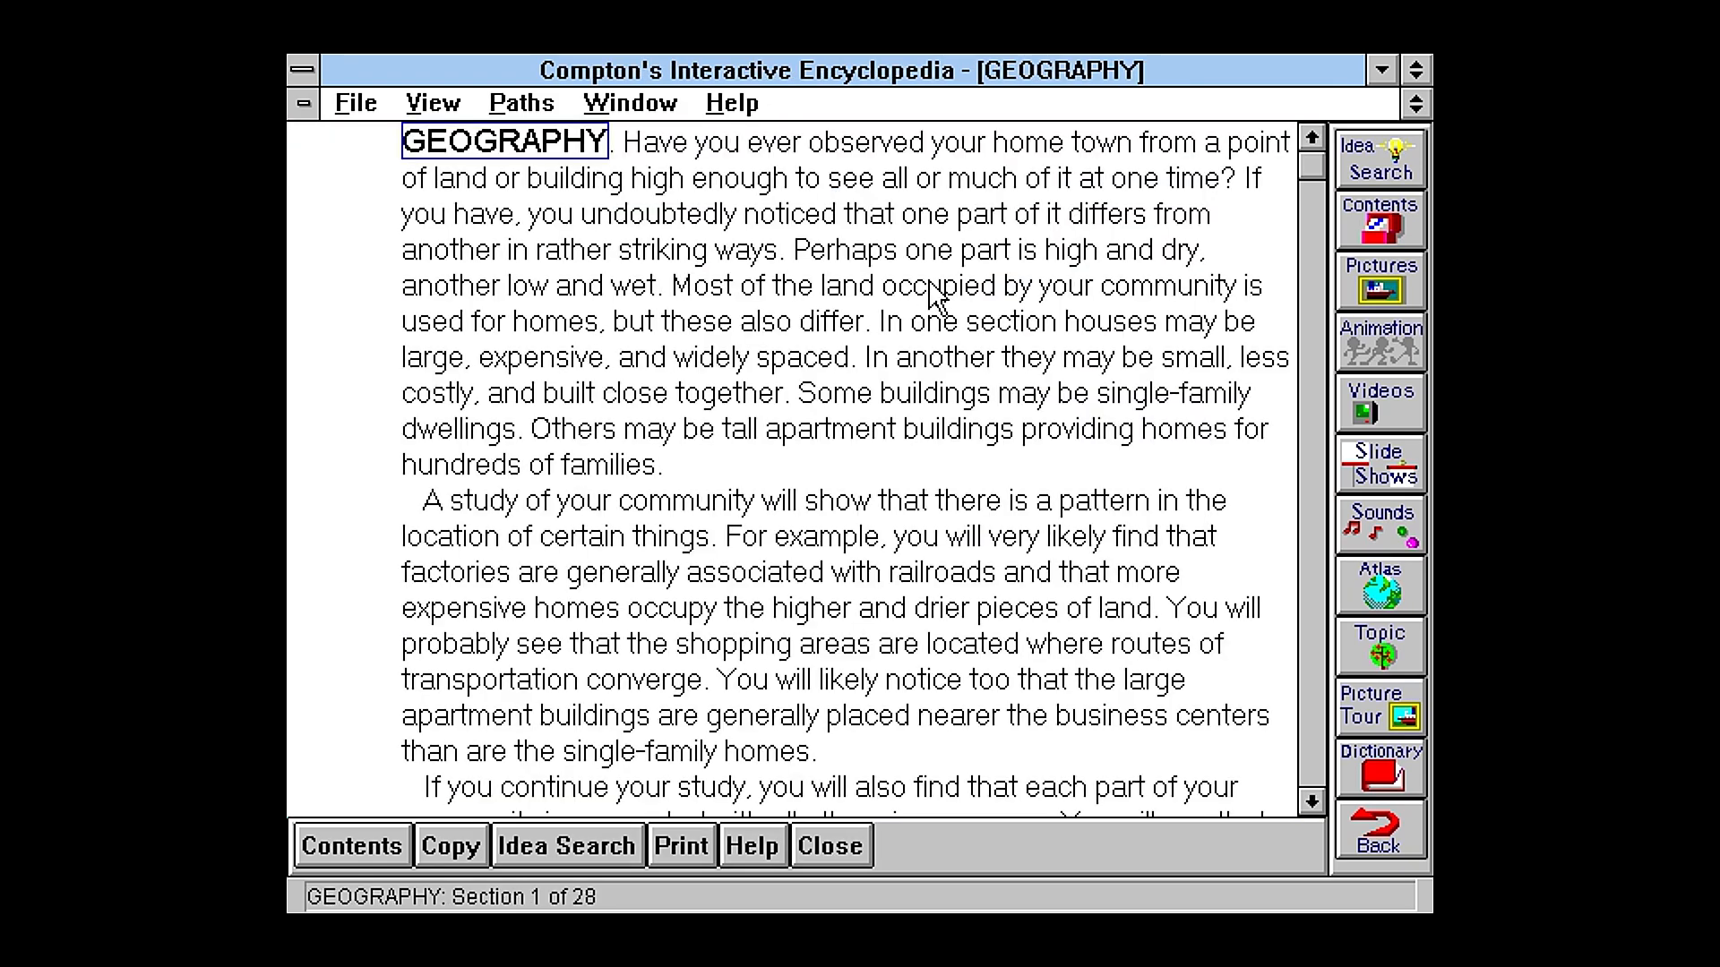
mouse_move(581, 296)
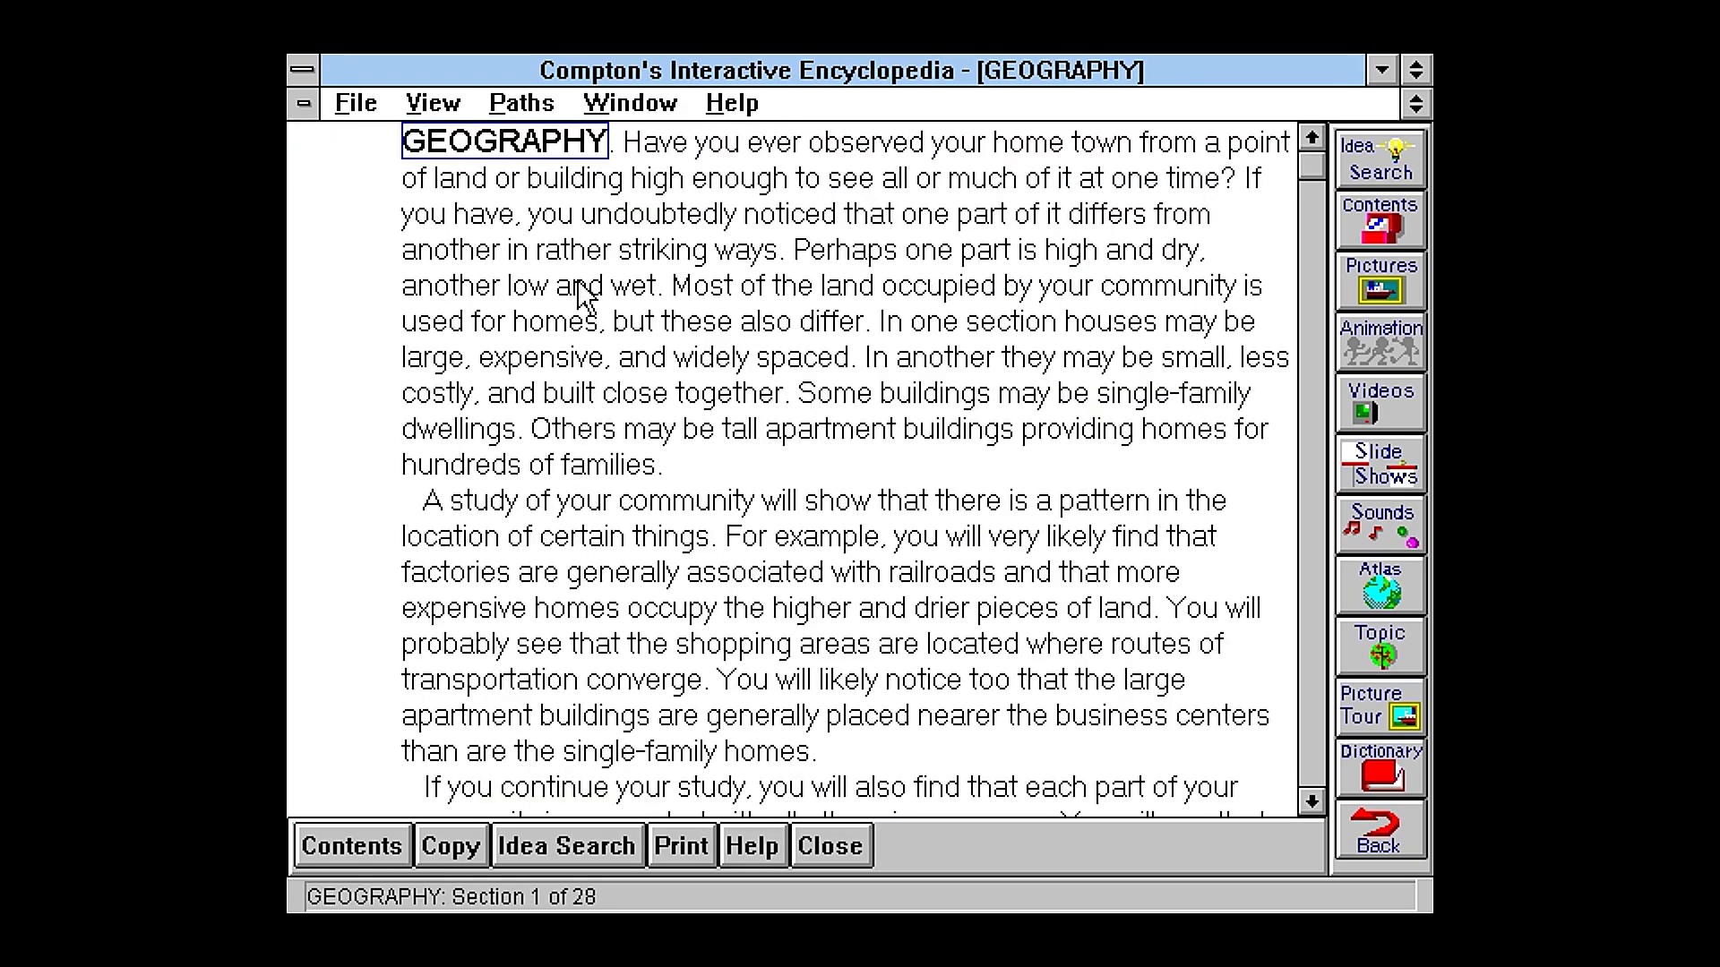
mouse_move(1290, 189)
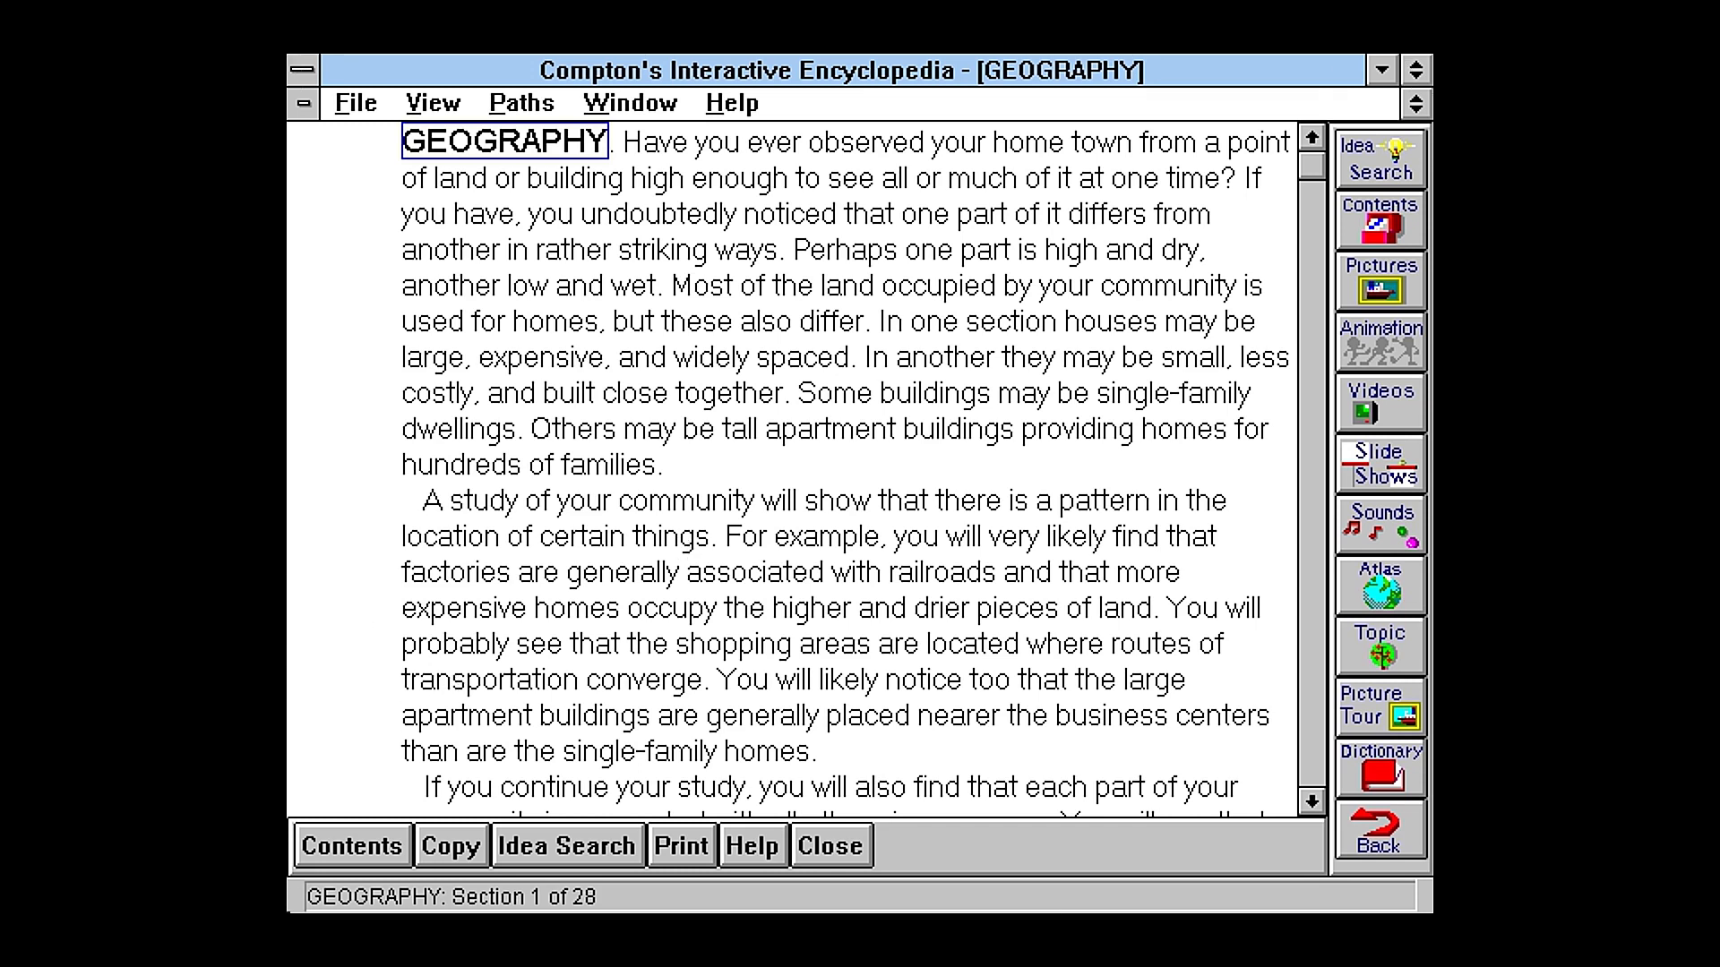
mouse_move(296, 68)
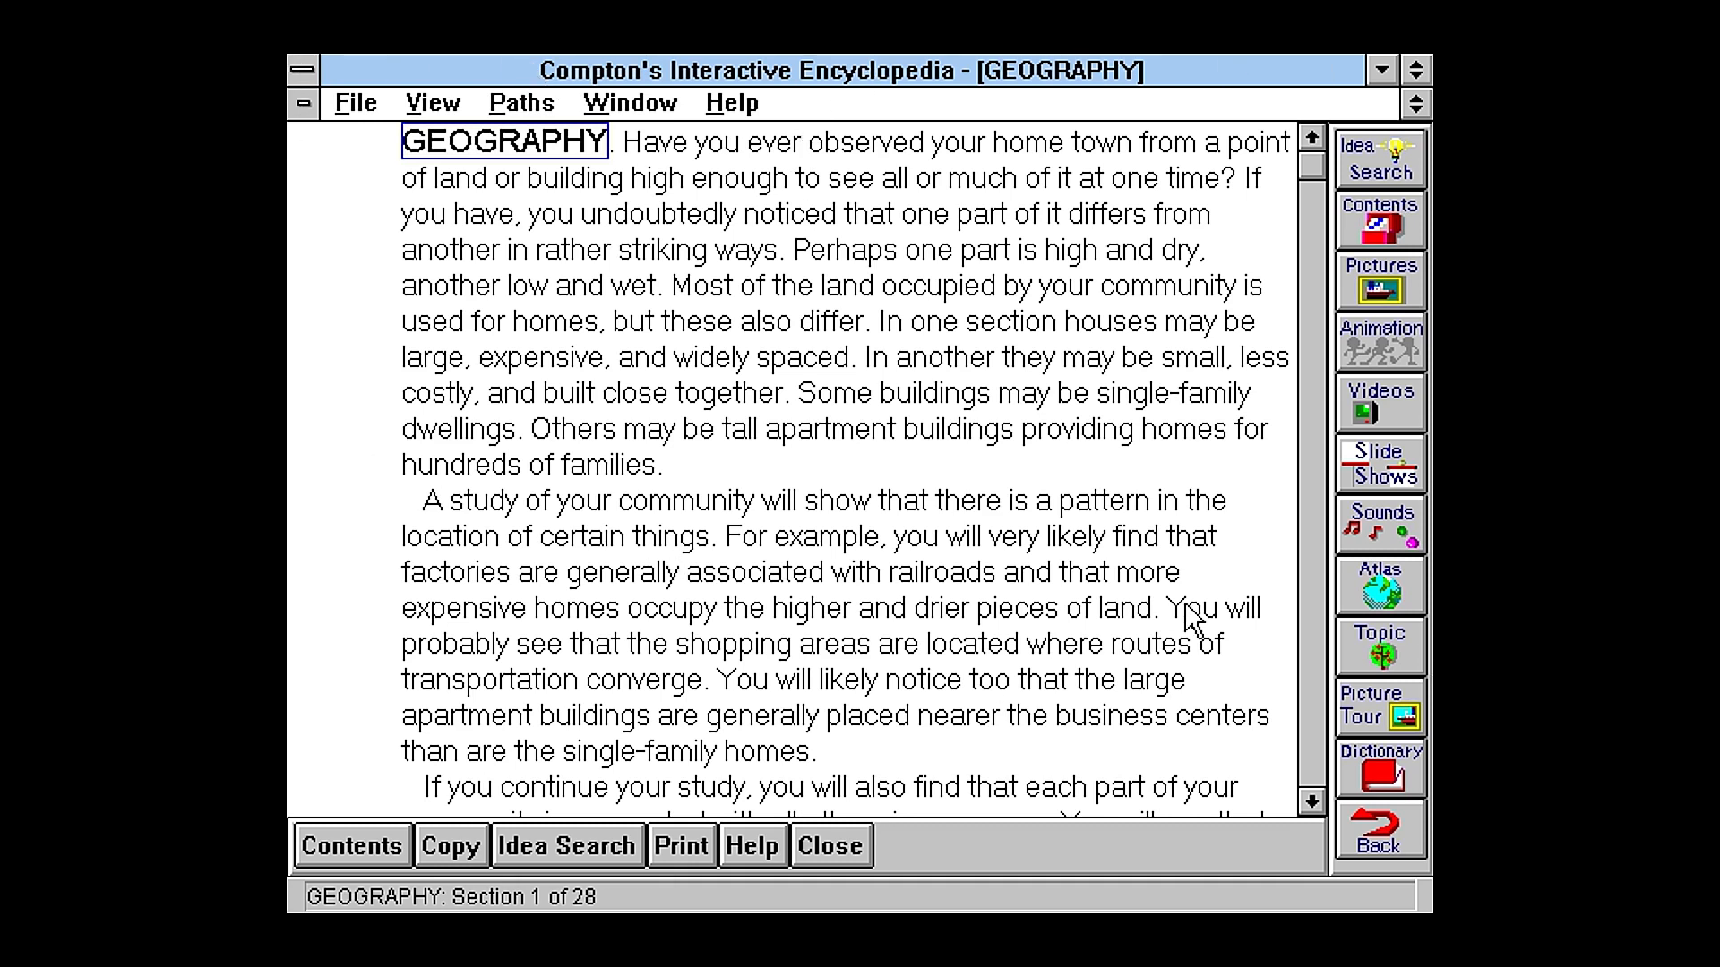
mouse_move(1335, 683)
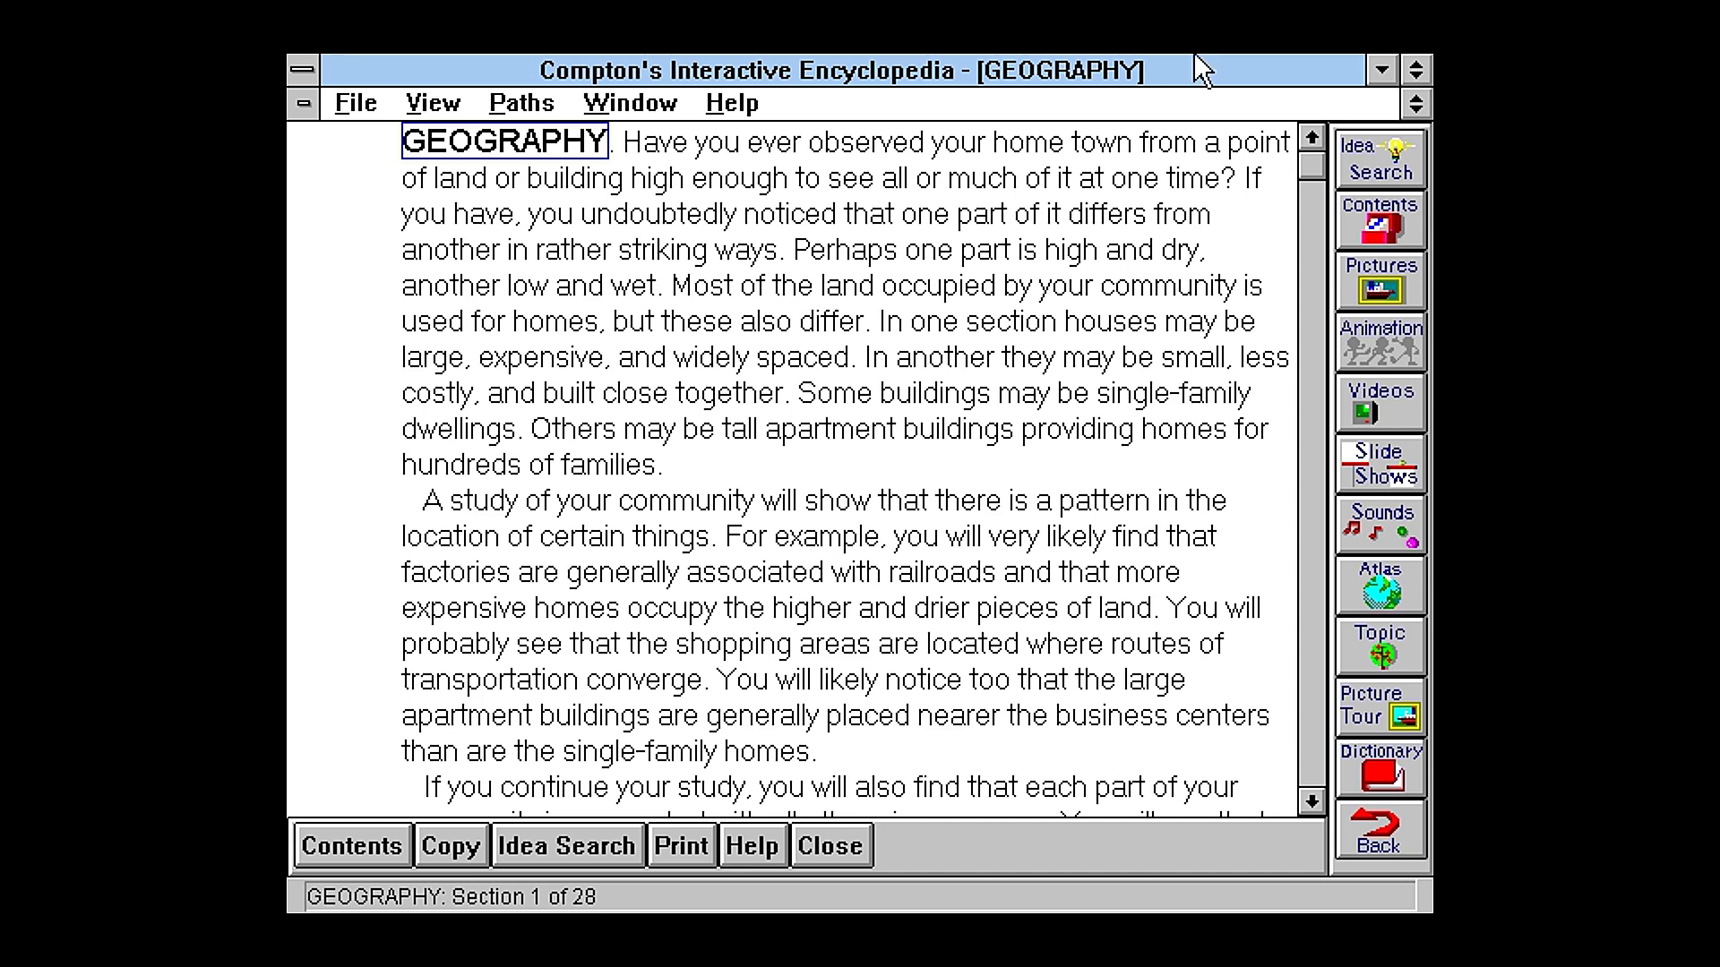
Step: Close the encyclopedia from its control menu
click(304, 70)
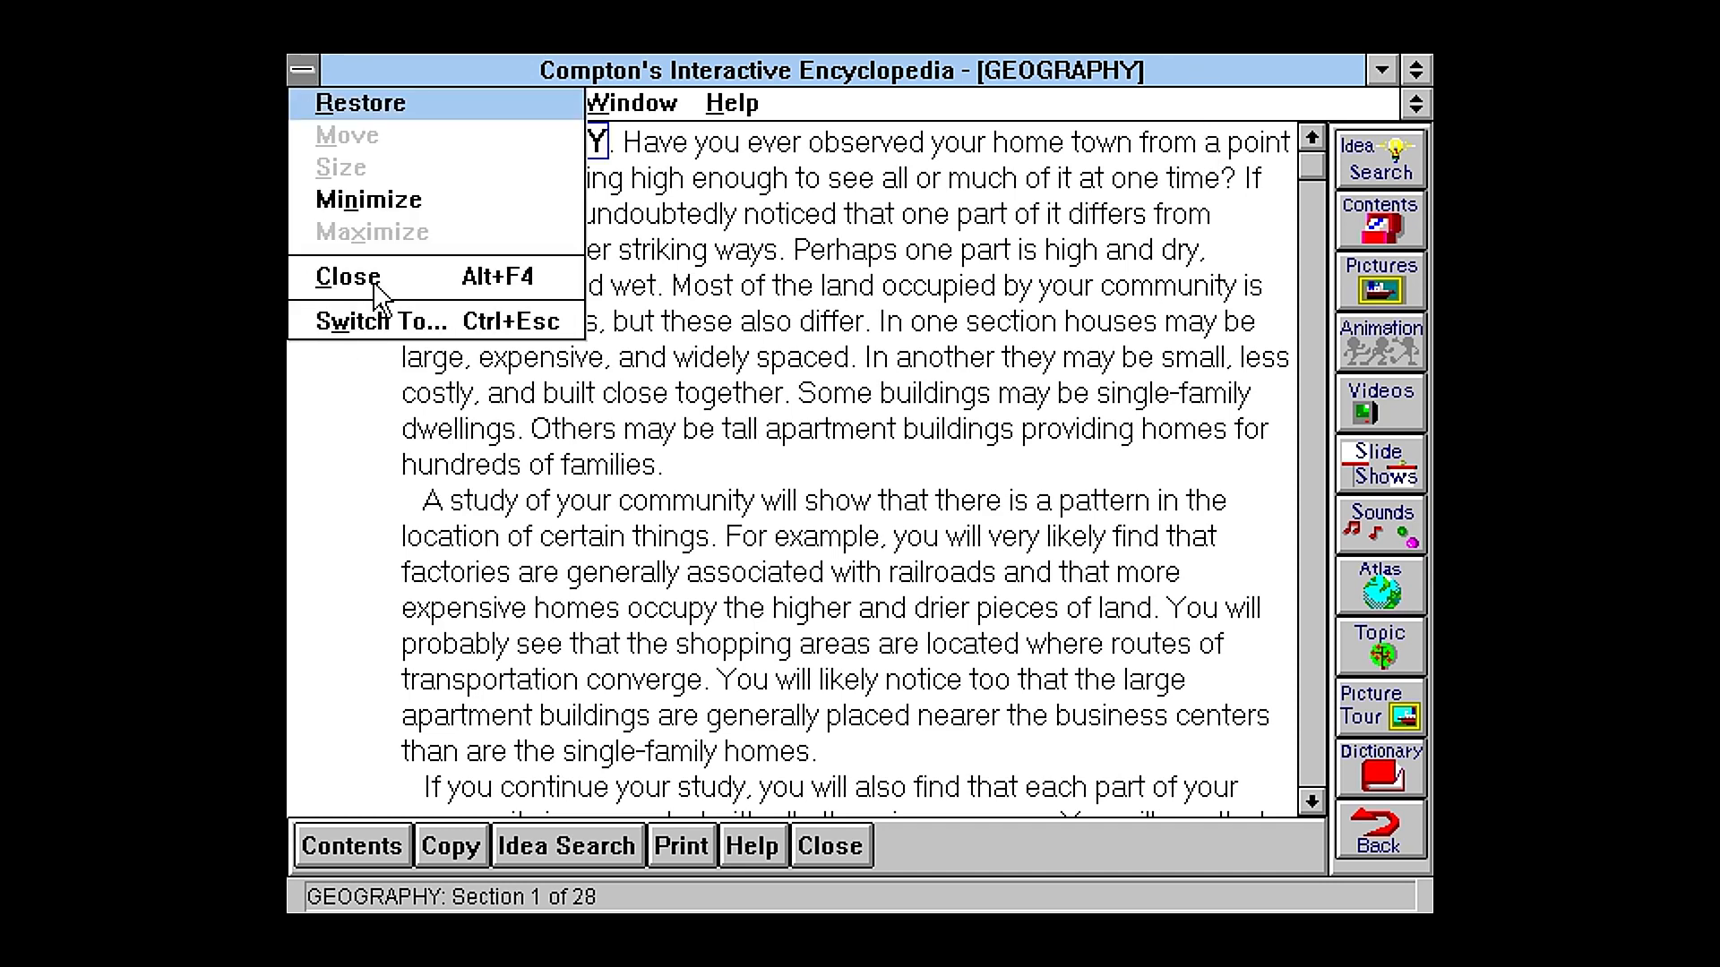
click(348, 275)
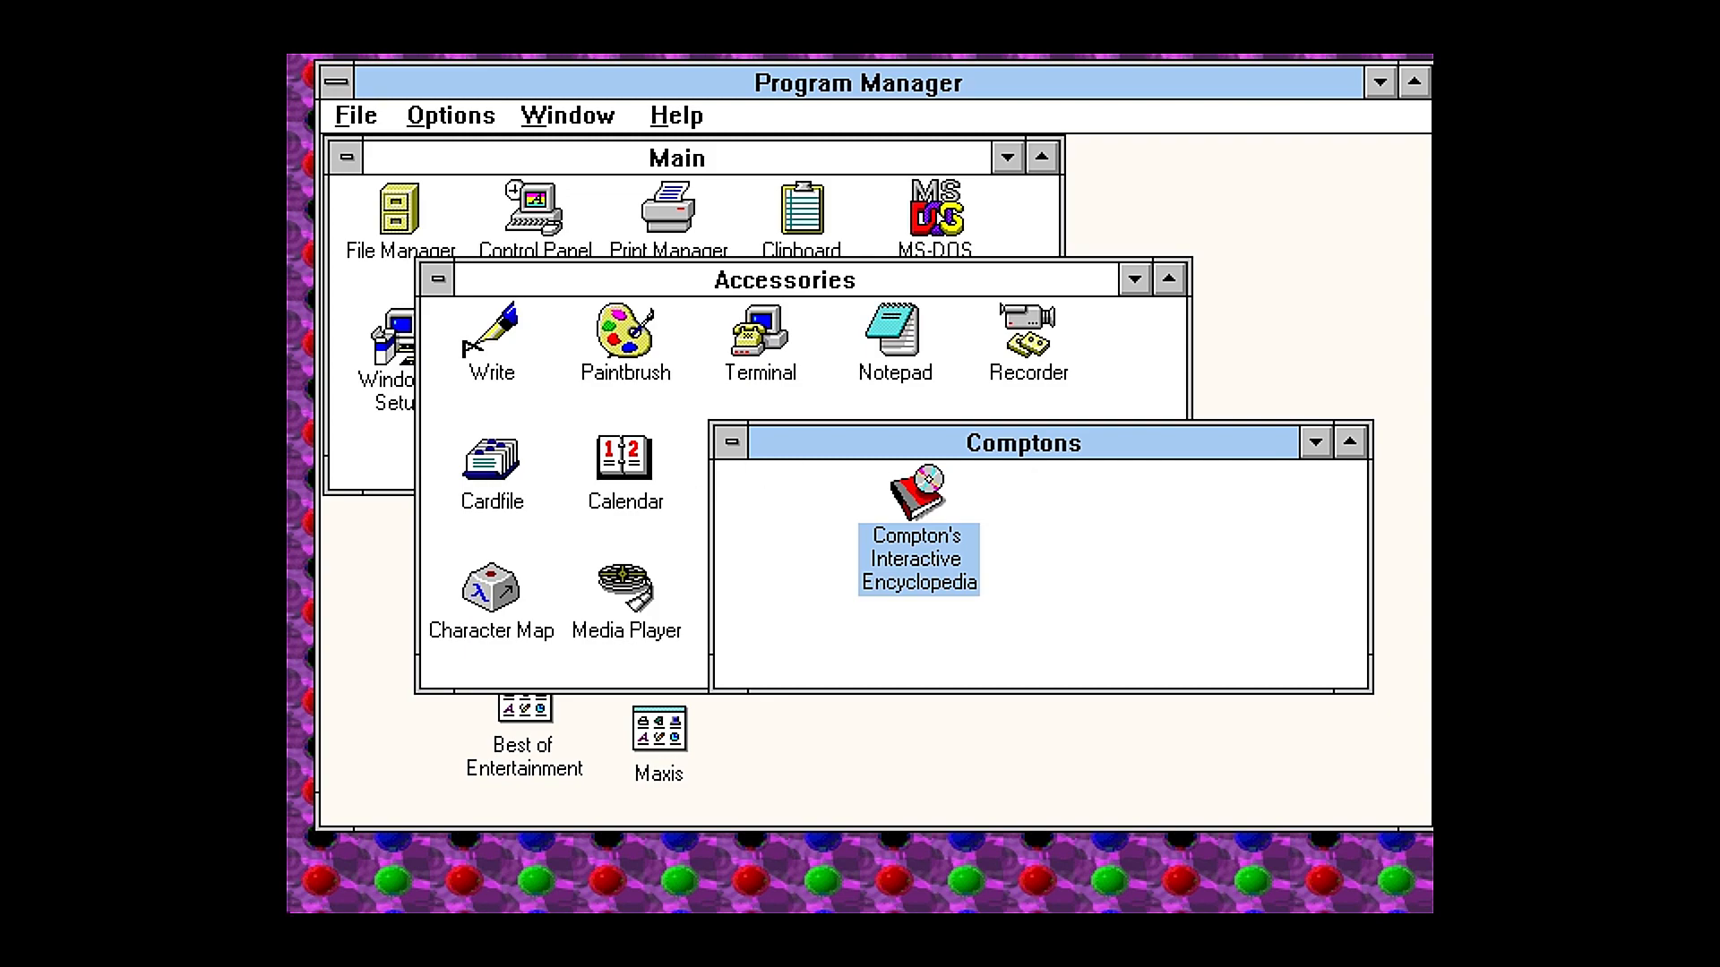